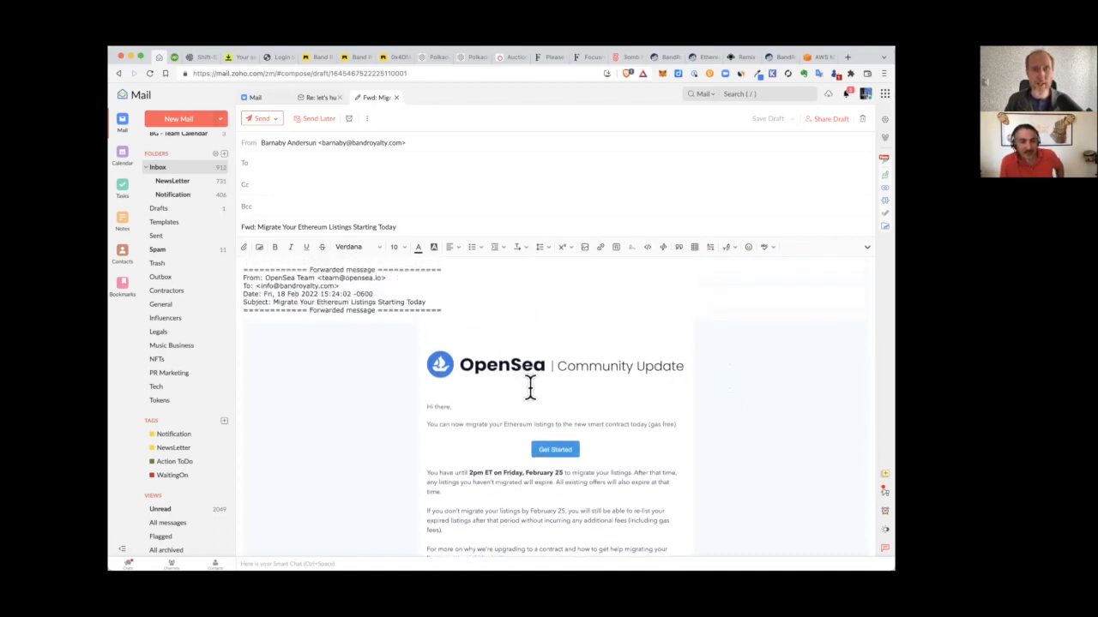
Scroll the phishing address page down to its ERC-721 Token Txns table.
scroll(down, 3)
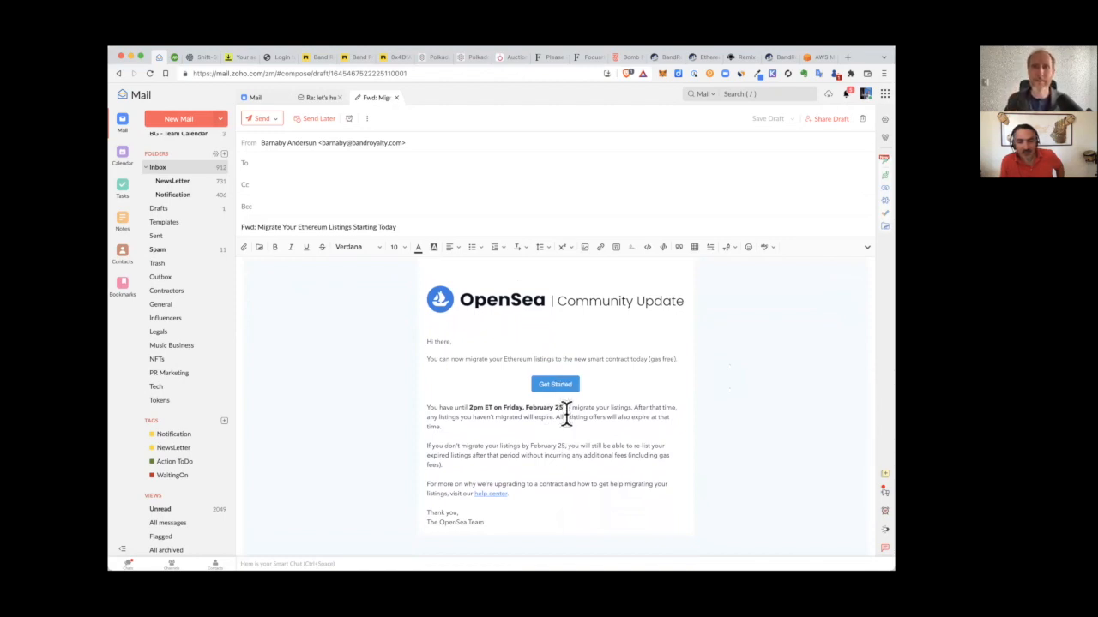
mouse_move(692, 432)
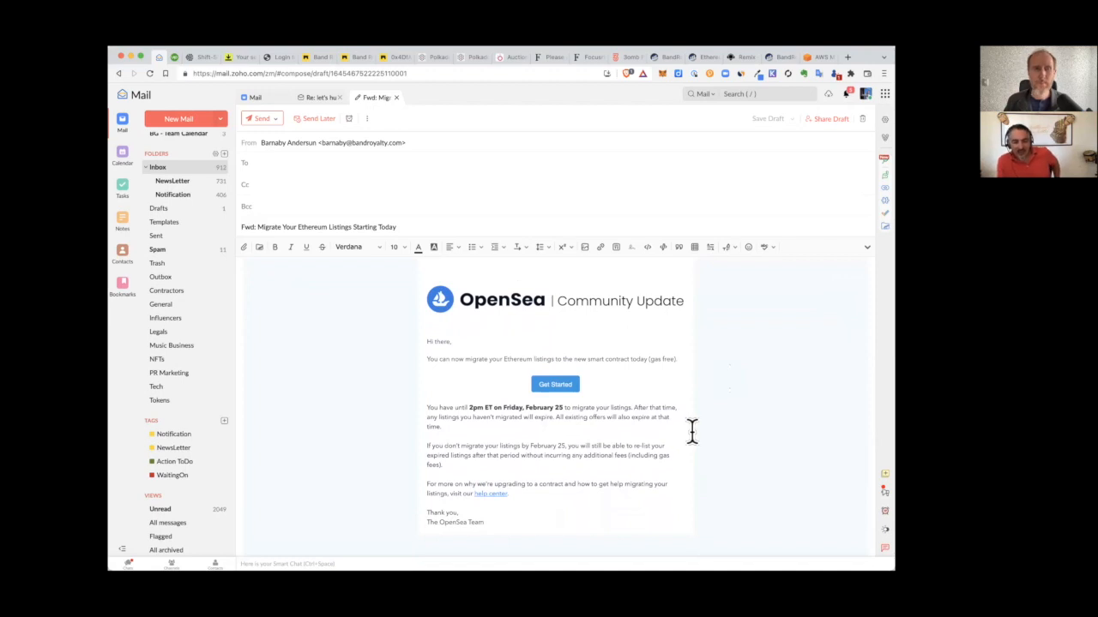
mouse_move(704, 428)
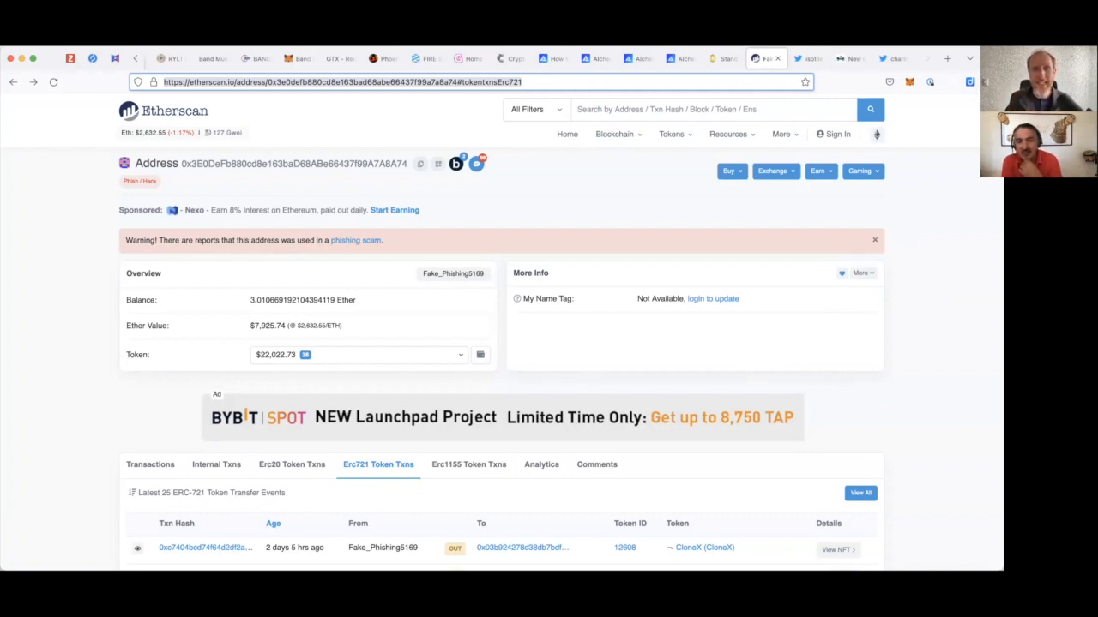
mouse_move(905, 316)
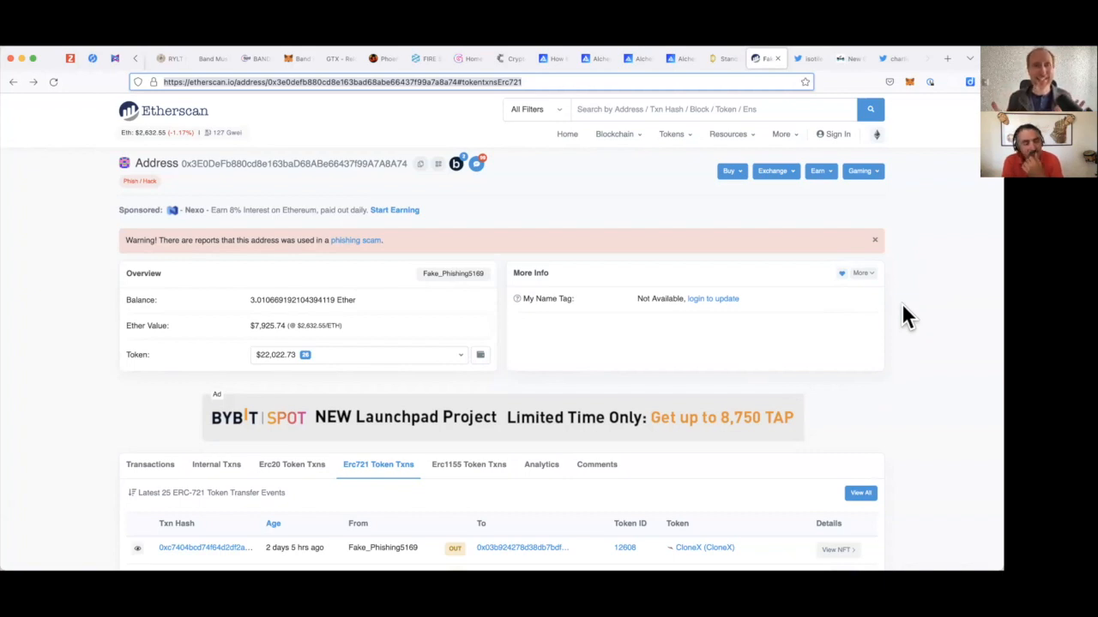
mouse_move(151, 266)
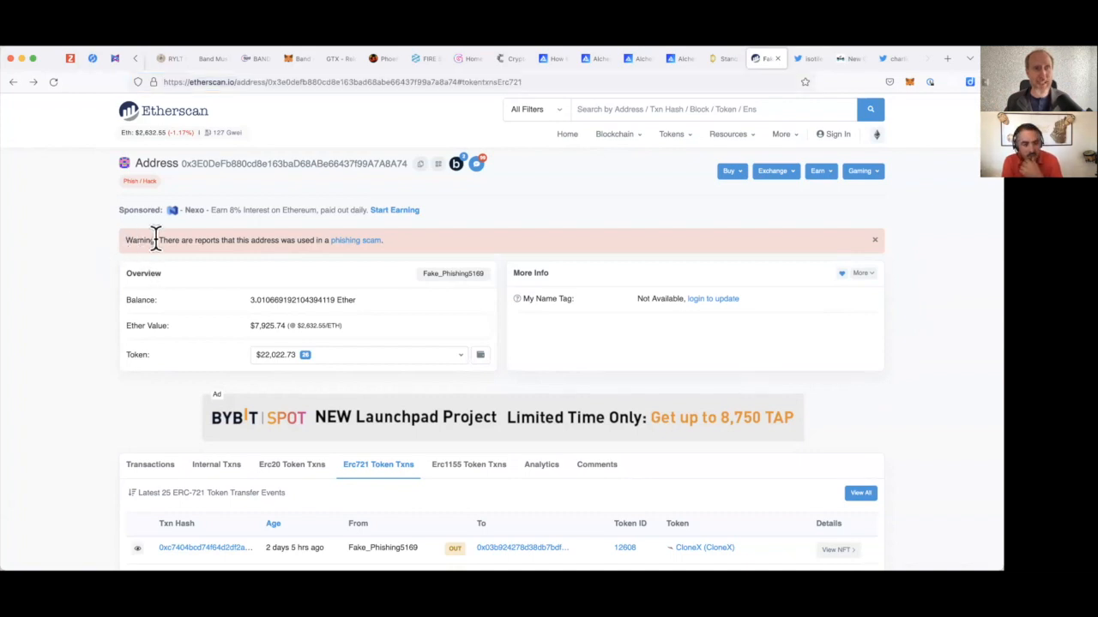
mouse_move(369, 243)
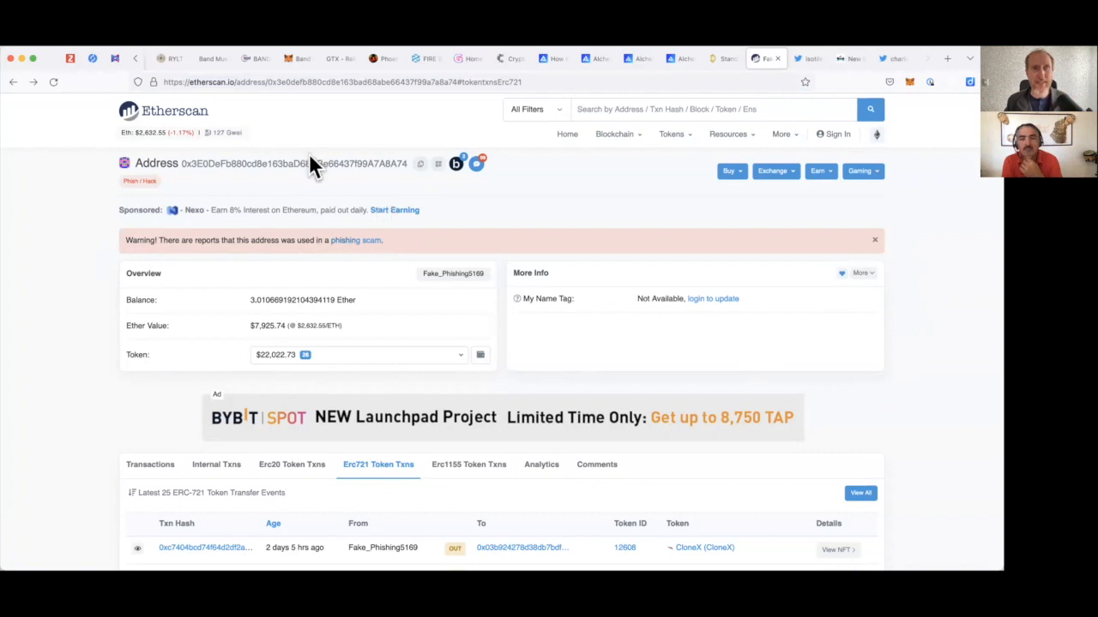
mouse_move(315, 326)
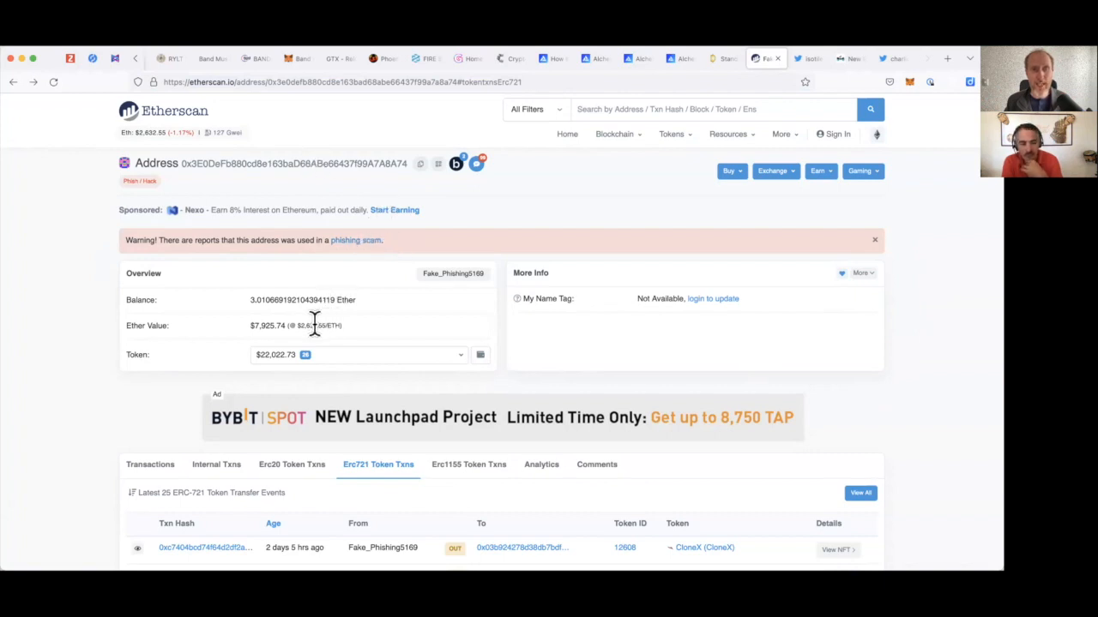
mouse_move(256, 326)
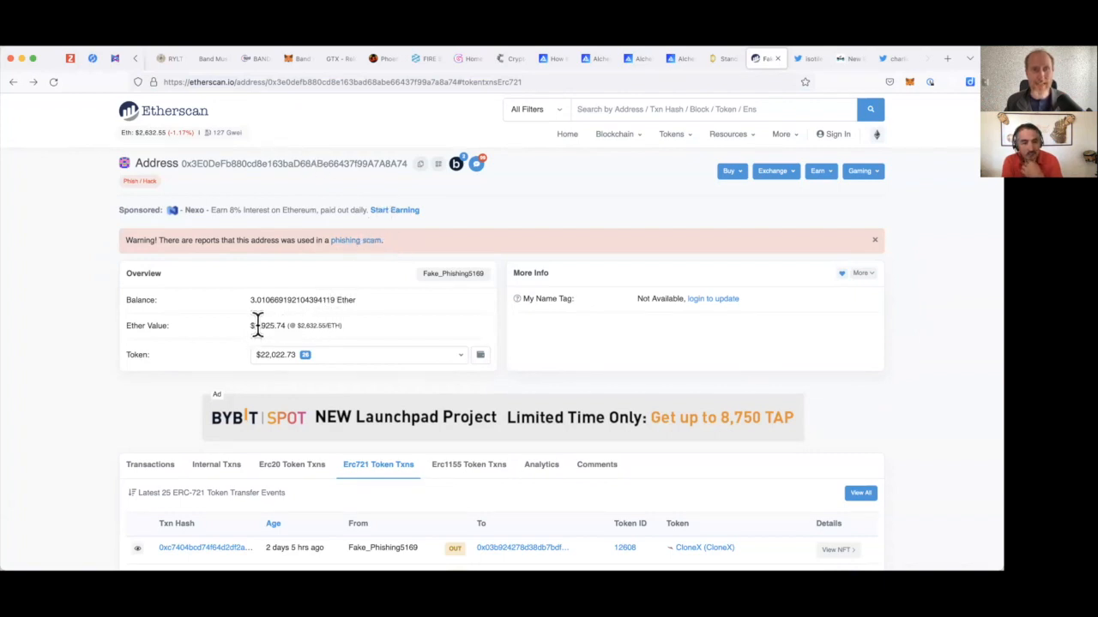
double_click(275, 326)
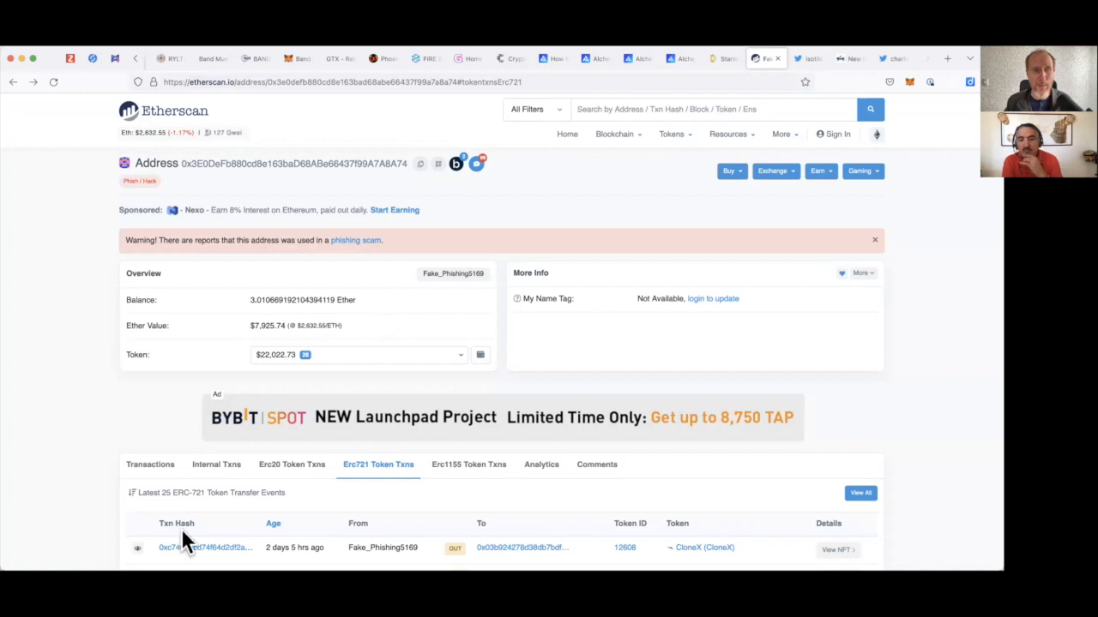
scroll(down, 3)
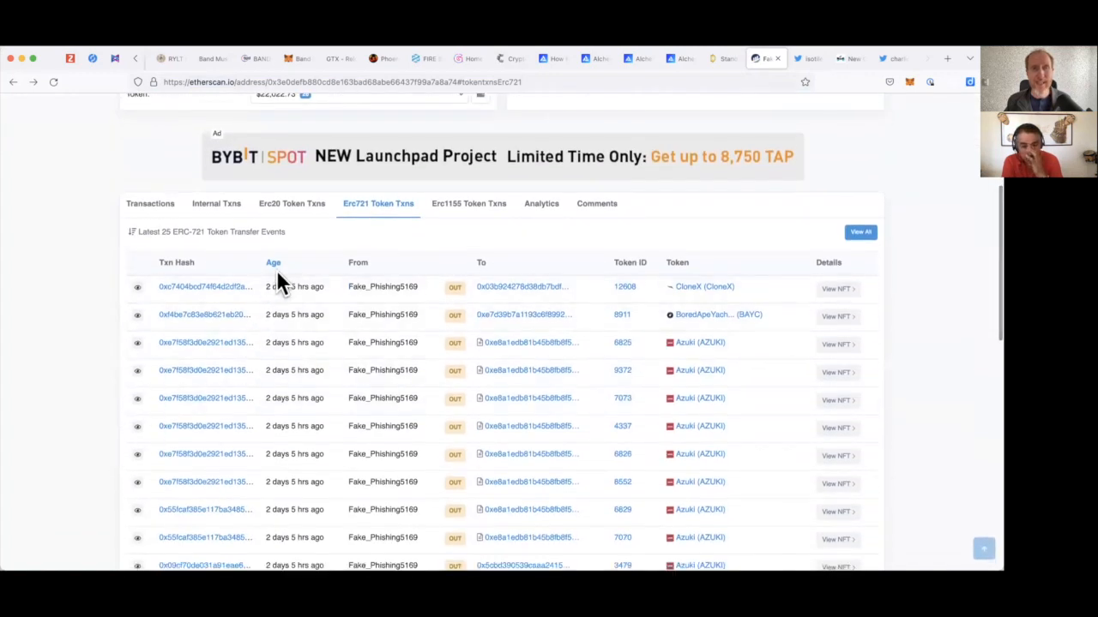
mouse_move(300, 286)
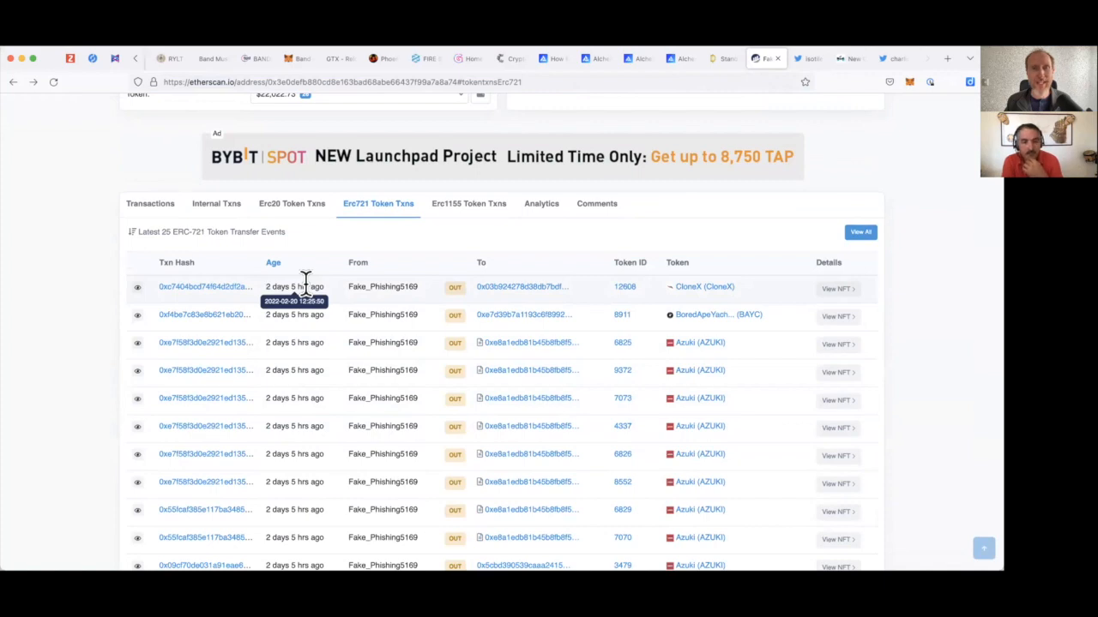
scroll(down, 3)
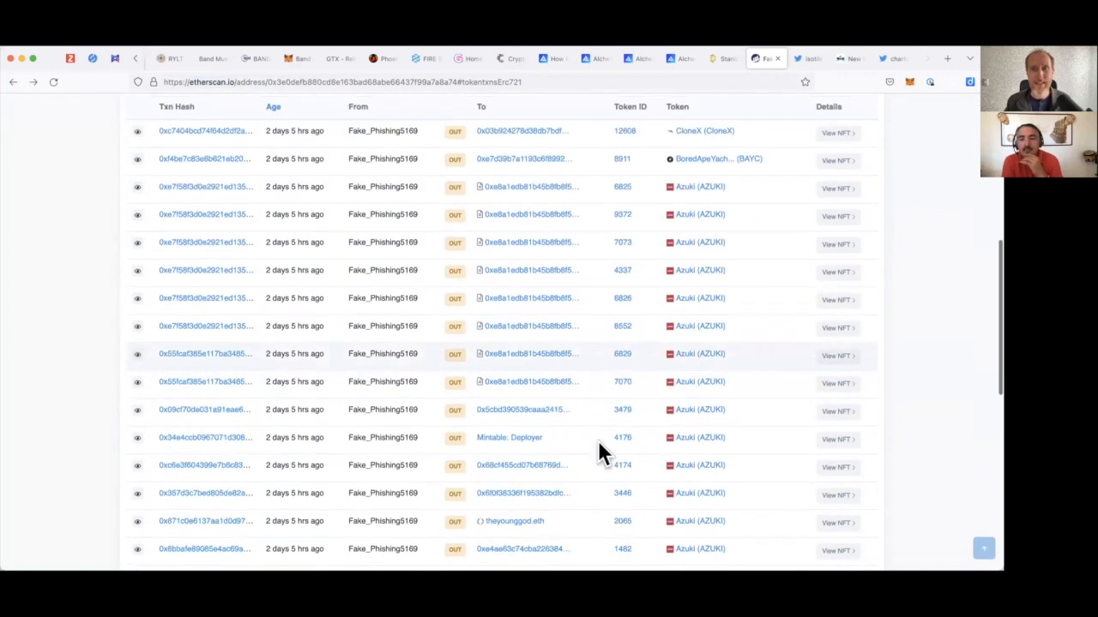
scroll(up, 3)
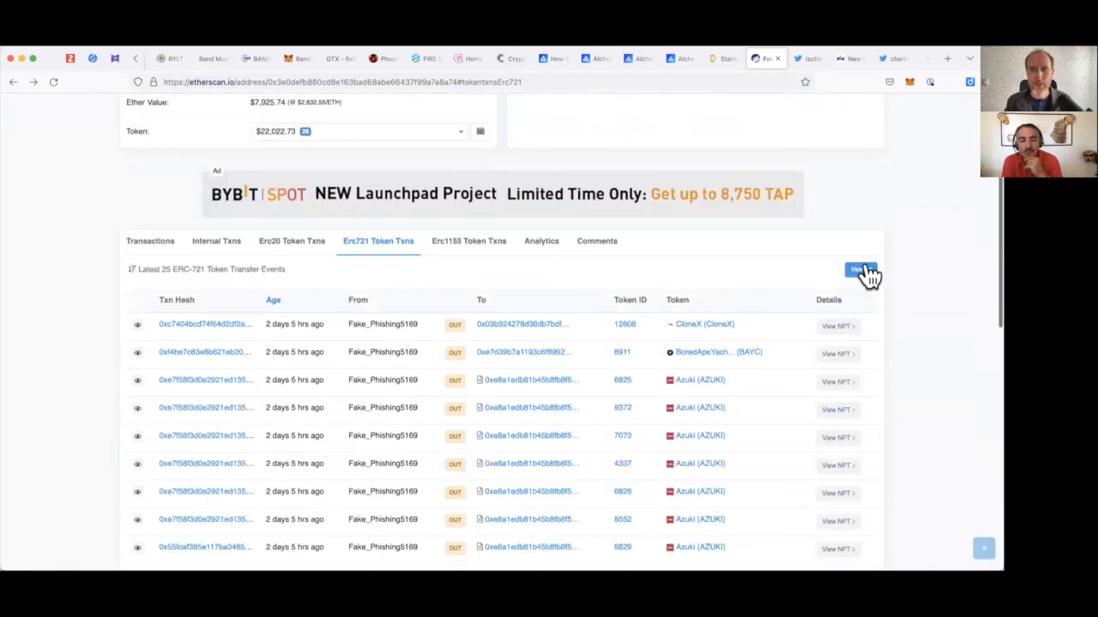
View all 514 NFT transfers for the address and scroll through the full list.
click(861, 271)
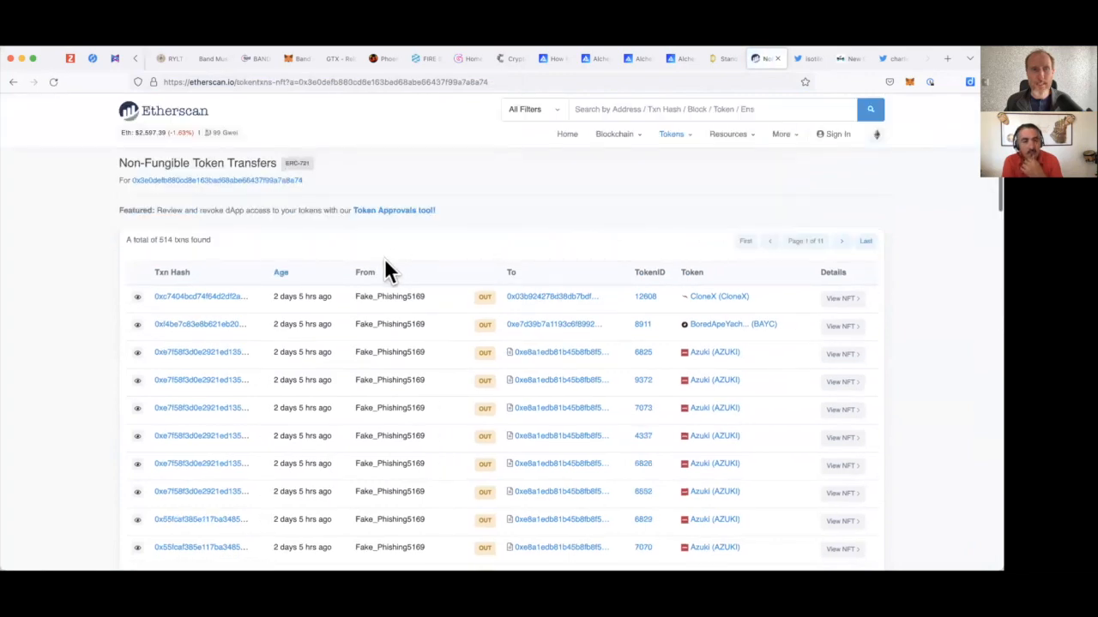
scroll(down, 3)
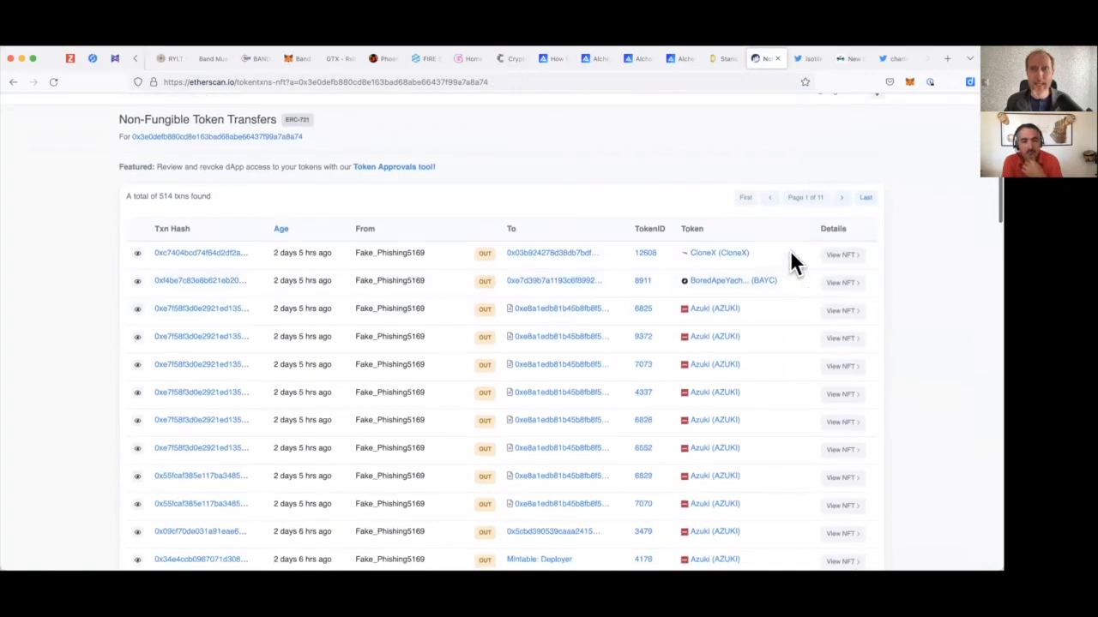
scroll(down, 3)
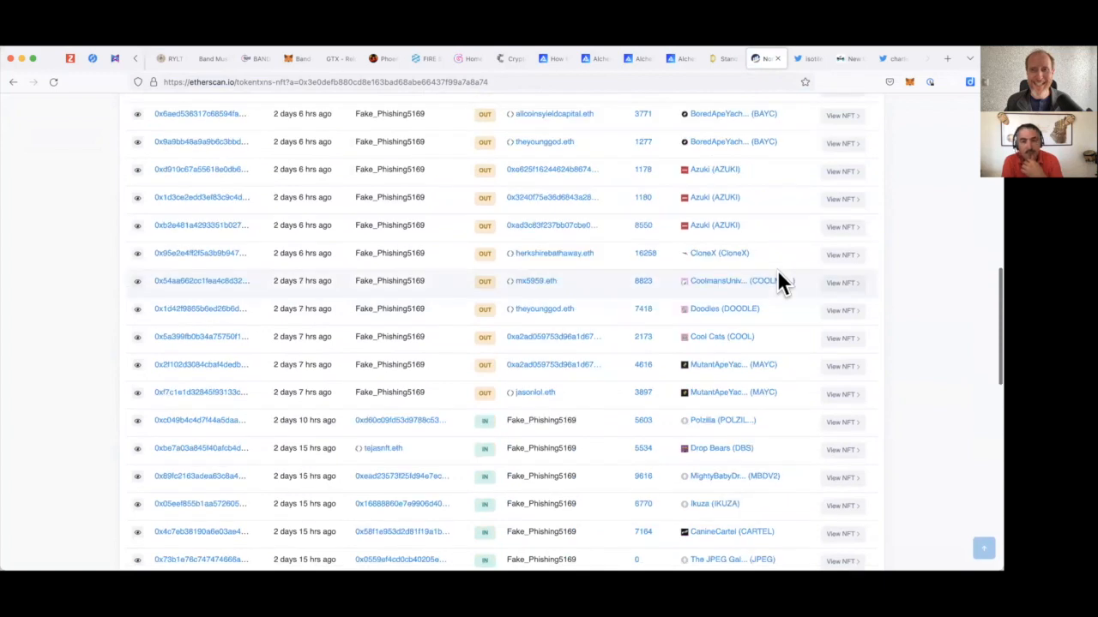
scroll(down, 3)
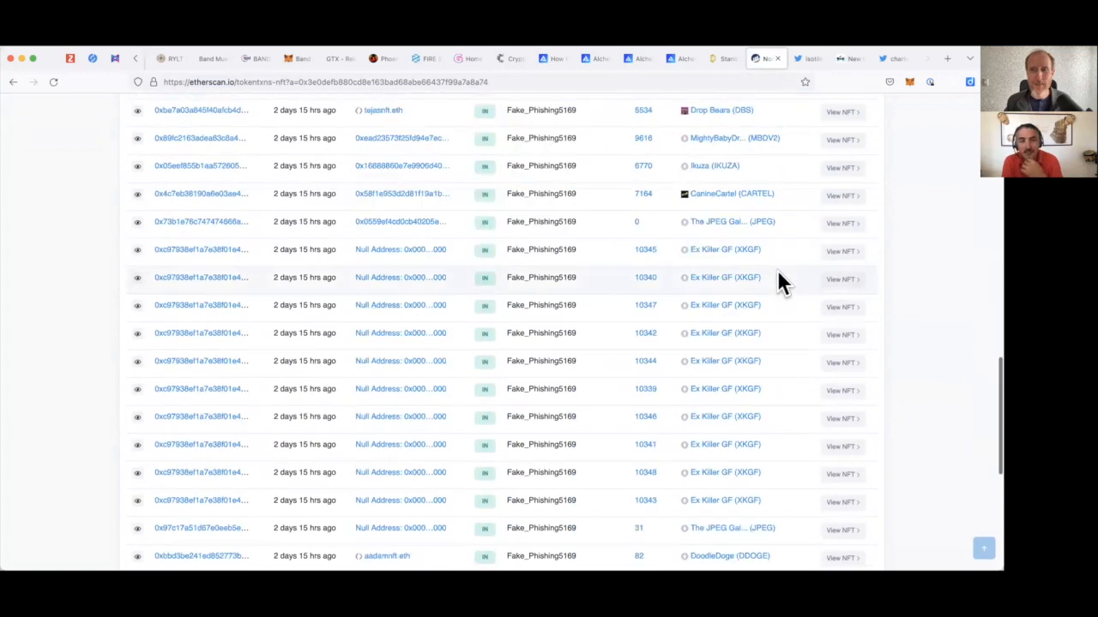
mouse_move(549, 417)
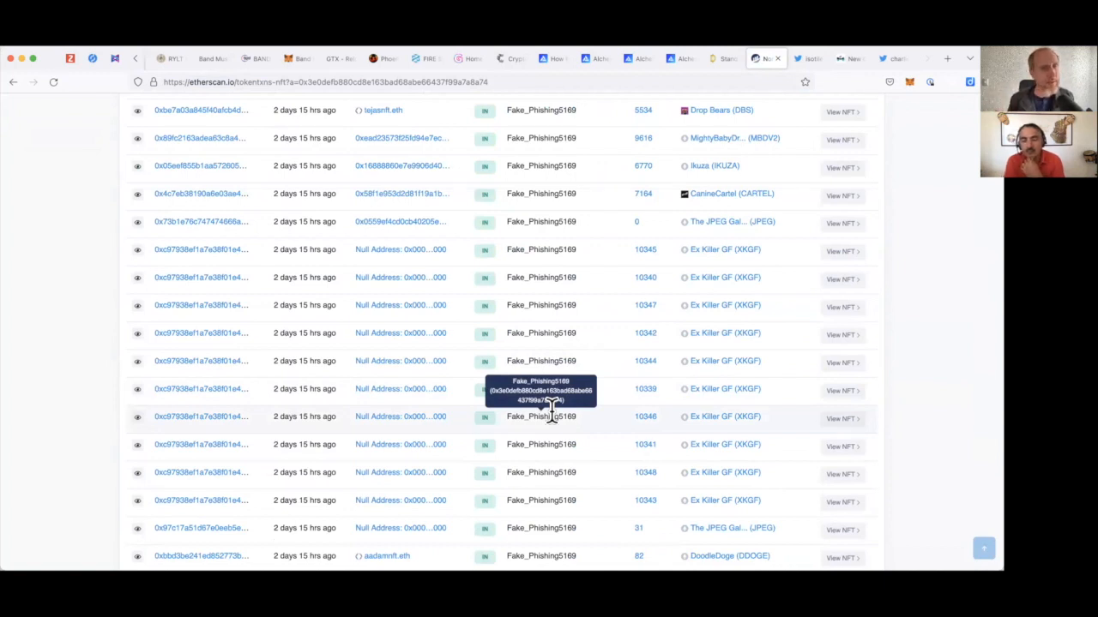
mouse_move(569, 413)
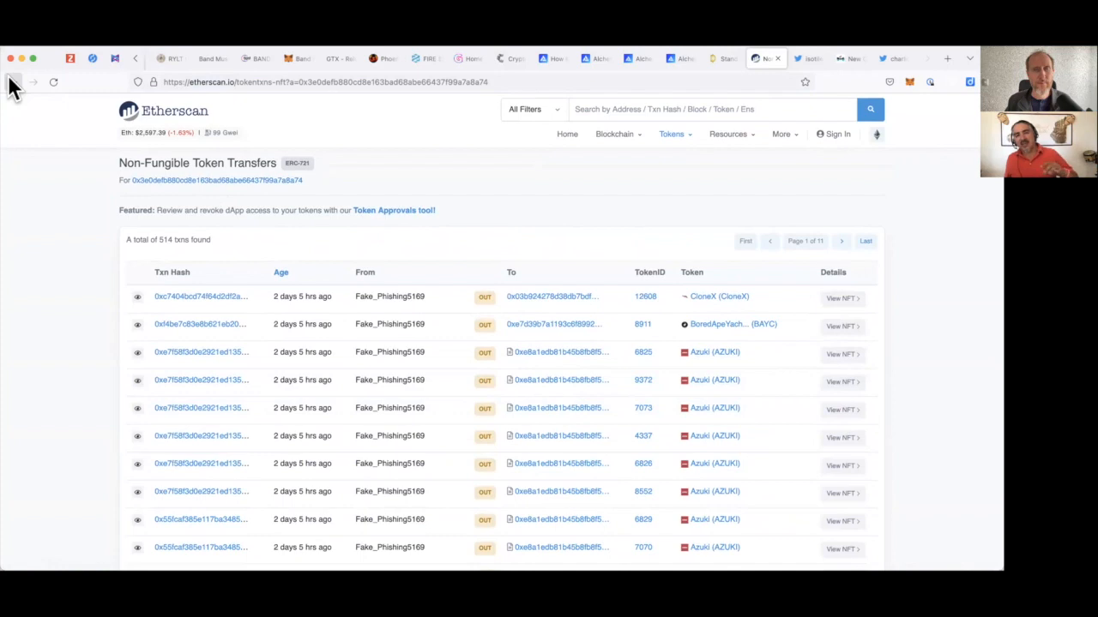
mouse_move(10, 83)
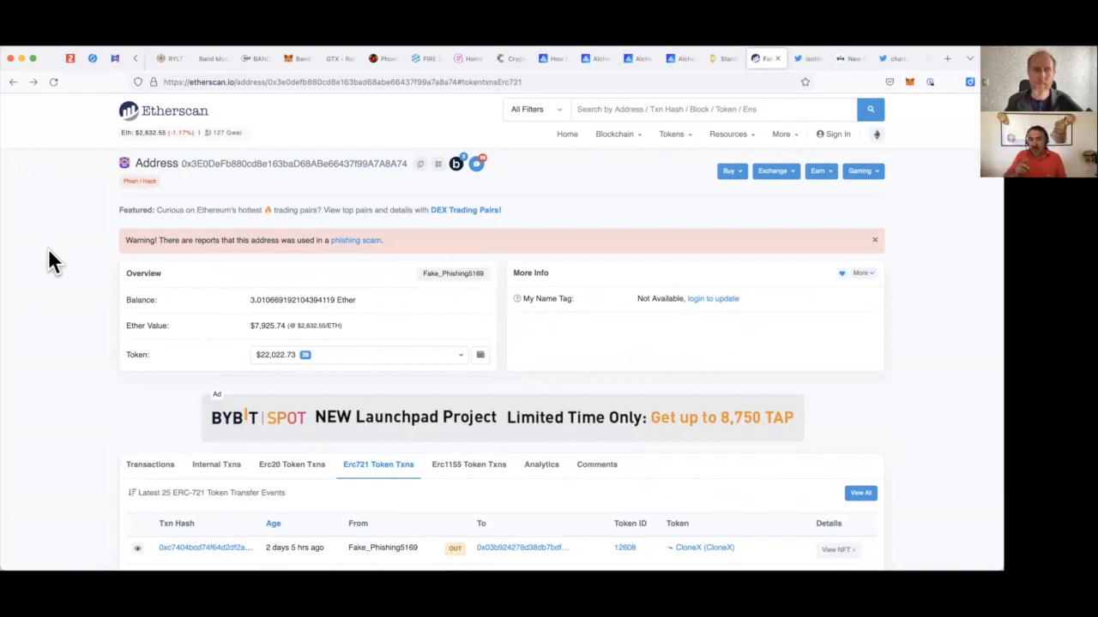
Scroll the address overview down to its latest 25 ERC-721 token transfers.
scroll(down, 3)
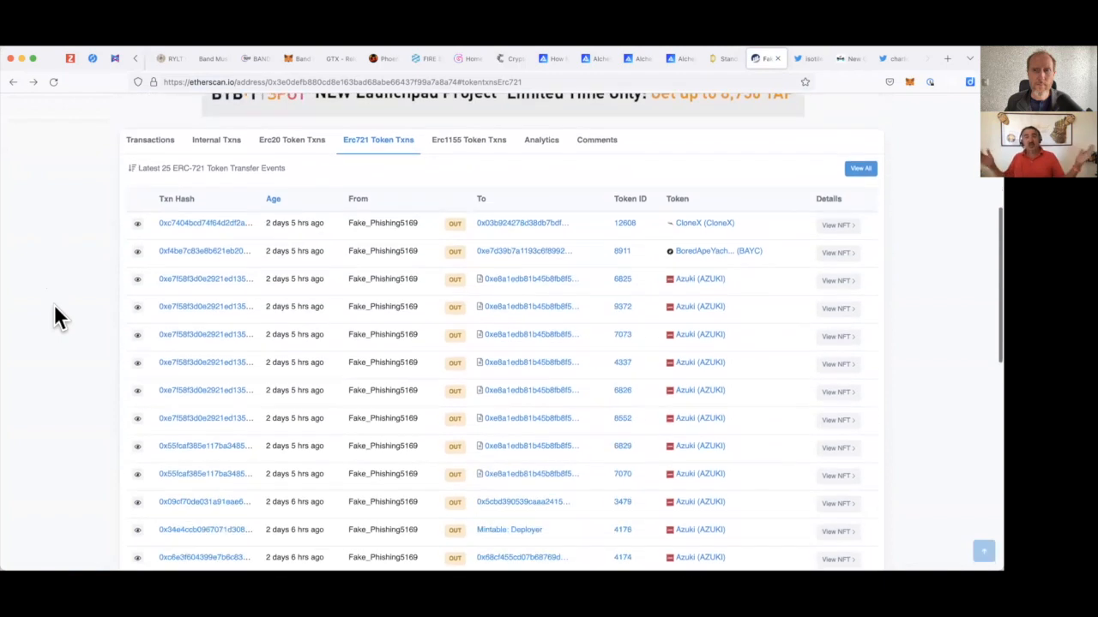
click(861, 168)
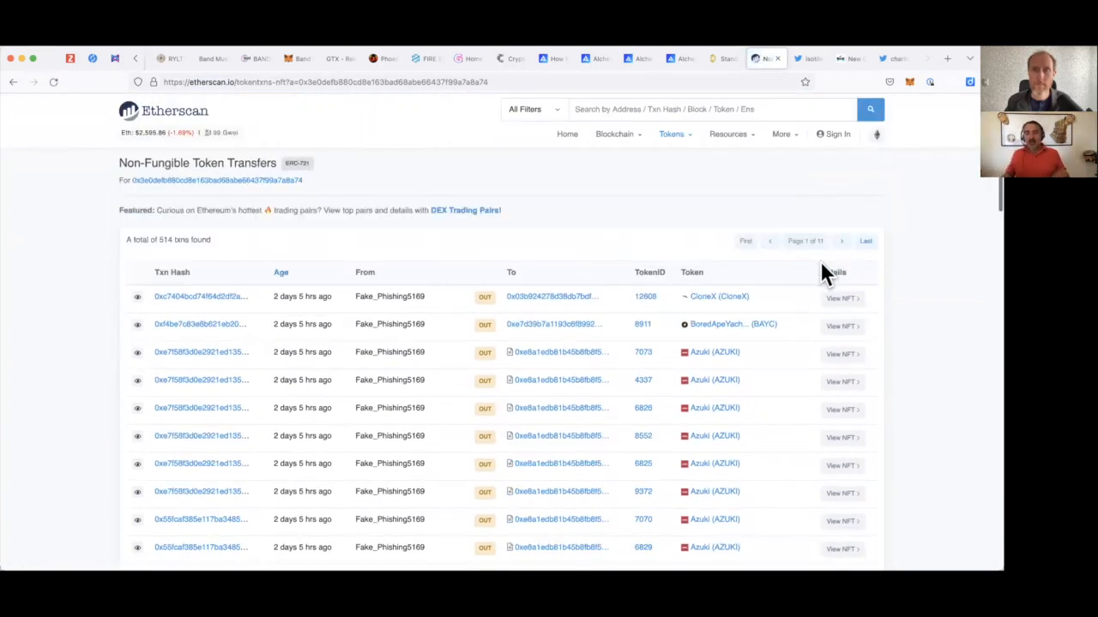
mouse_move(793, 283)
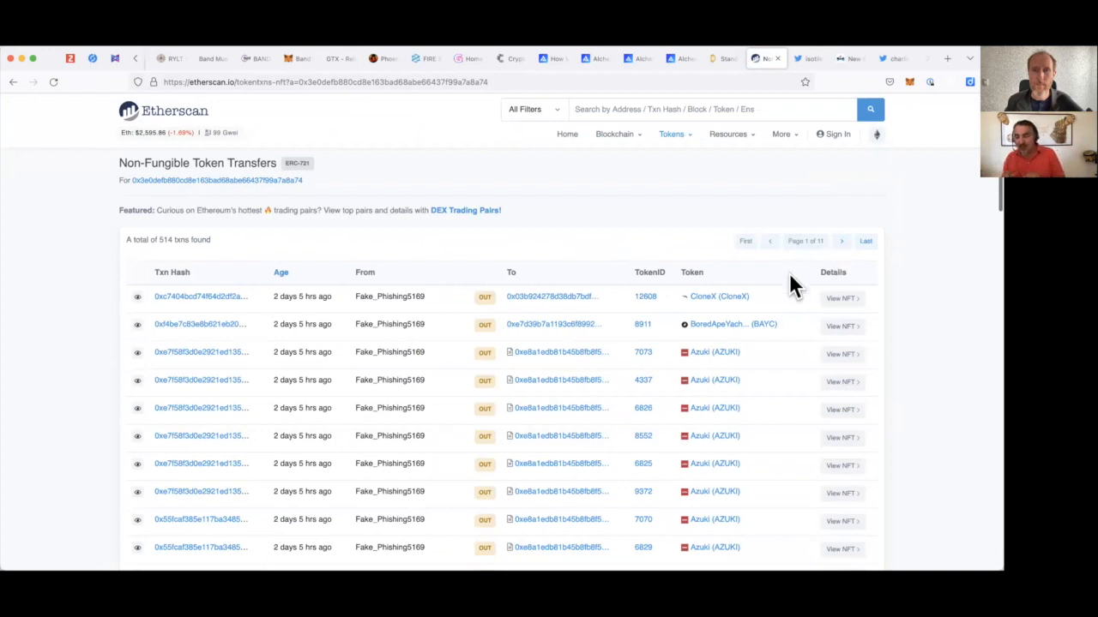
scroll(down, 3)
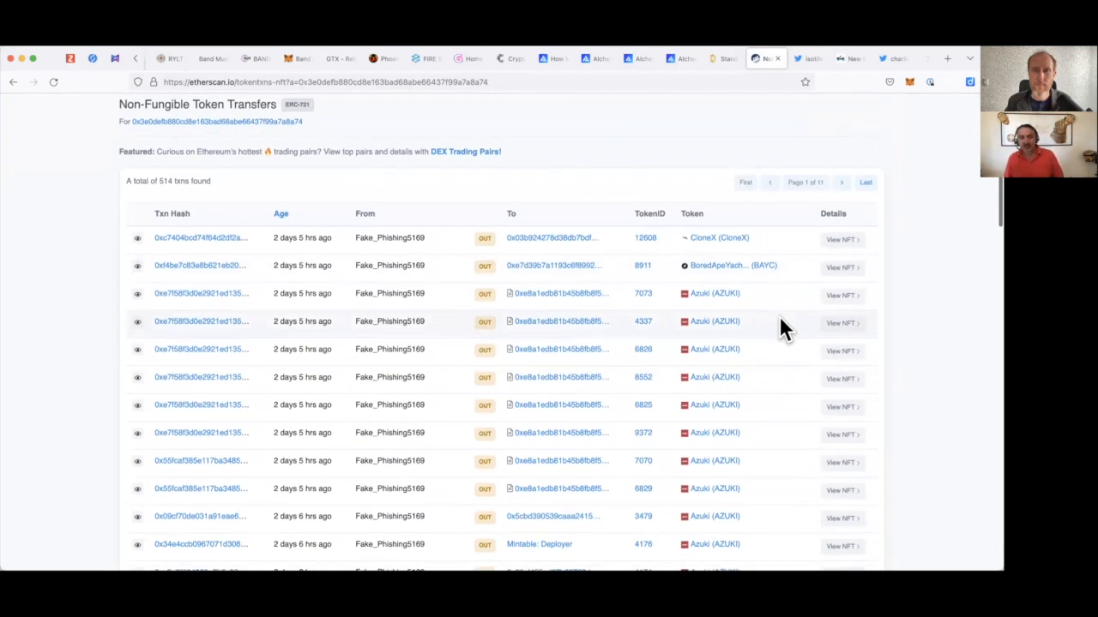
scroll(down, 3)
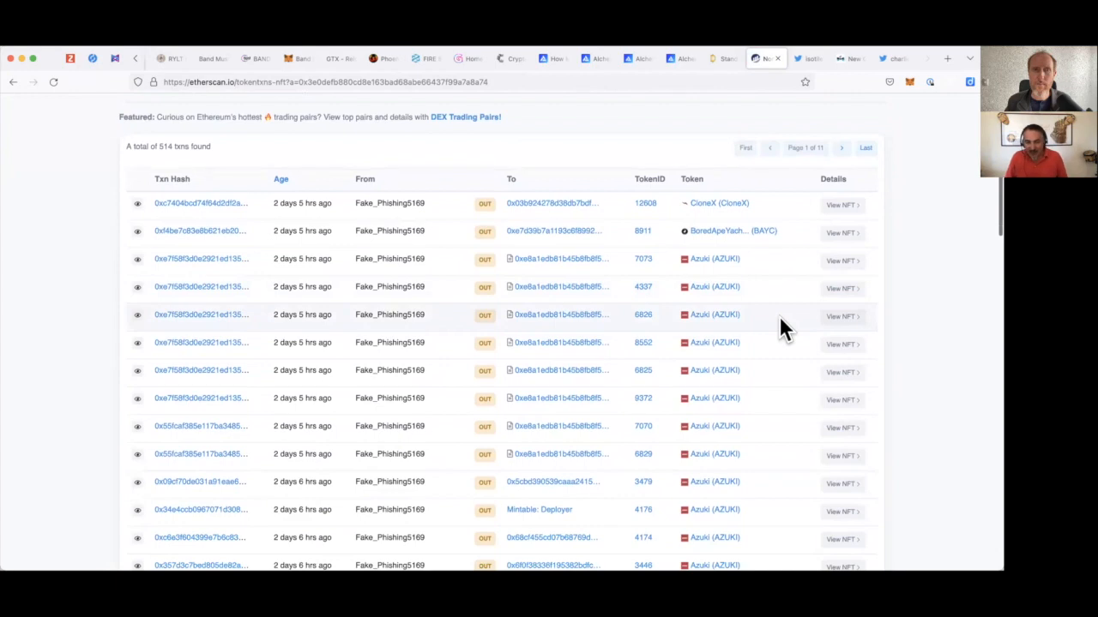
scroll(down, 3)
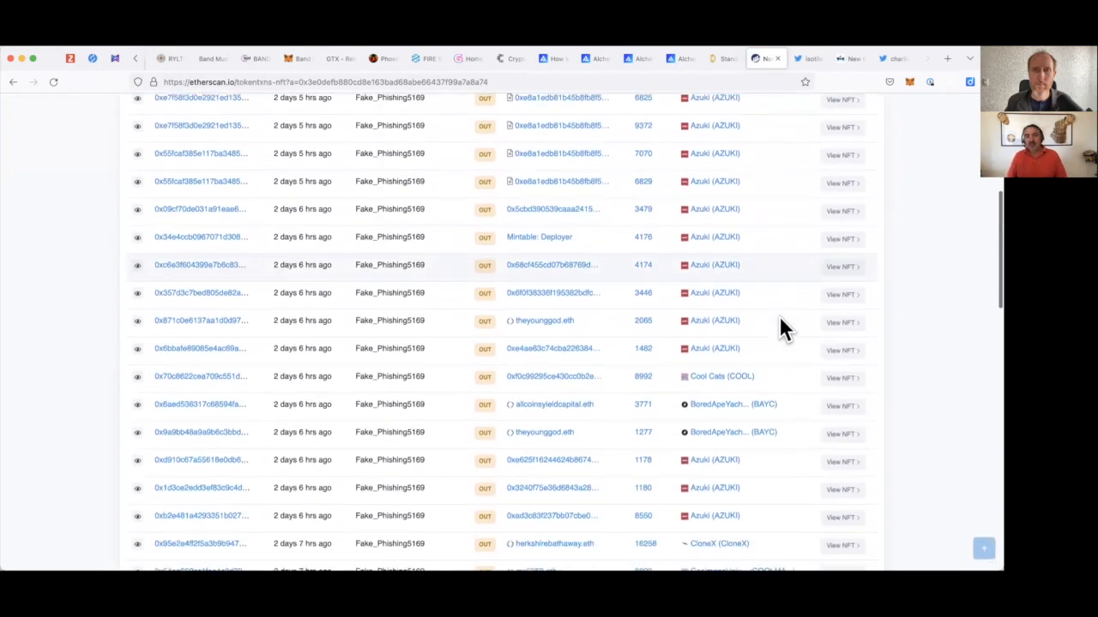
scroll(down, 3)
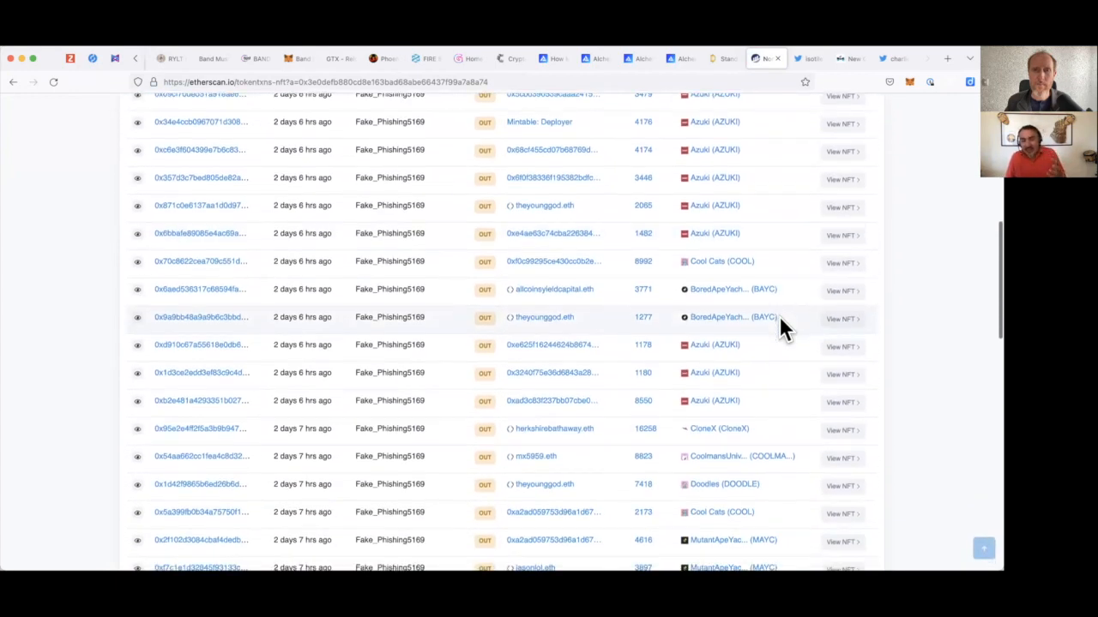
scroll(down, 3)
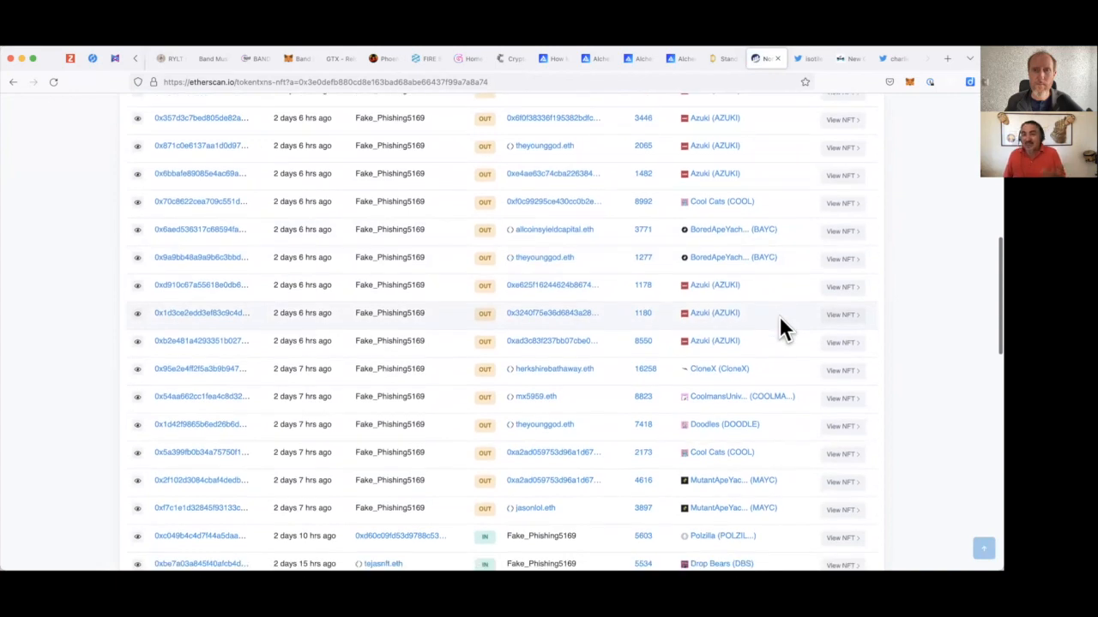
scroll(down, 3)
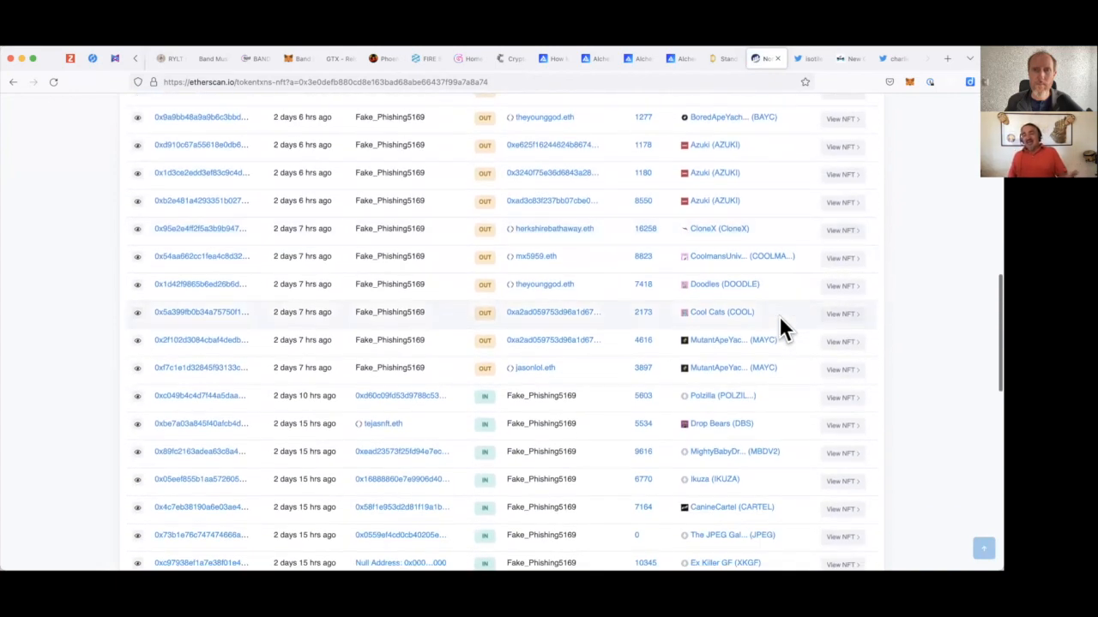
scroll(down, 3)
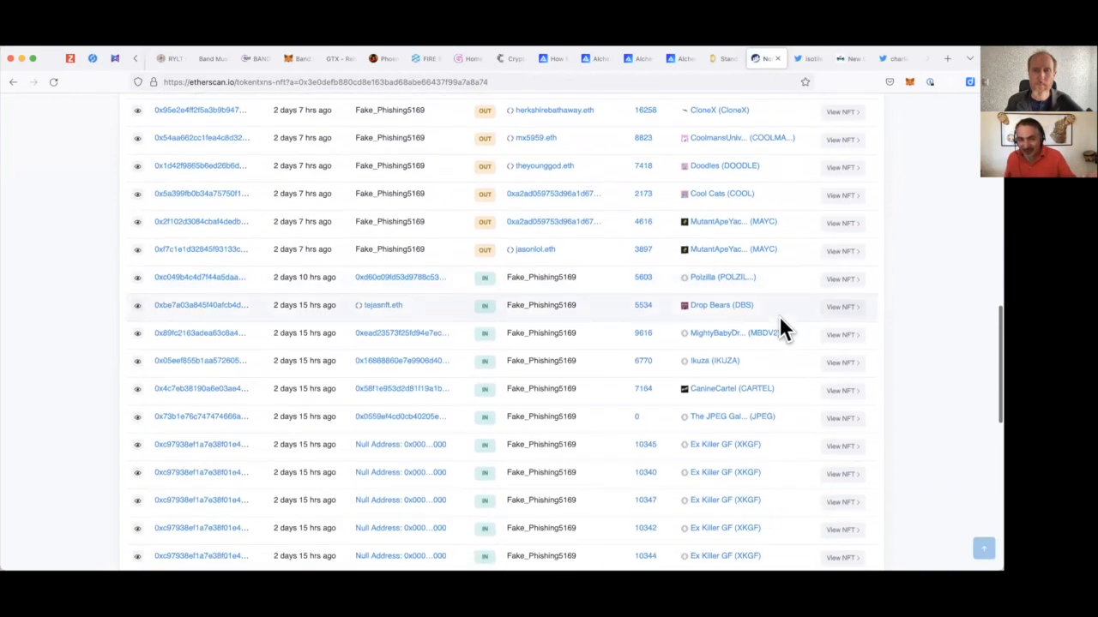
scroll(down, 3)
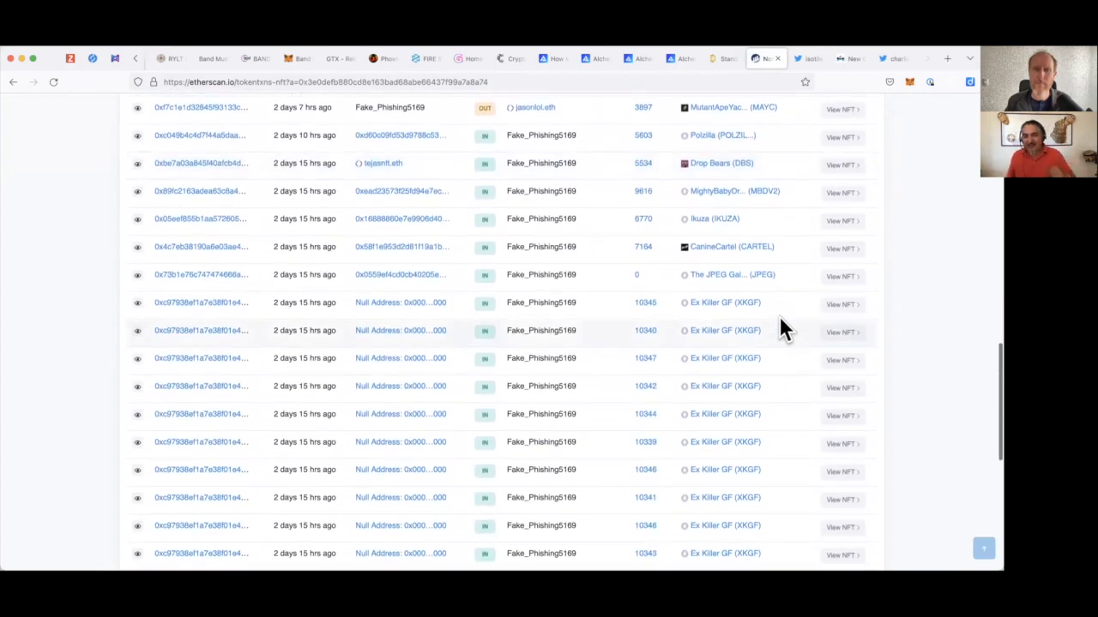
scroll(down, 3)
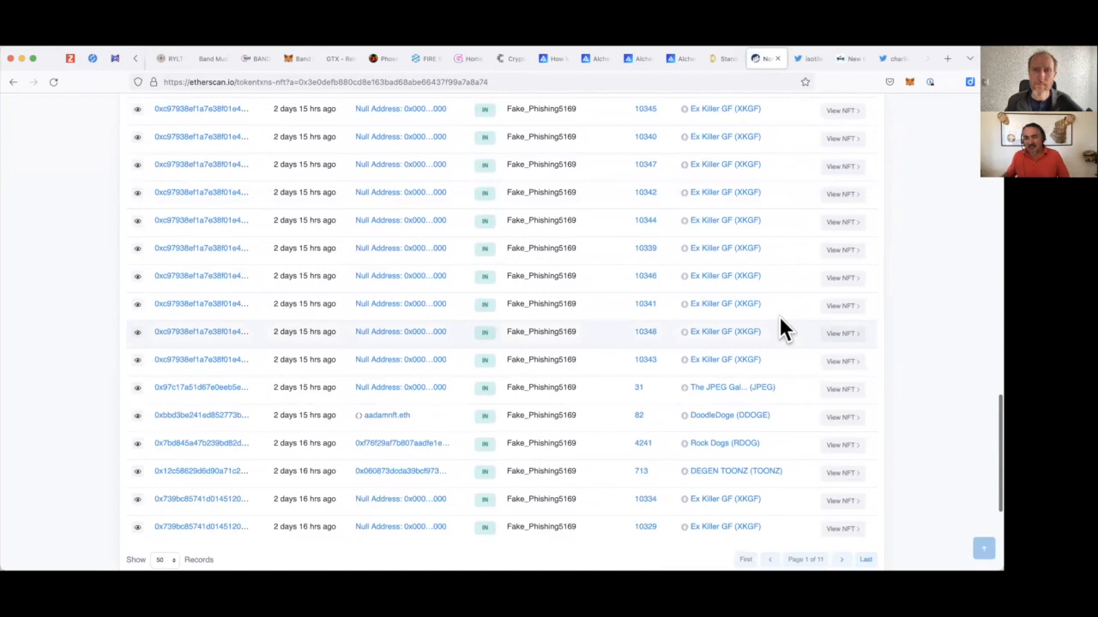
scroll(up, 3)
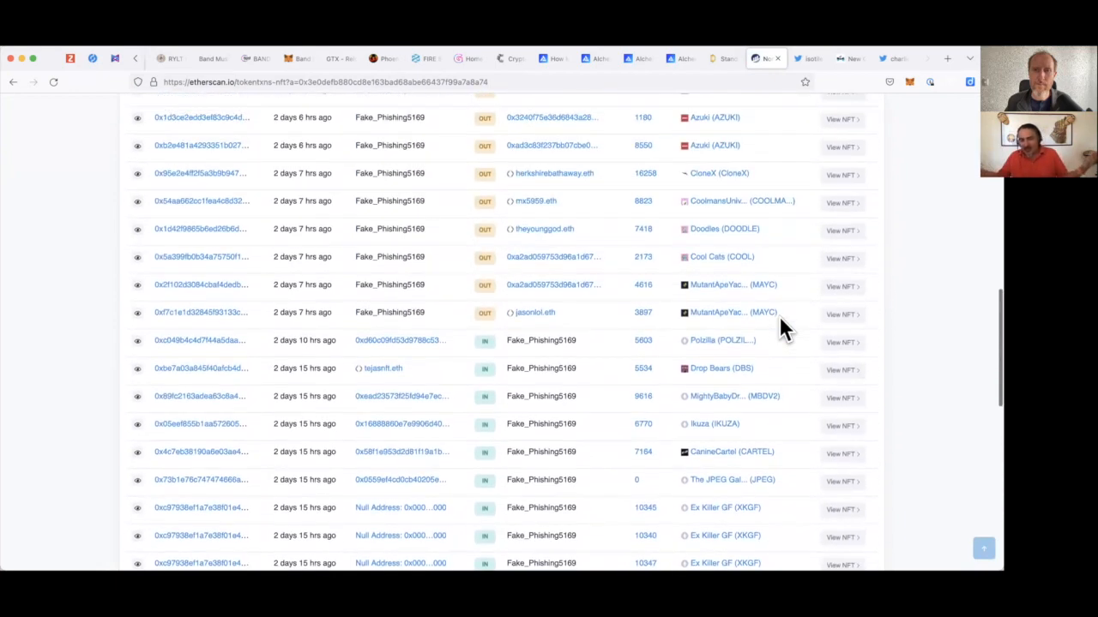
scroll(up, 3)
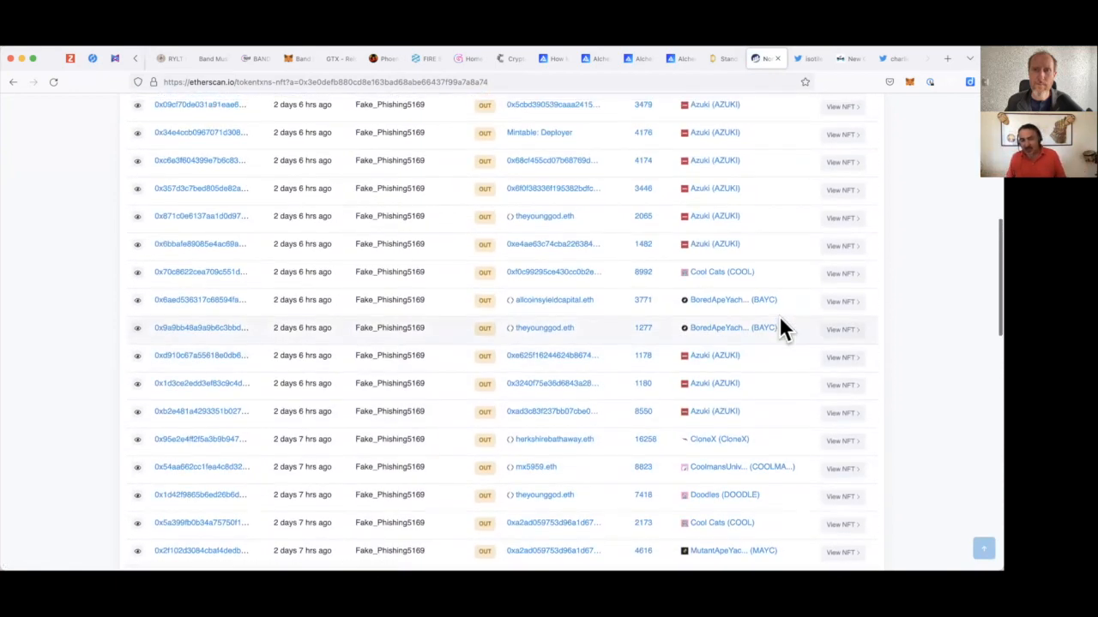
mouse_move(906, 340)
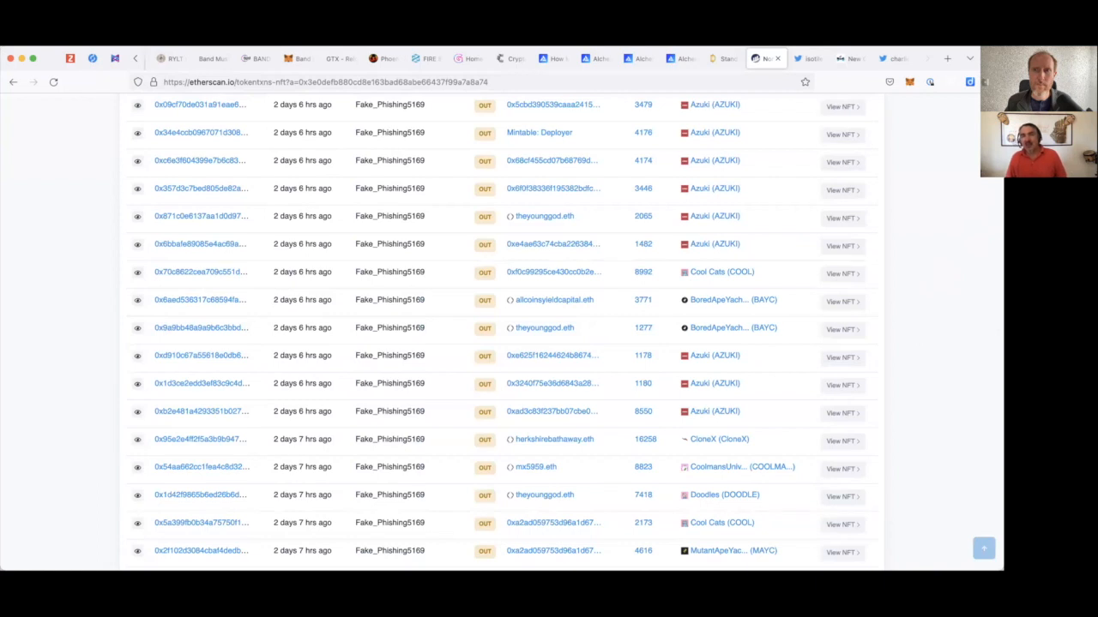
mouse_move(918, 387)
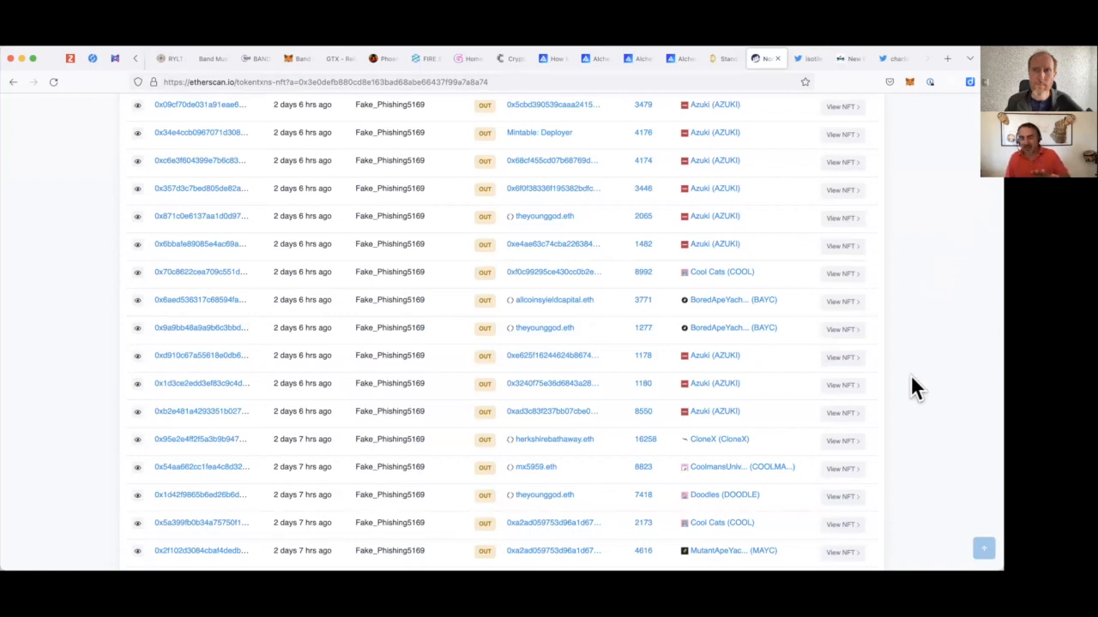
mouse_move(909, 391)
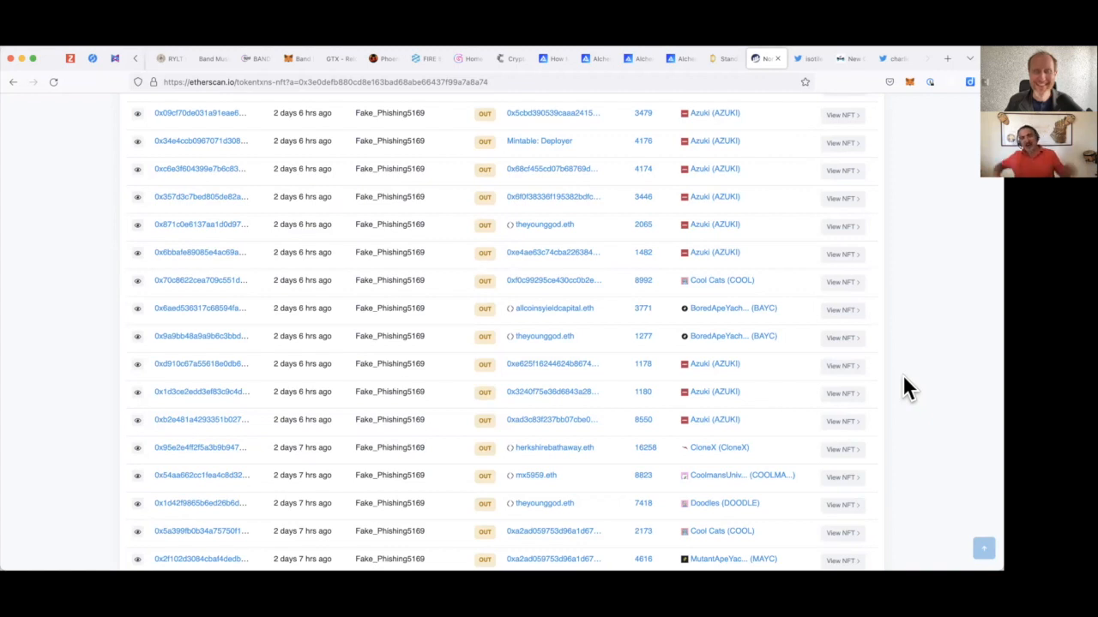
mouse_move(1005, 185)
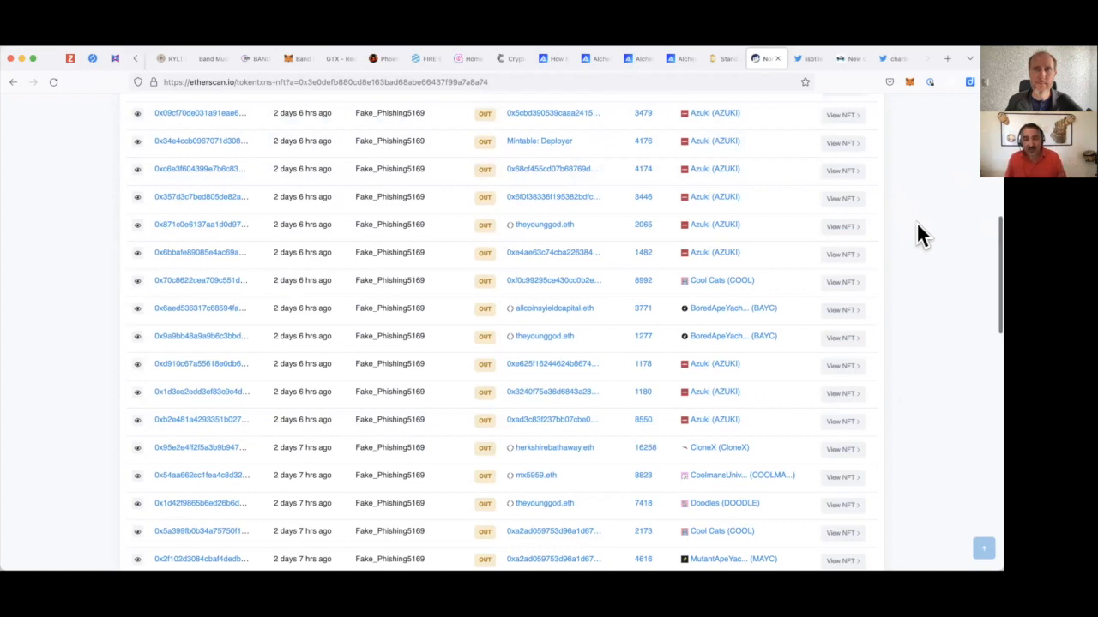
scroll(down, 3)
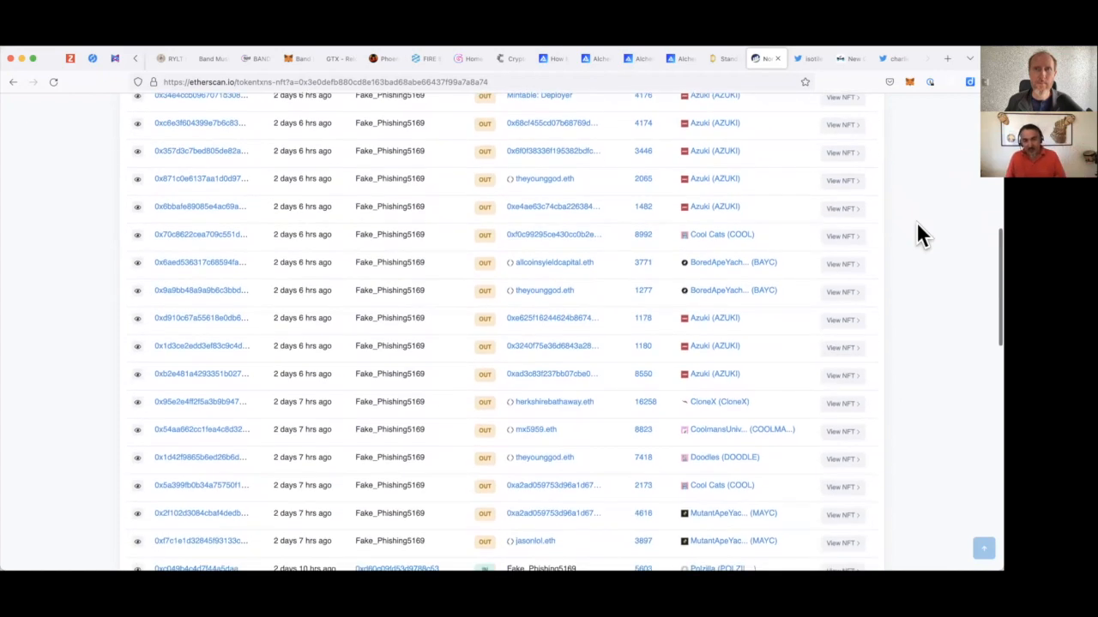
scroll(up, 3)
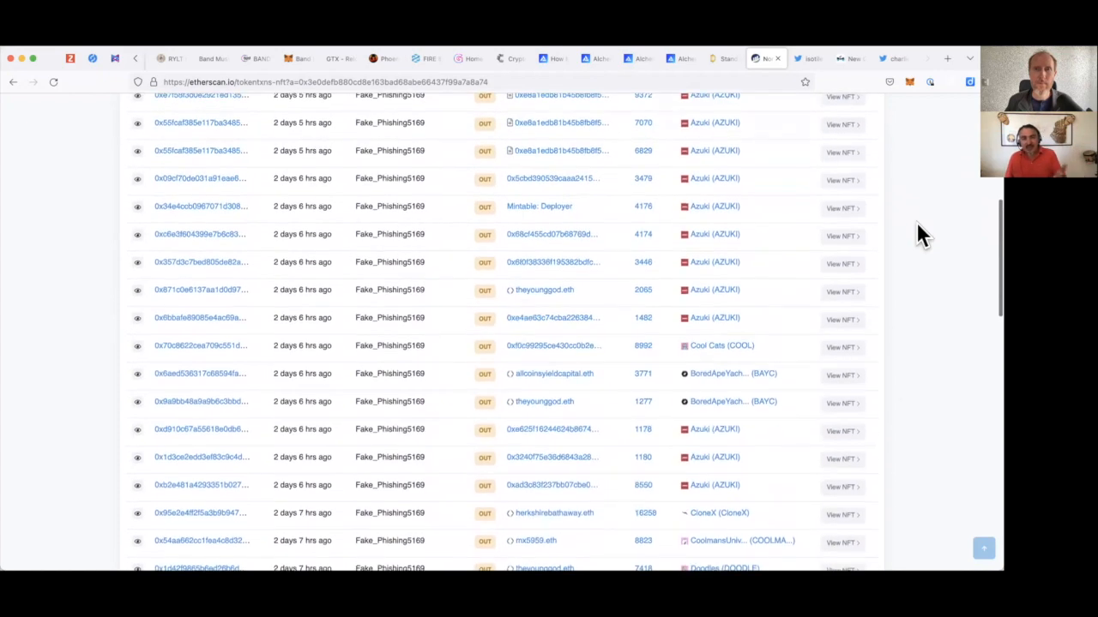
scroll(up, 3)
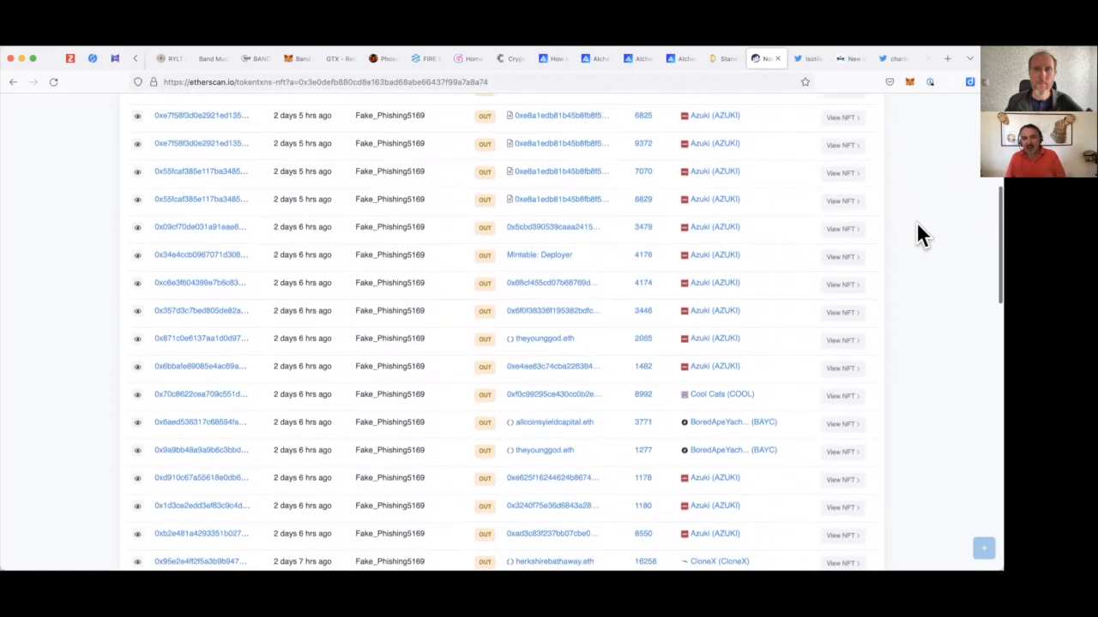
scroll(up, 3)
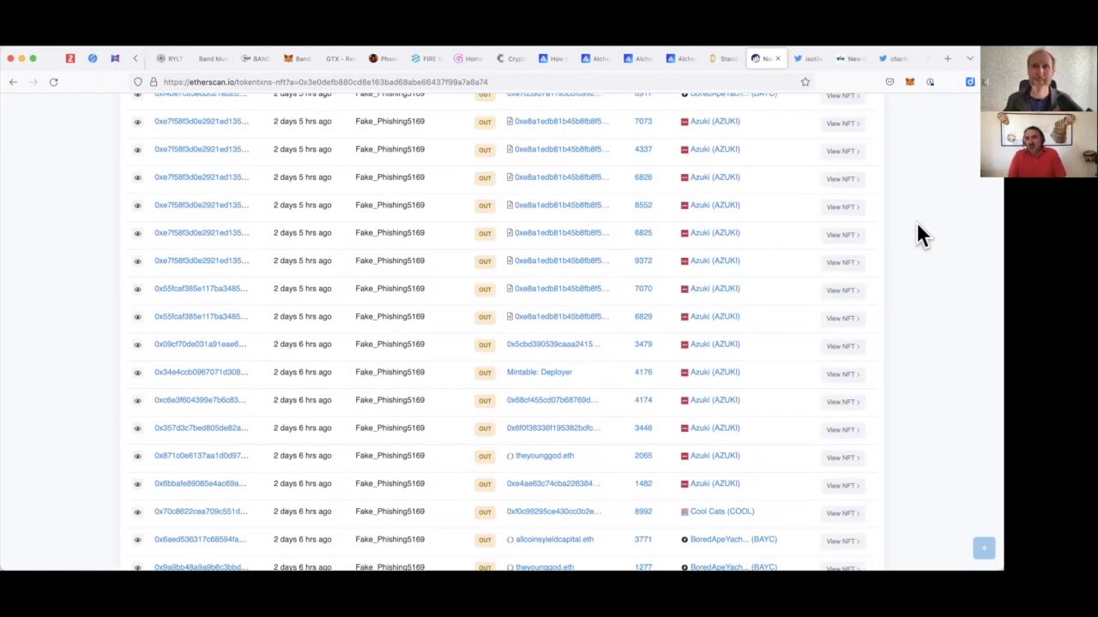
scroll(up, 3)
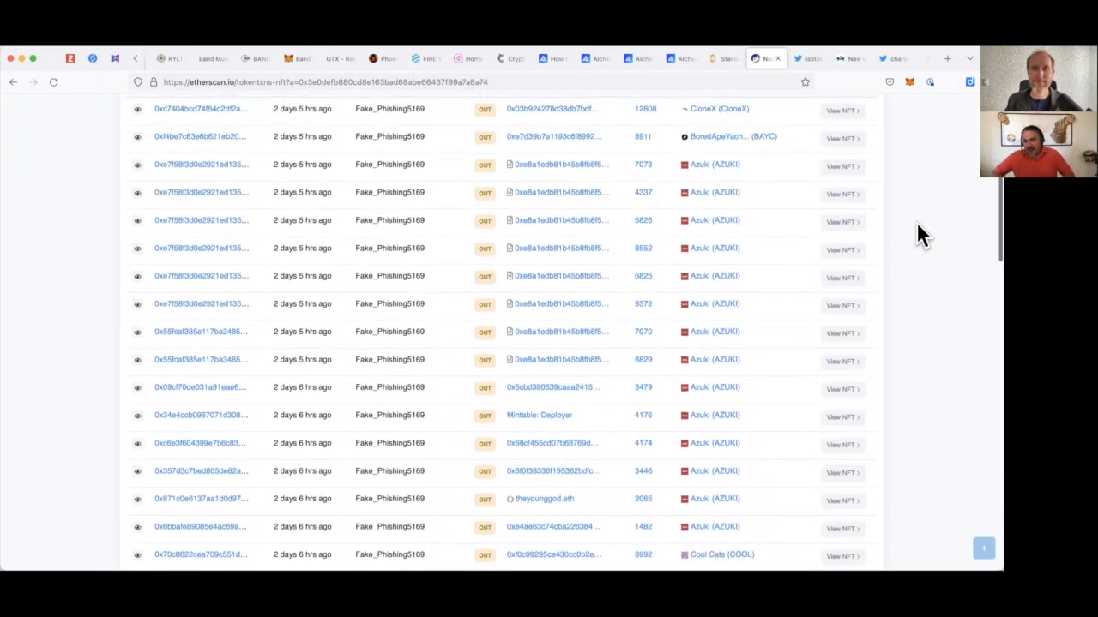
scroll(up, 3)
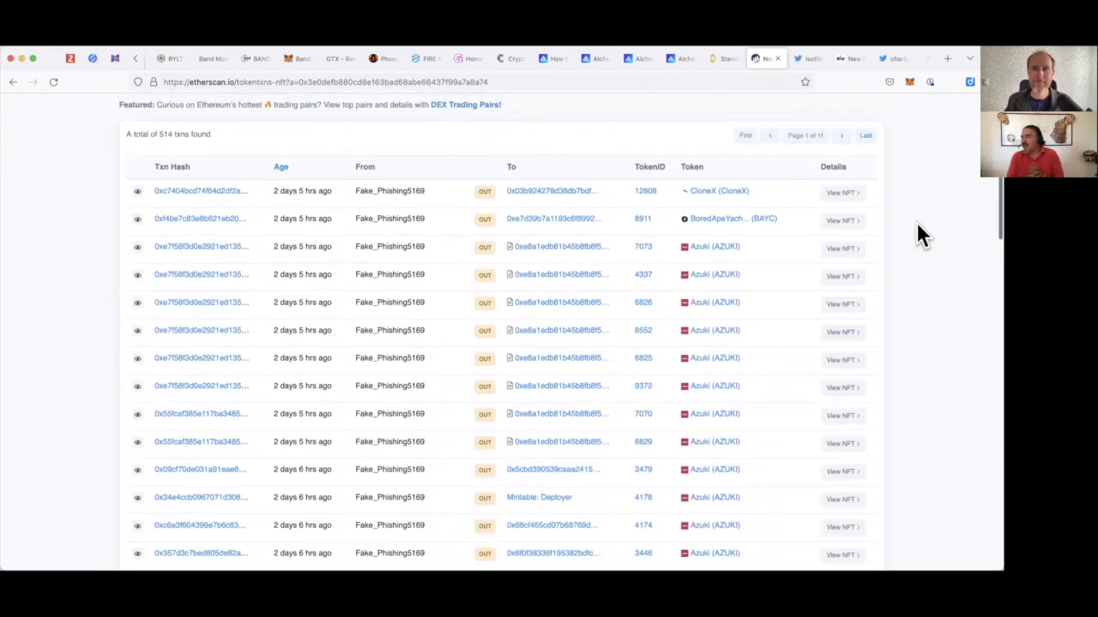
scroll(down, 3)
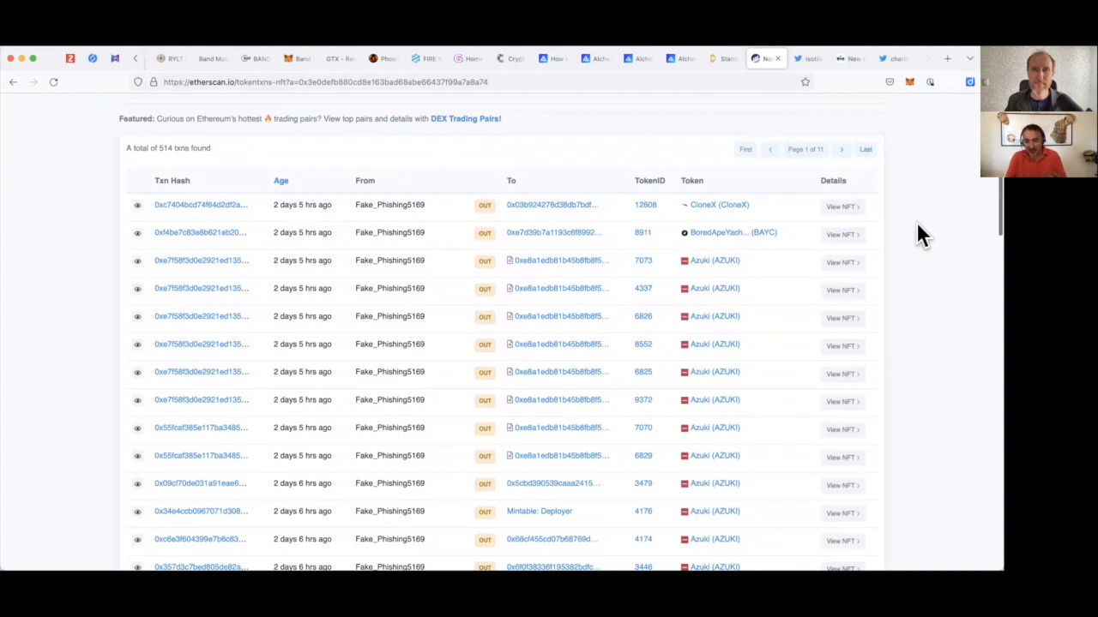
scroll(up, 3)
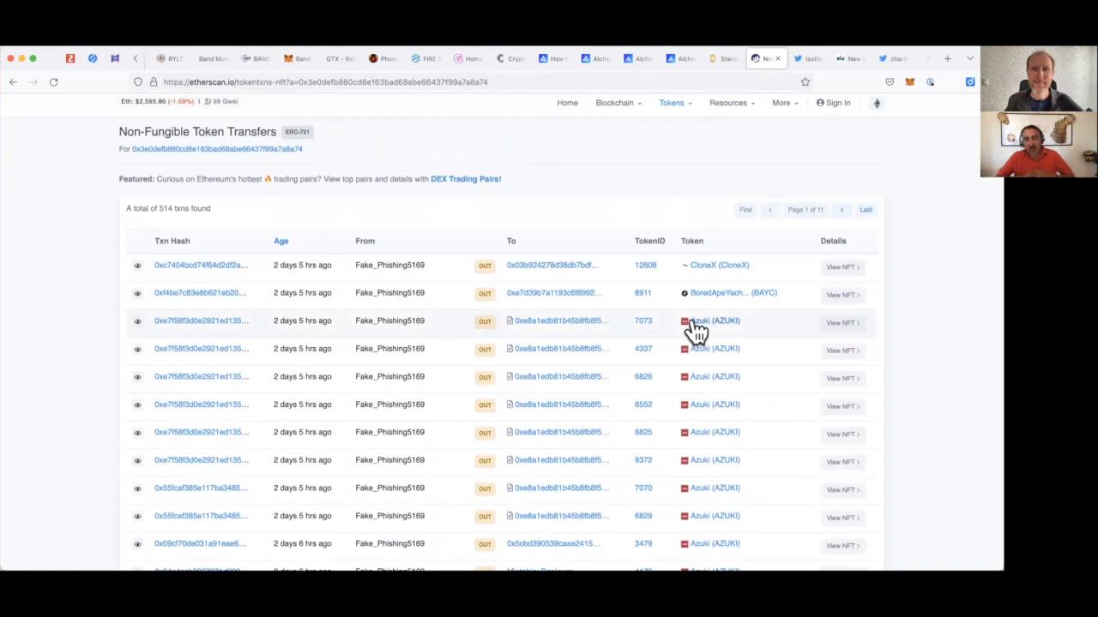
mouse_move(717, 295)
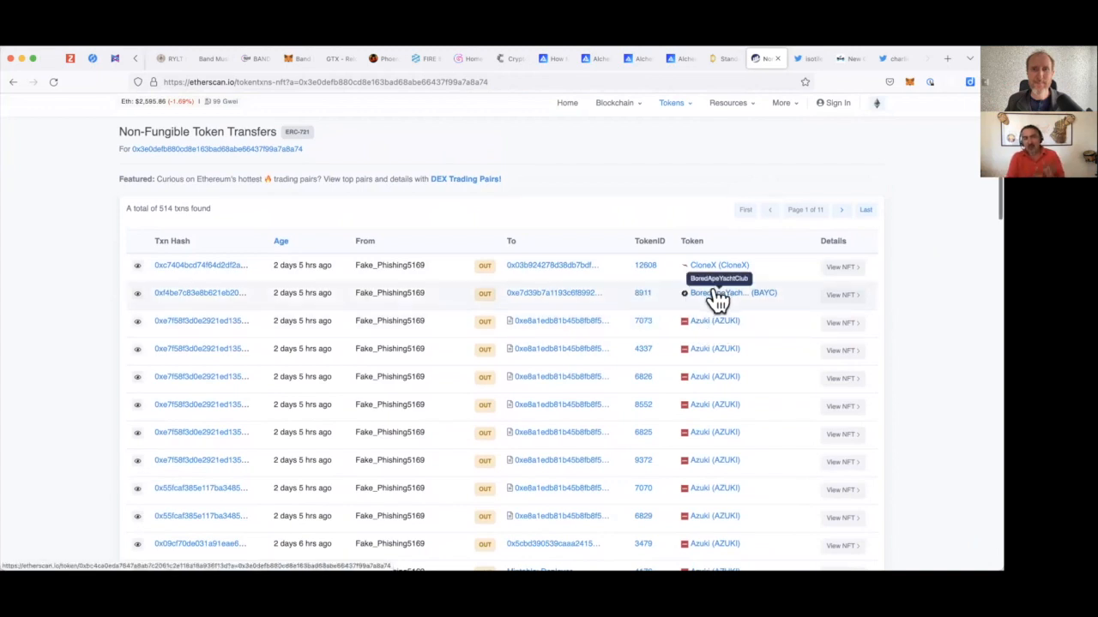
mouse_move(644, 302)
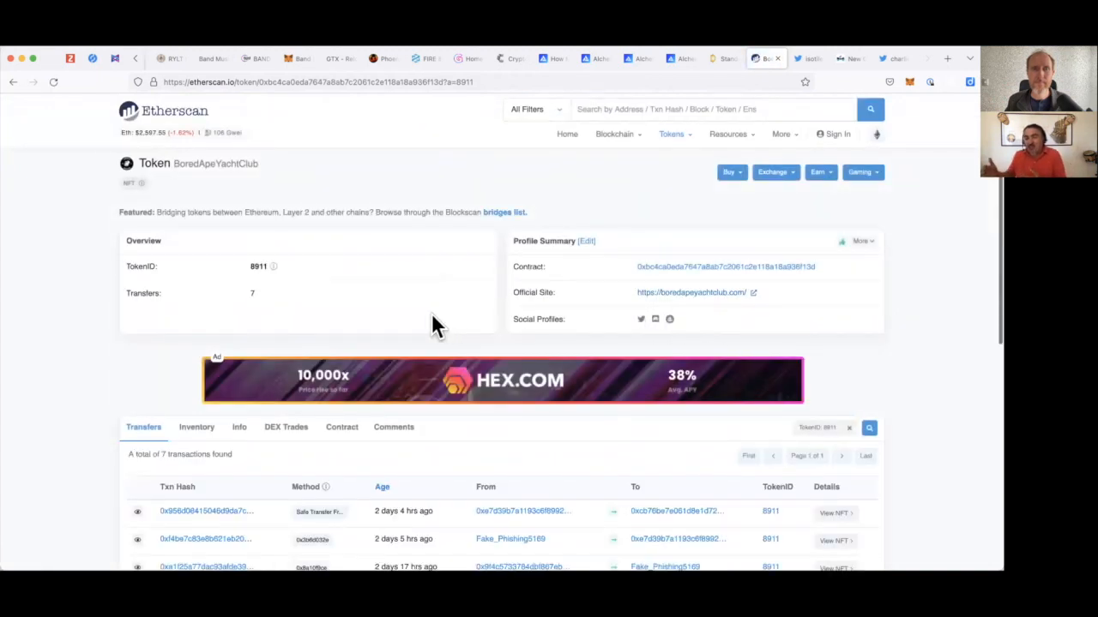
mouse_move(258, 266)
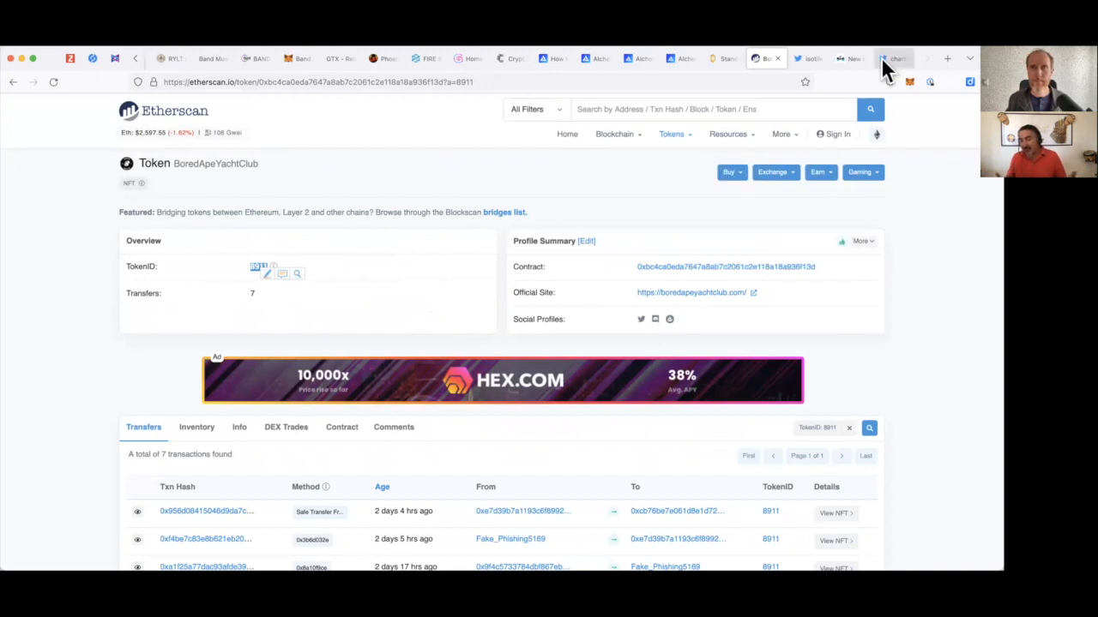
mouse_move(952, 67)
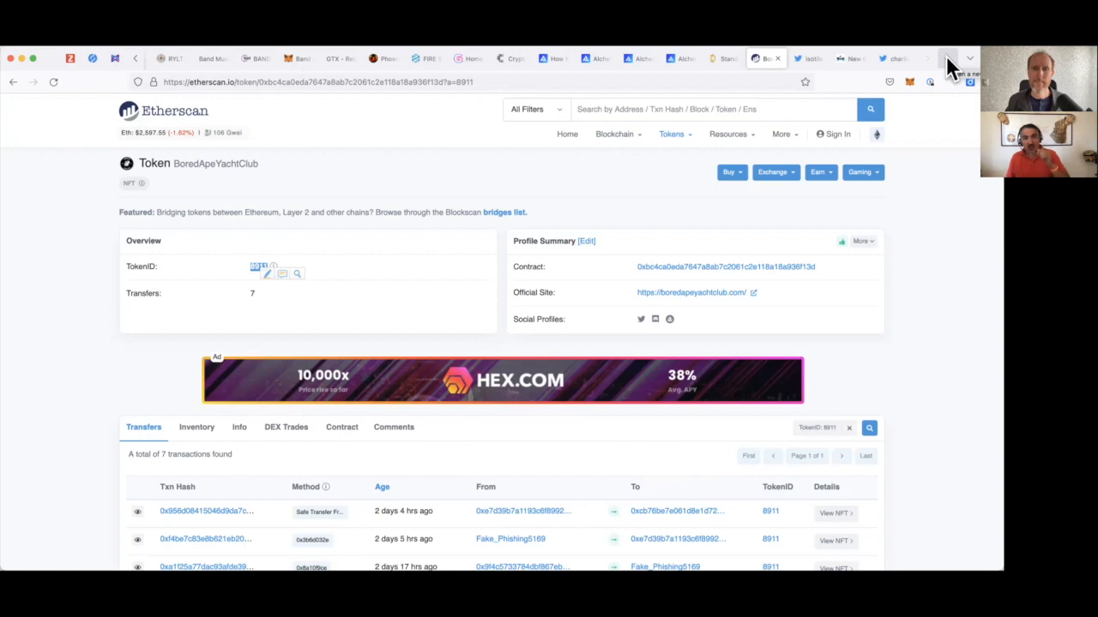
mouse_move(917, 219)
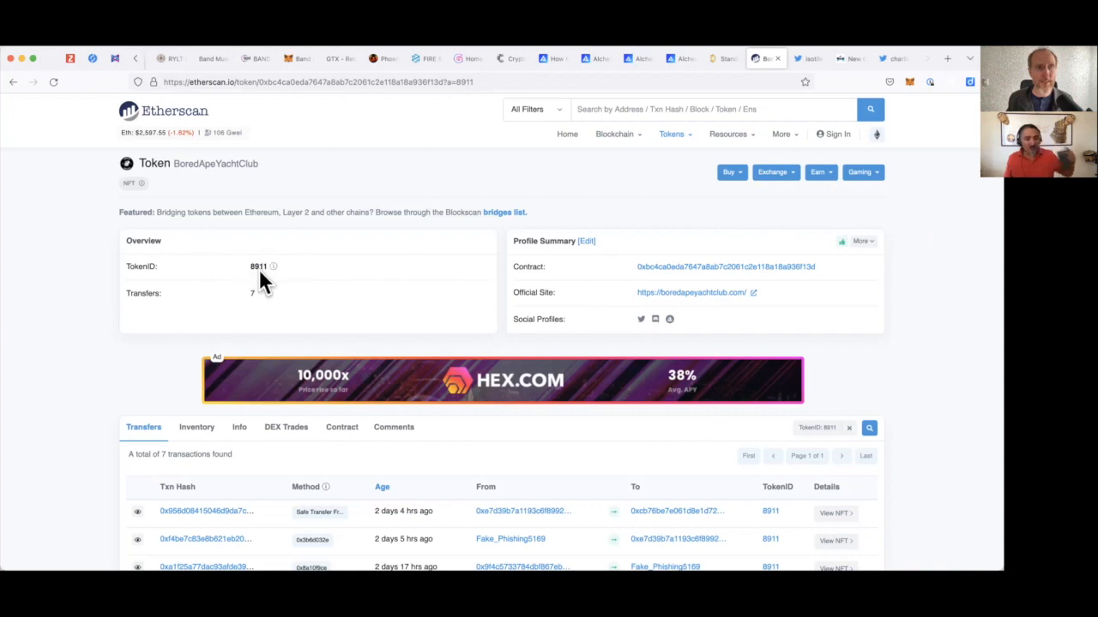
mouse_move(14, 89)
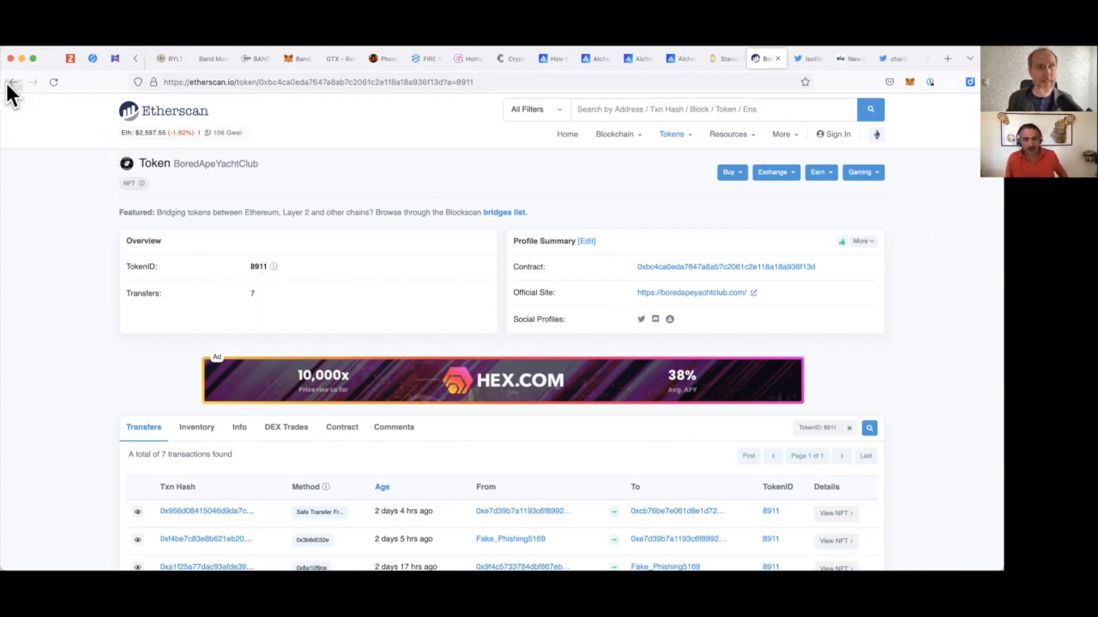
mouse_move(65, 112)
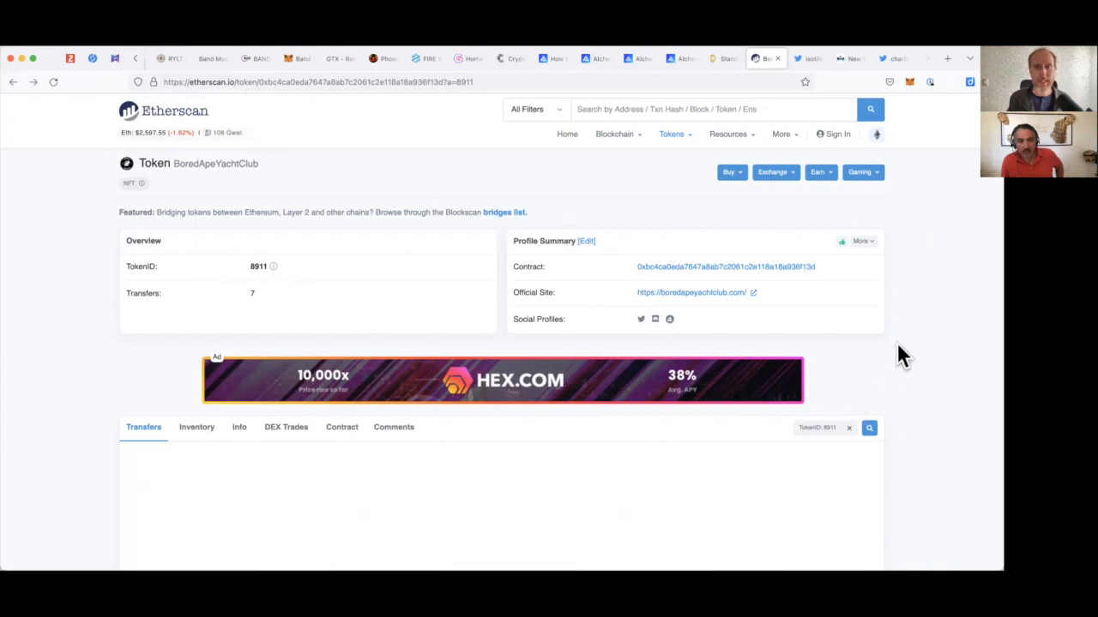
mouse_move(107, 226)
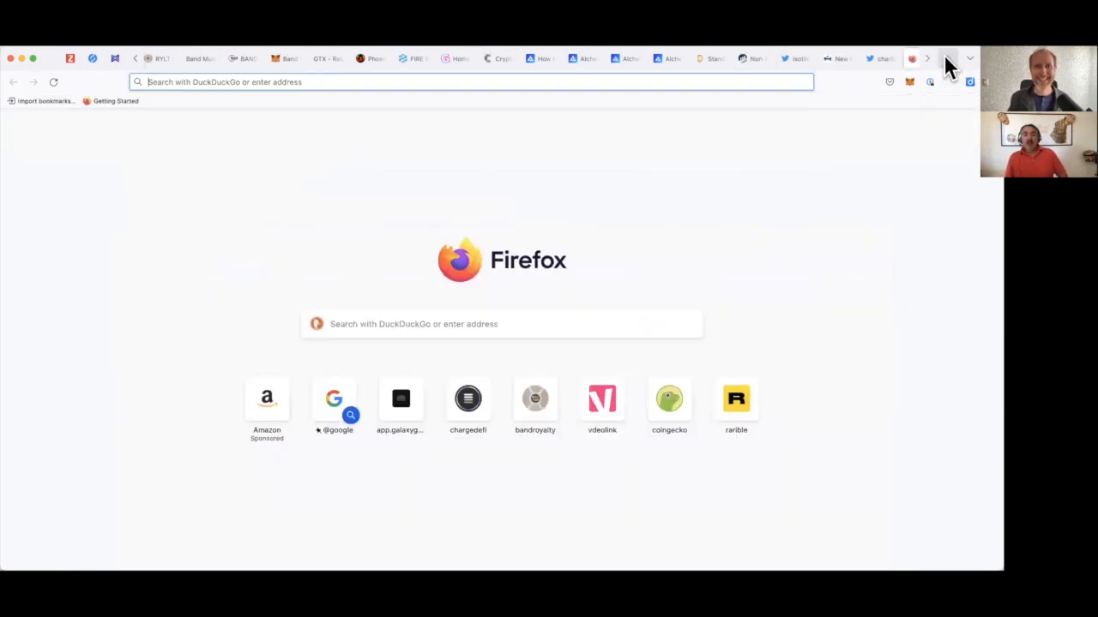
On opensea.io, search the Bored Ape Yacht Club collection for 8911 and open that ape's page.
text(opensea.io/)
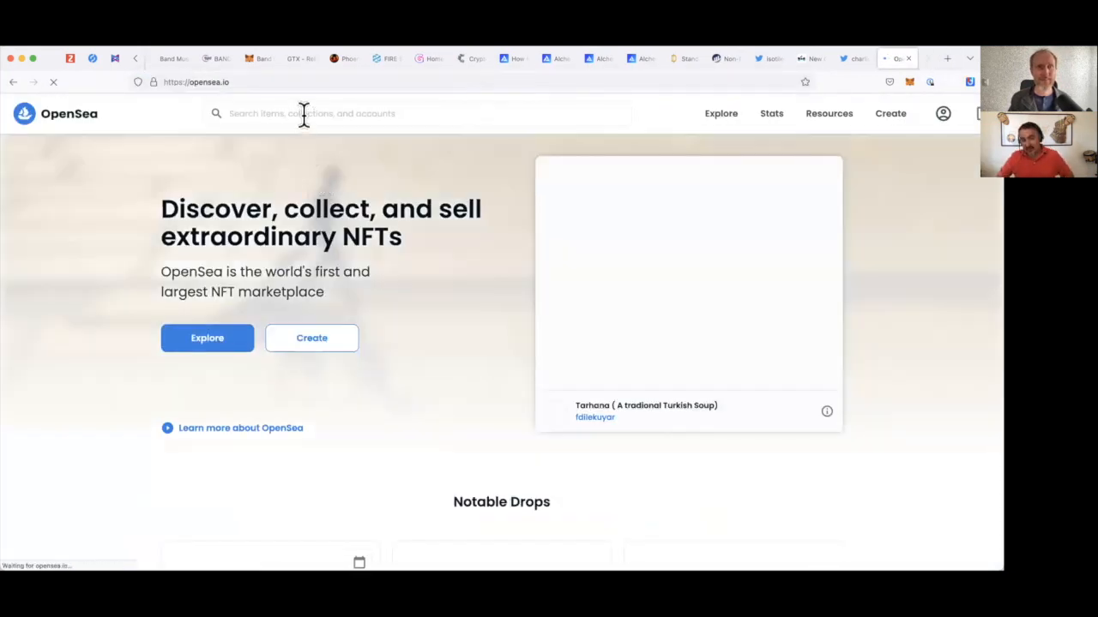
text(bore)
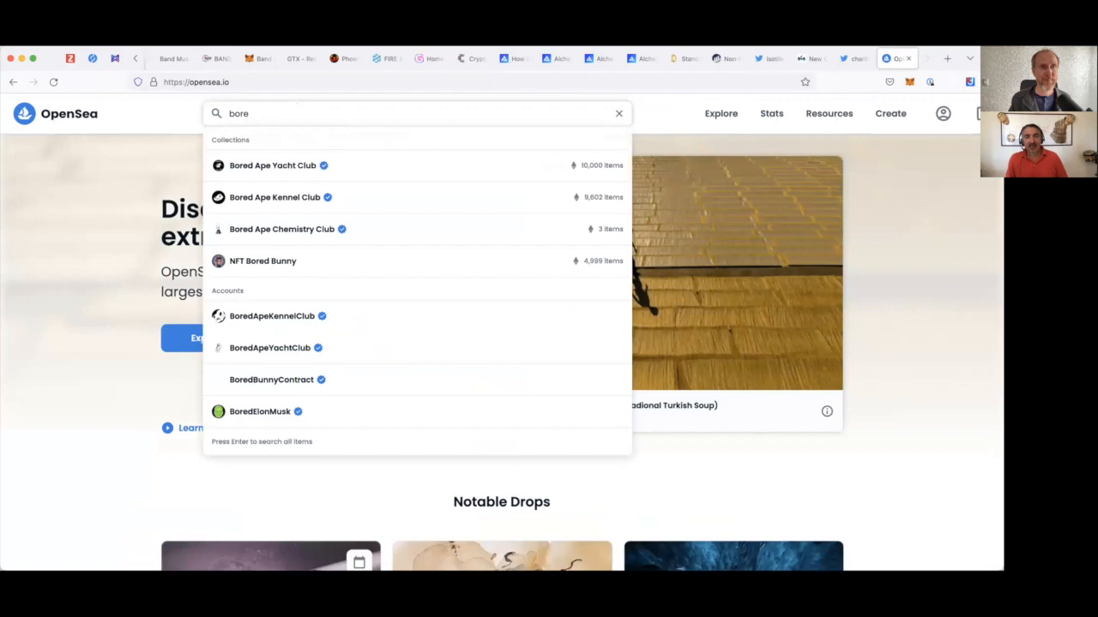
click(272, 165)
text(891)
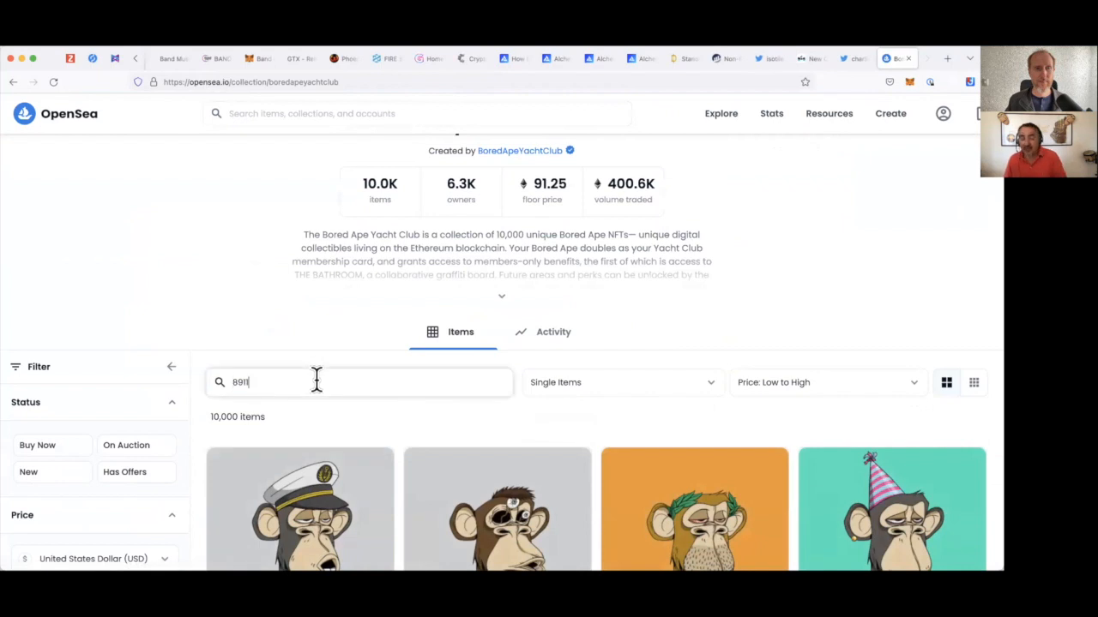
mouse_move(310, 412)
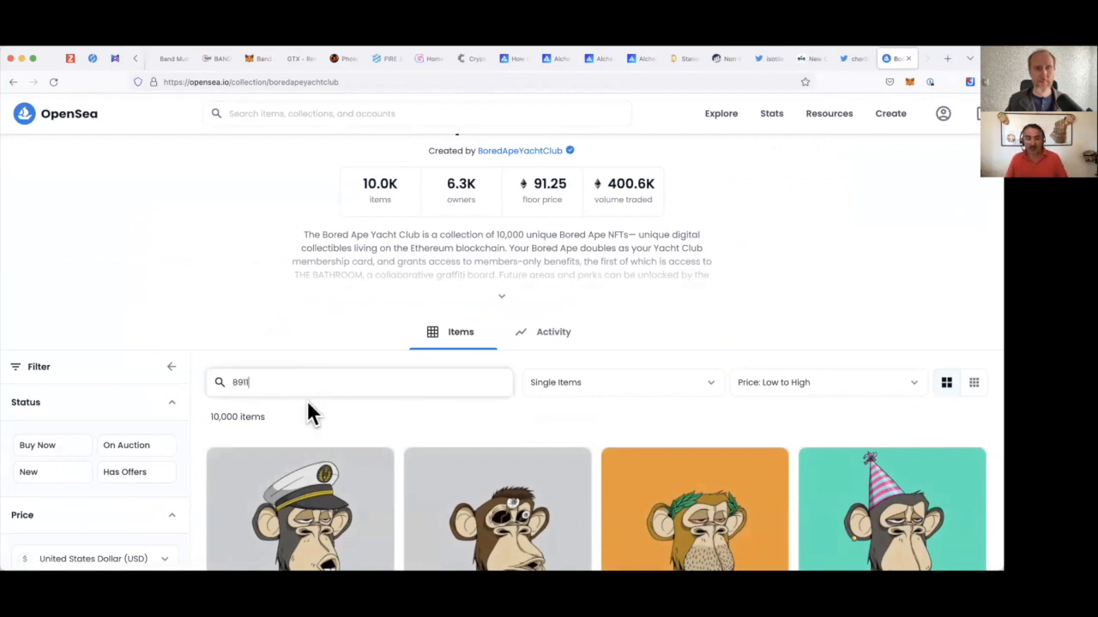
key(Return)
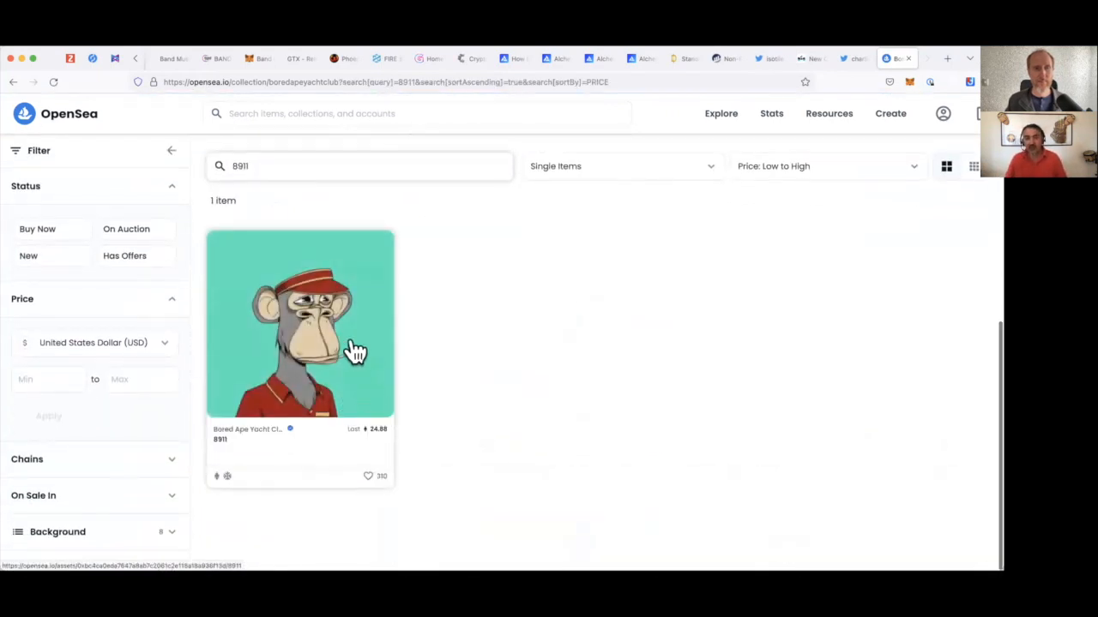
click(301, 322)
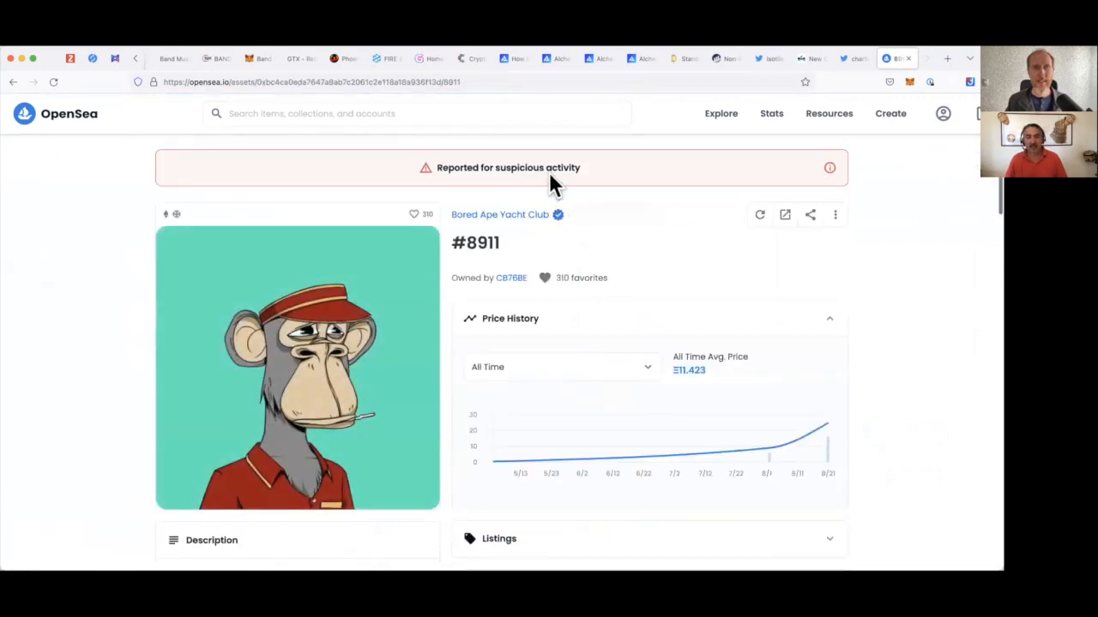
mouse_move(643, 223)
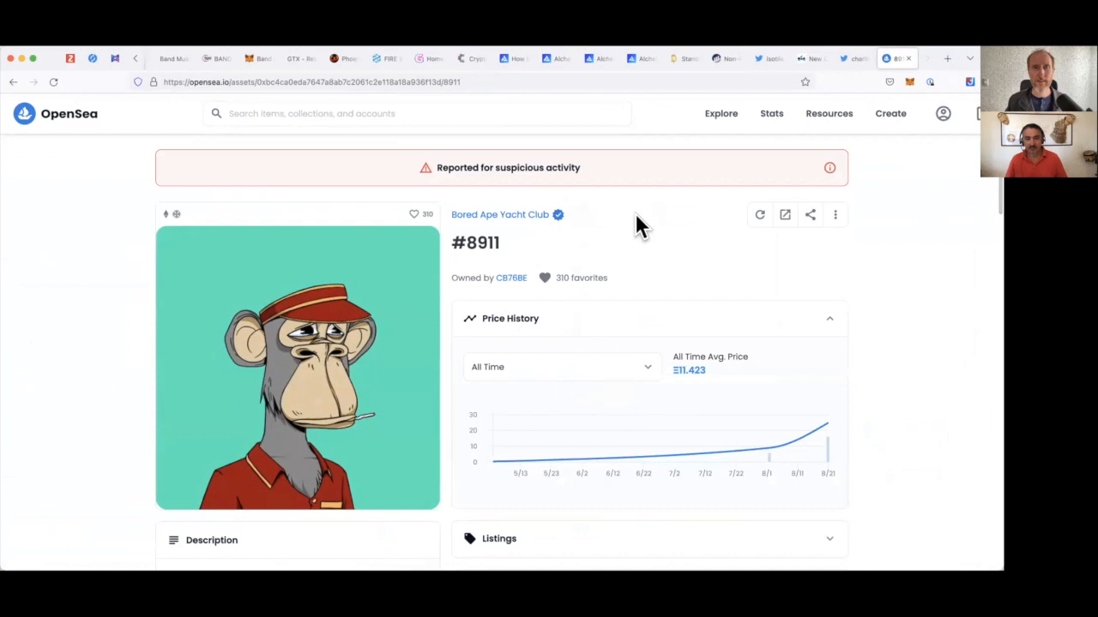
mouse_move(626, 206)
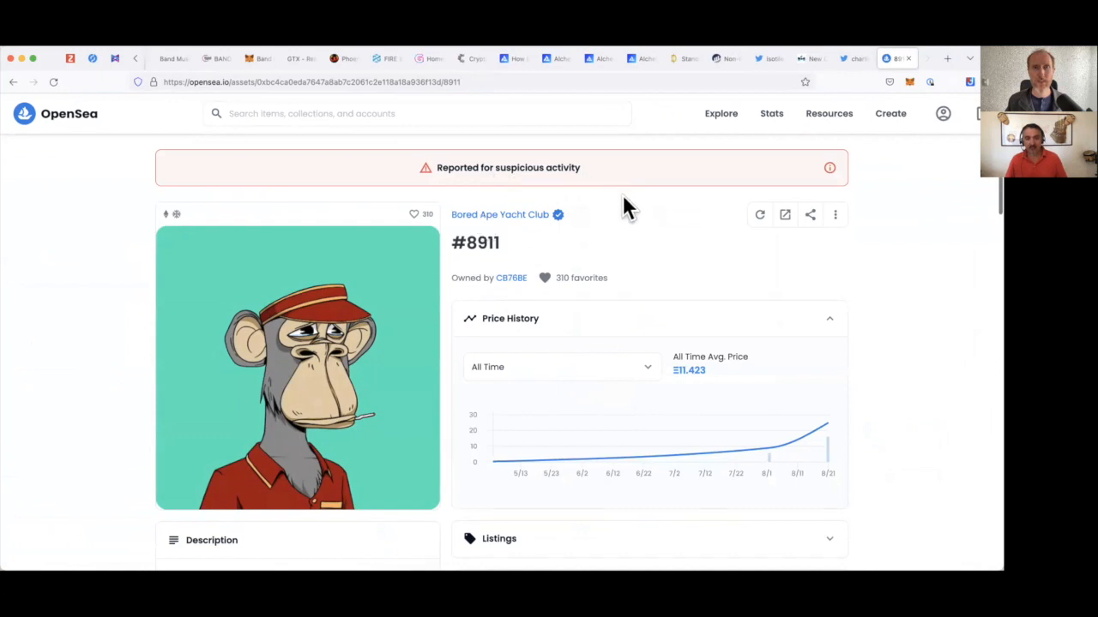
scroll(down, 3)
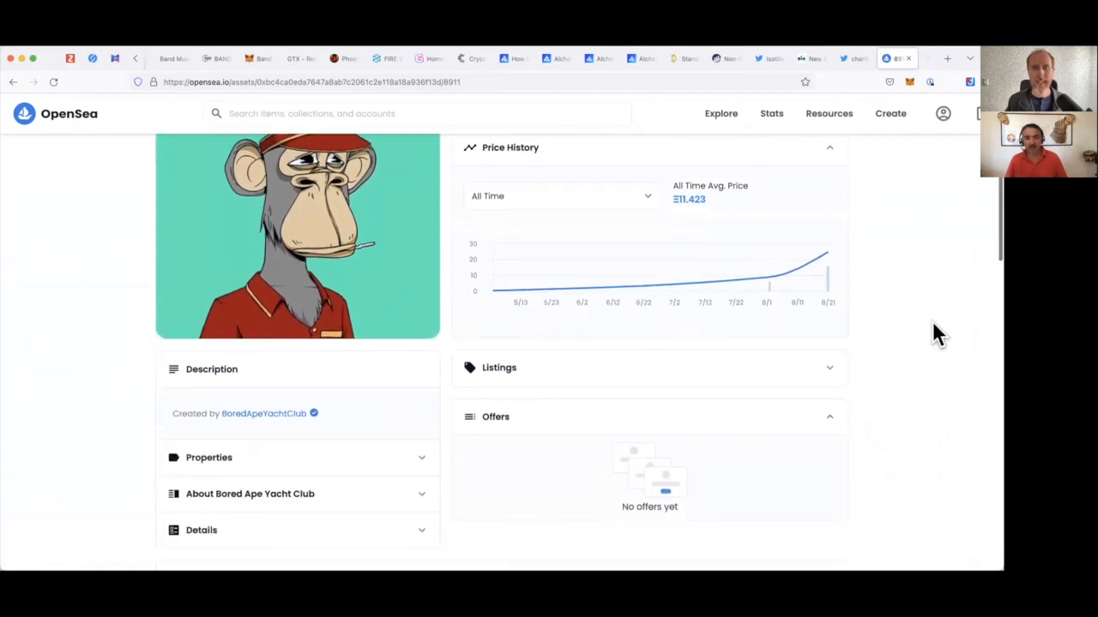
scroll(down, 3)
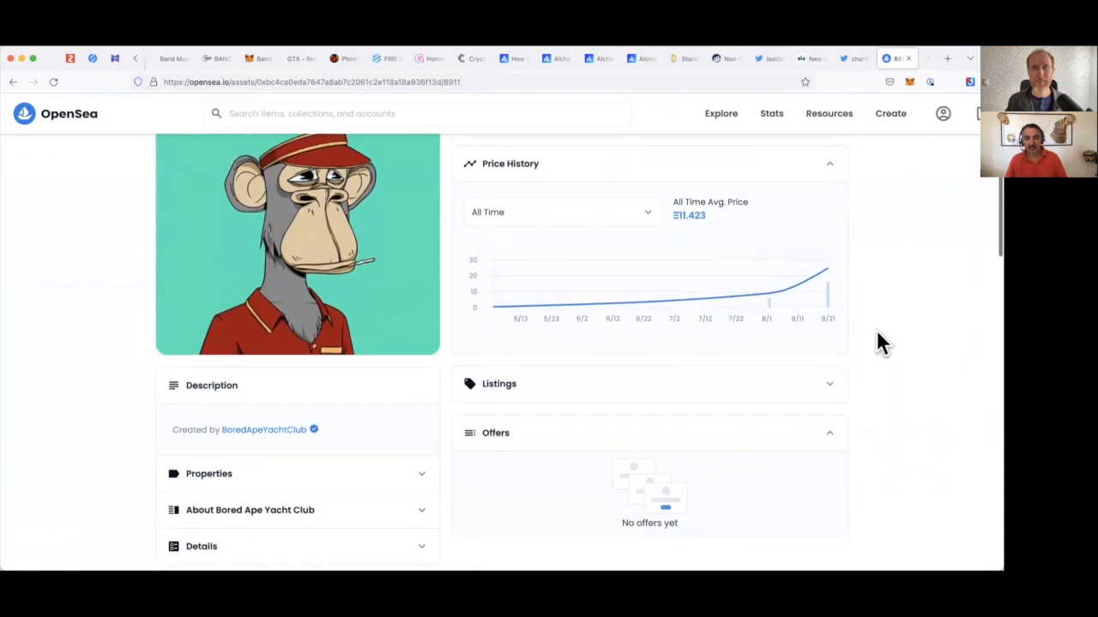
mouse_move(48, 151)
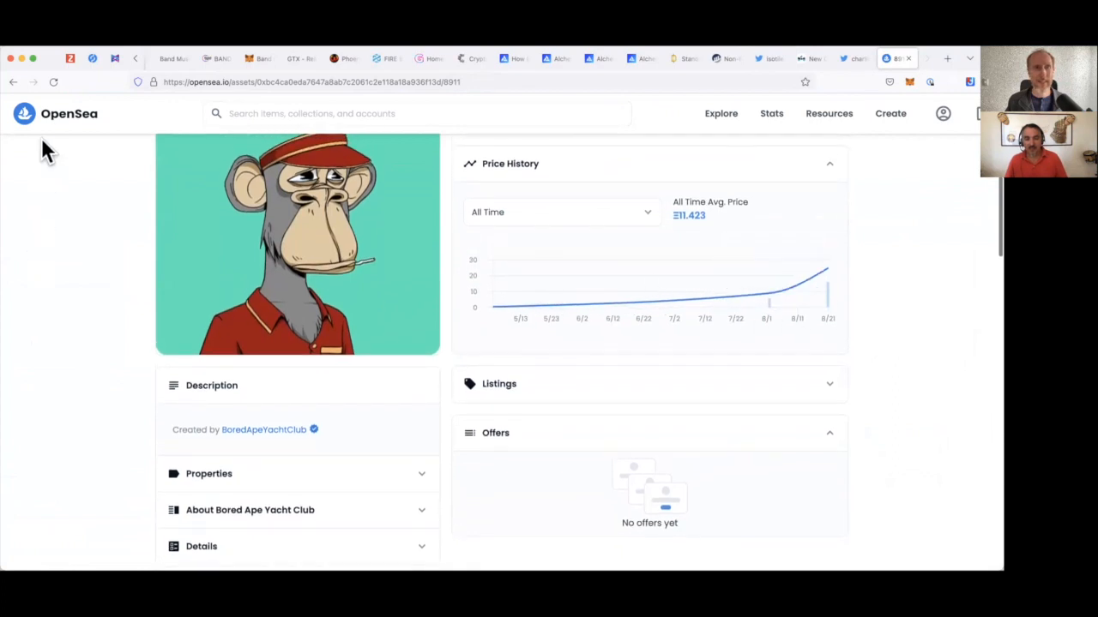
mouse_move(863, 254)
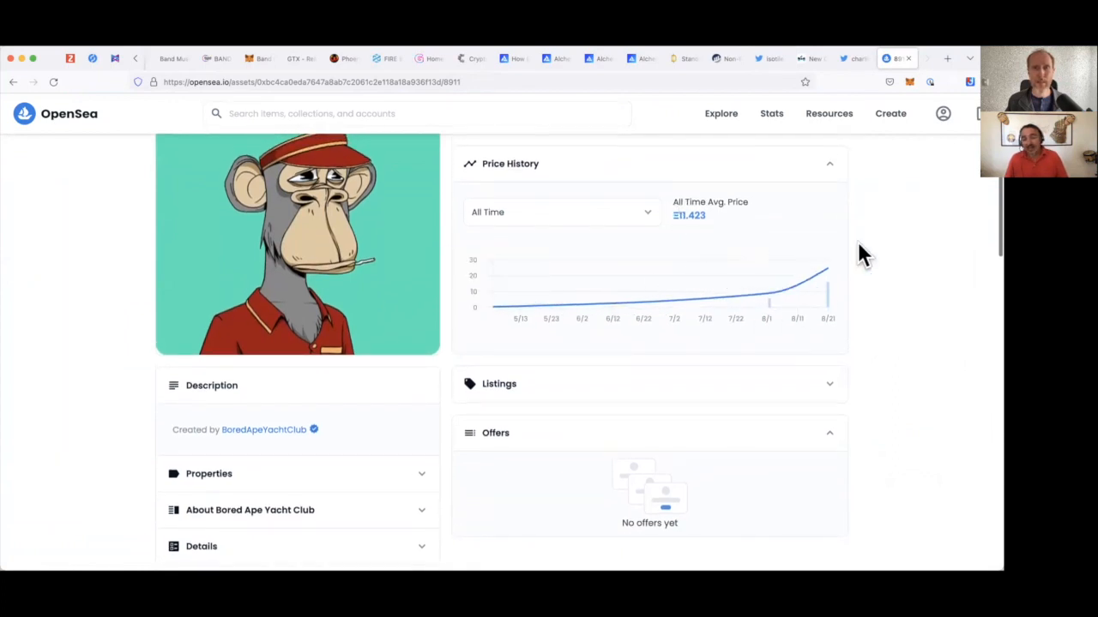
mouse_move(884, 182)
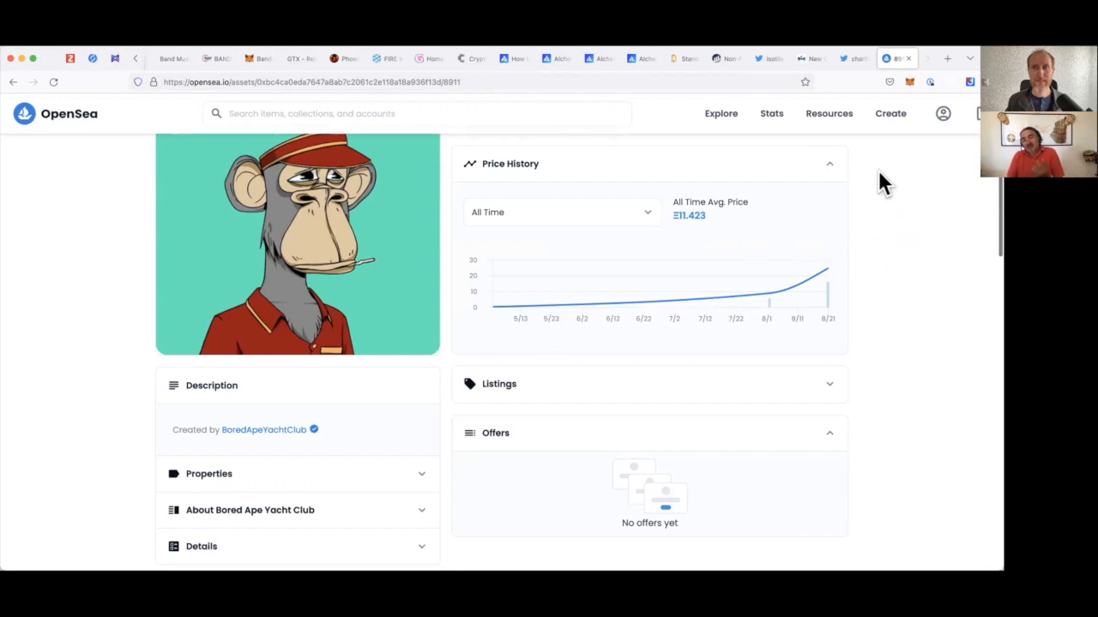
mouse_move(883, 209)
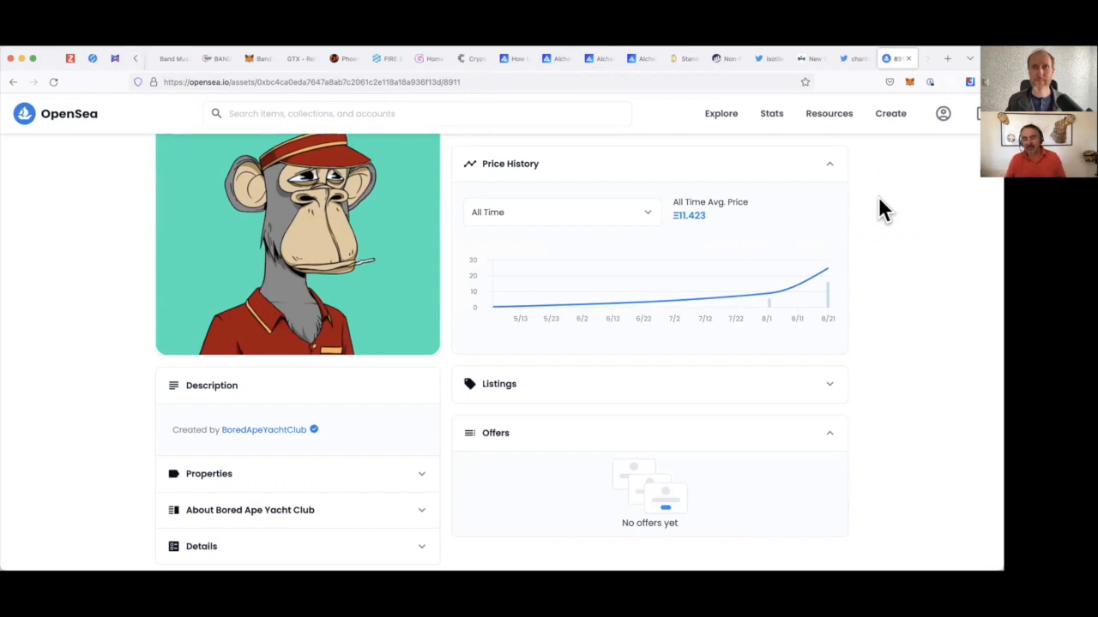
scroll(down, 3)
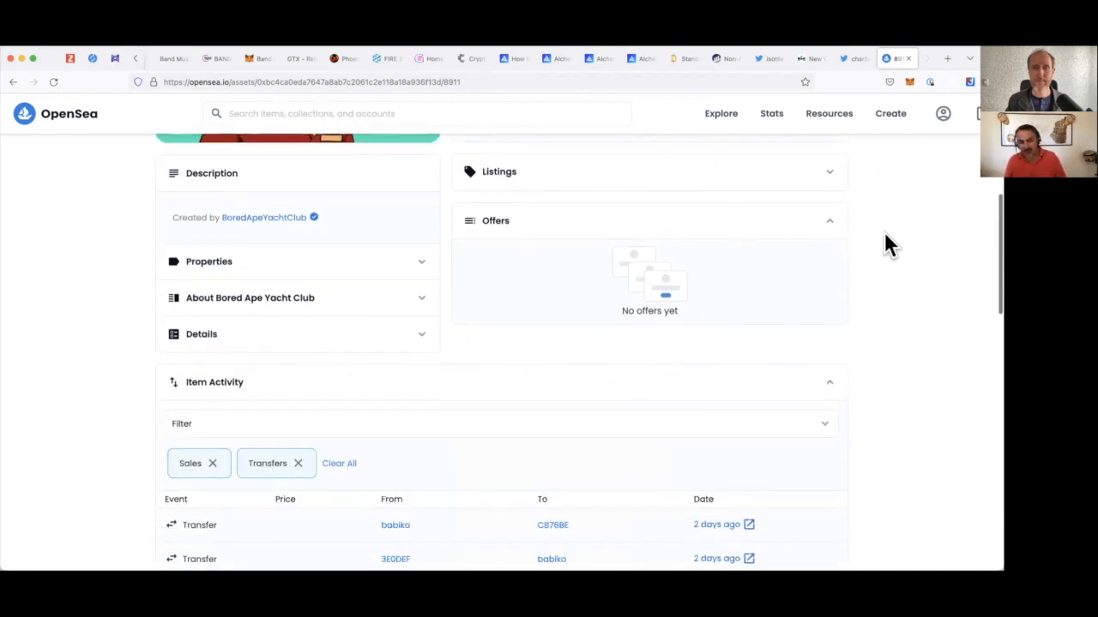
scroll(down, 3)
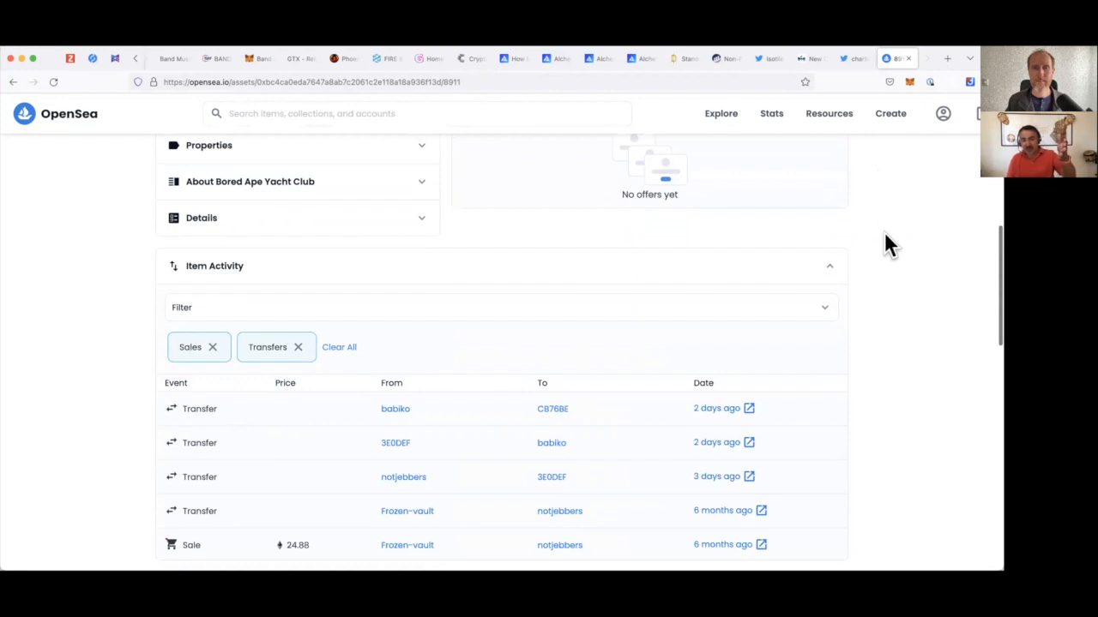
scroll(down, 3)
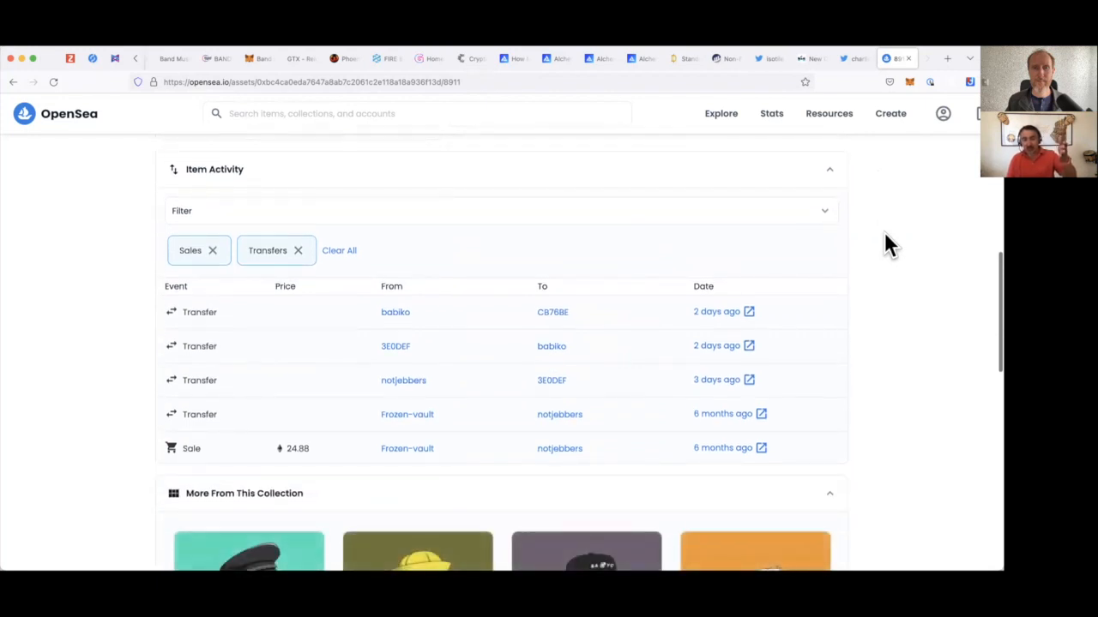
scroll(down, 3)
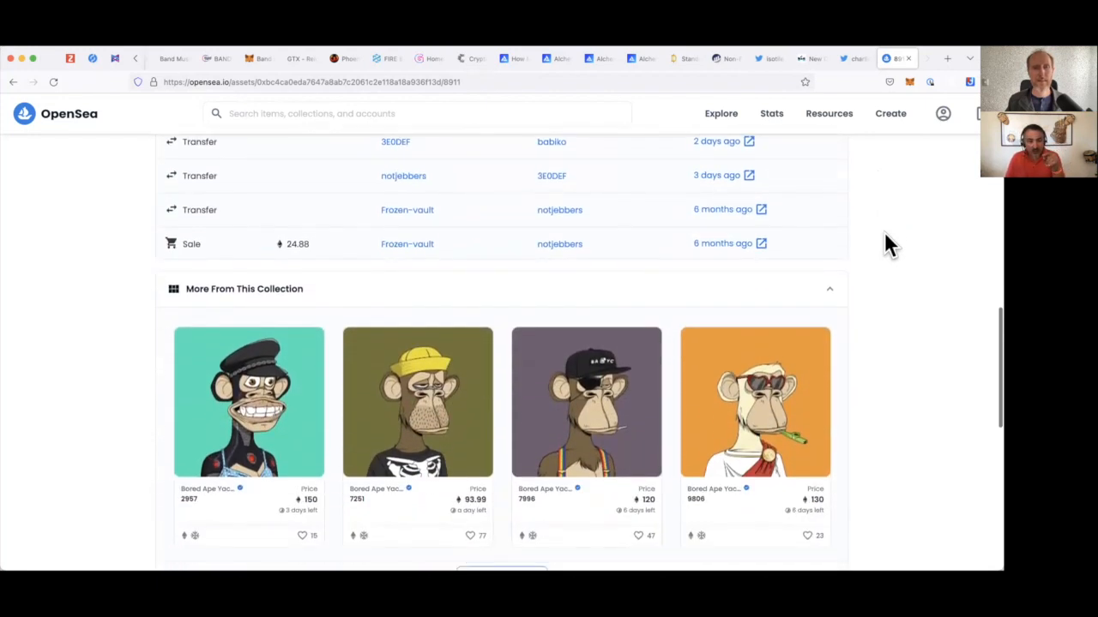
scroll(up, 3)
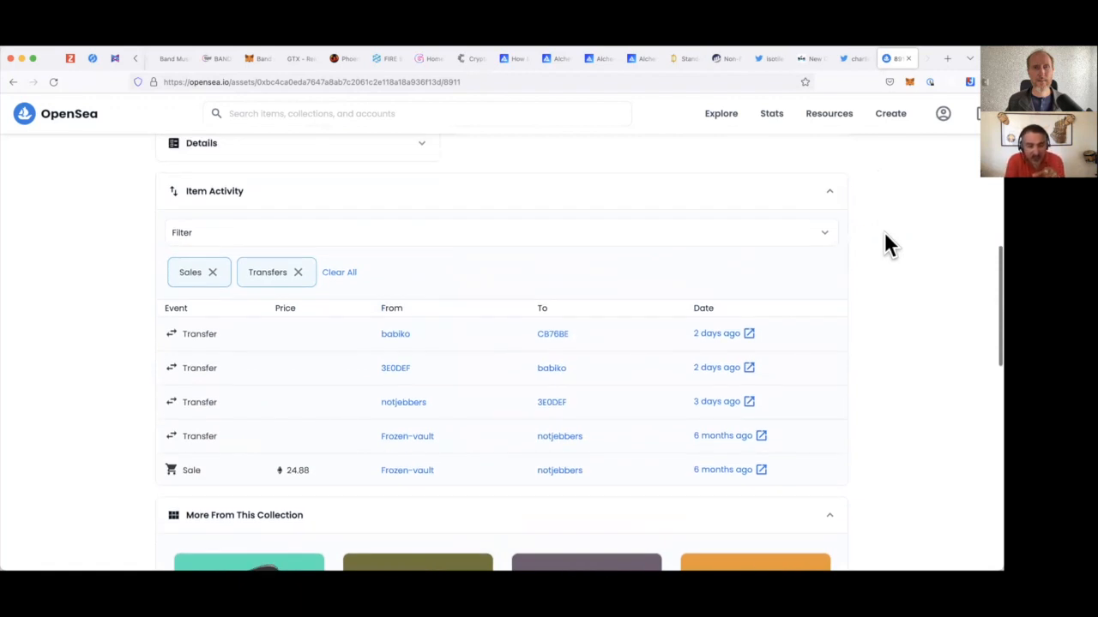
mouse_move(741, 401)
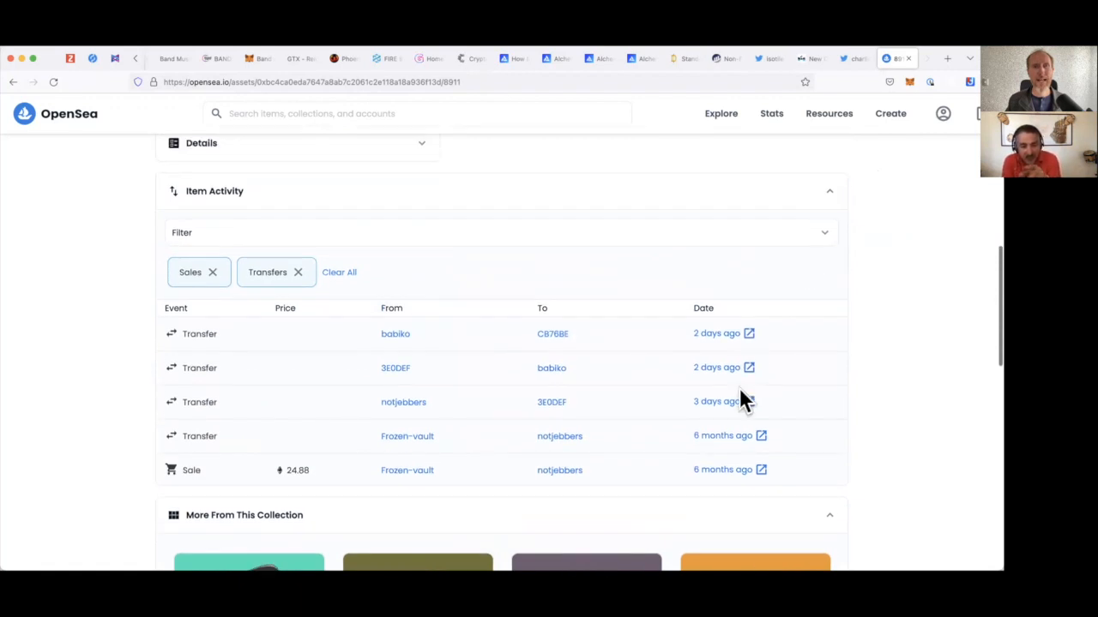
mouse_move(578, 442)
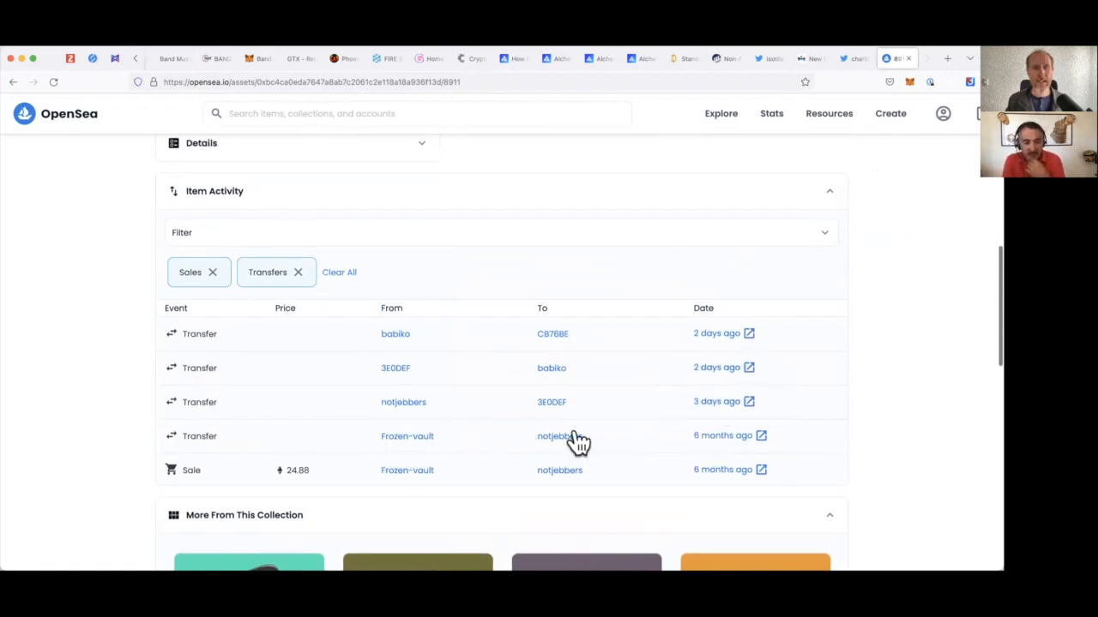
mouse_move(223, 477)
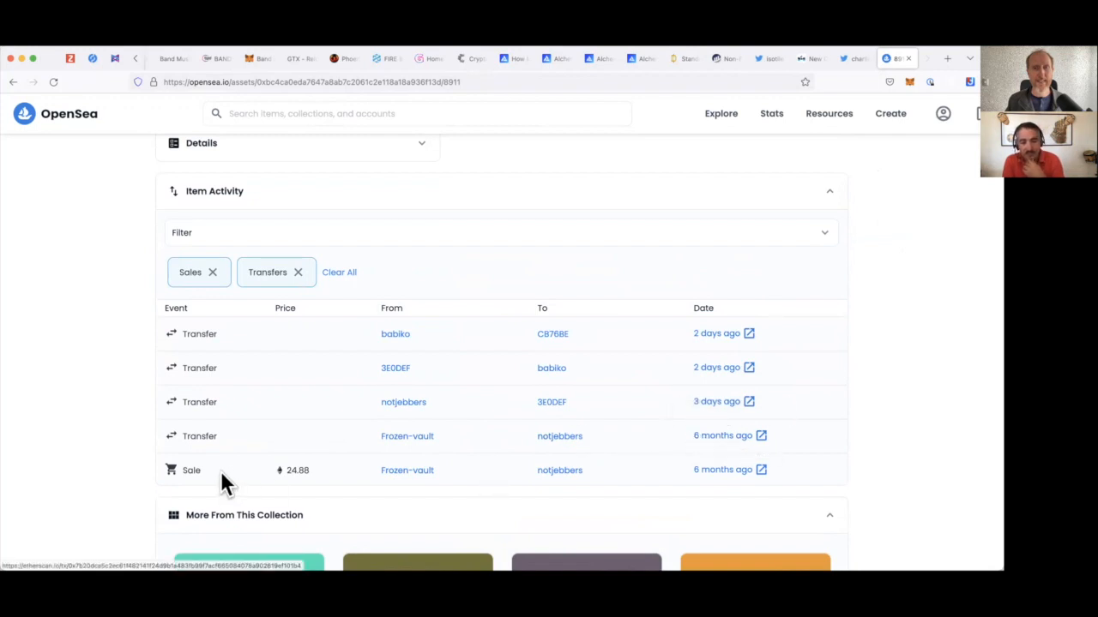
mouse_move(299, 476)
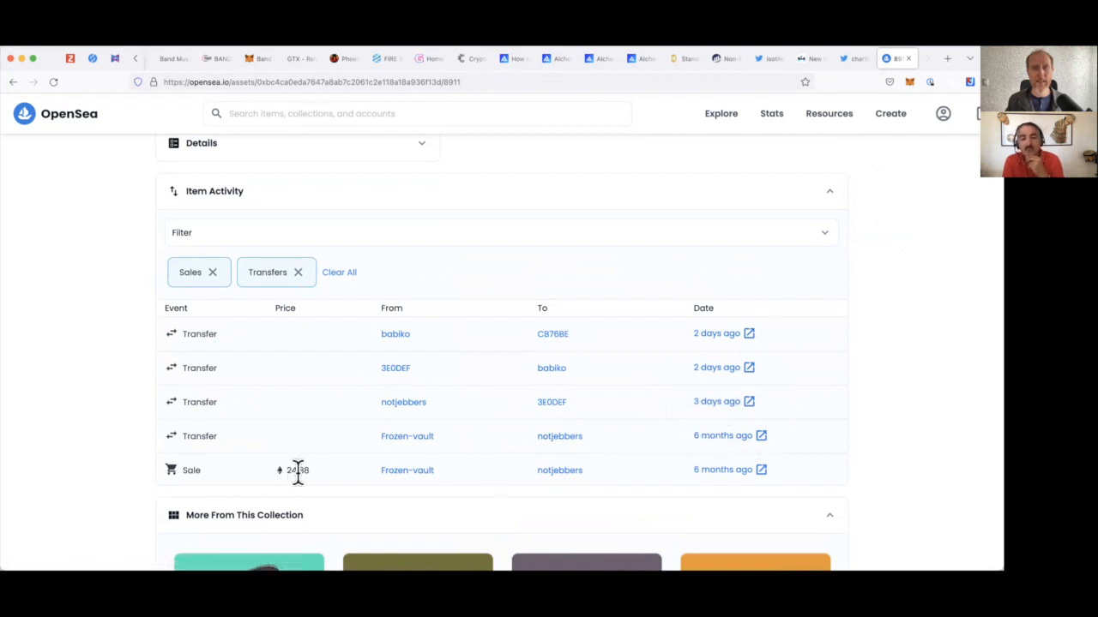
mouse_move(305, 480)
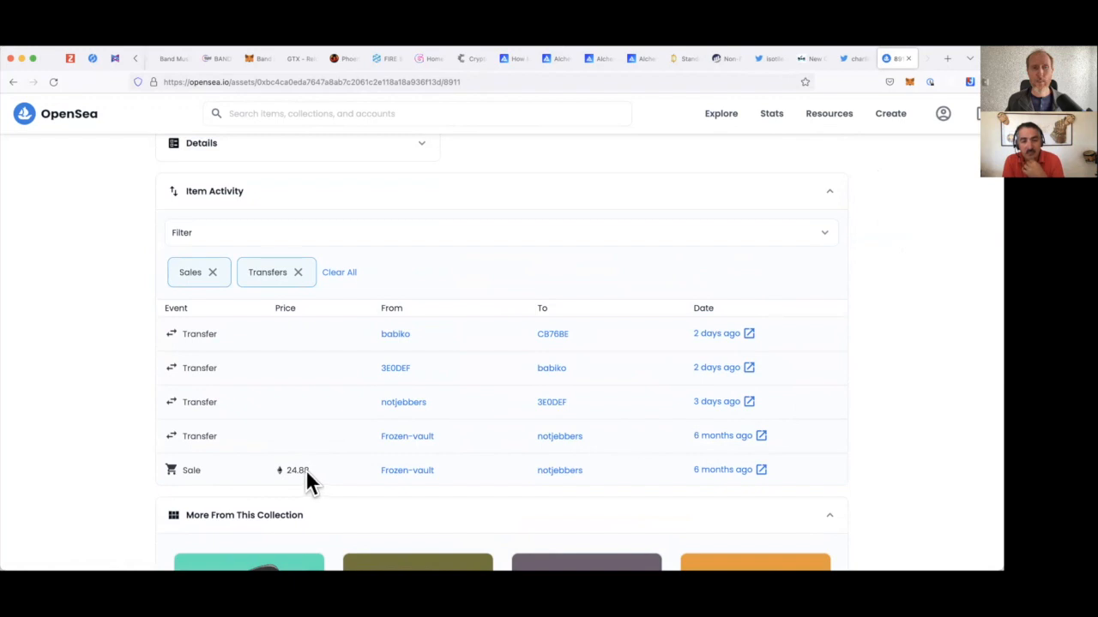
mouse_move(302, 472)
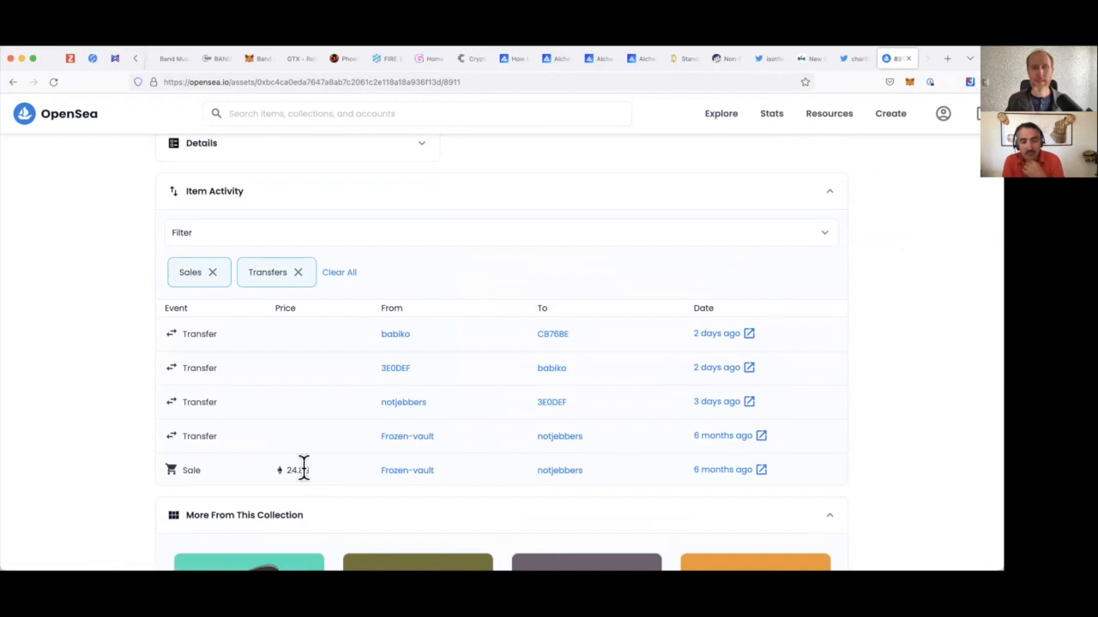
mouse_move(317, 489)
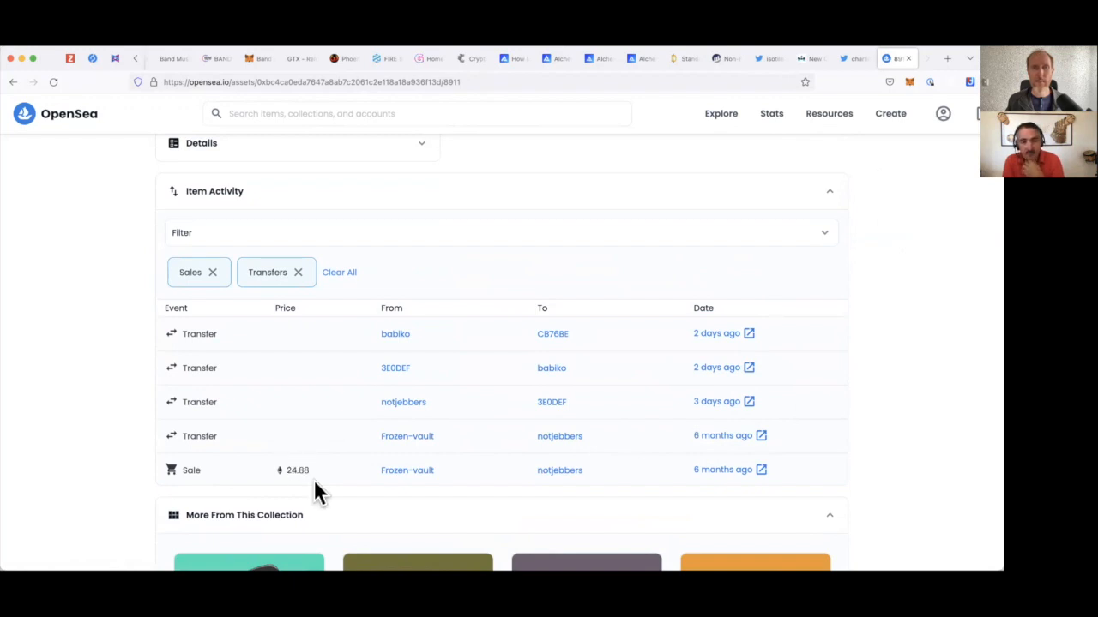
mouse_move(298, 470)
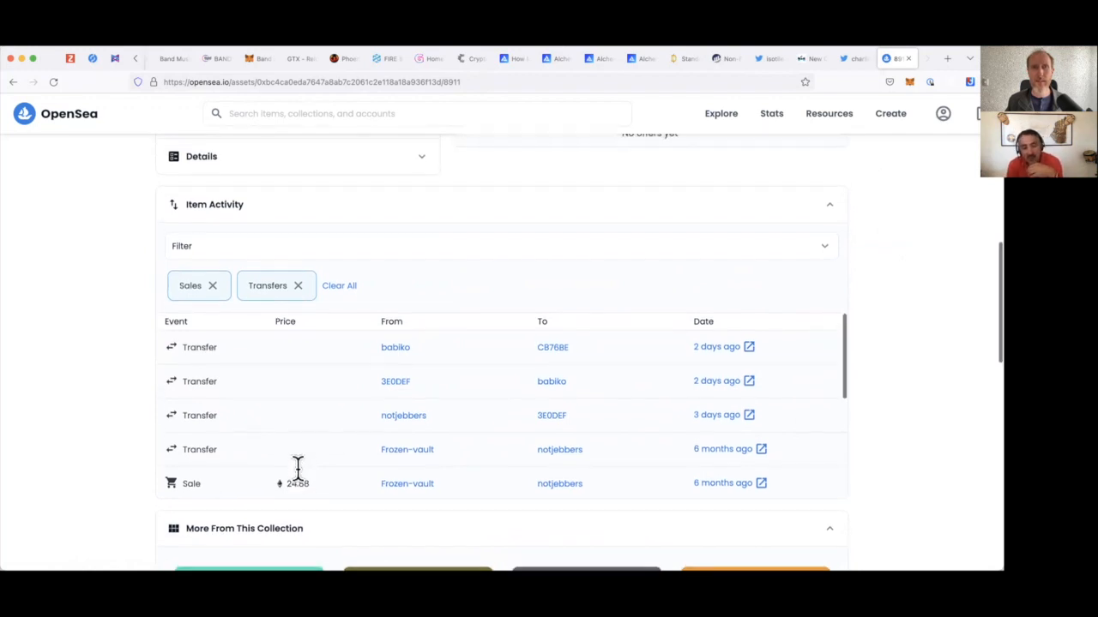
scroll(up, 3)
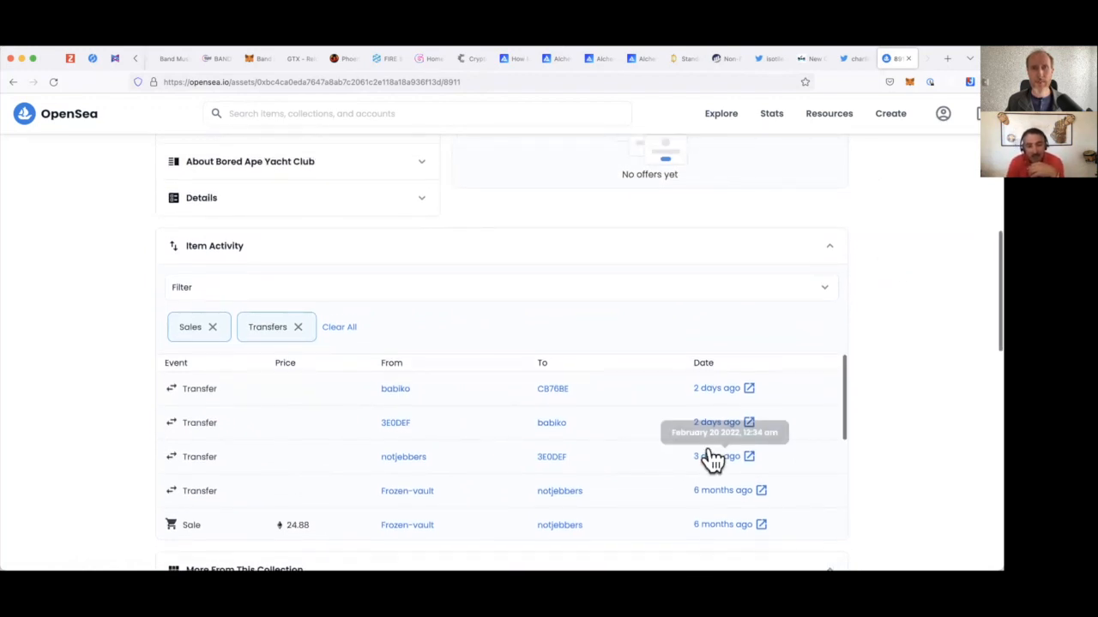
mouse_move(720, 453)
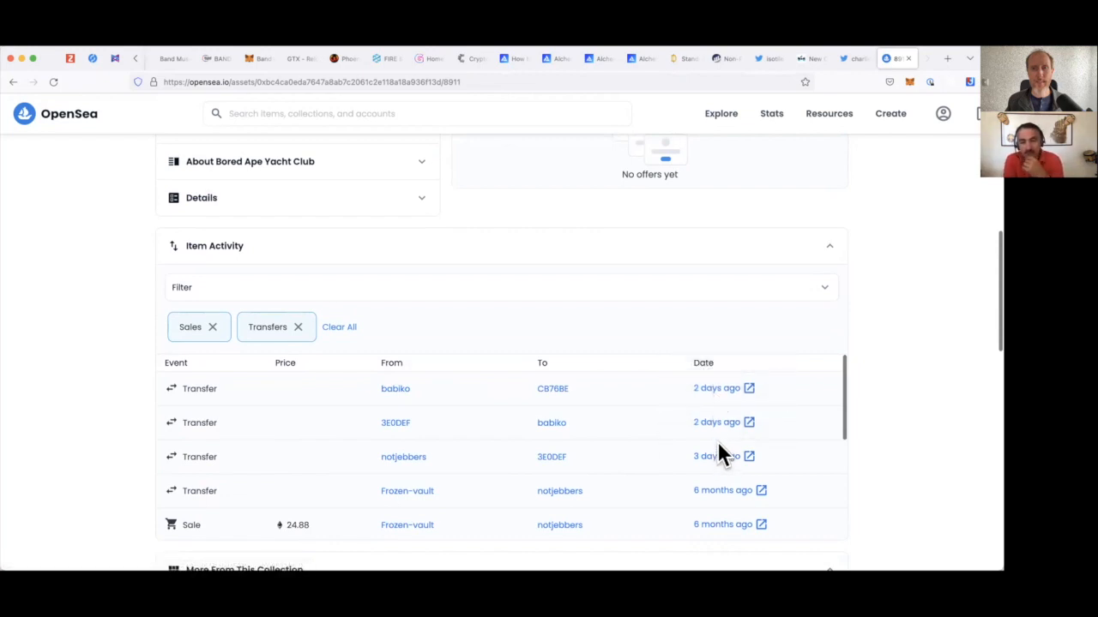
scroll(up, 3)
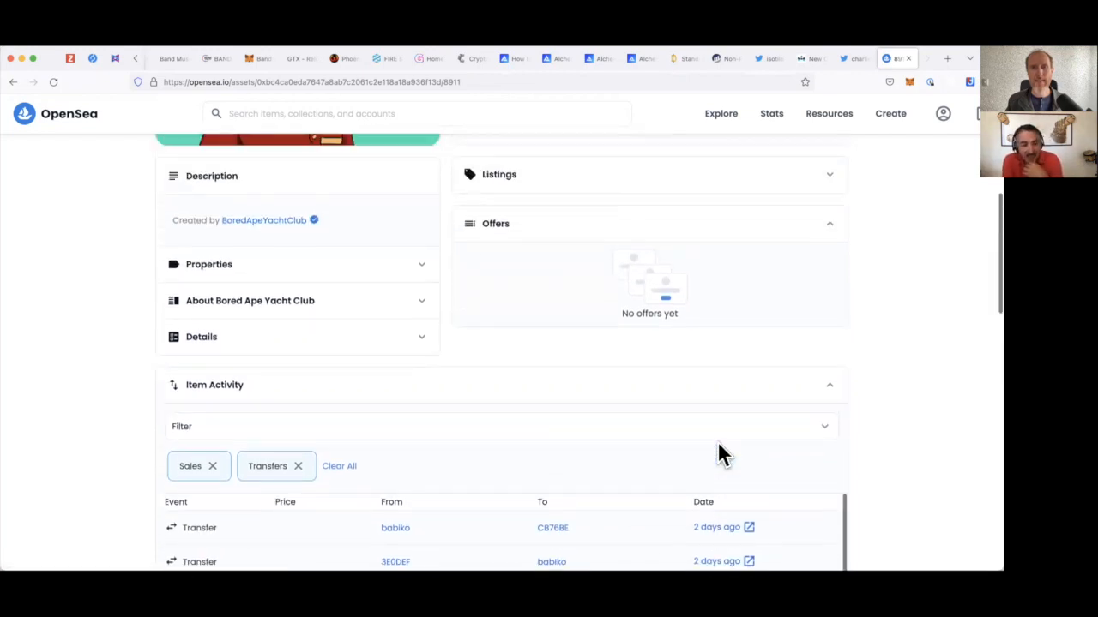
scroll(up, 3)
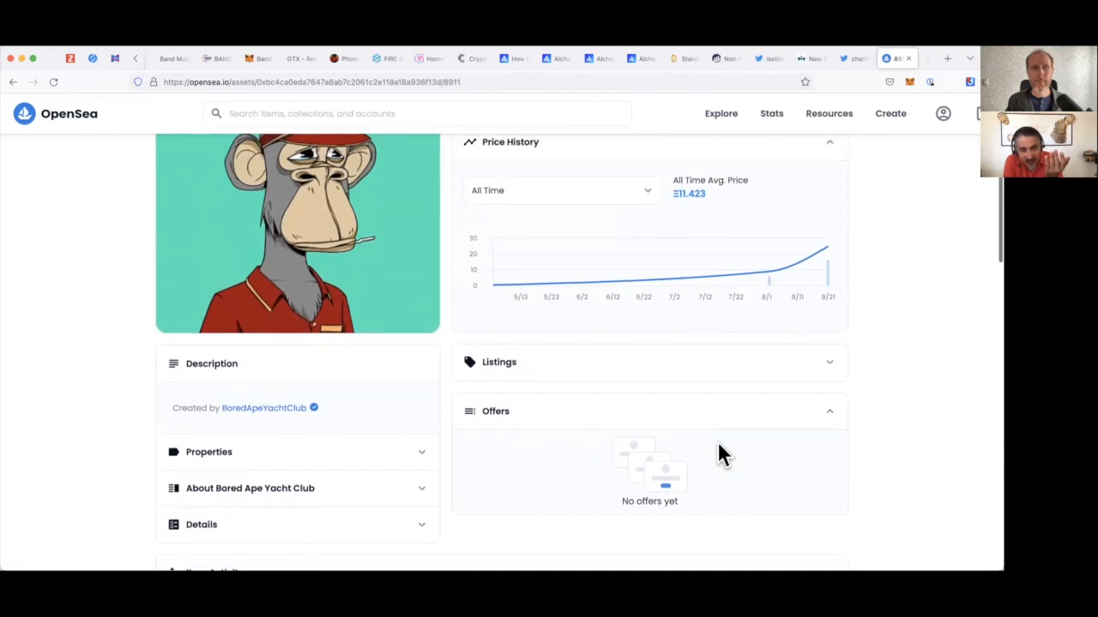
scroll(up, 3)
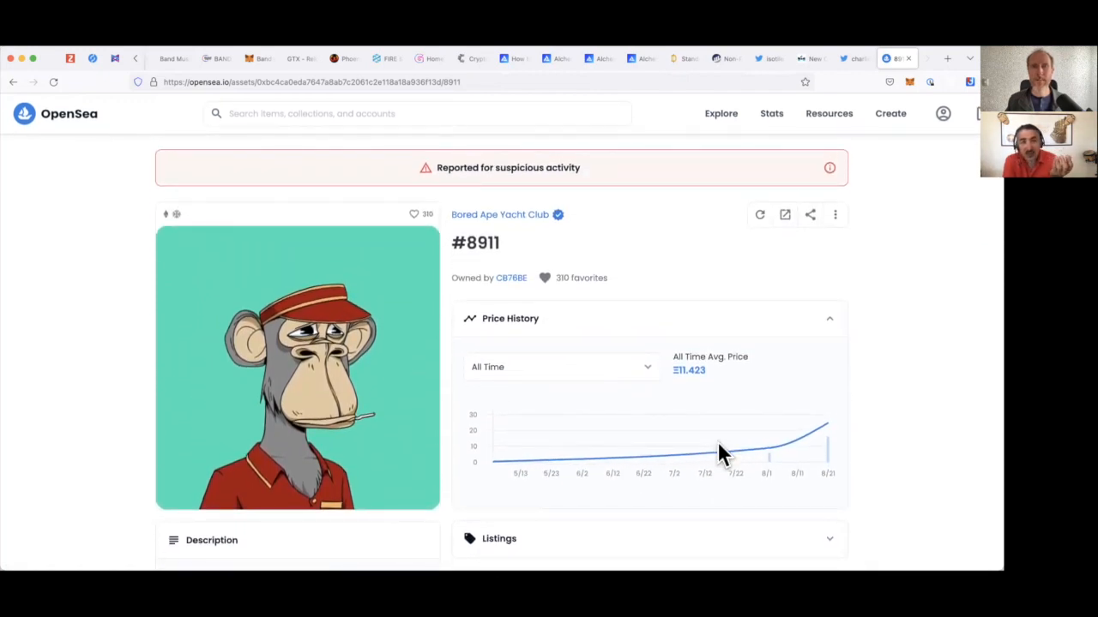
mouse_move(723, 455)
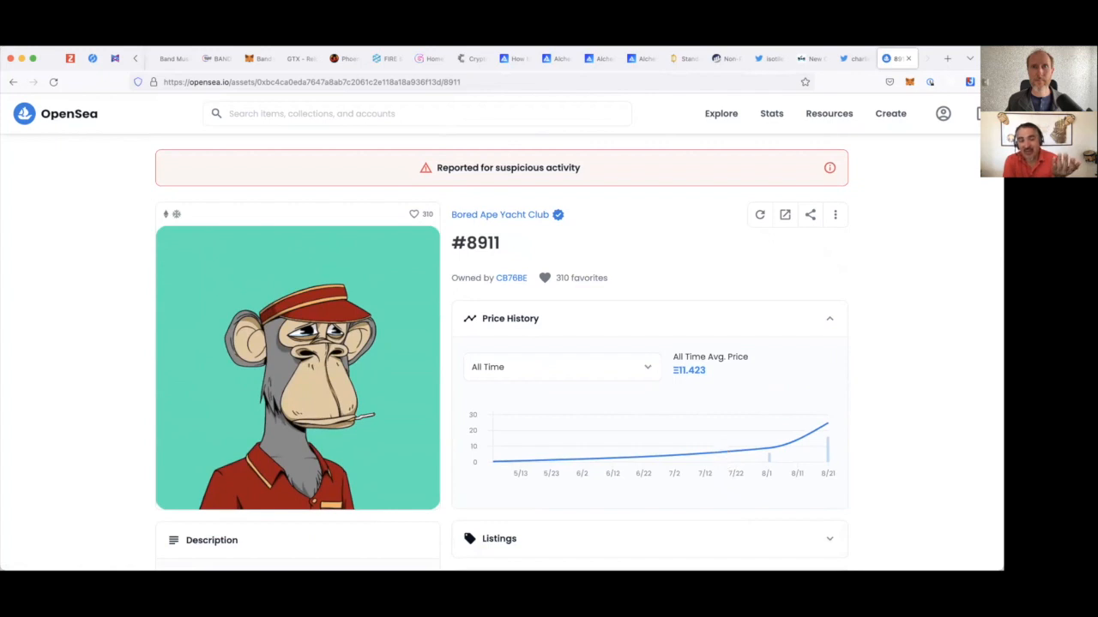
mouse_move(830, 168)
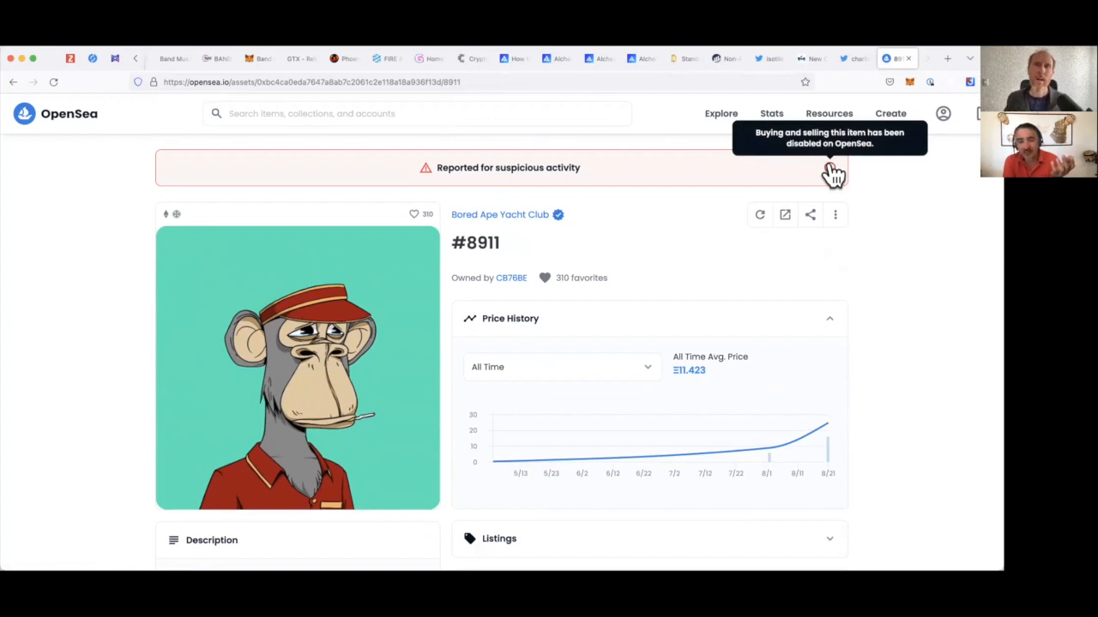
mouse_move(827, 173)
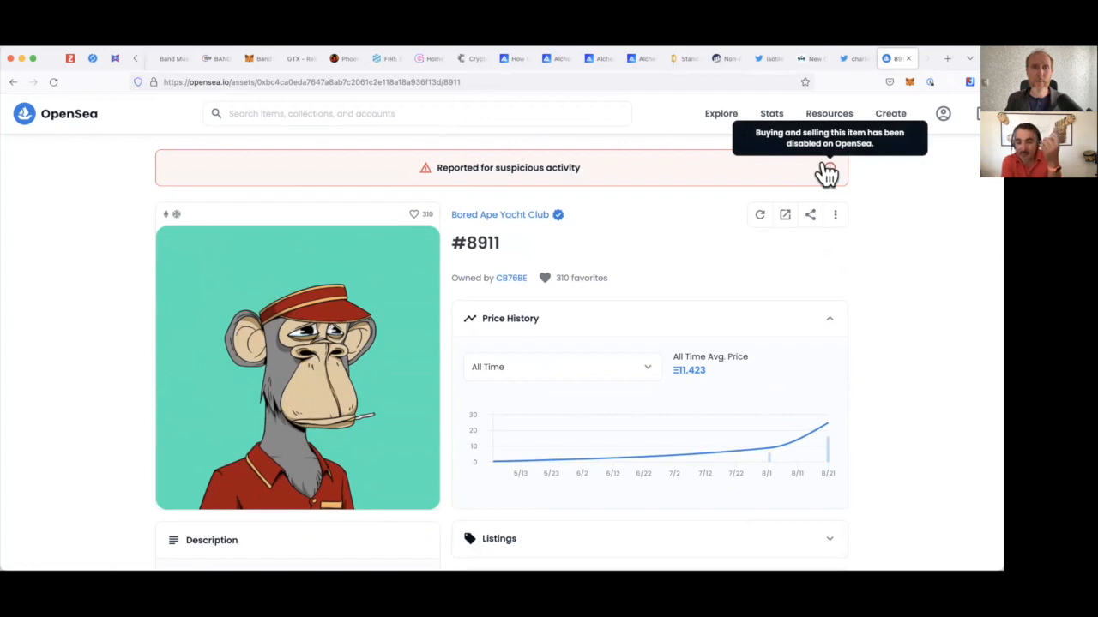
mouse_move(947, 71)
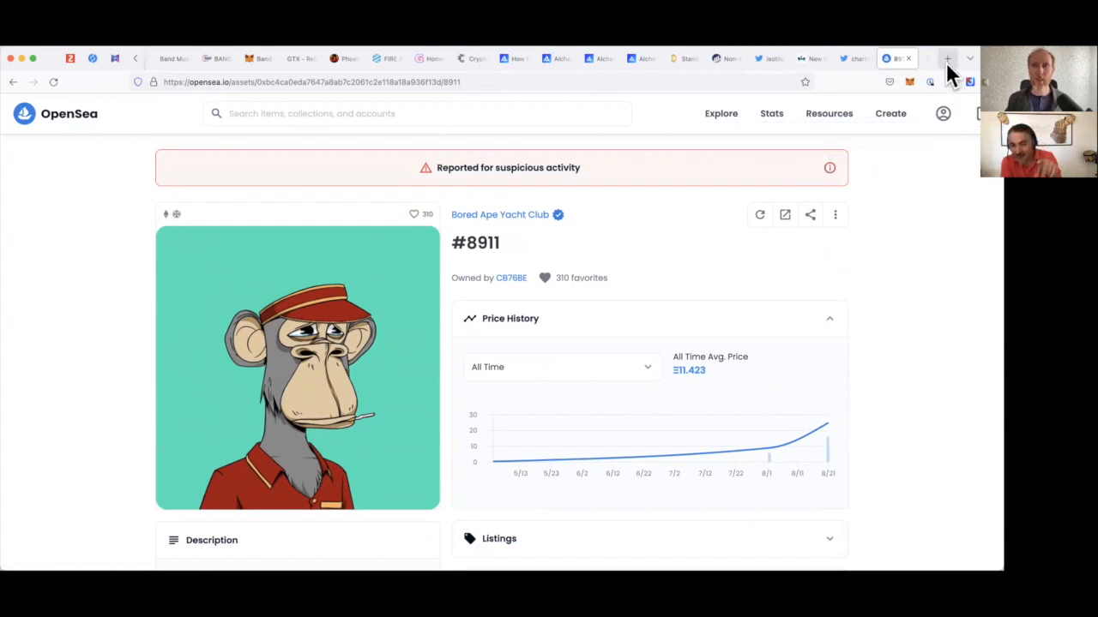
Load rarible.com in a new tab and search its collections for bored apes.
click(947, 59)
text(https://rarible.com)
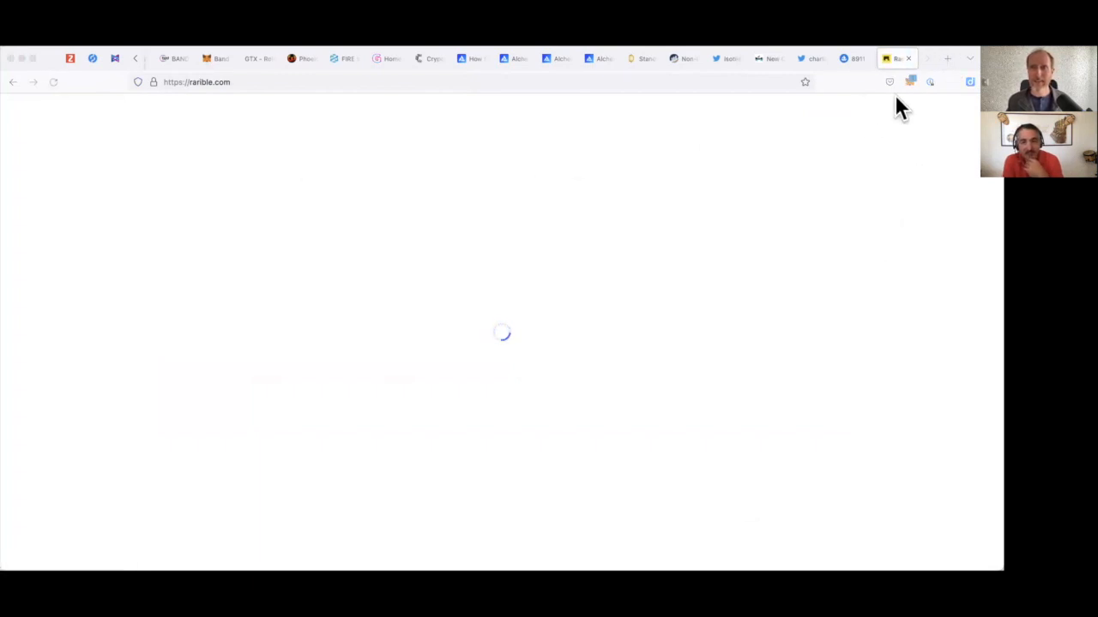
mouse_move(968, 109)
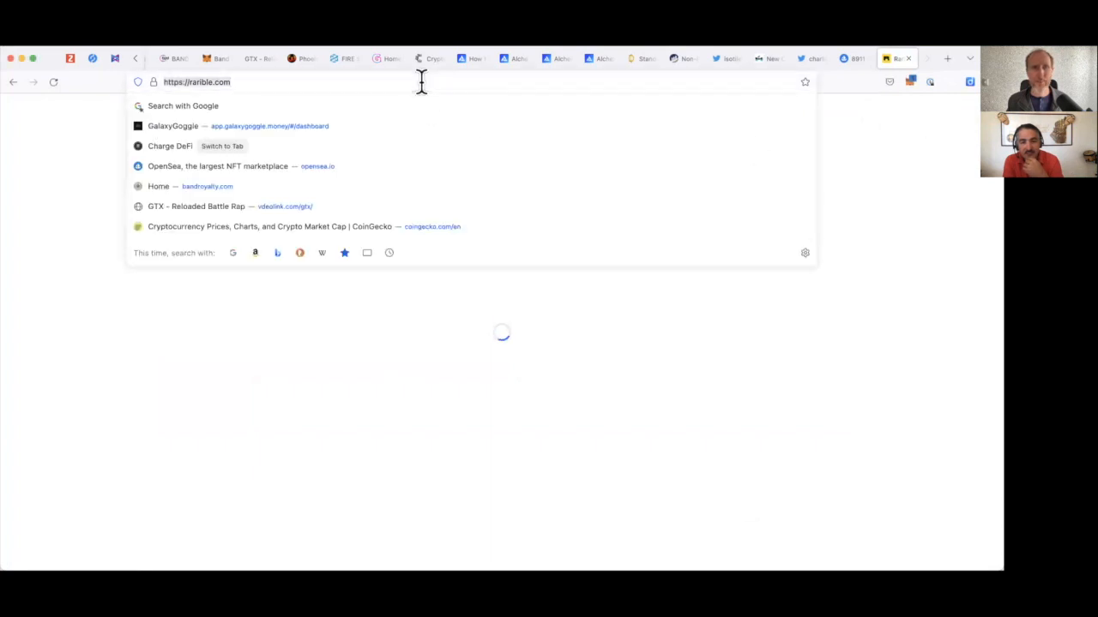
key(Return)
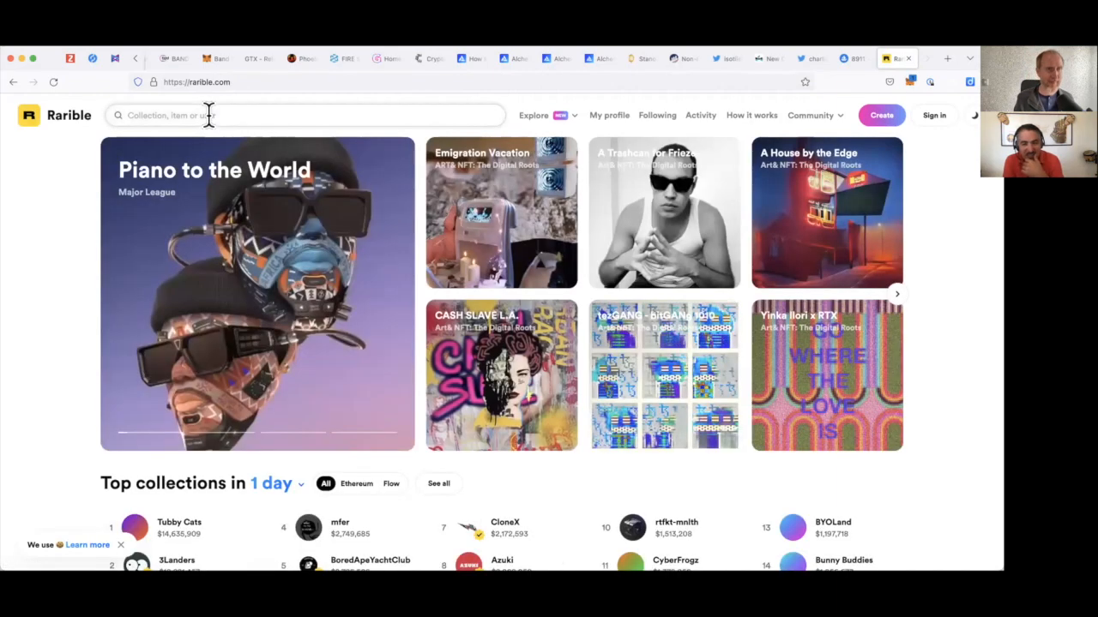
text(bored)
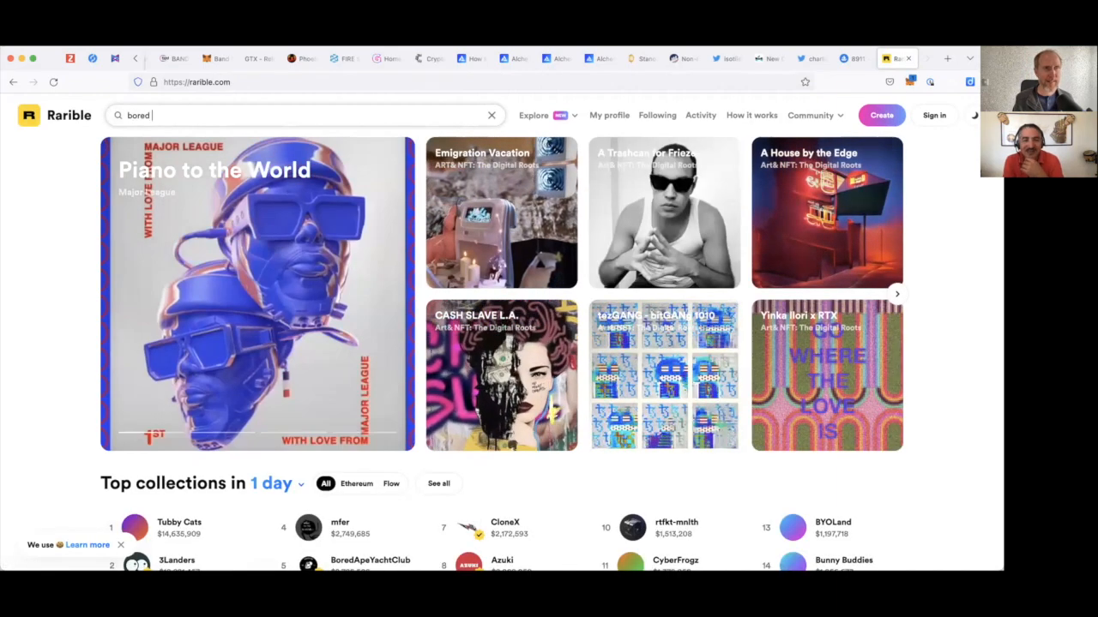
text(apes)
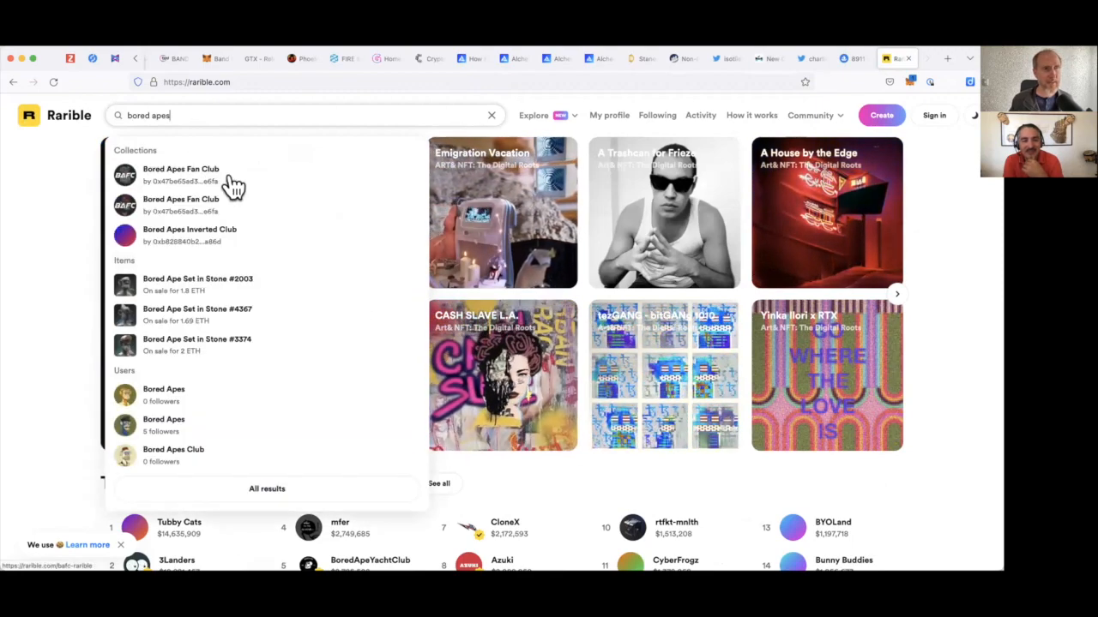
mouse_move(240, 231)
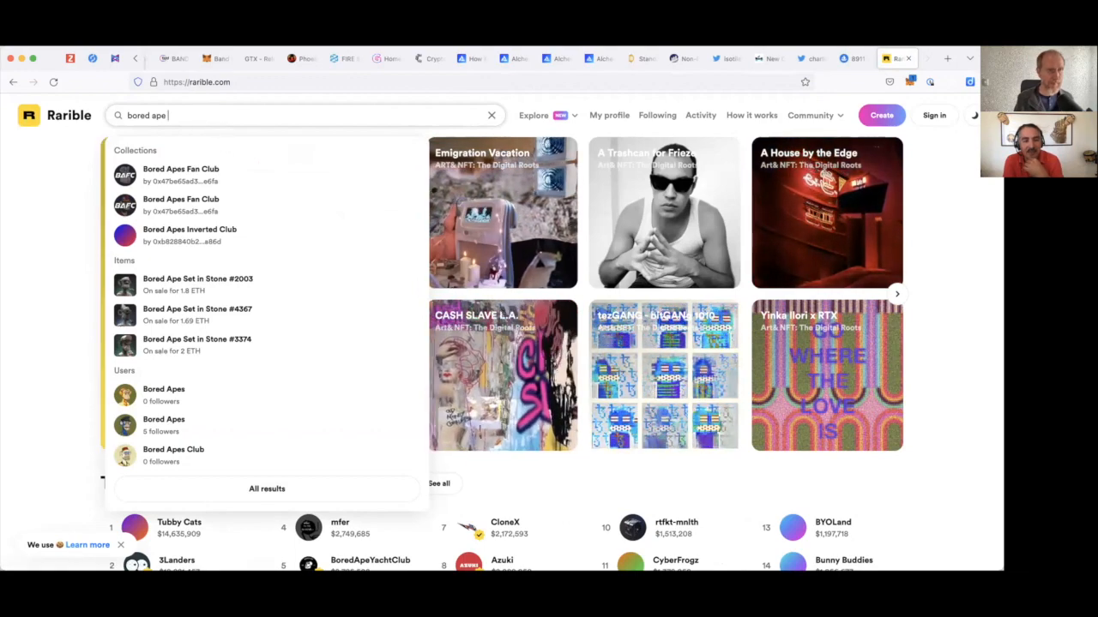
Open the BoredApeYachtClub collection suggestion and look over its stats and listings.
text(y)
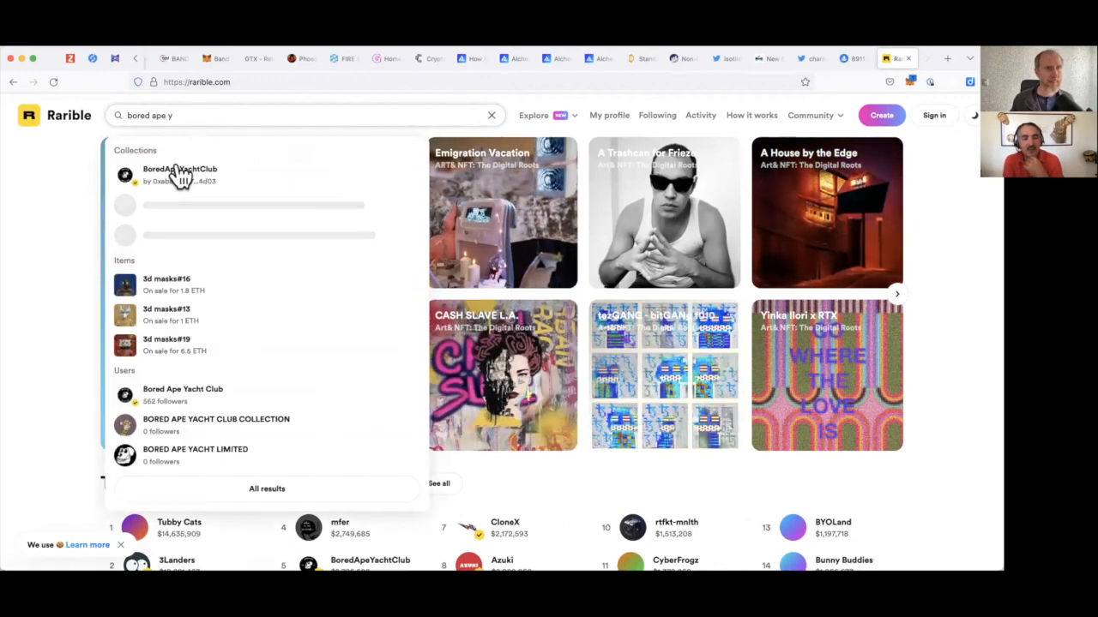
click(178, 175)
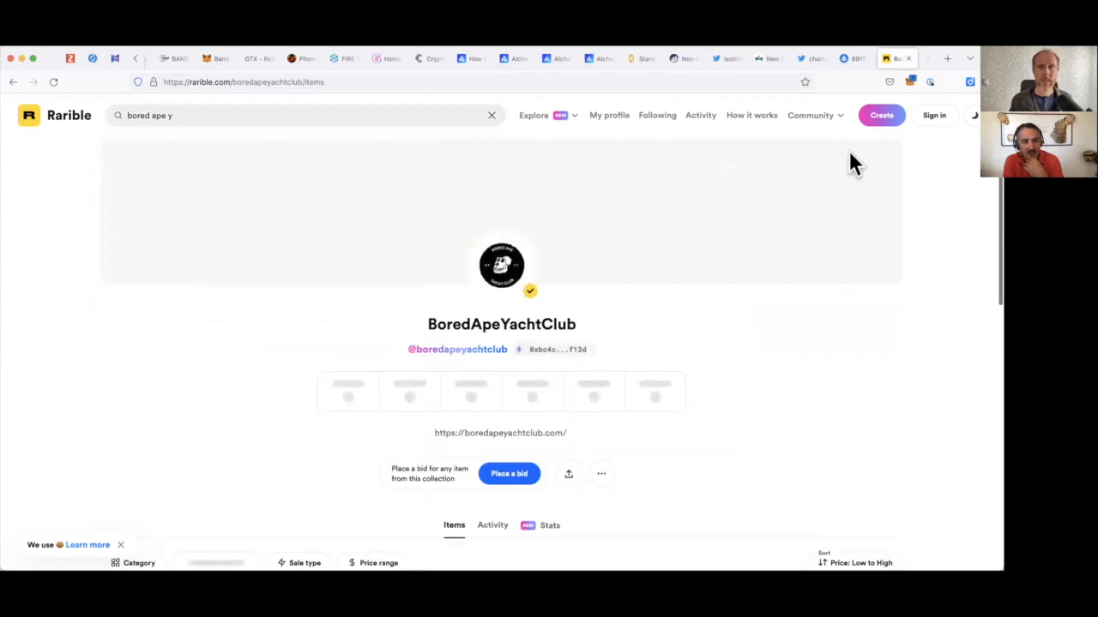
scroll(down, 3)
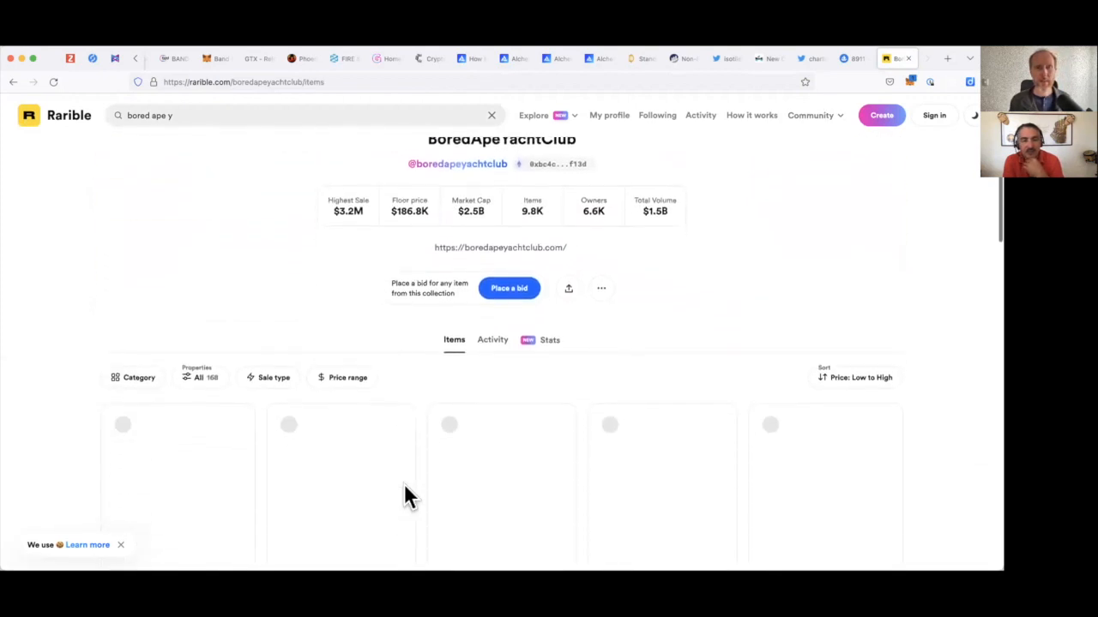
scroll(up, 3)
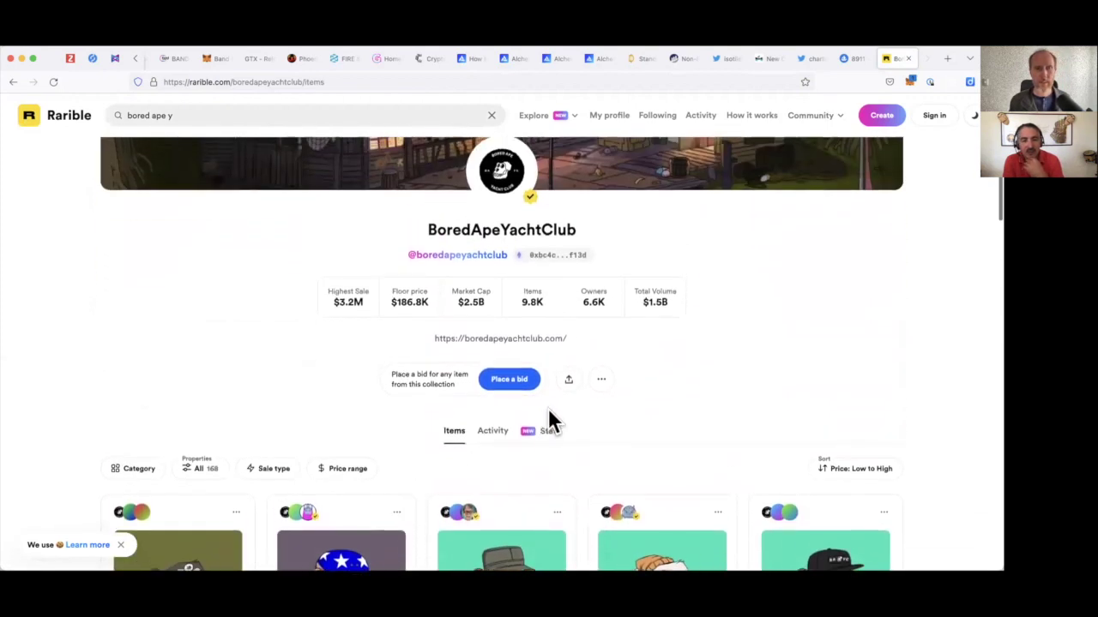
scroll(up, 3)
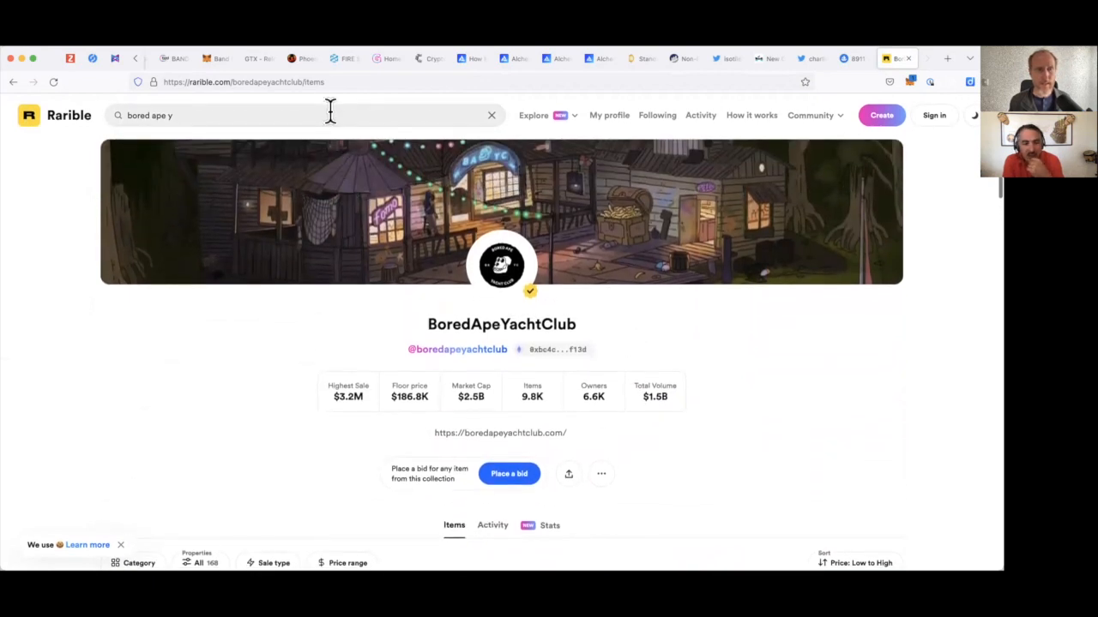
Search Rarible for 'bored ape 8911', then return to the collection and its more-options menu.
text(8911)
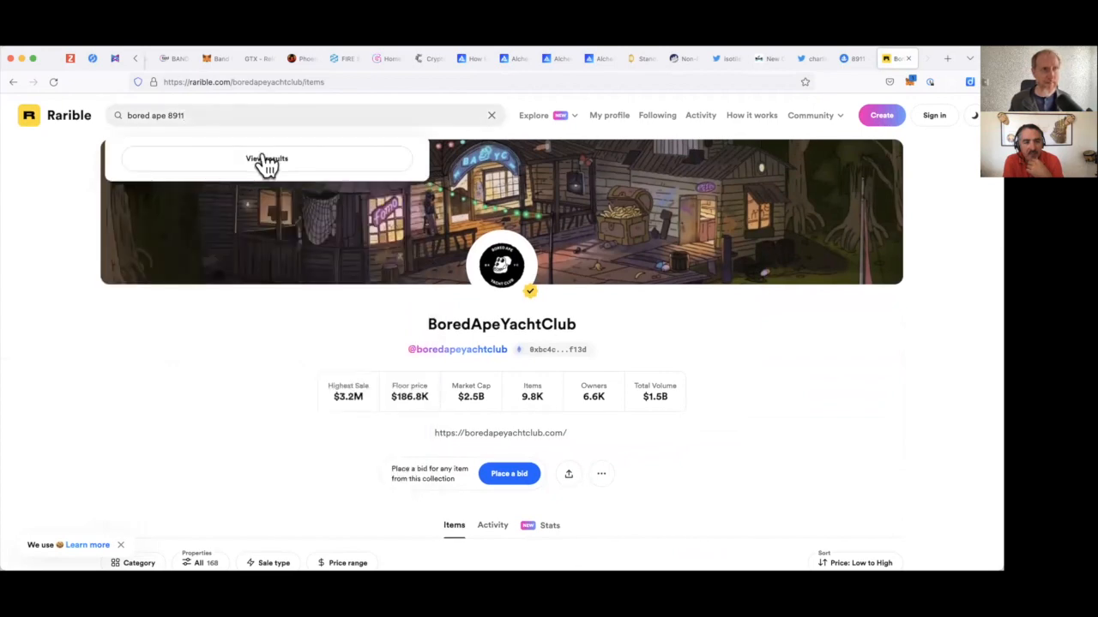
click(267, 157)
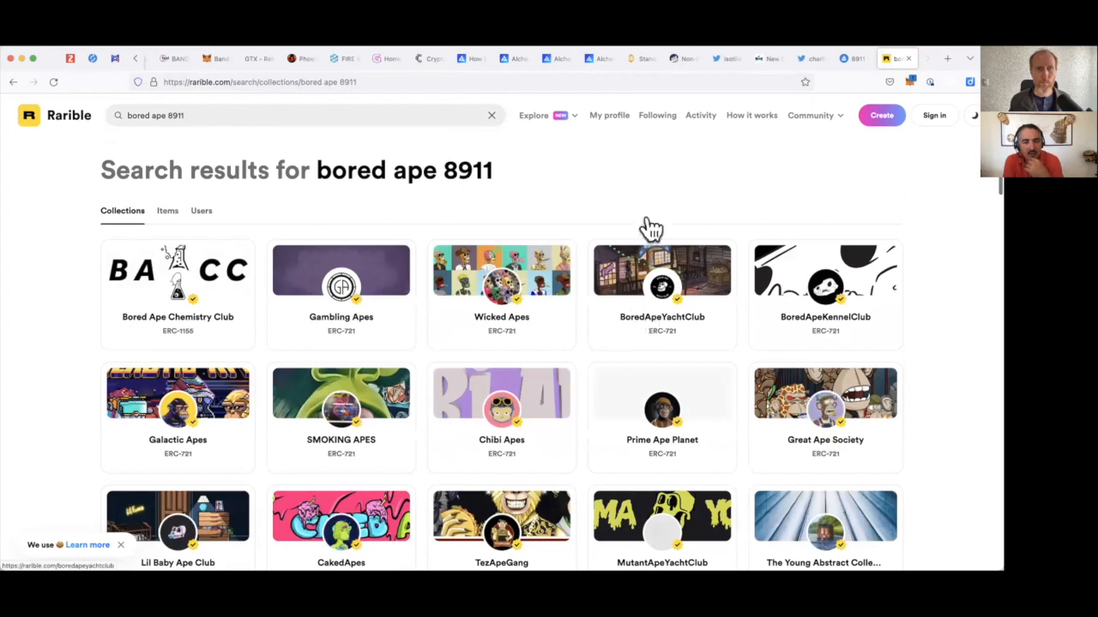
mouse_move(14, 83)
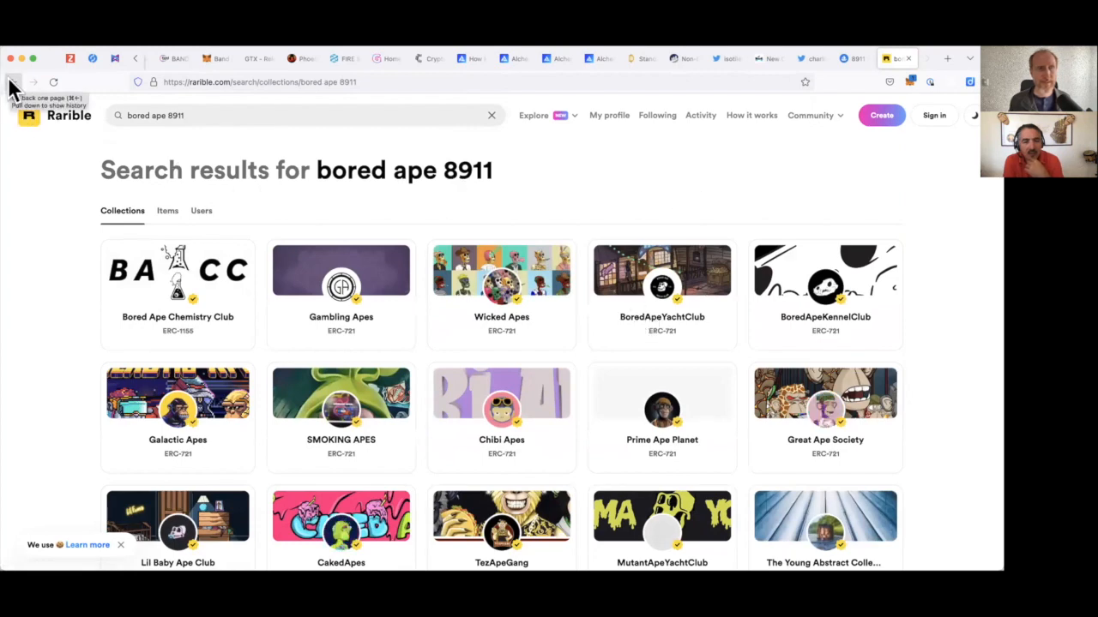
click(662, 270)
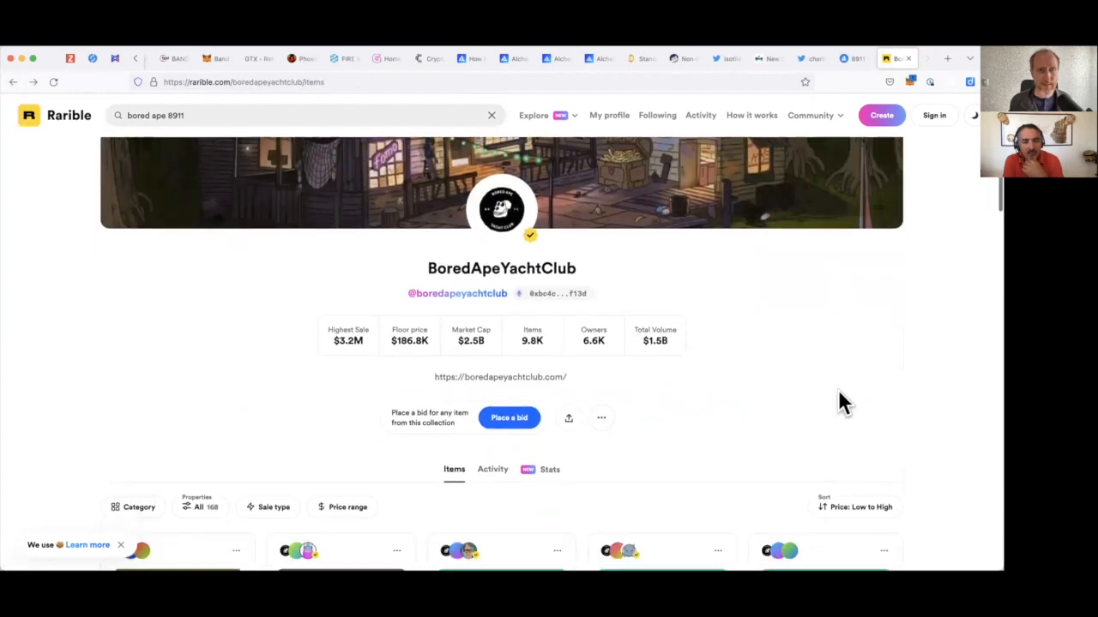
scroll(down, 3)
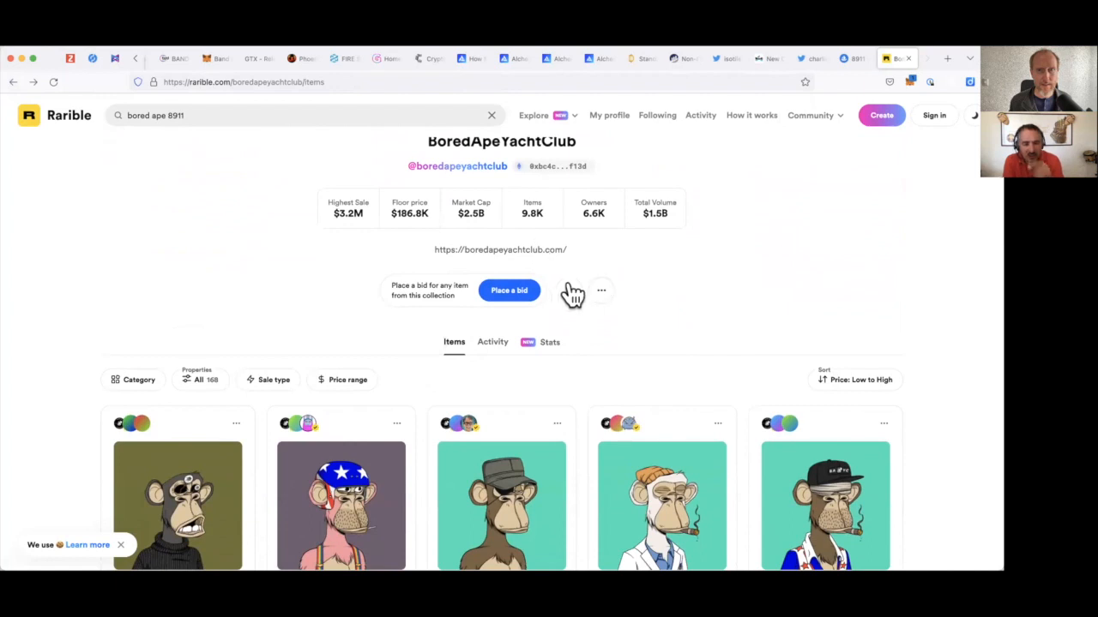
click(601, 289)
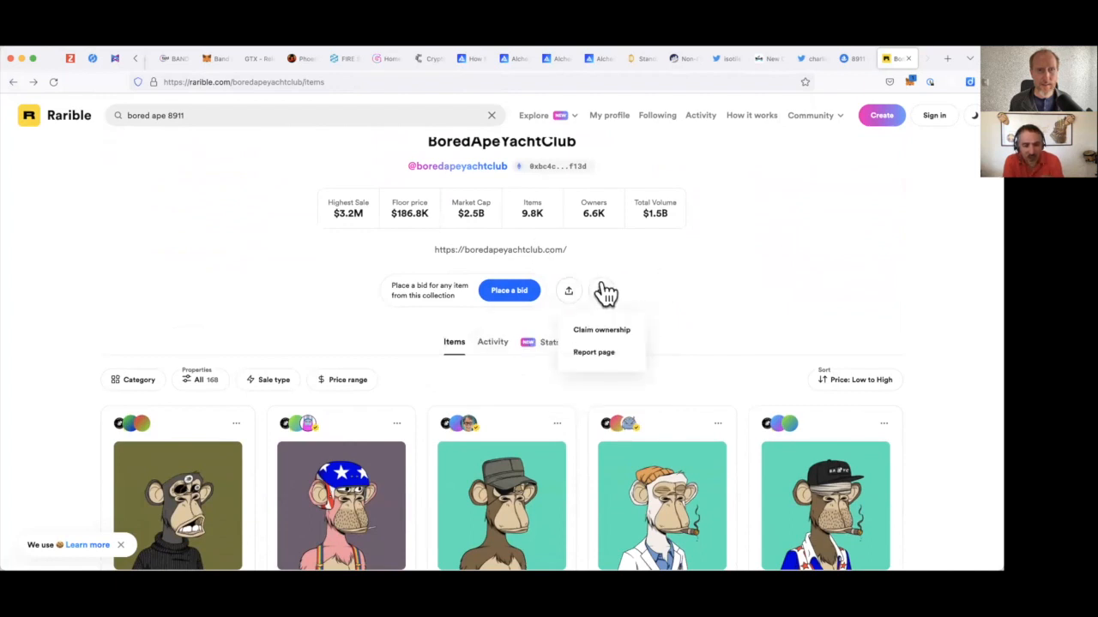
scroll(down, 3)
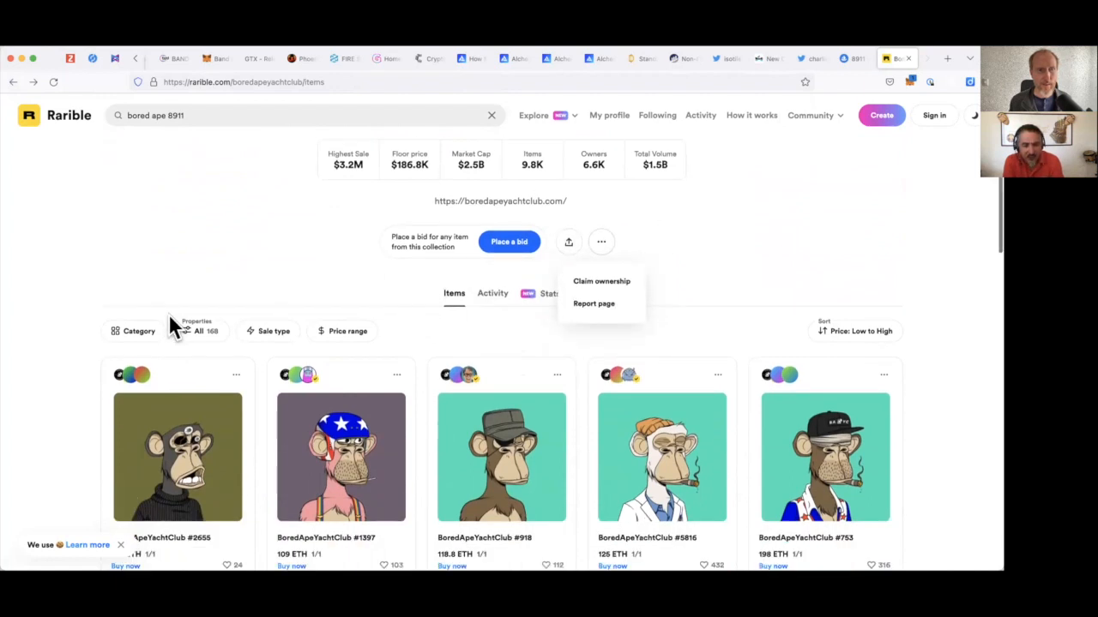
Open the listing for ape #2655, on sale for 104 ETH.
click(178, 456)
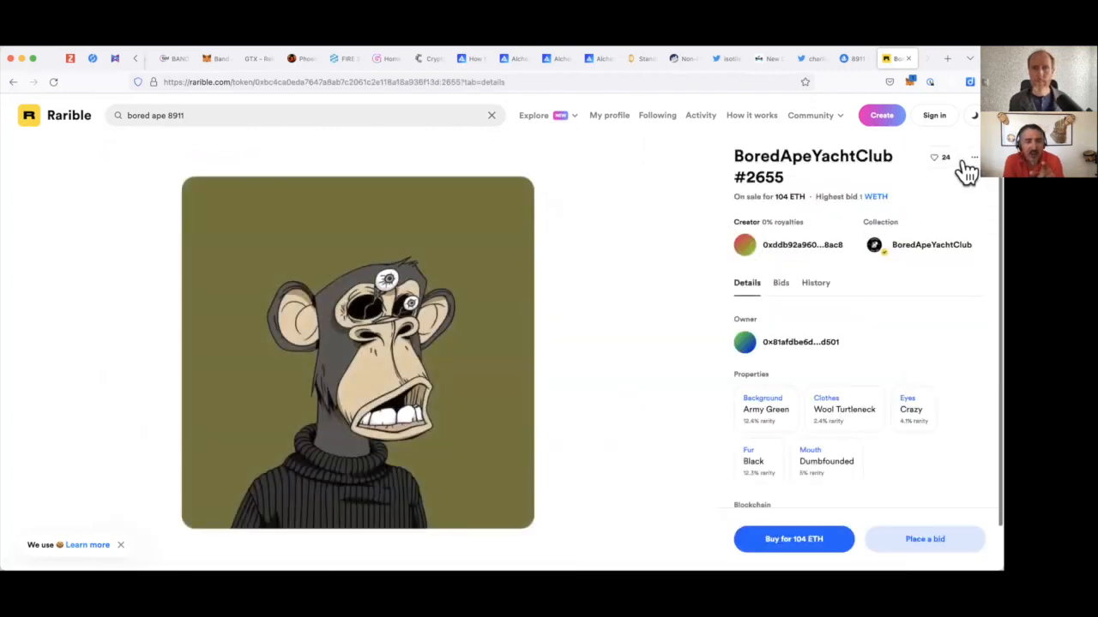
mouse_move(549, 165)
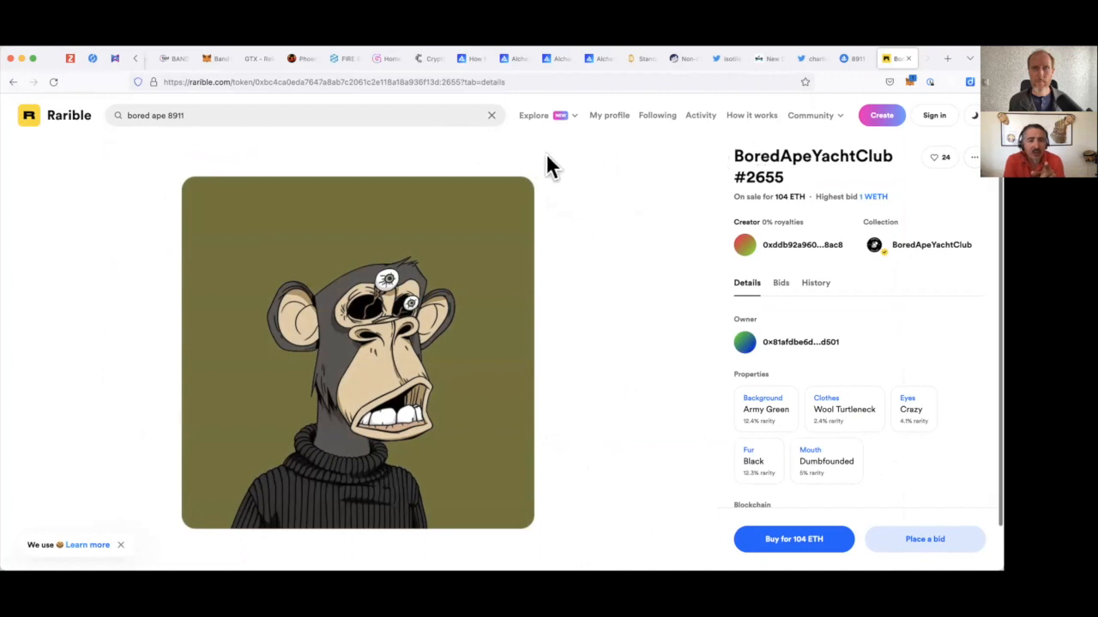
mouse_move(788, 264)
text(8911)
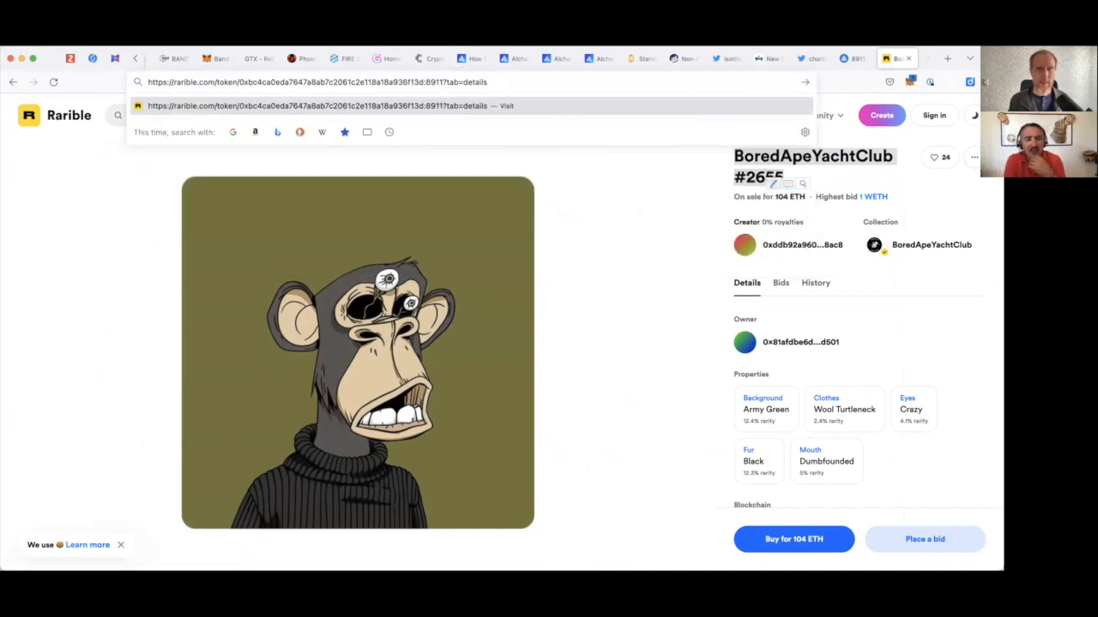
key(Return)
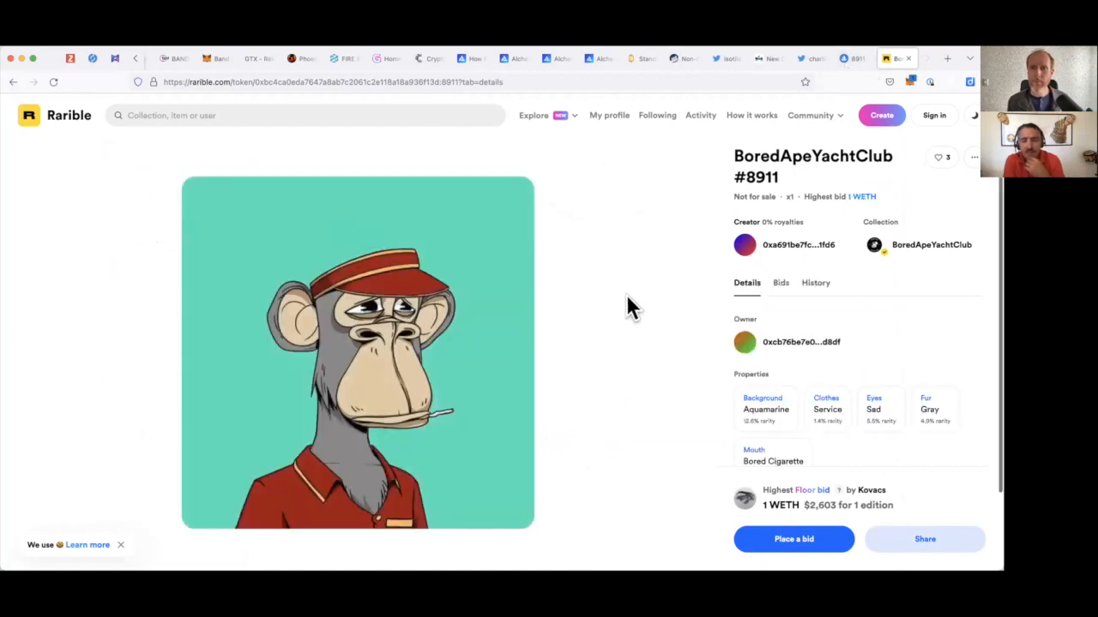
scroll(down, 3)
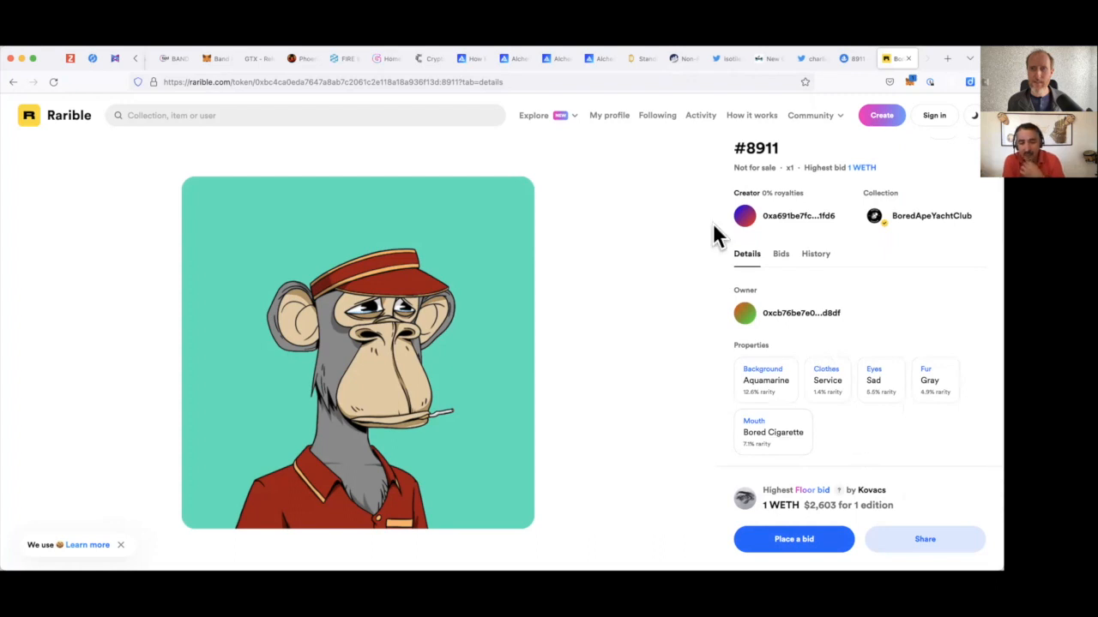
scroll(down, 3)
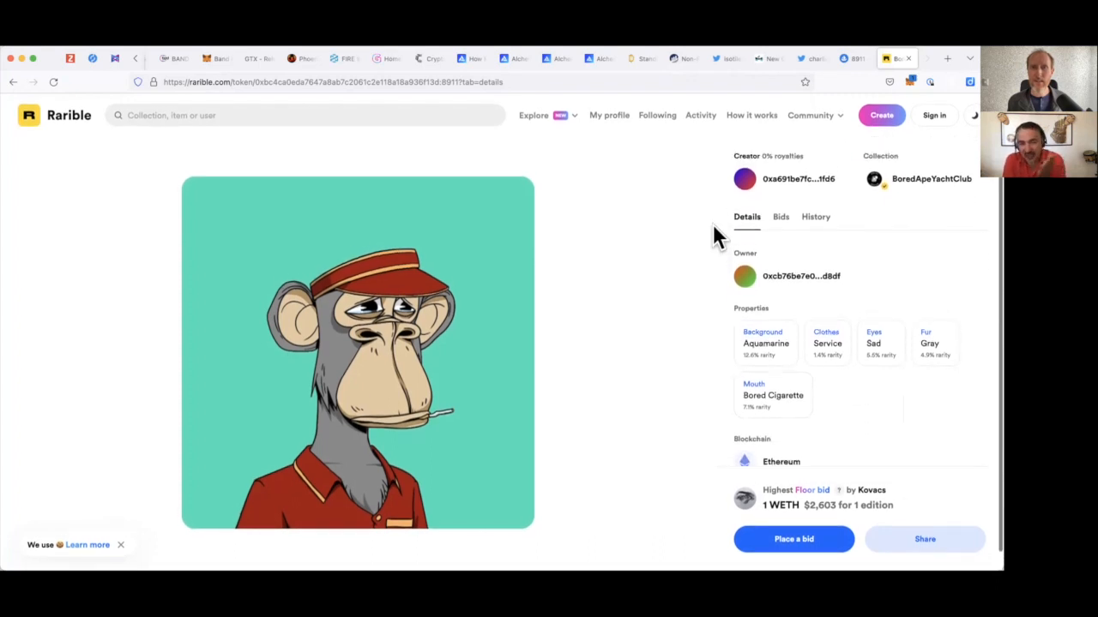
scroll(up, 3)
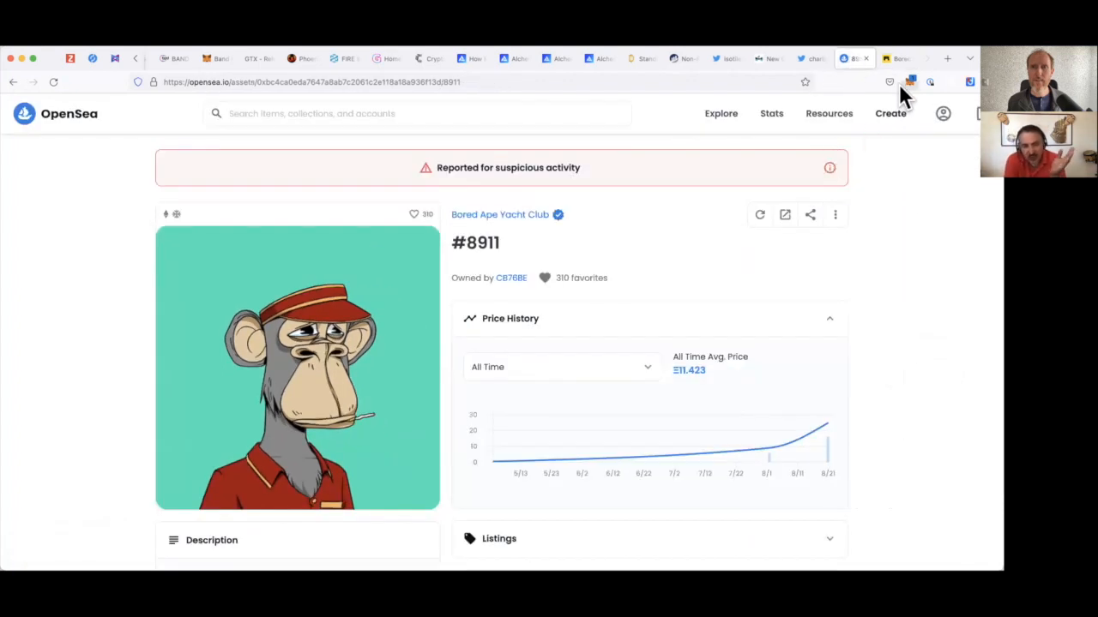
click(895, 58)
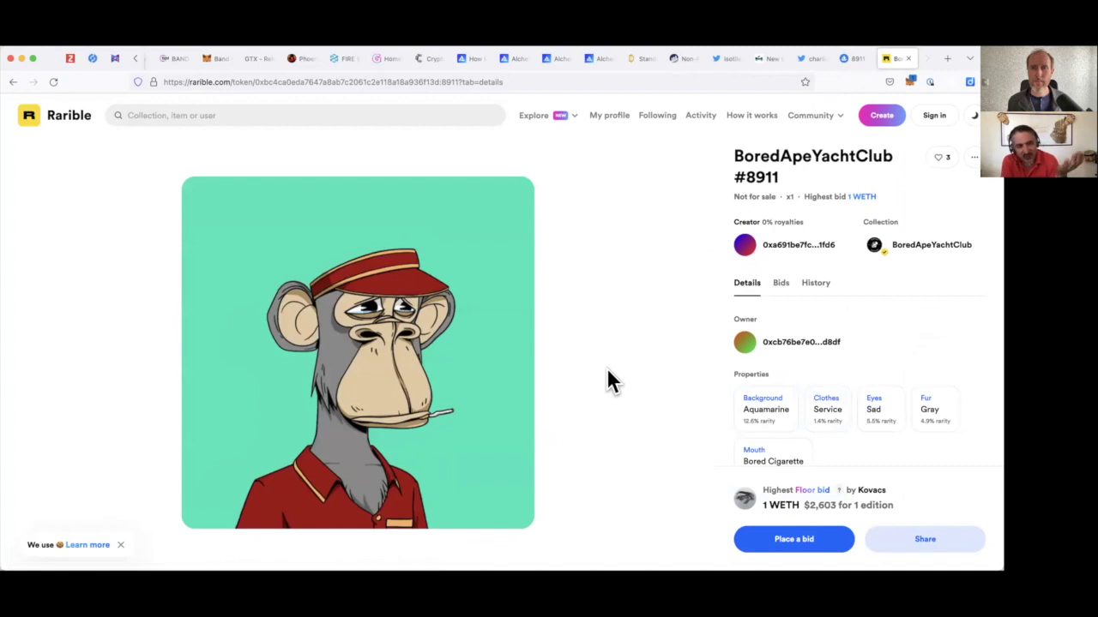
scroll(down, 3)
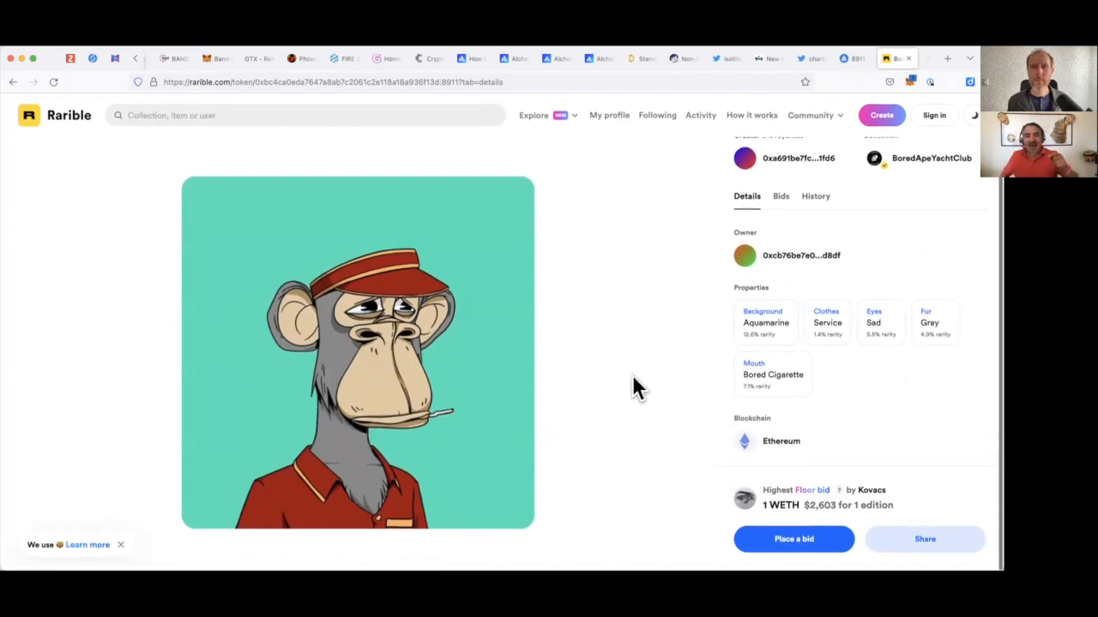
scroll(up, 3)
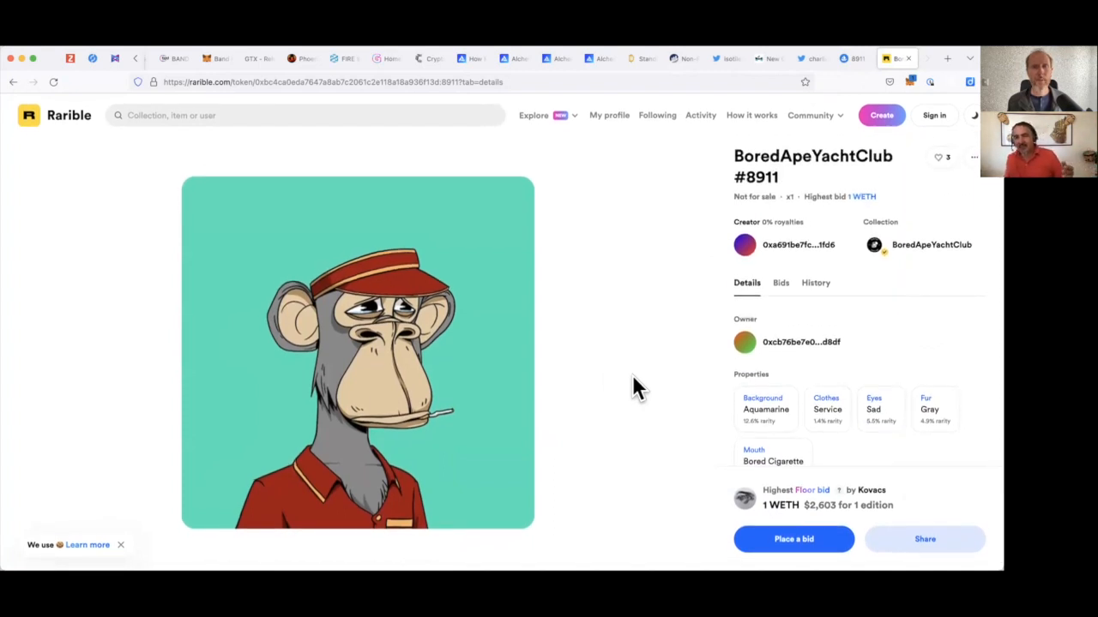
mouse_move(861, 330)
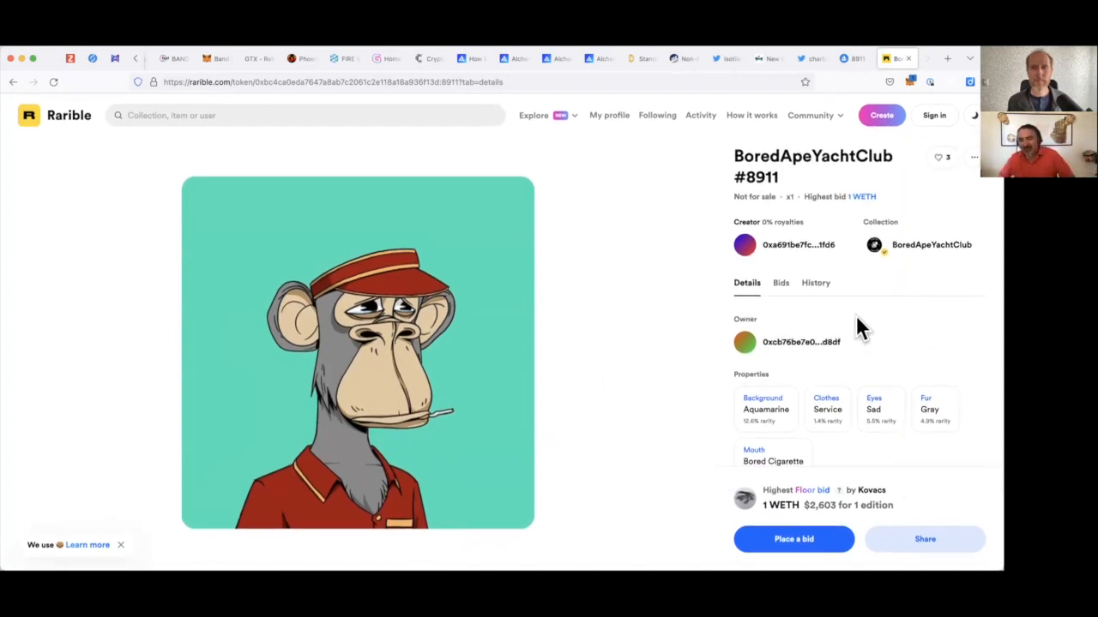
mouse_move(849, 505)
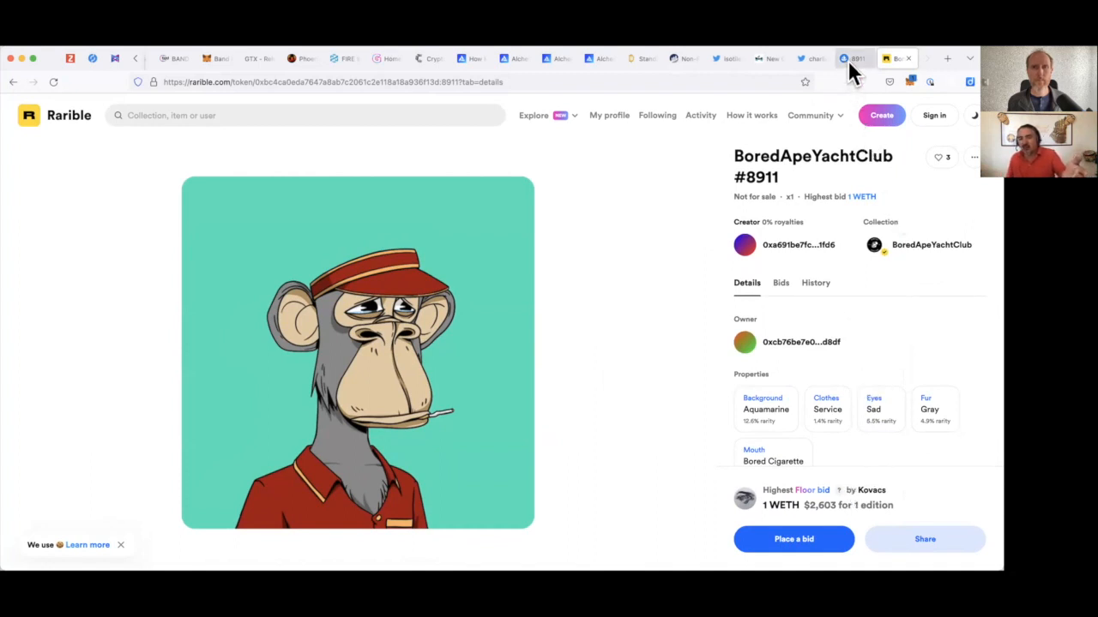
mouse_move(854, 59)
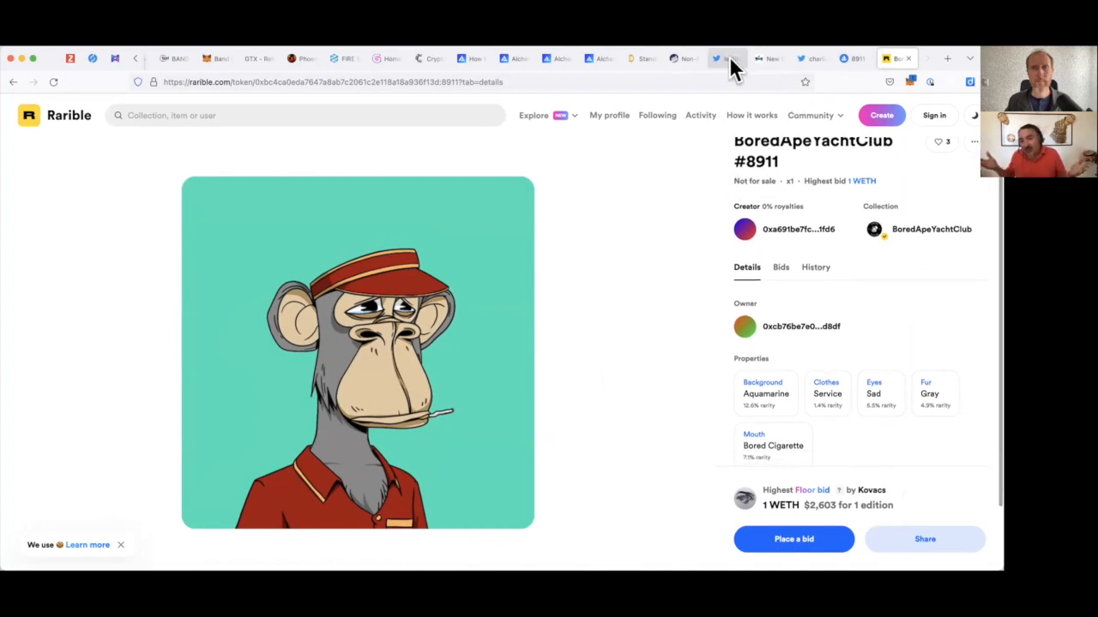
Switch to the Etherscan tab and scroll through the phishing address's NFT transfer list, back to its top.
click(683, 58)
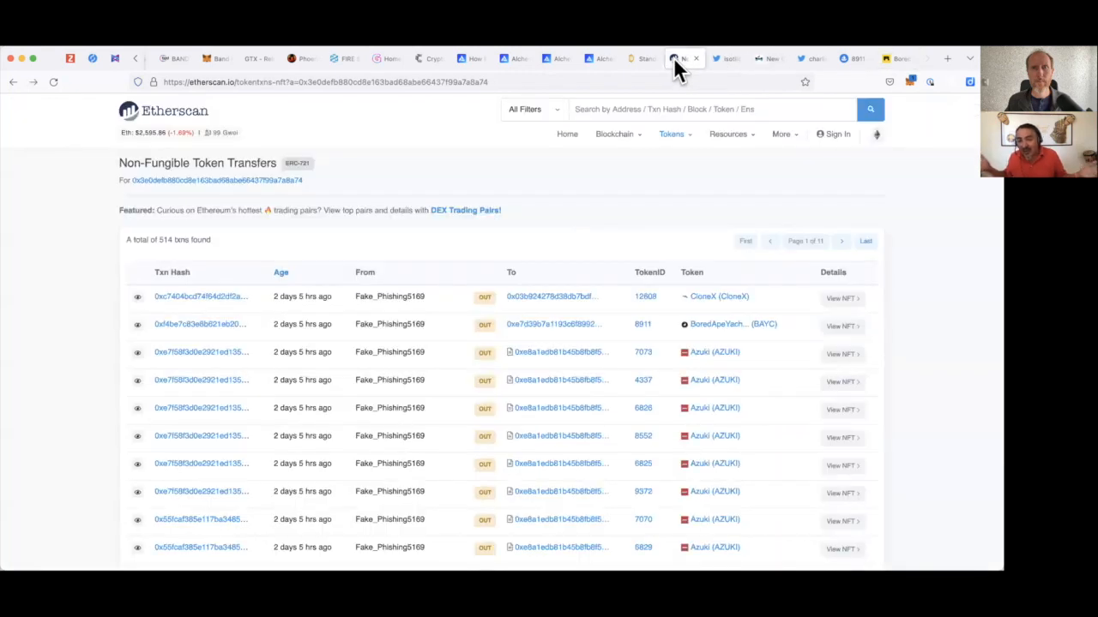
mouse_move(744, 343)
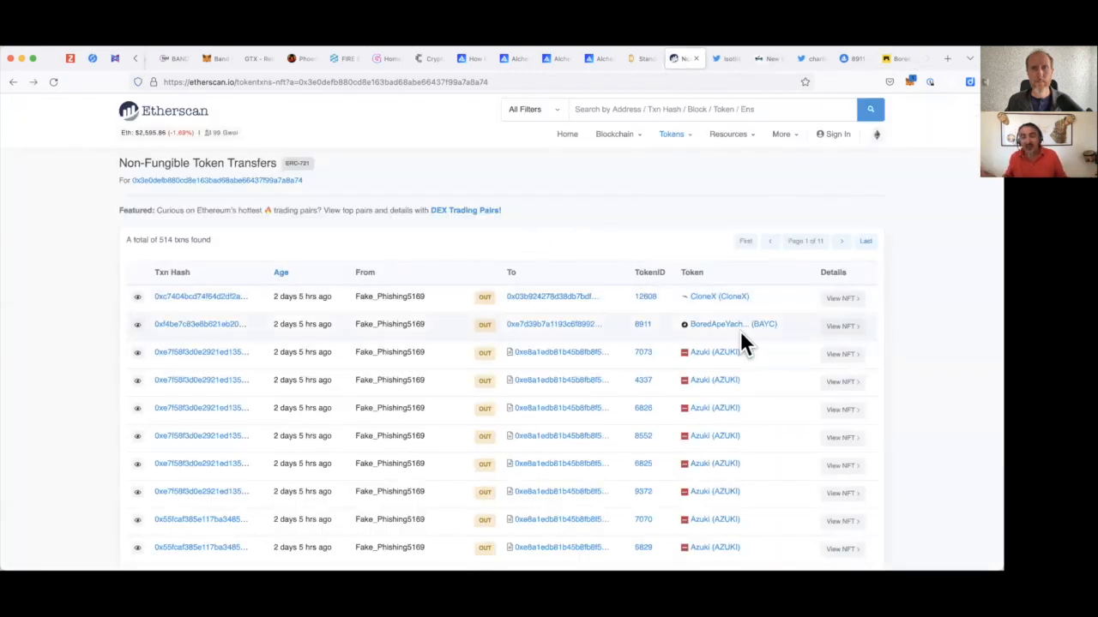
scroll(down, 3)
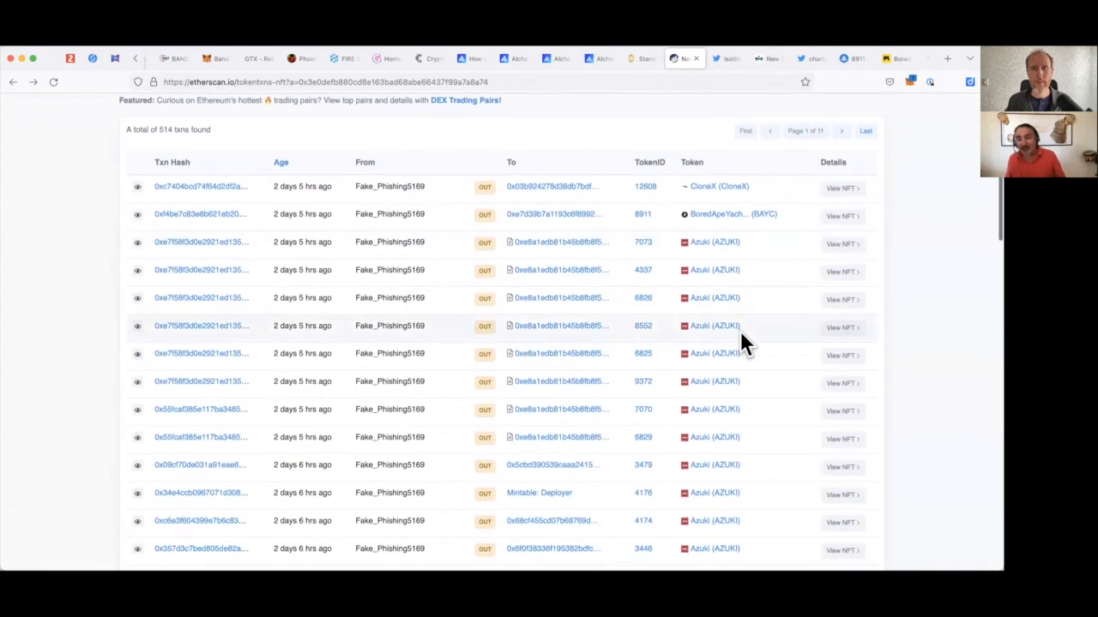
scroll(up, 3)
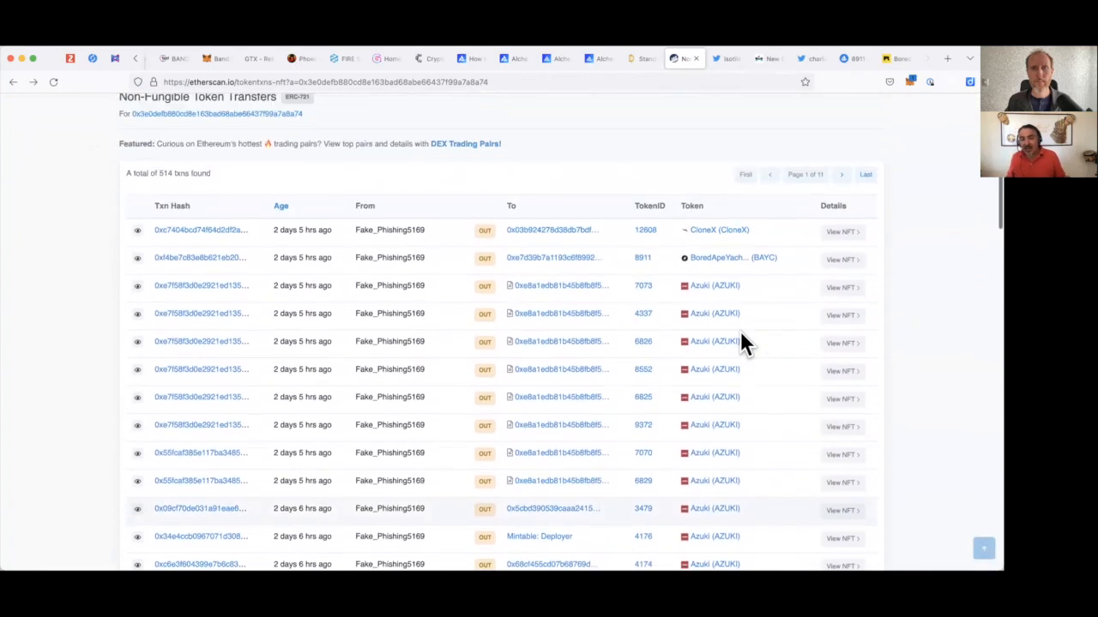
scroll(up, 3)
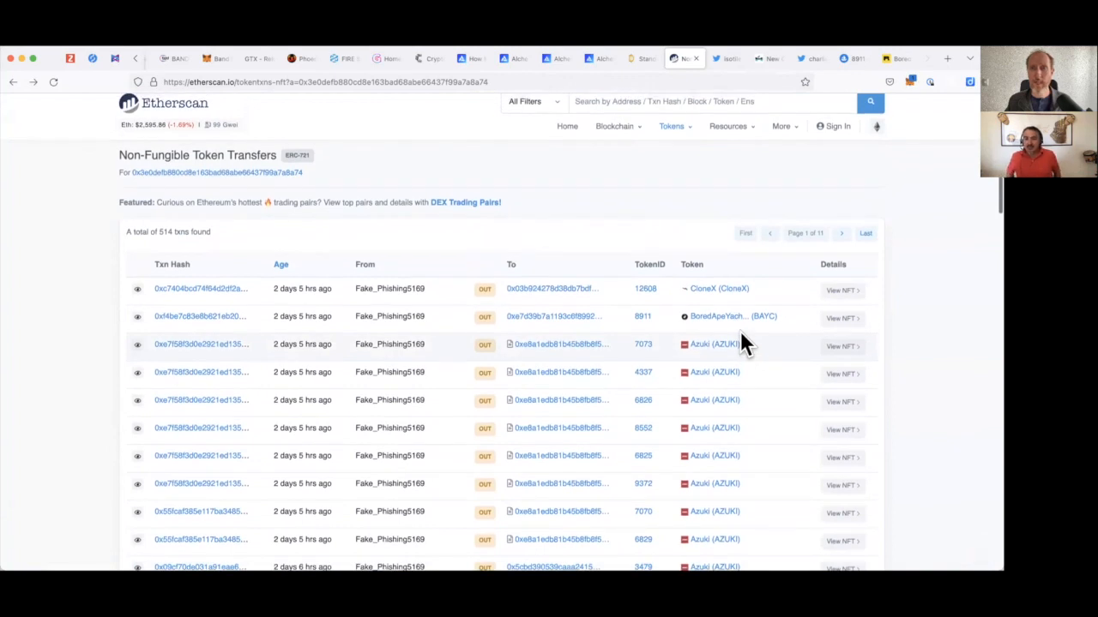
mouse_move(720, 317)
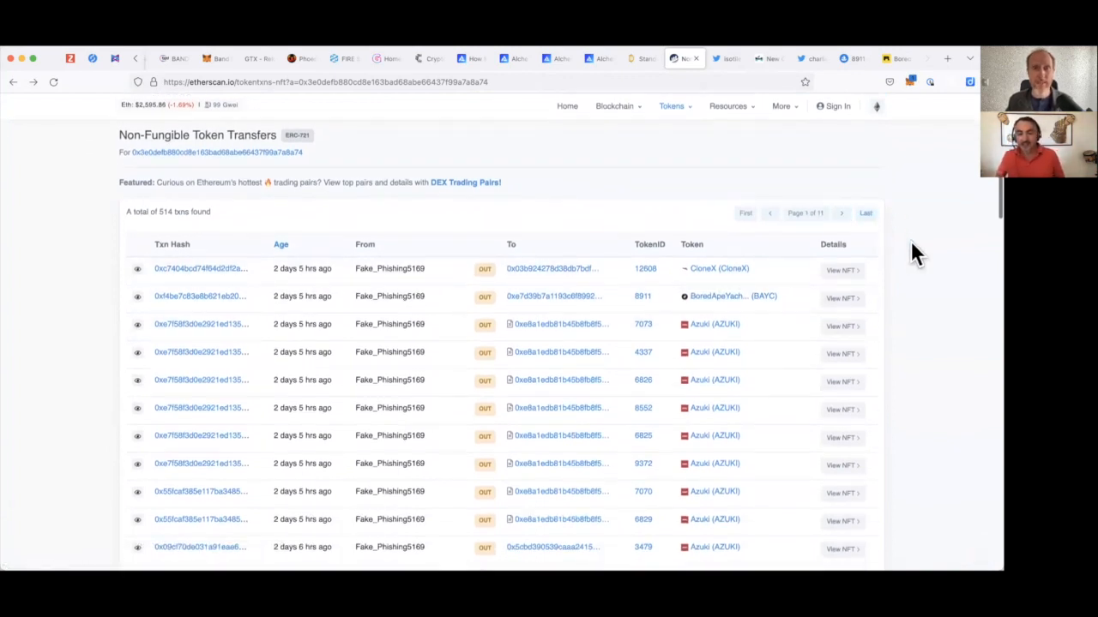
scroll(down, 3)
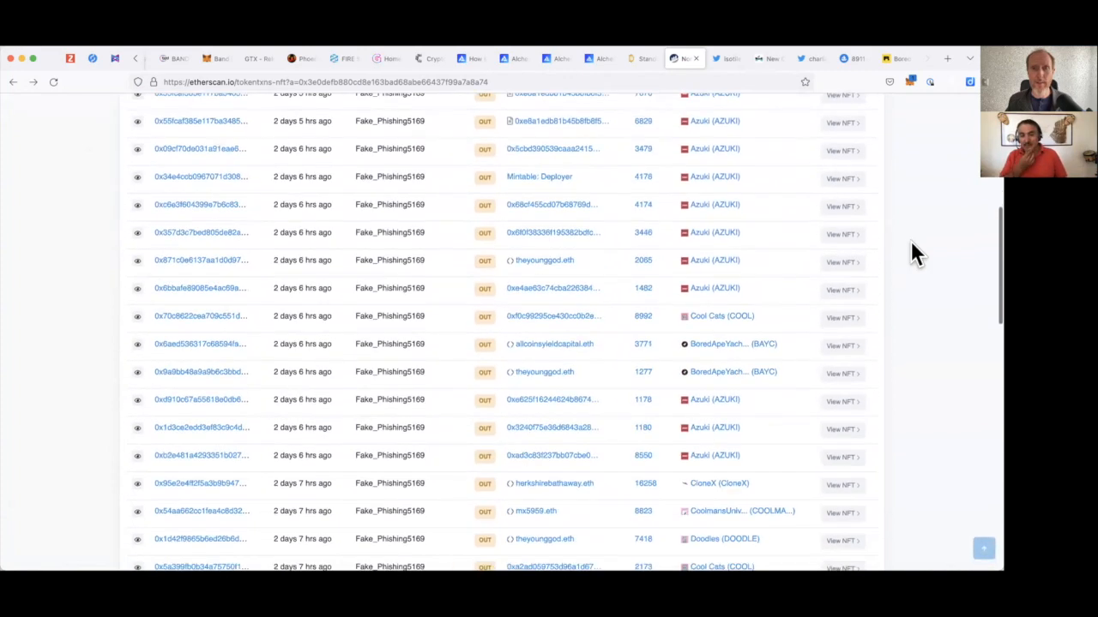
scroll(down, 3)
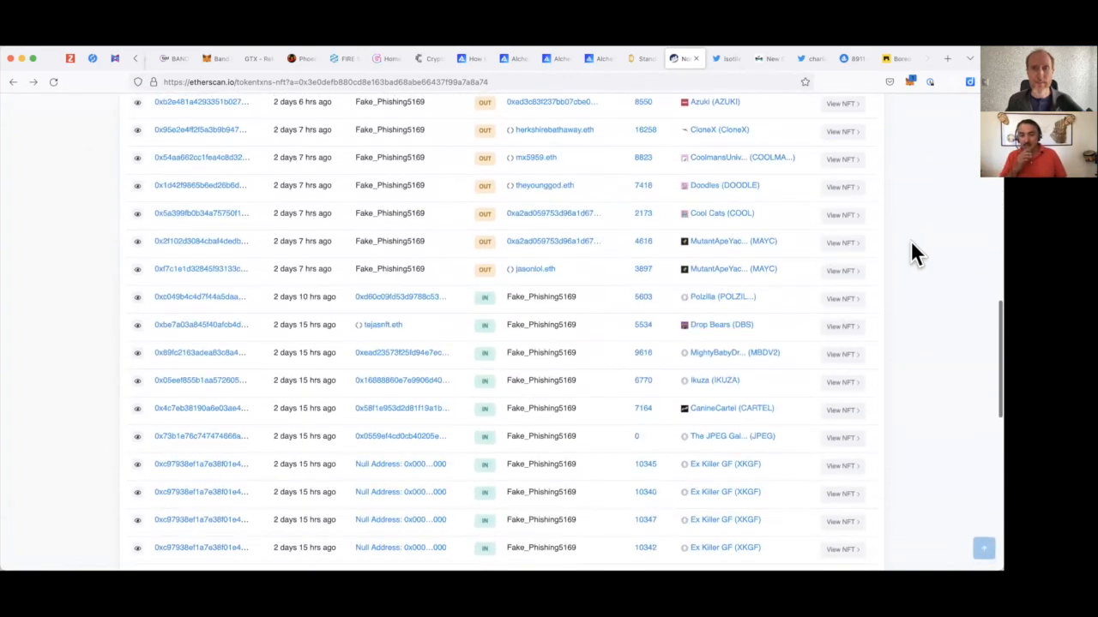
scroll(down, 3)
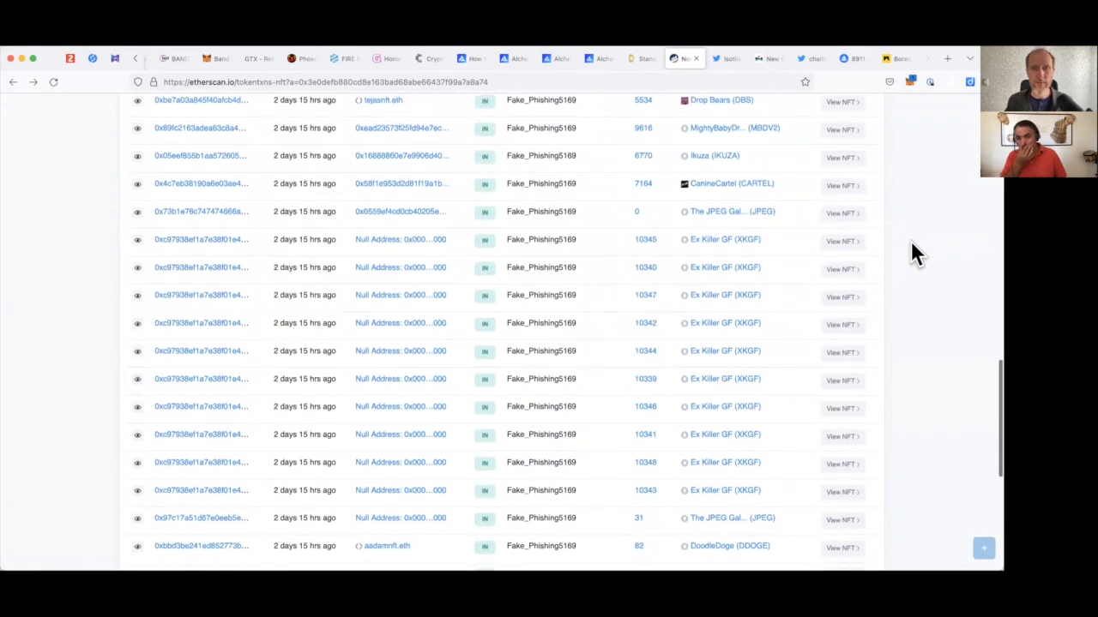
scroll(up, 3)
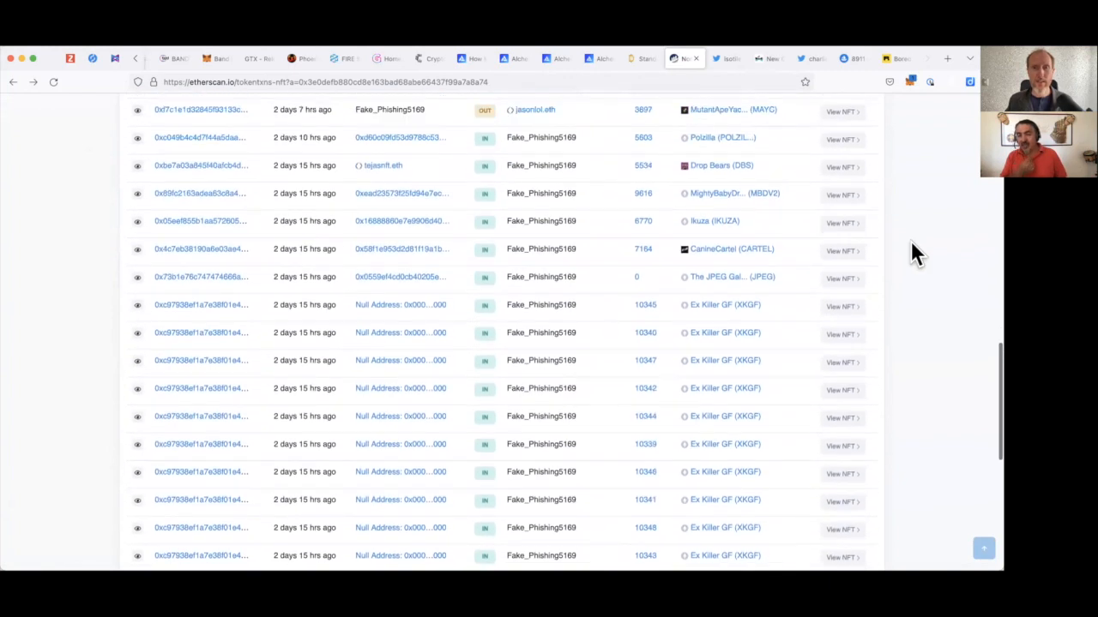
scroll(up, 3)
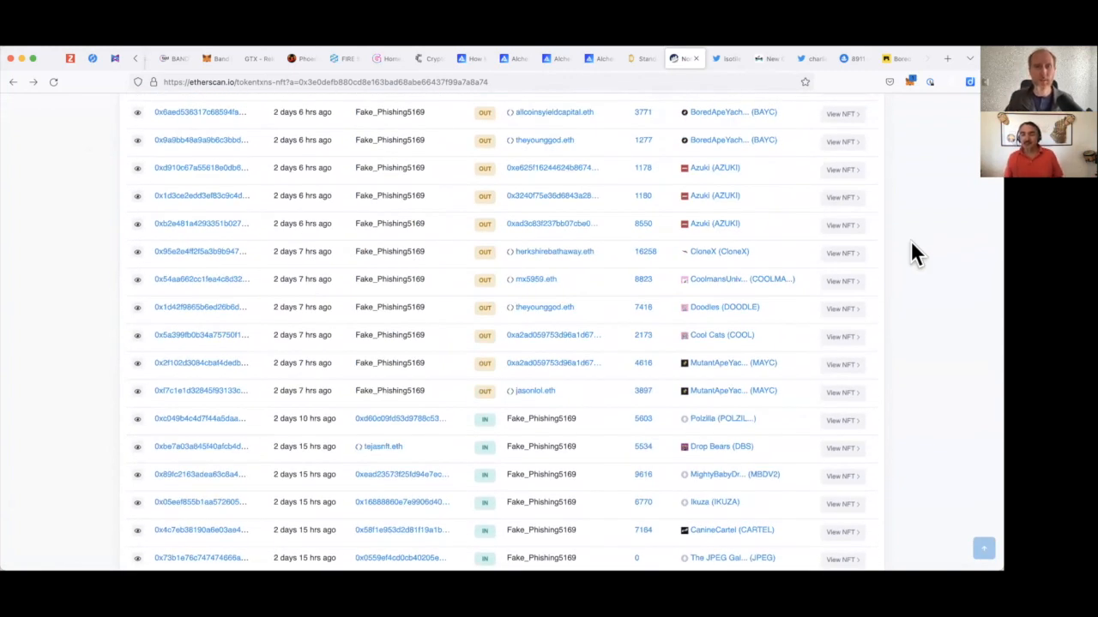
scroll(up, 3)
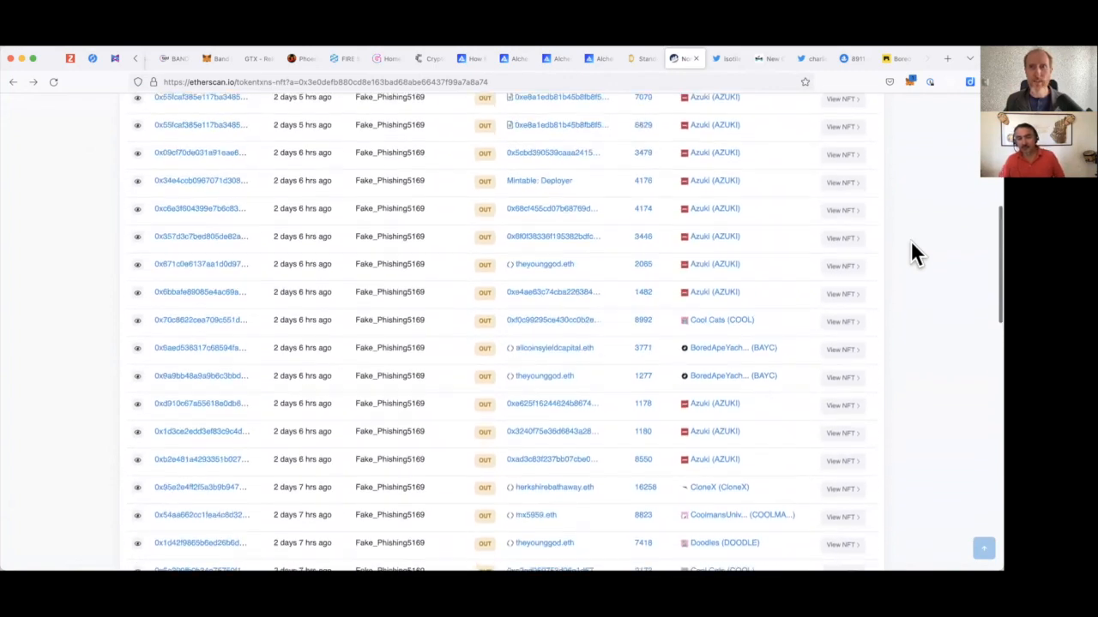
scroll(up, 3)
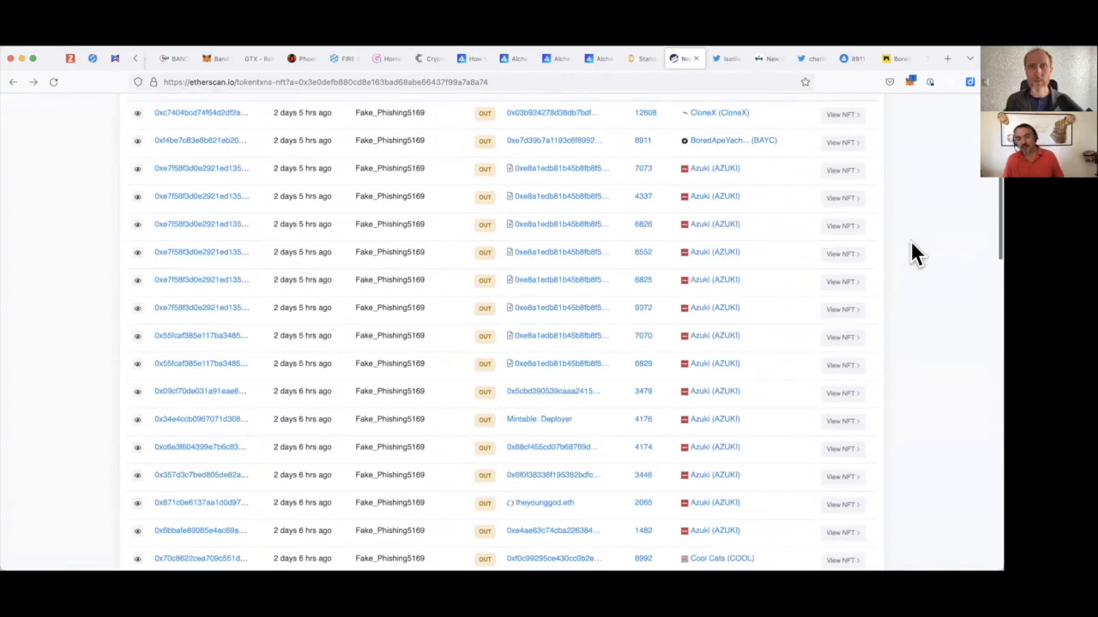
scroll(up, 3)
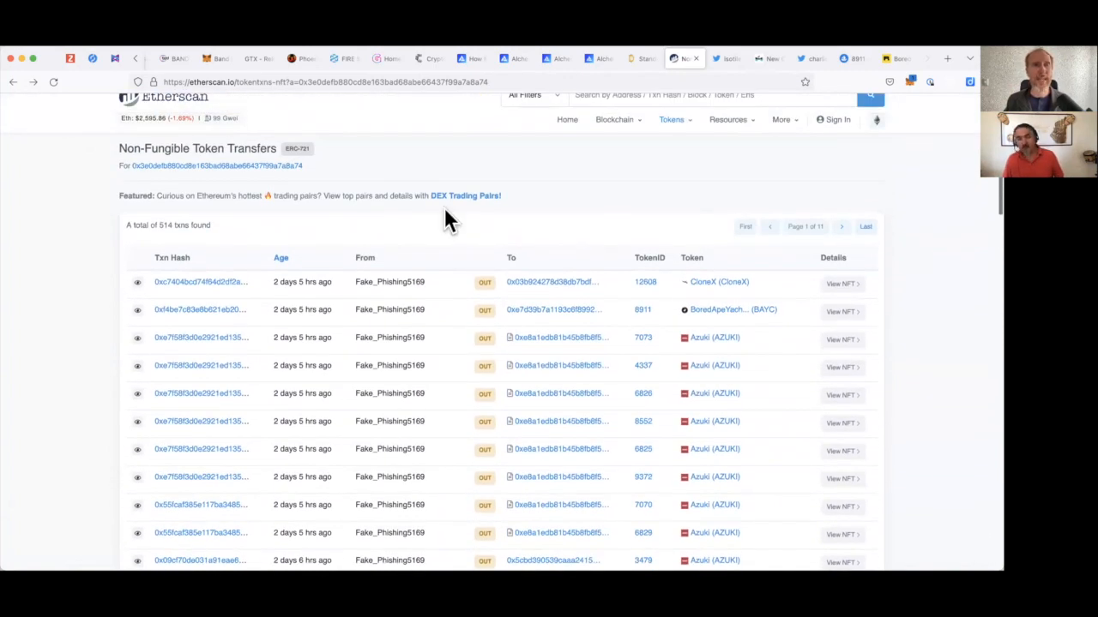
mouse_move(514, 144)
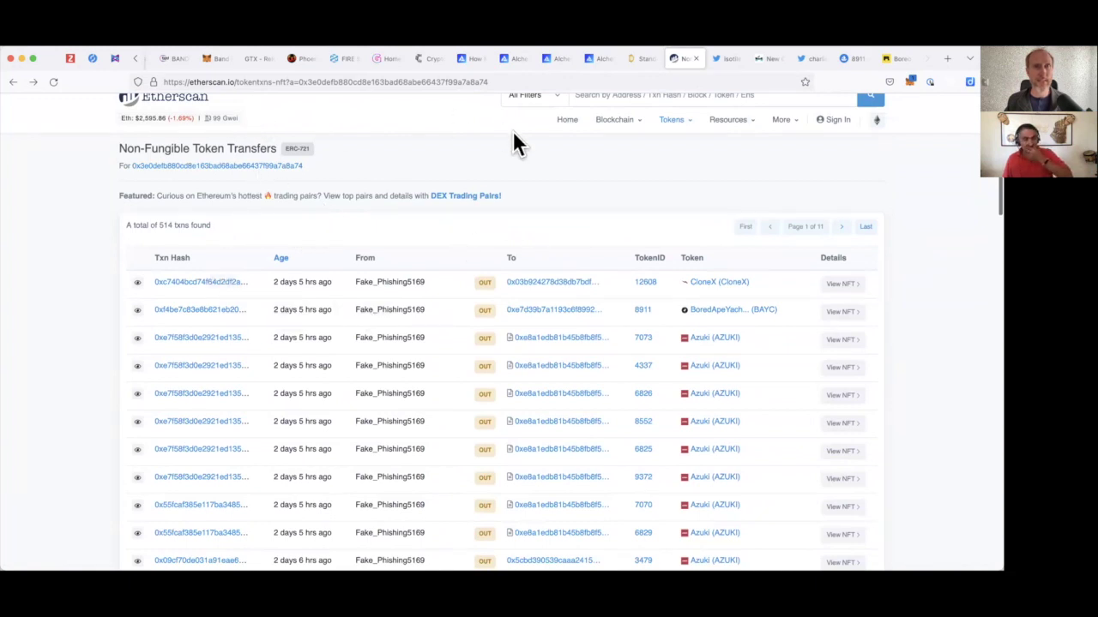
mouse_move(15, 89)
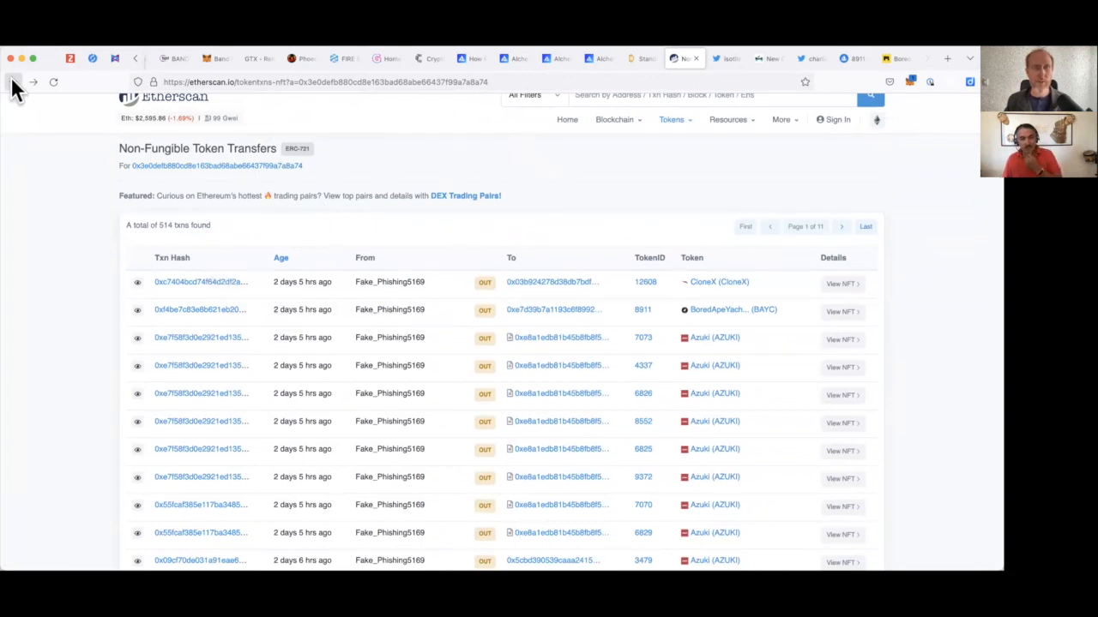
Go back to the scam address overview and scroll its ERC-721 transactions.
click(13, 82)
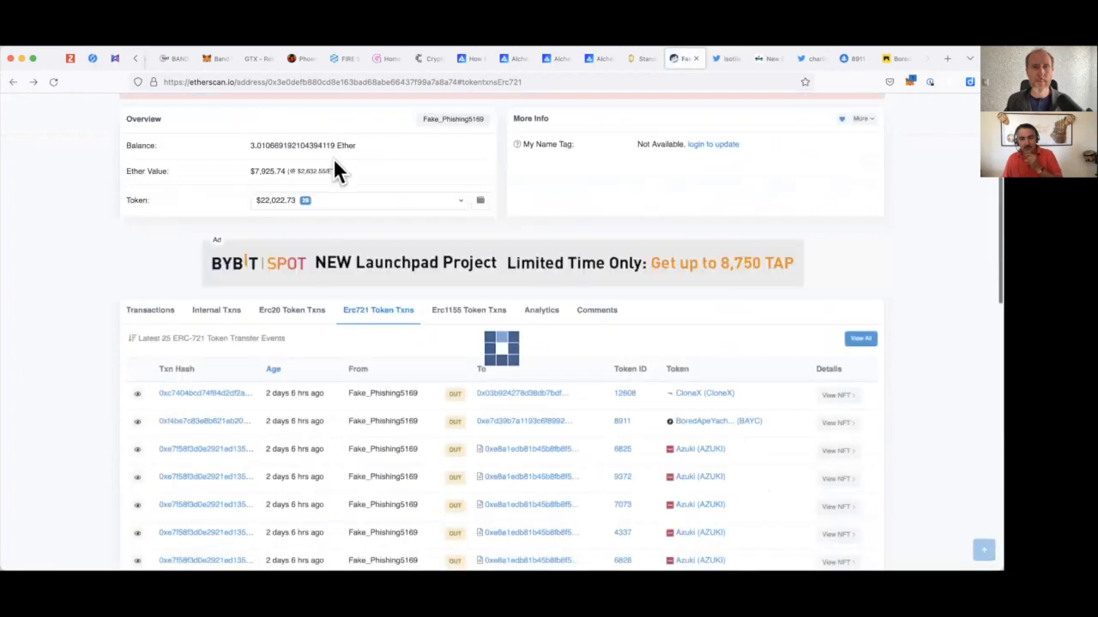
scroll(up, 3)
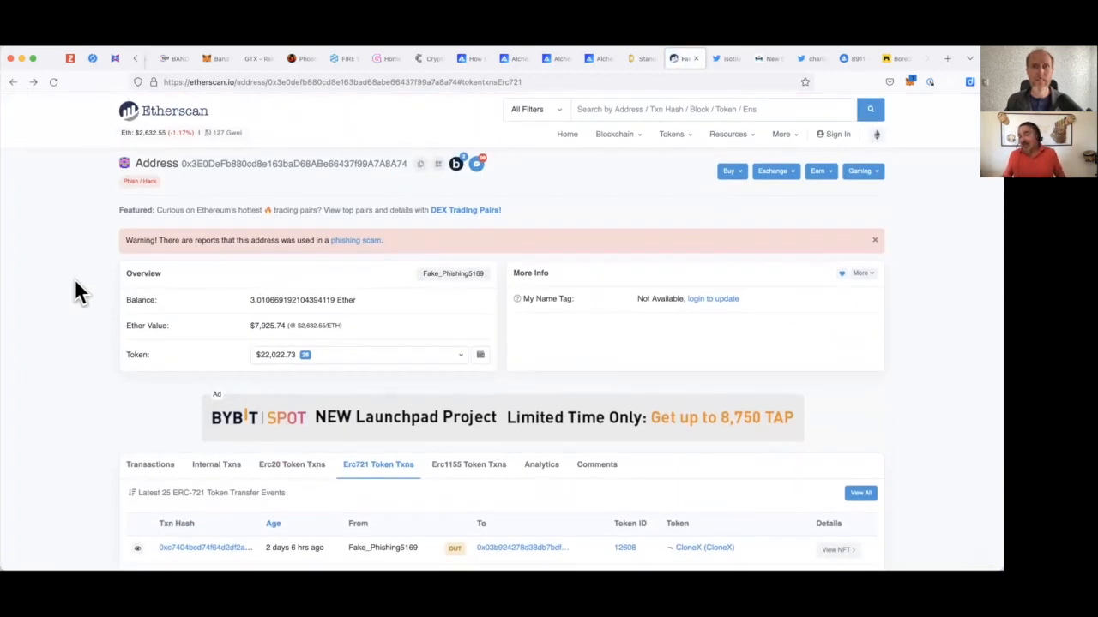
scroll(down, 3)
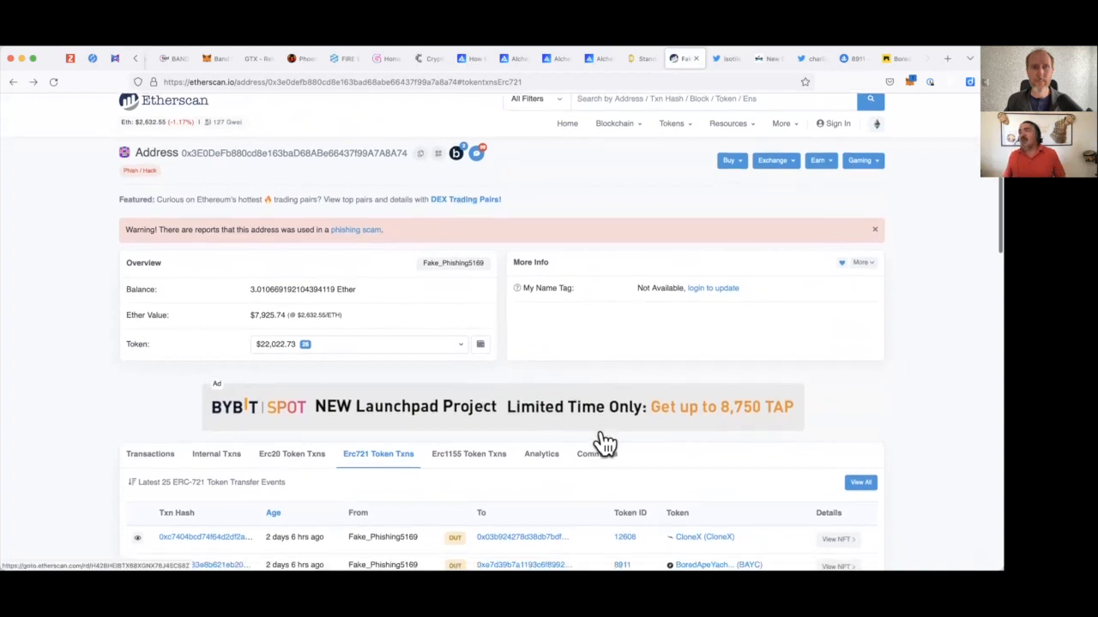
scroll(down, 3)
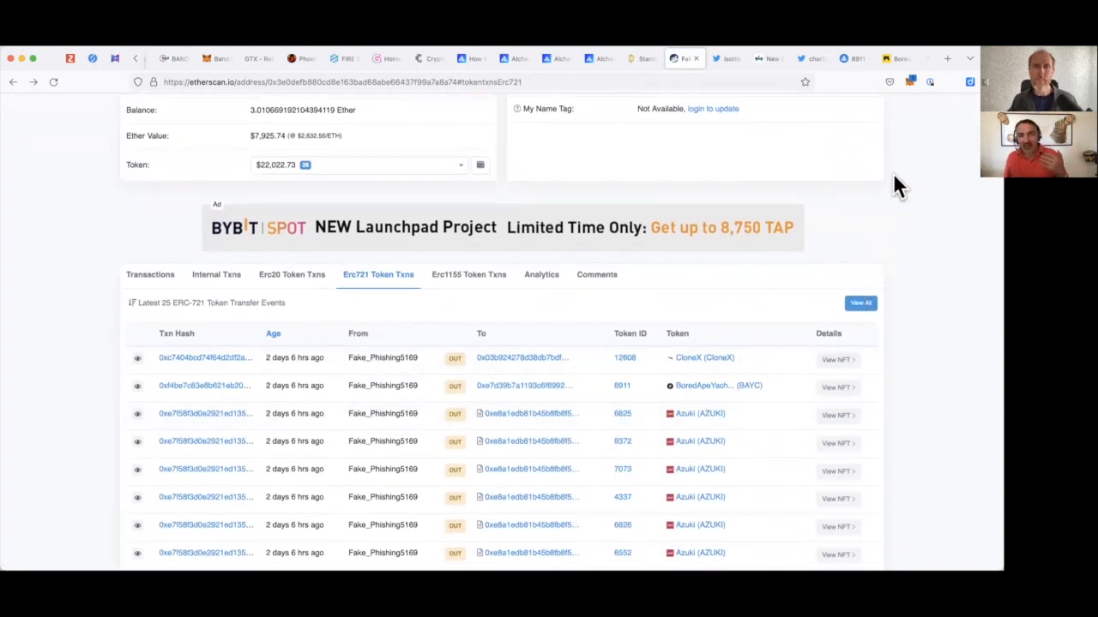
mouse_move(871, 128)
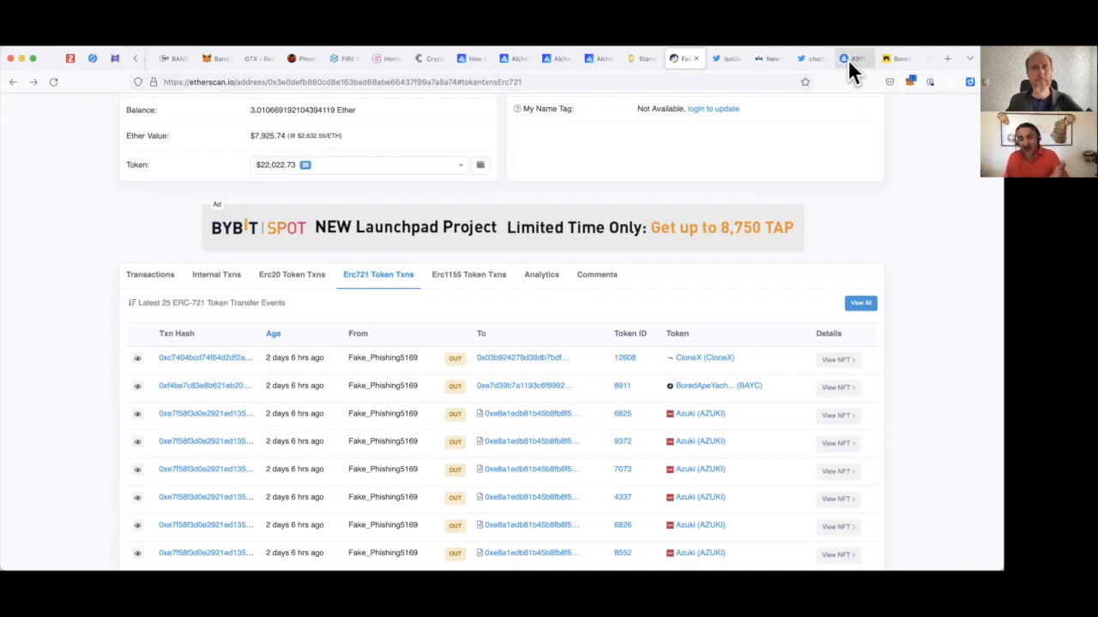
Switch to OpenSea's #8911 listing and check why it is flagged for suspicious activity.
click(853, 58)
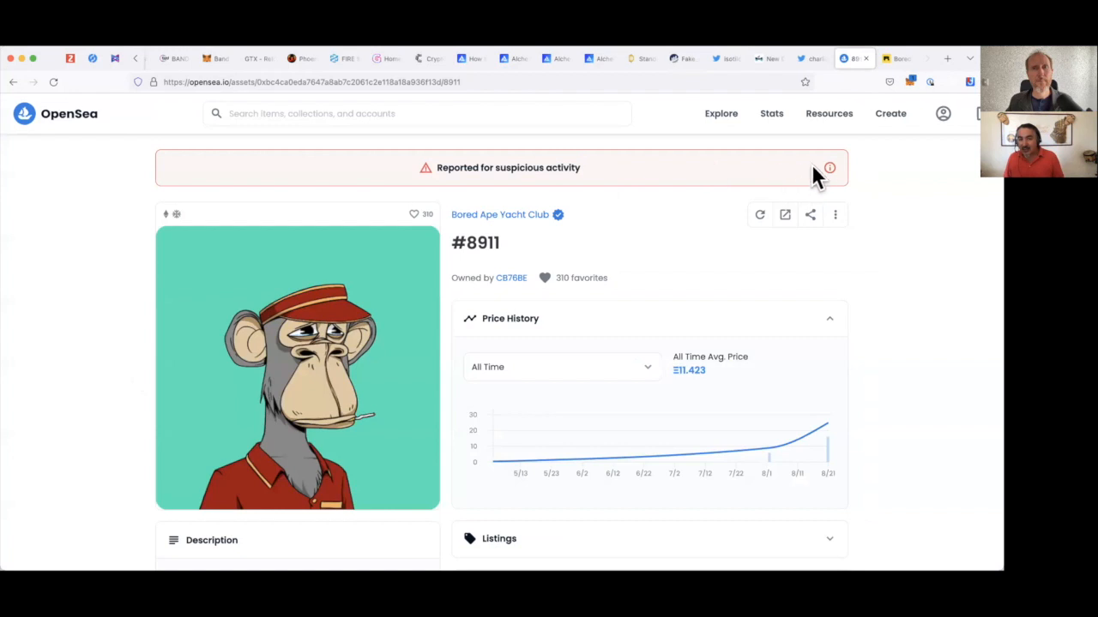
mouse_move(828, 168)
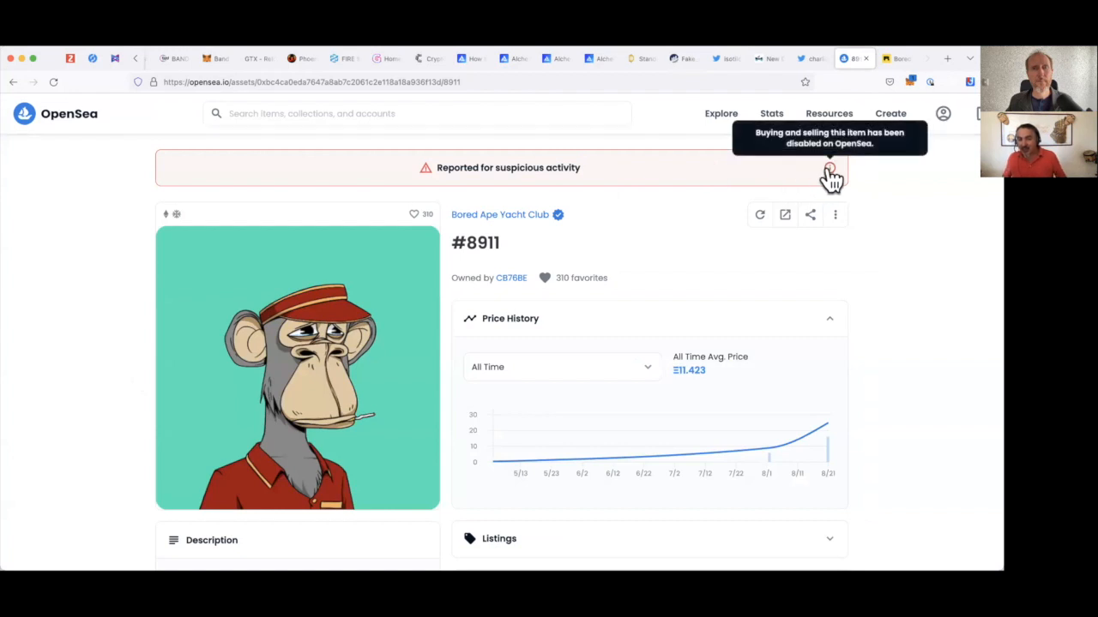
click(896, 58)
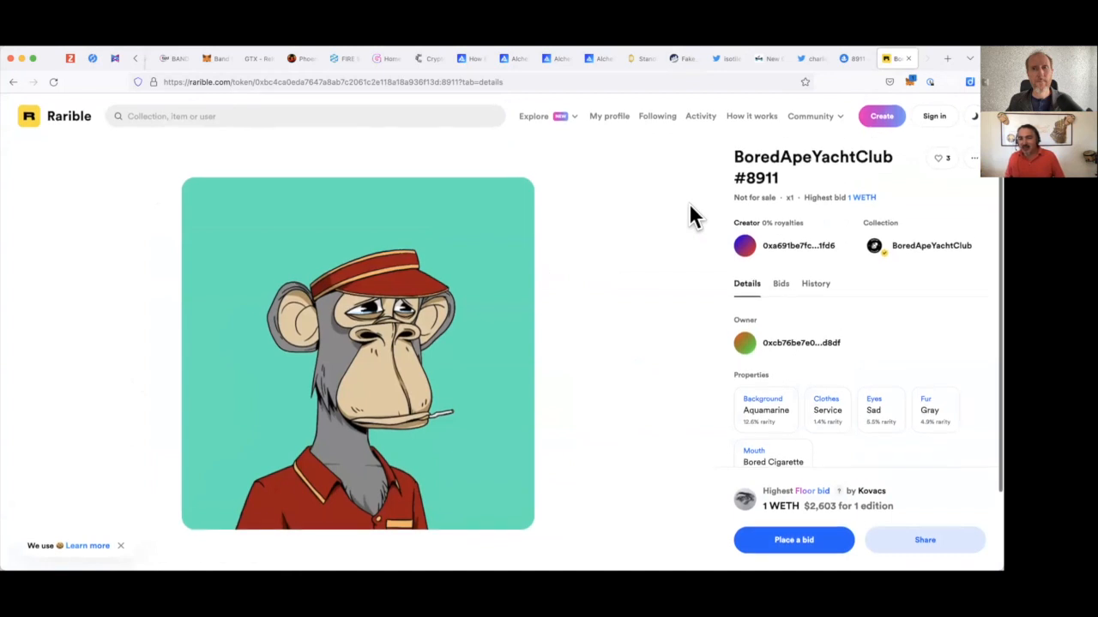
Review the Bids and History tabs for BoredApeYachtClub #8911 on Rarible.
scroll(down, 3)
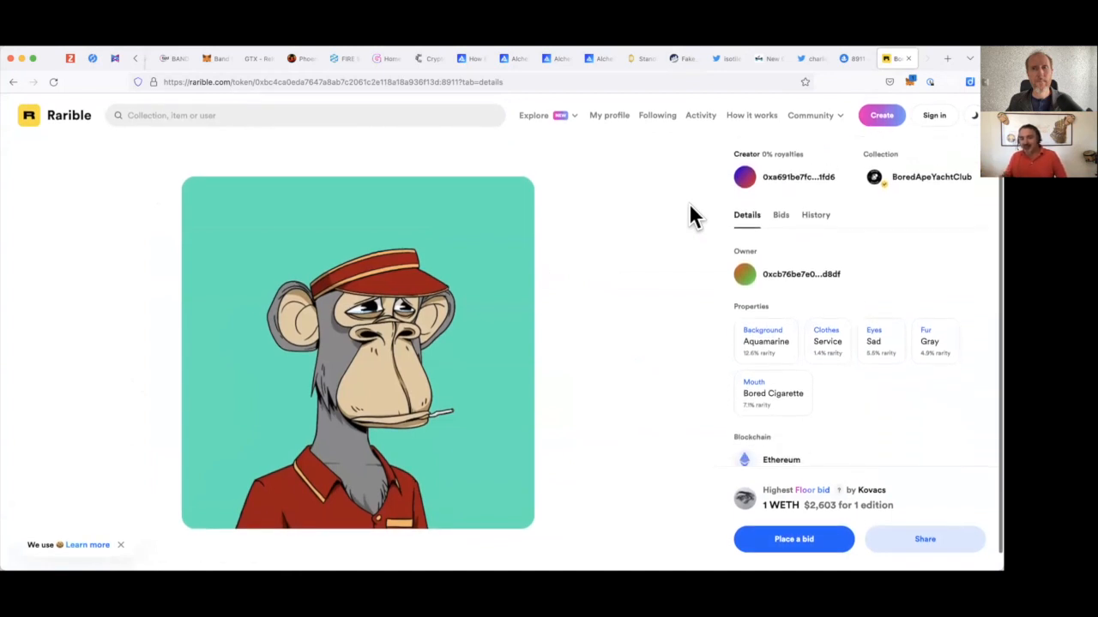
scroll(up, 3)
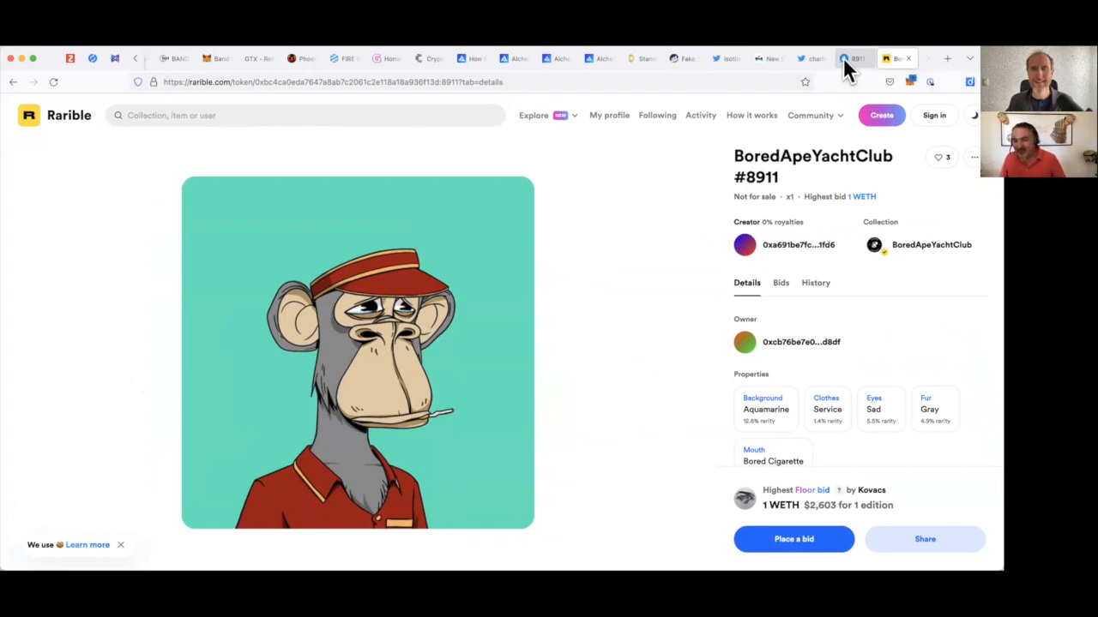
mouse_move(854, 58)
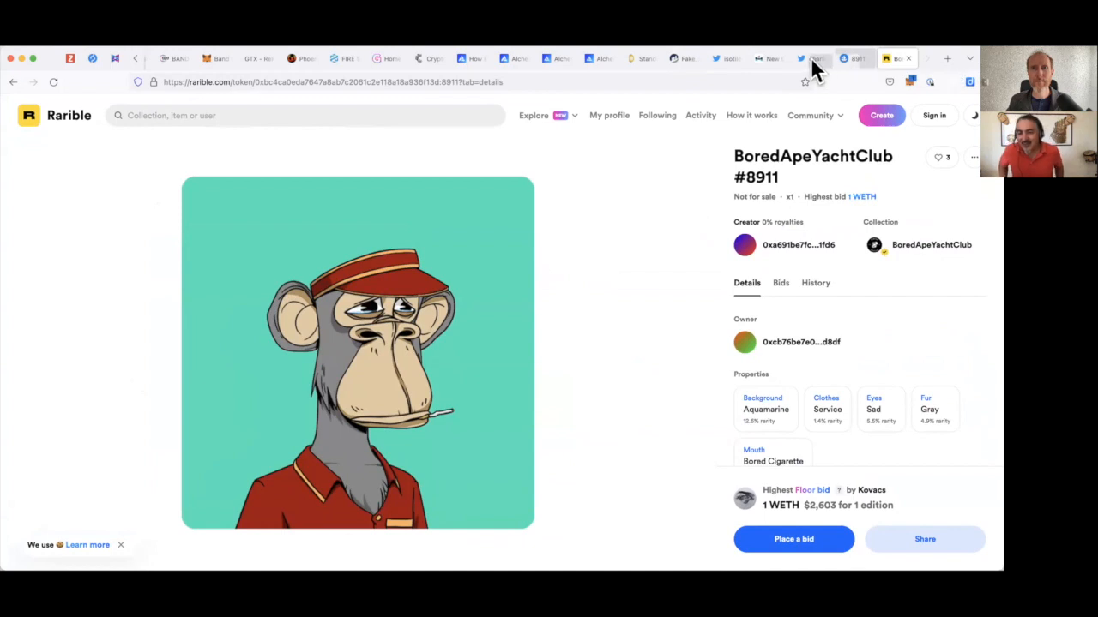
mouse_move(803, 58)
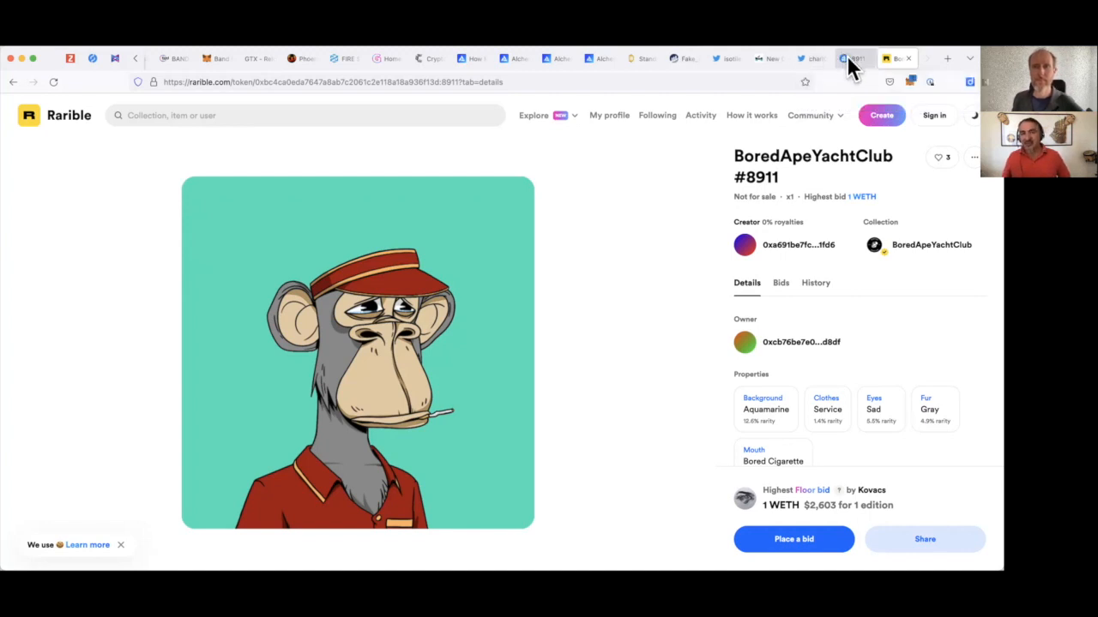
mouse_move(823, 463)
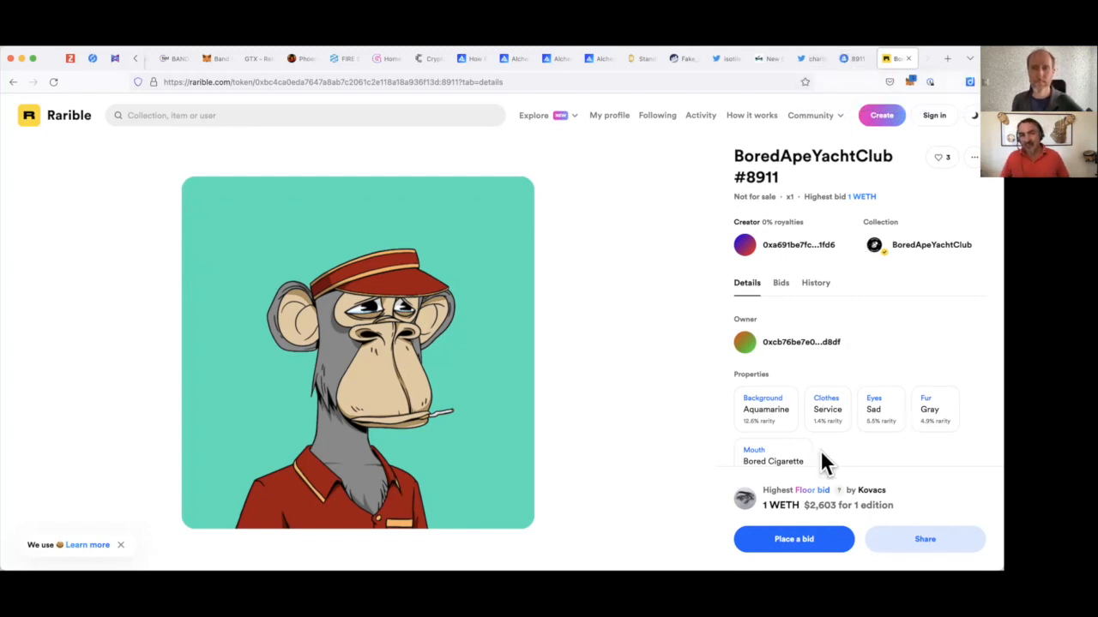
mouse_move(916, 307)
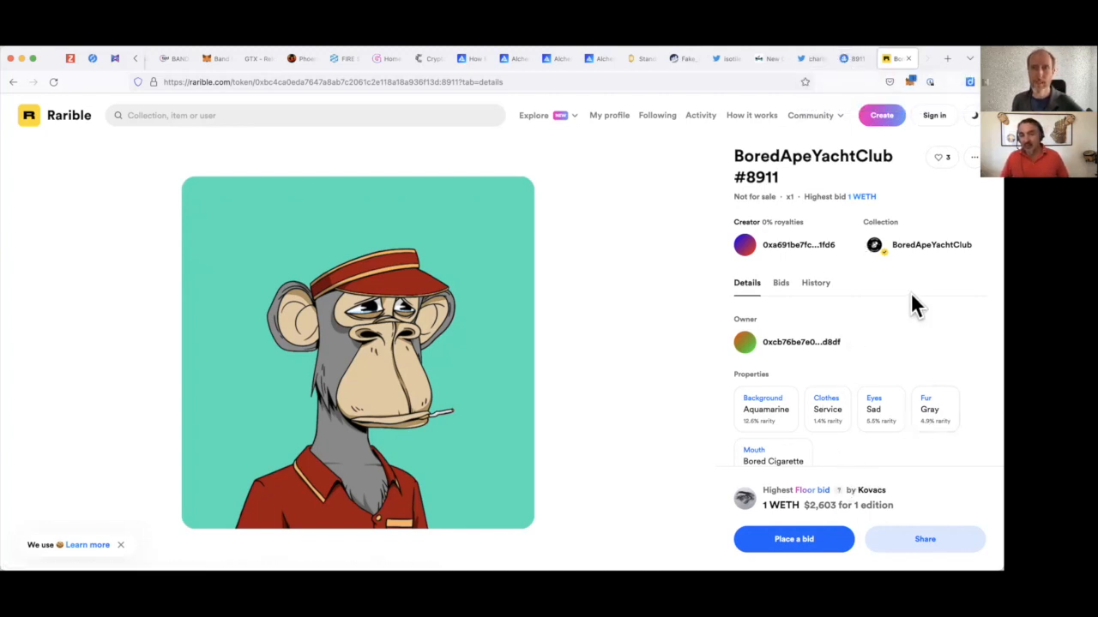
click(780, 282)
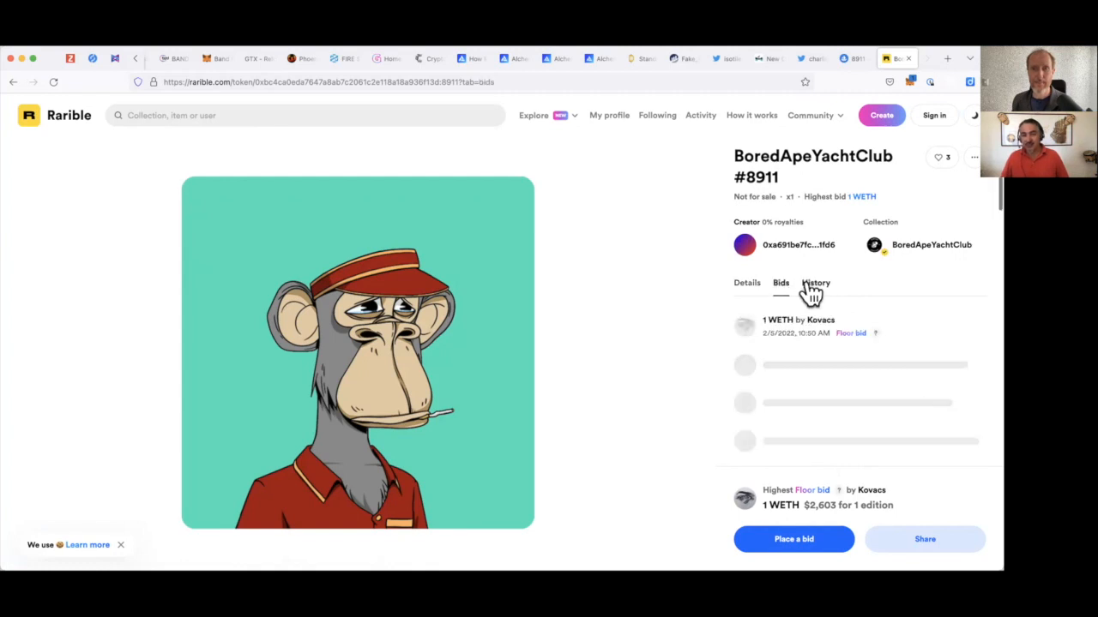
click(780, 283)
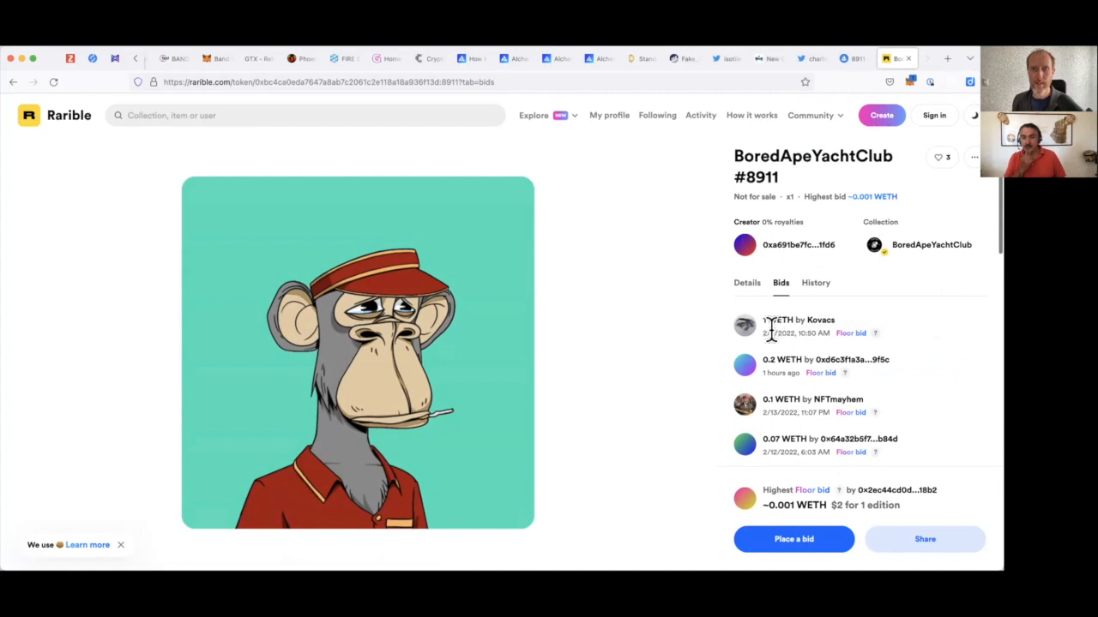
click(815, 281)
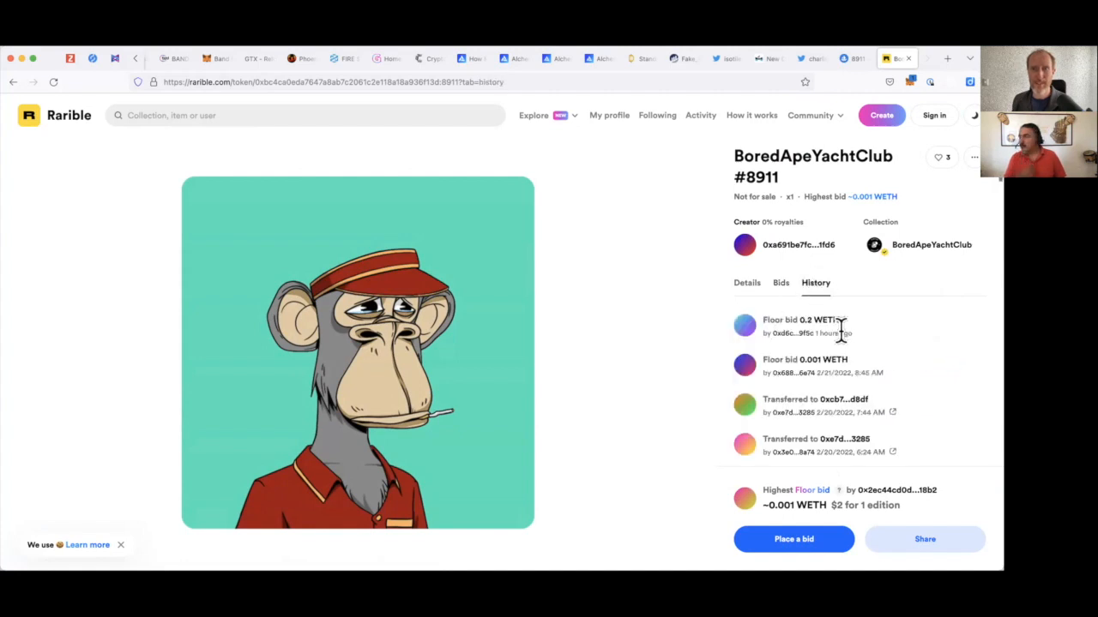
mouse_move(823, 329)
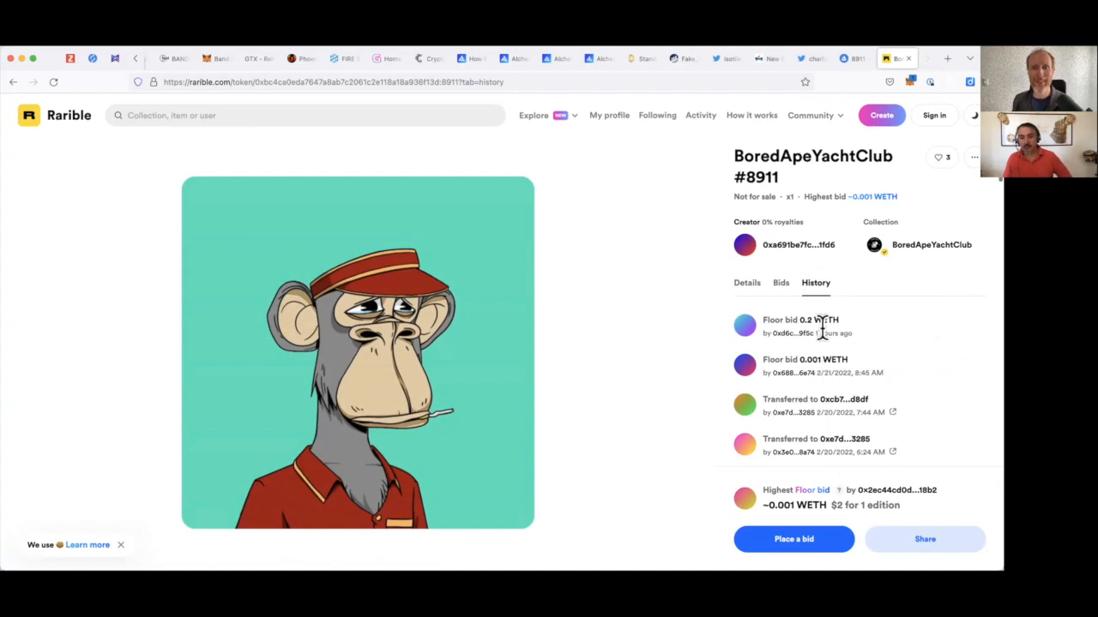
mouse_move(837, 364)
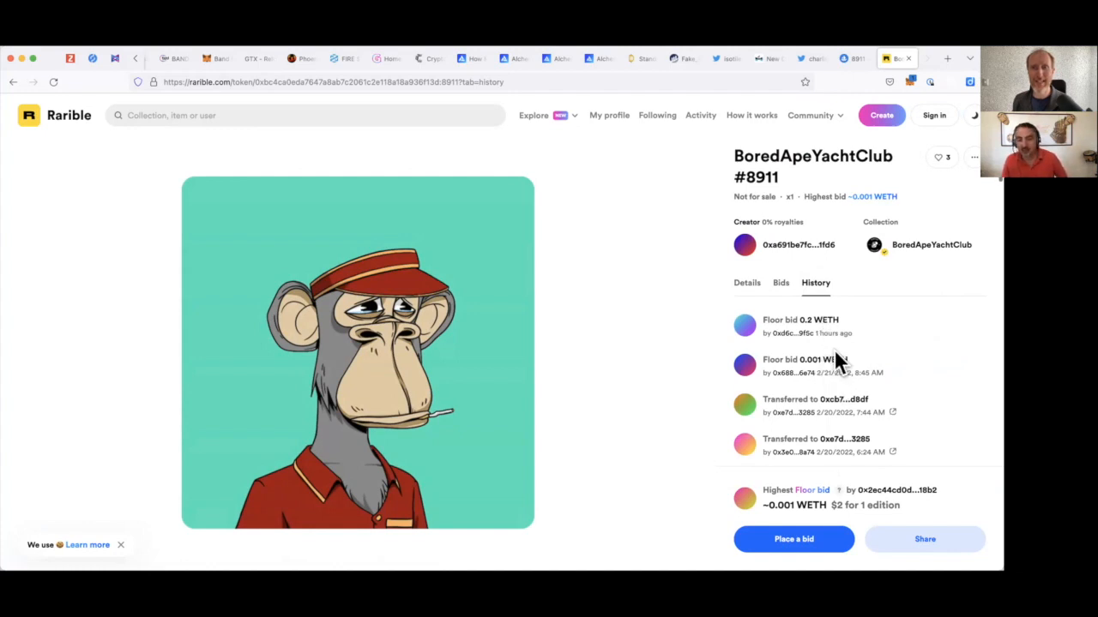
scroll(down, 3)
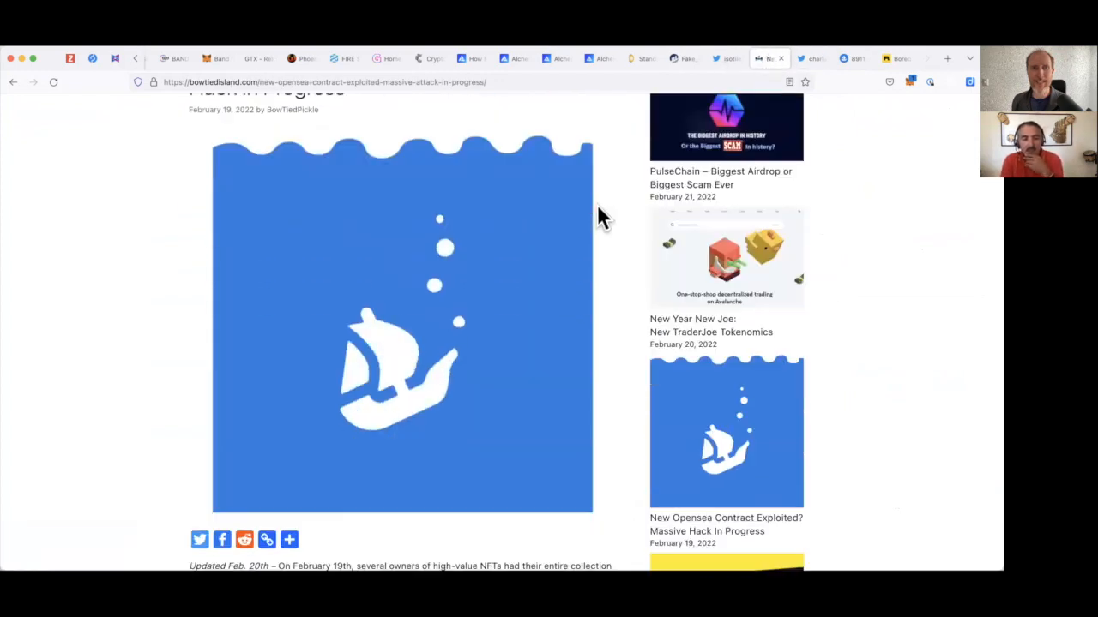
scroll(up, 3)
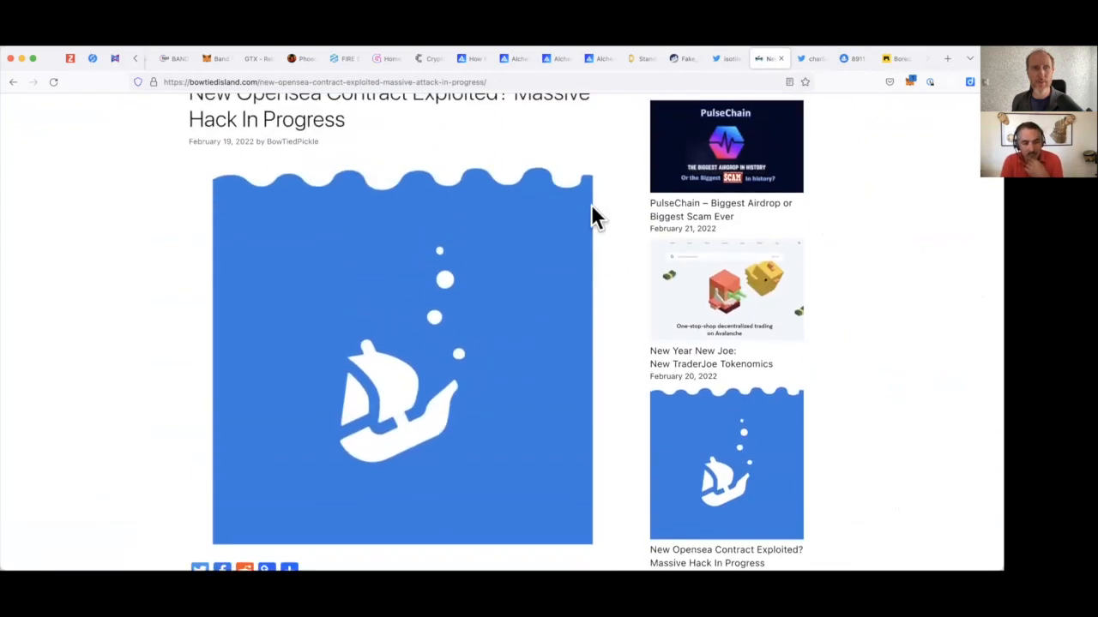
scroll(up, 3)
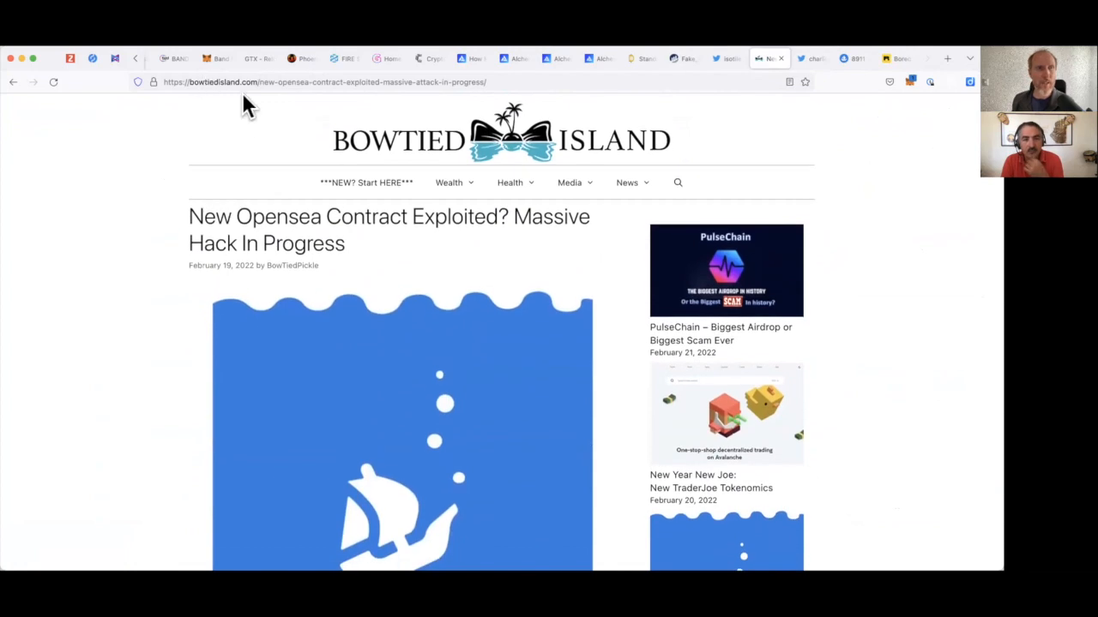
mouse_move(470, 163)
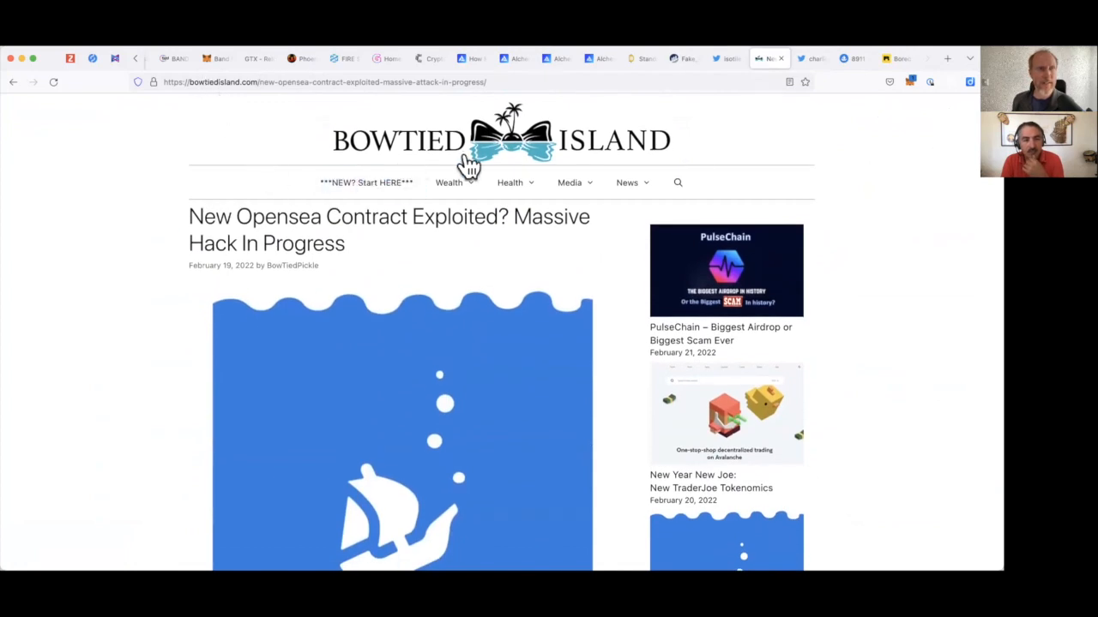
scroll(down, 3)
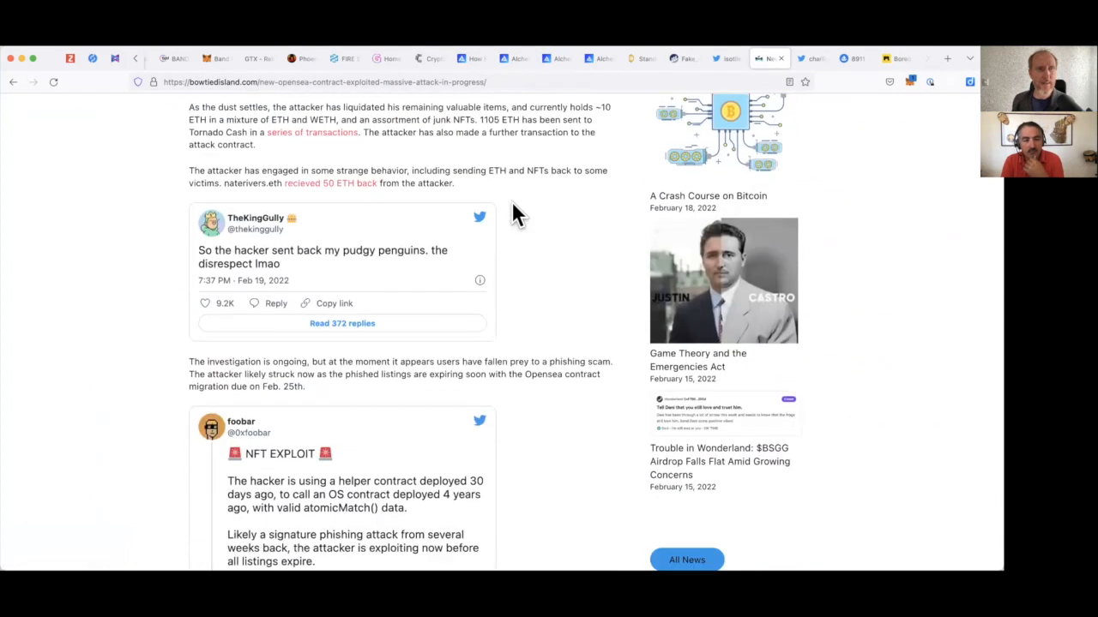
scroll(down, 3)
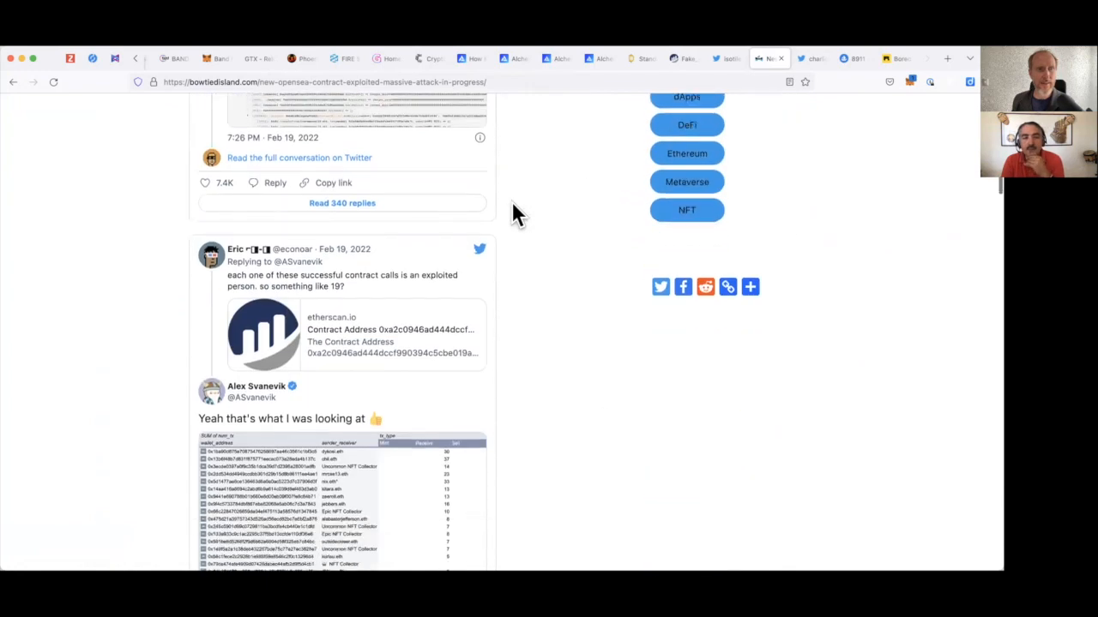
scroll(down, 3)
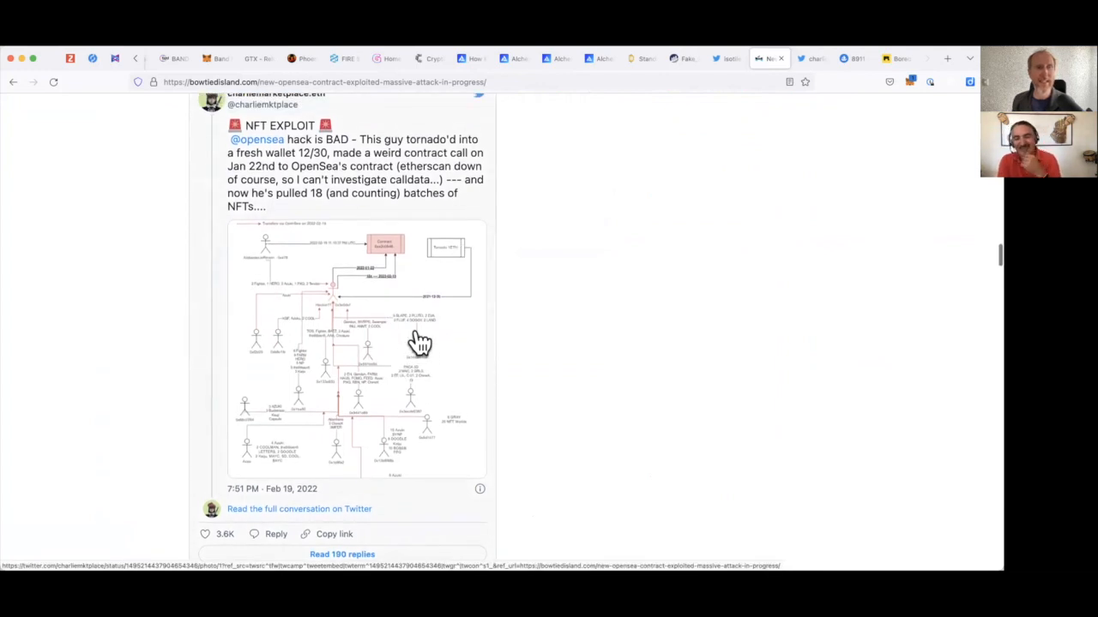
scroll(up, 3)
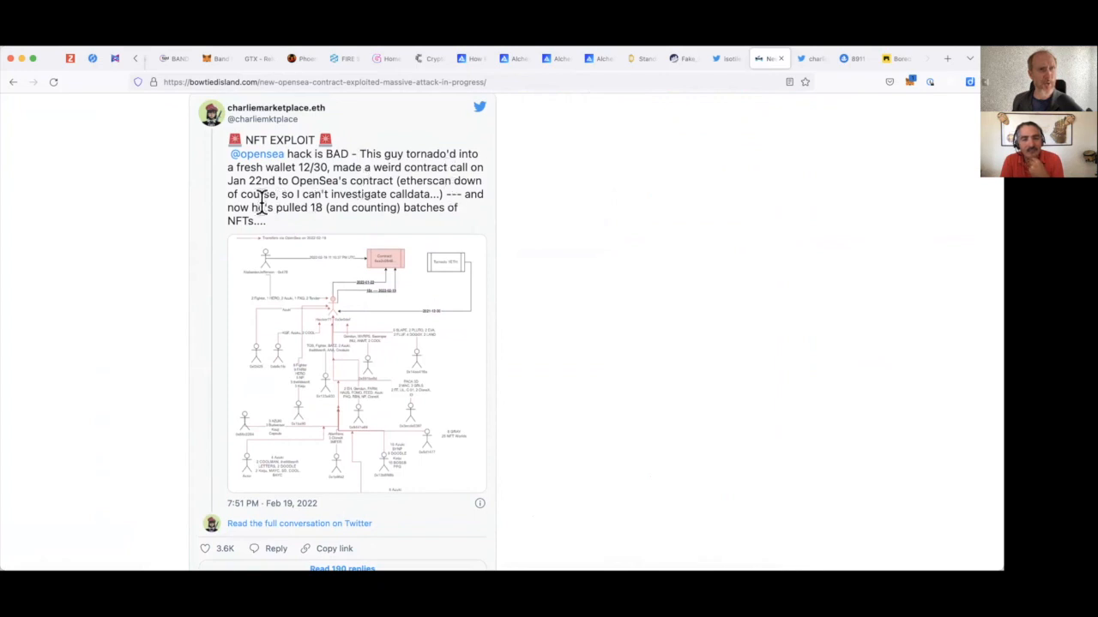
mouse_move(403, 180)
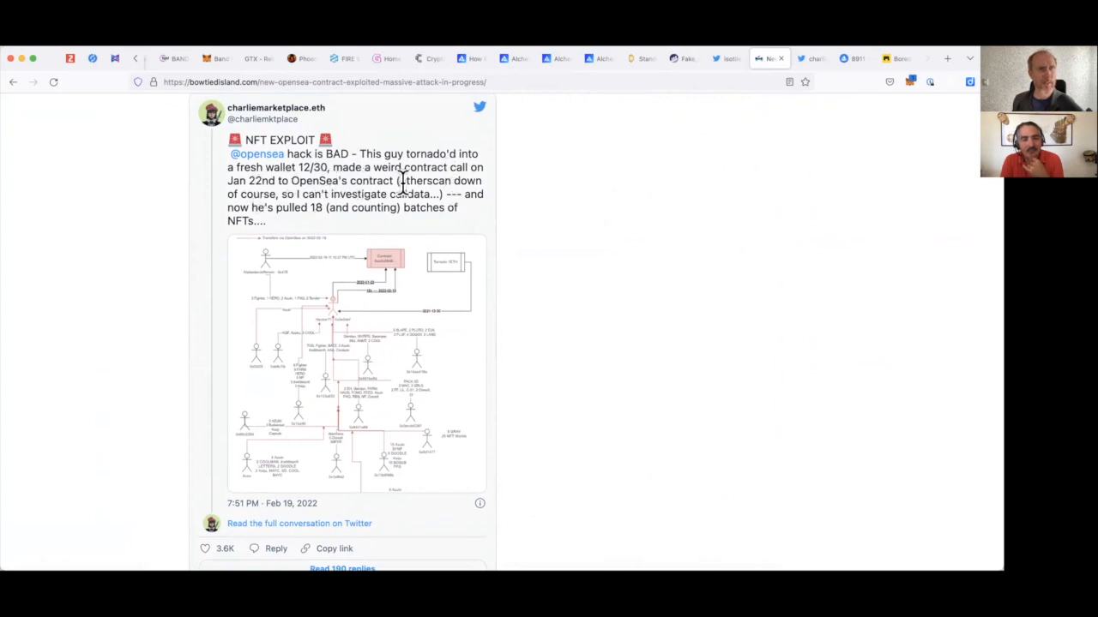
mouse_move(364, 220)
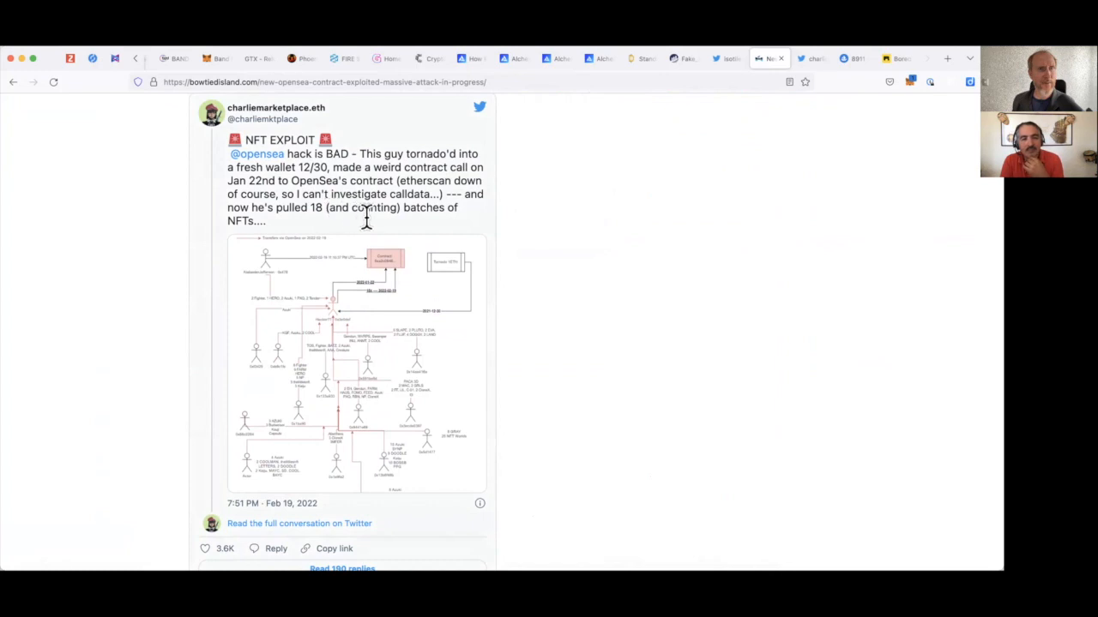
mouse_move(576, 213)
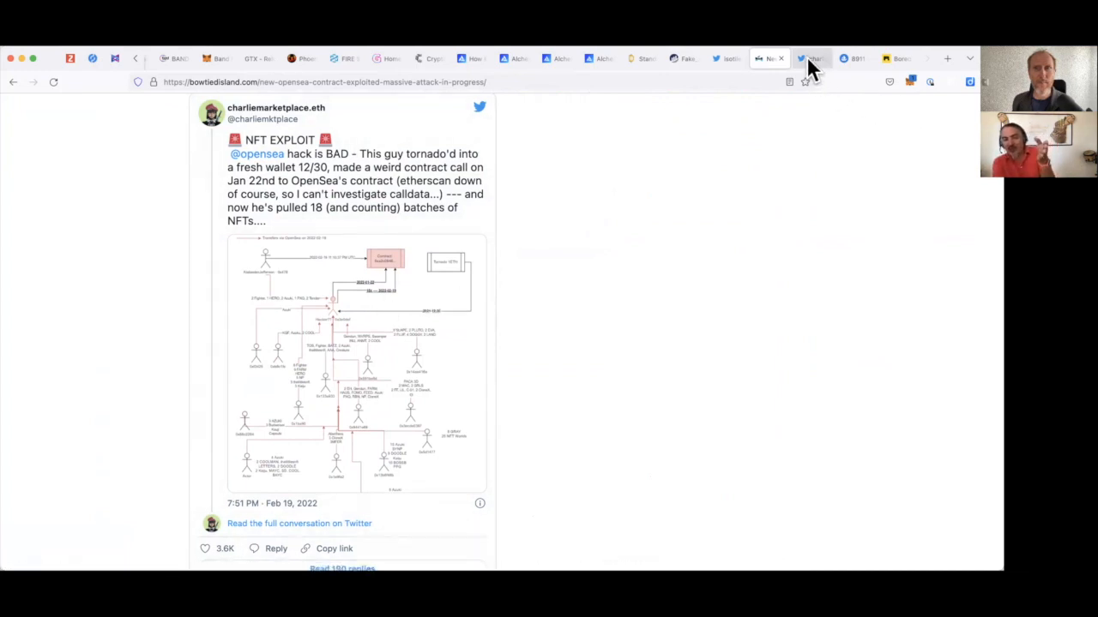
mouse_move(810, 59)
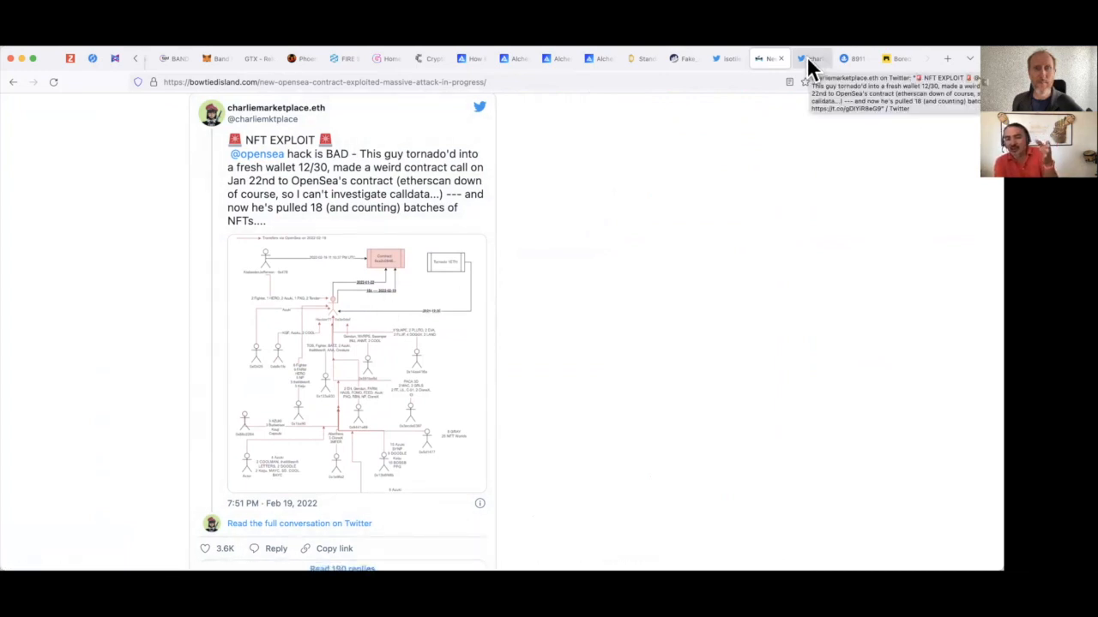
click(809, 59)
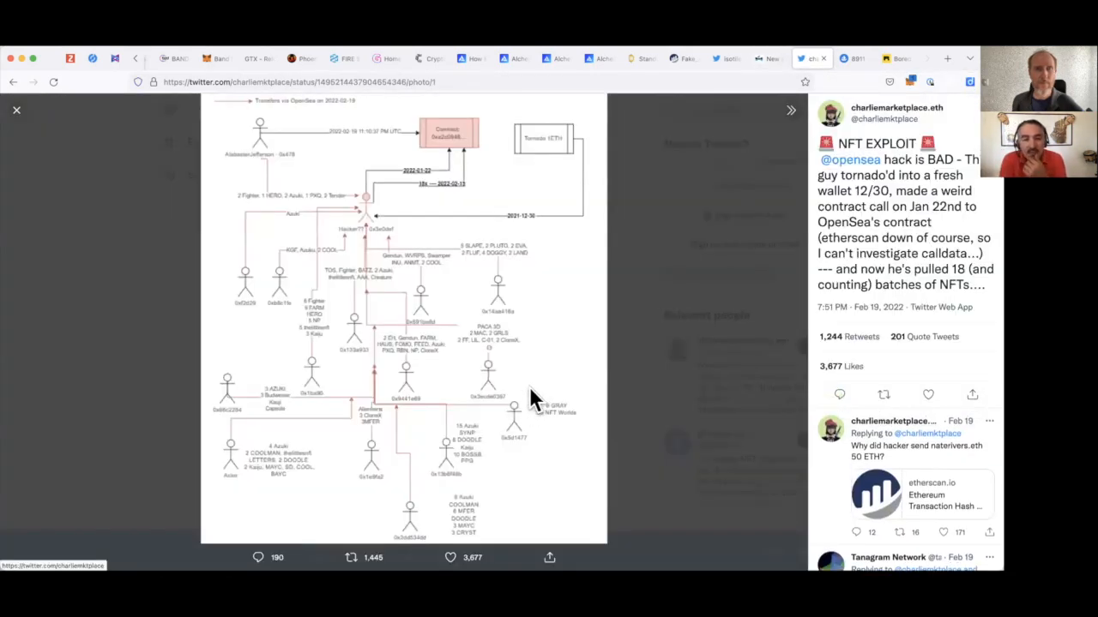
mouse_move(549, 369)
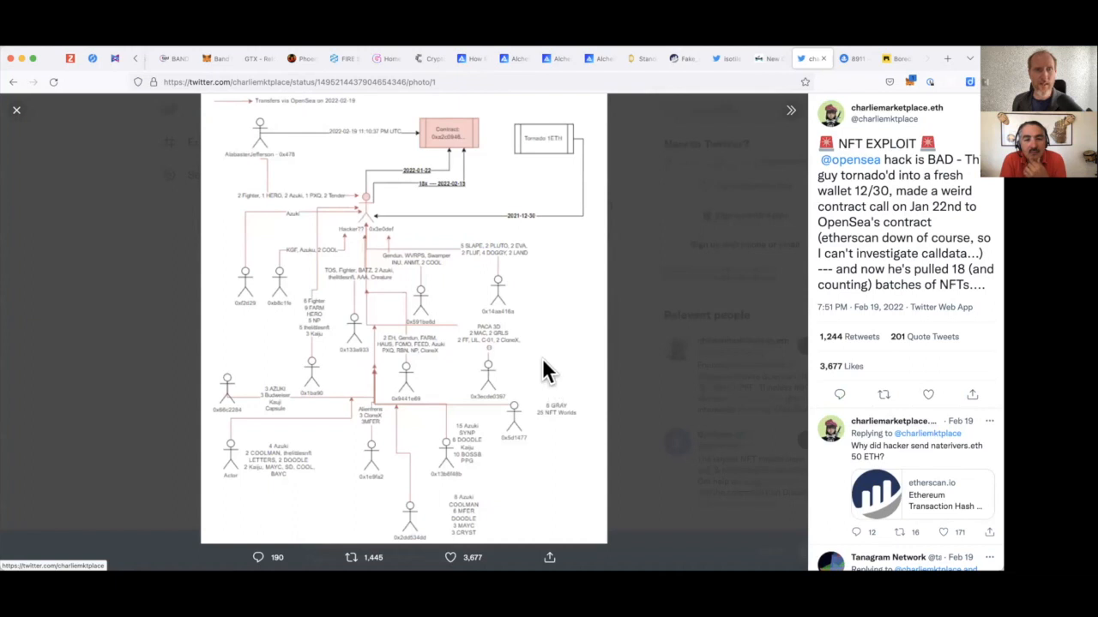
mouse_move(374, 334)
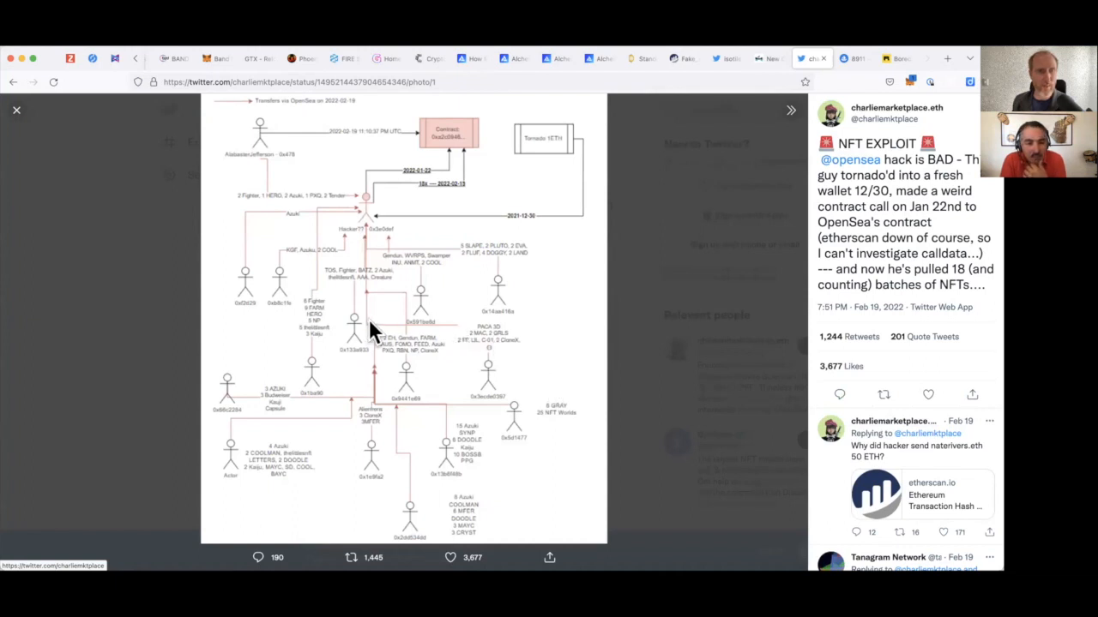
mouse_move(368, 226)
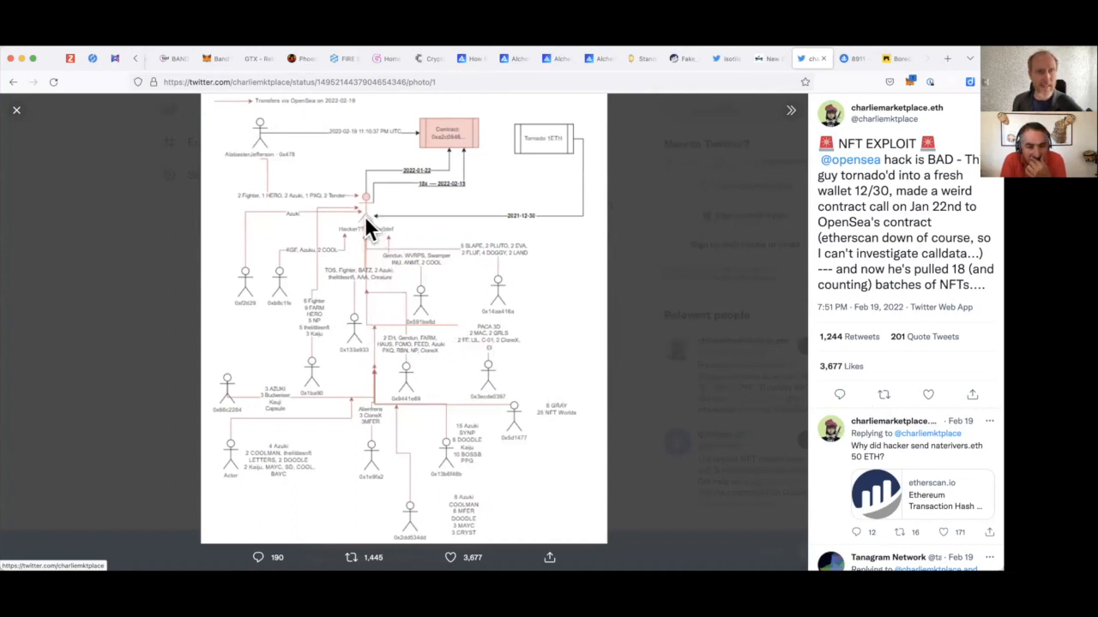
mouse_move(401, 364)
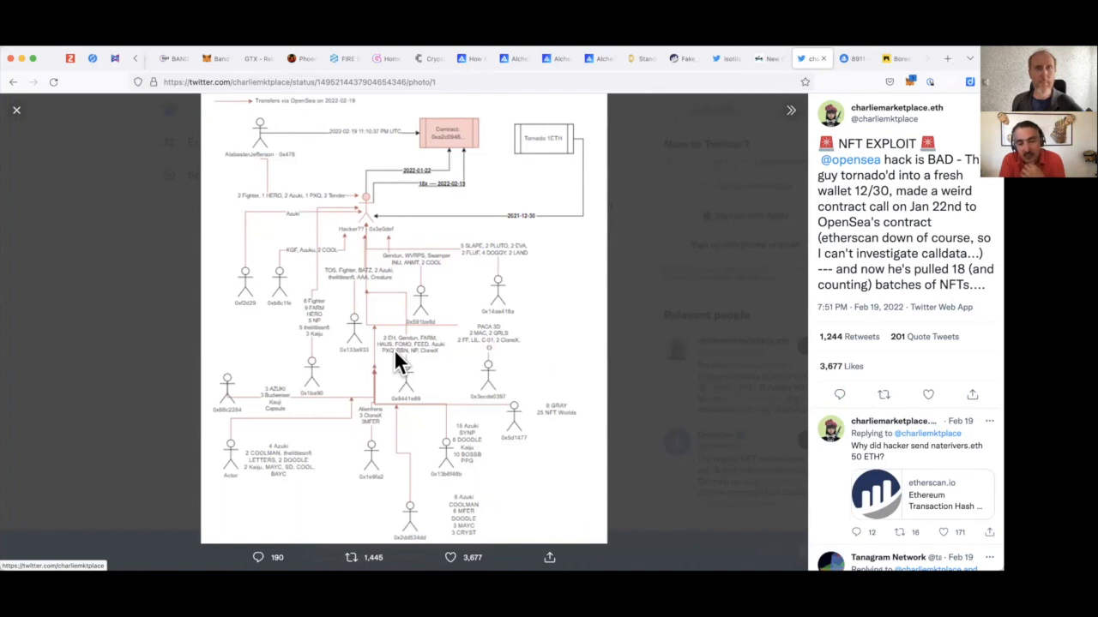
mouse_move(717, 141)
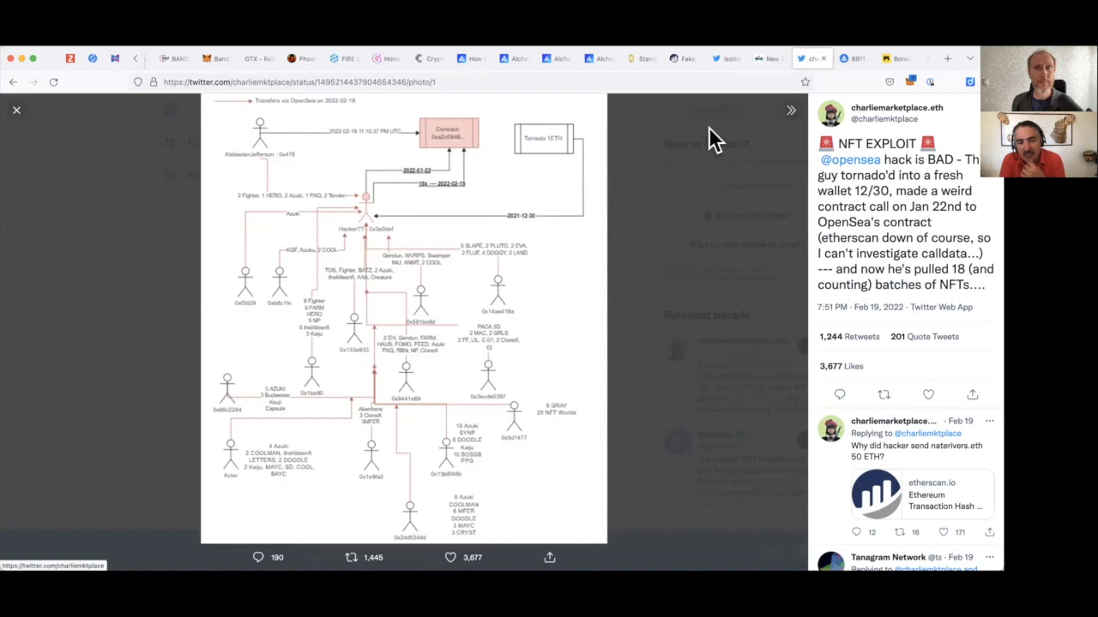
mouse_move(713, 128)
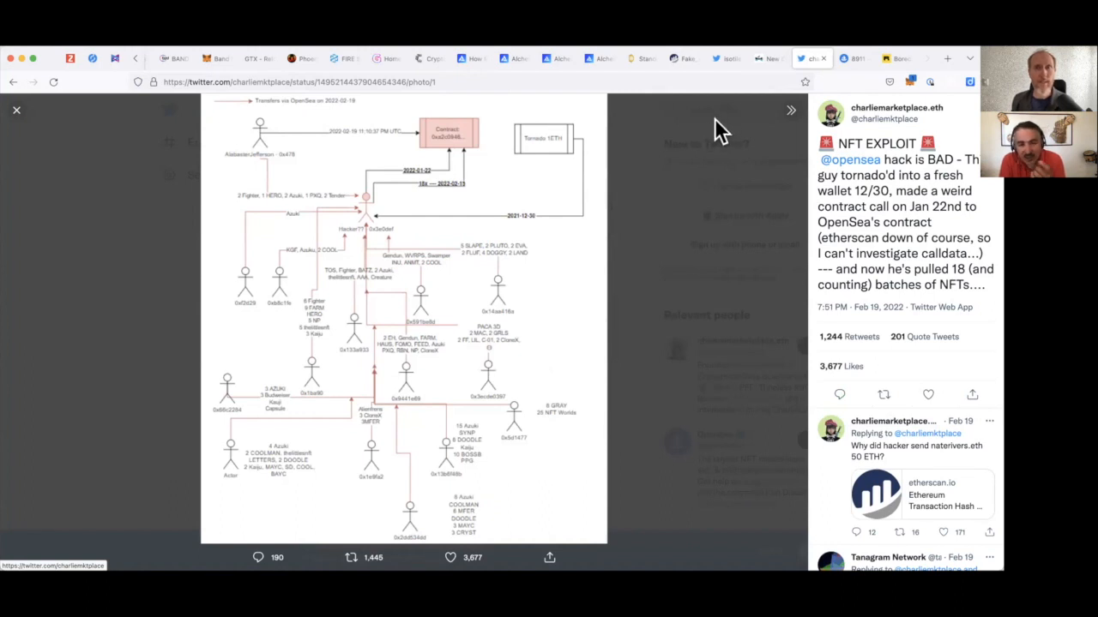
mouse_move(673, 192)
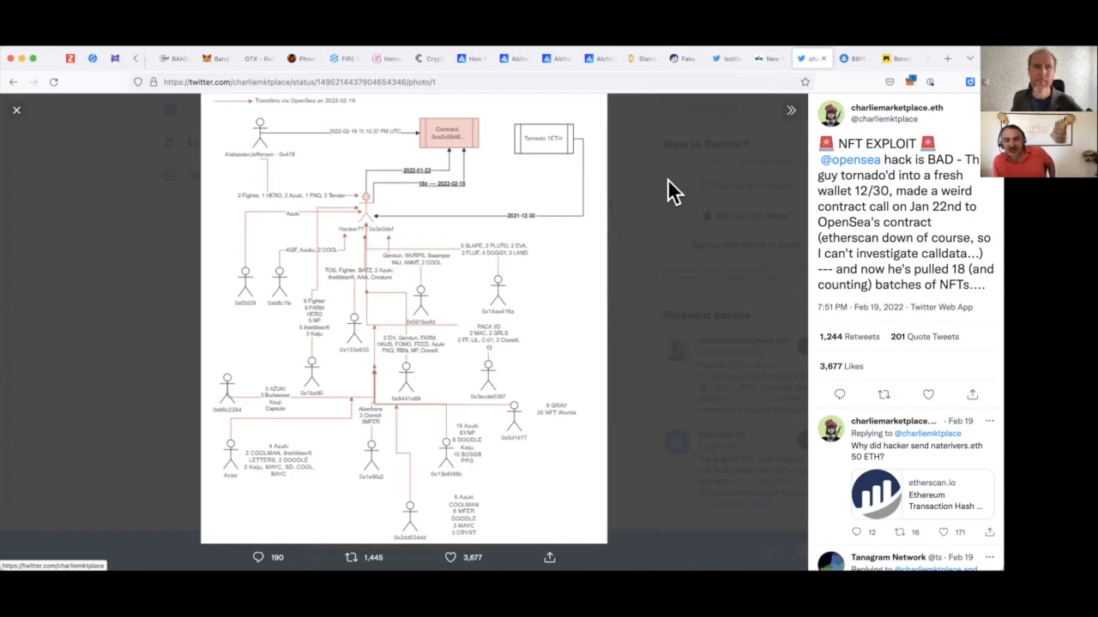
mouse_move(751, 85)
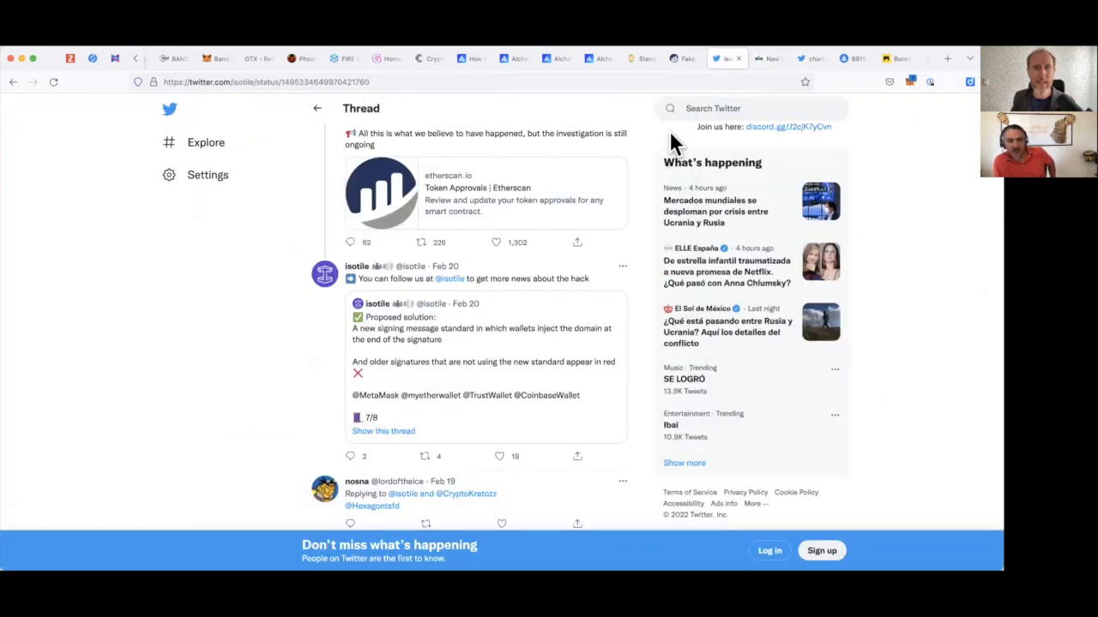
Scroll the OpenSea NFT hack explainer thread, then switch back to the ape #8911 tab.
scroll(up, 3)
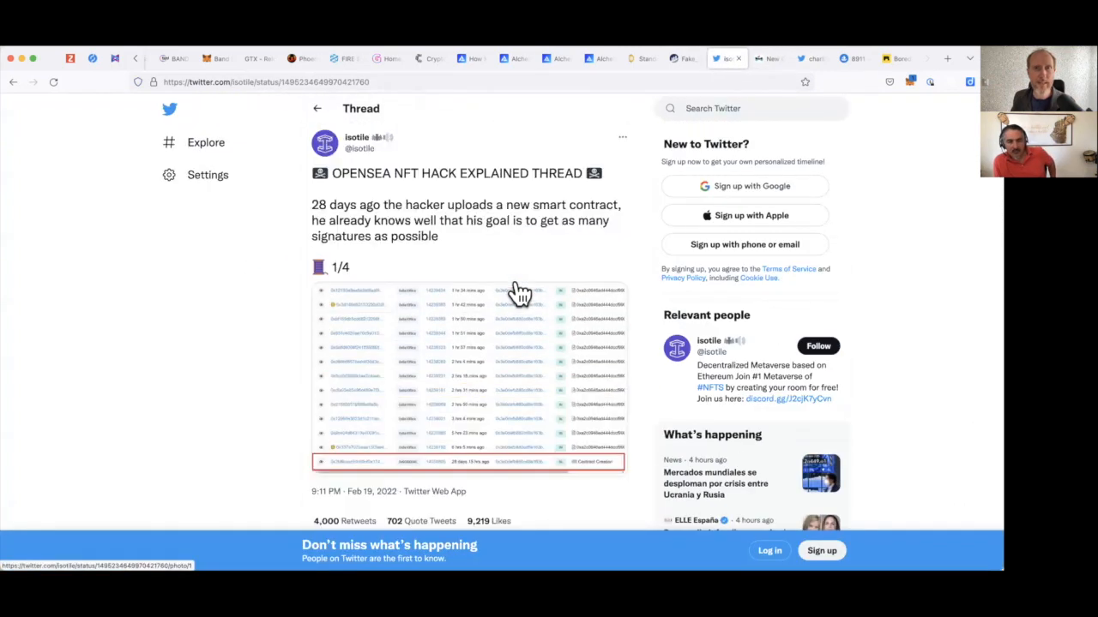
mouse_move(467, 225)
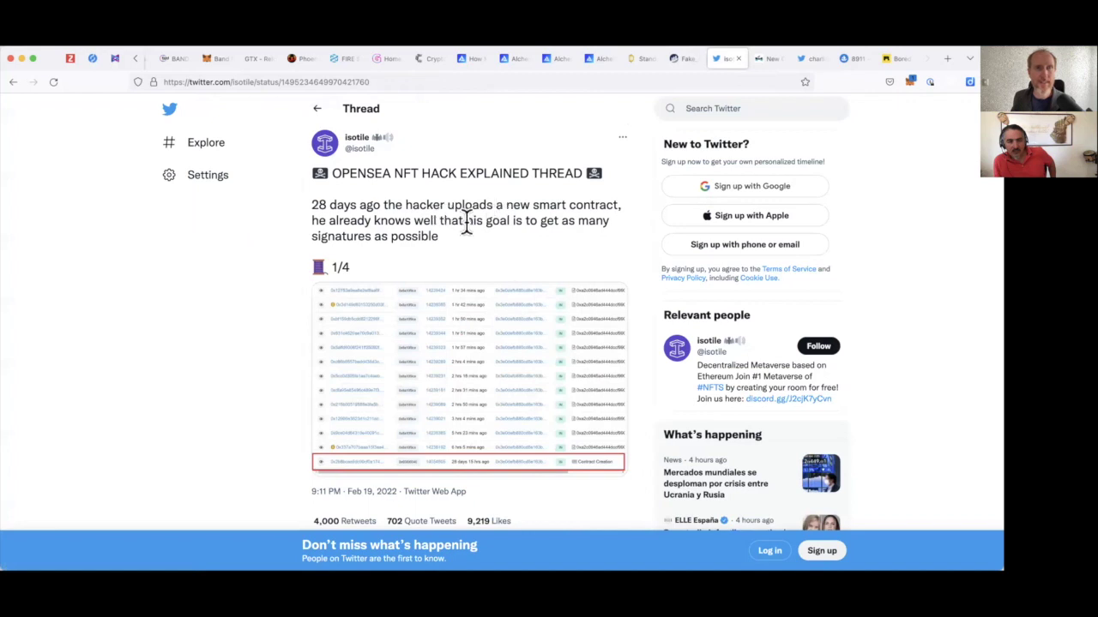
mouse_move(446, 223)
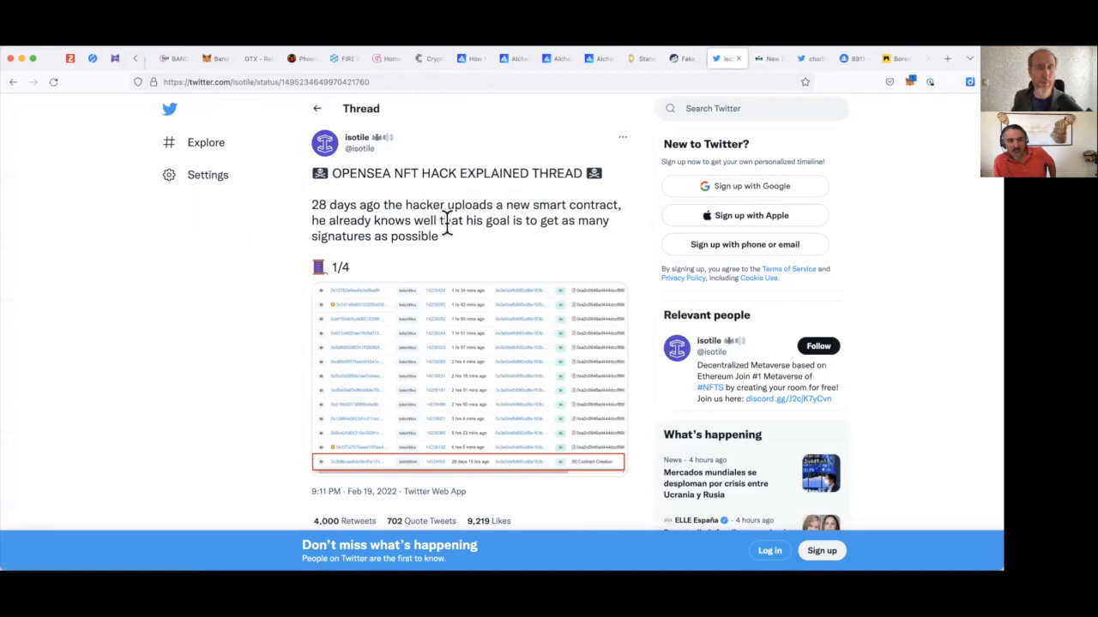
scroll(down, 3)
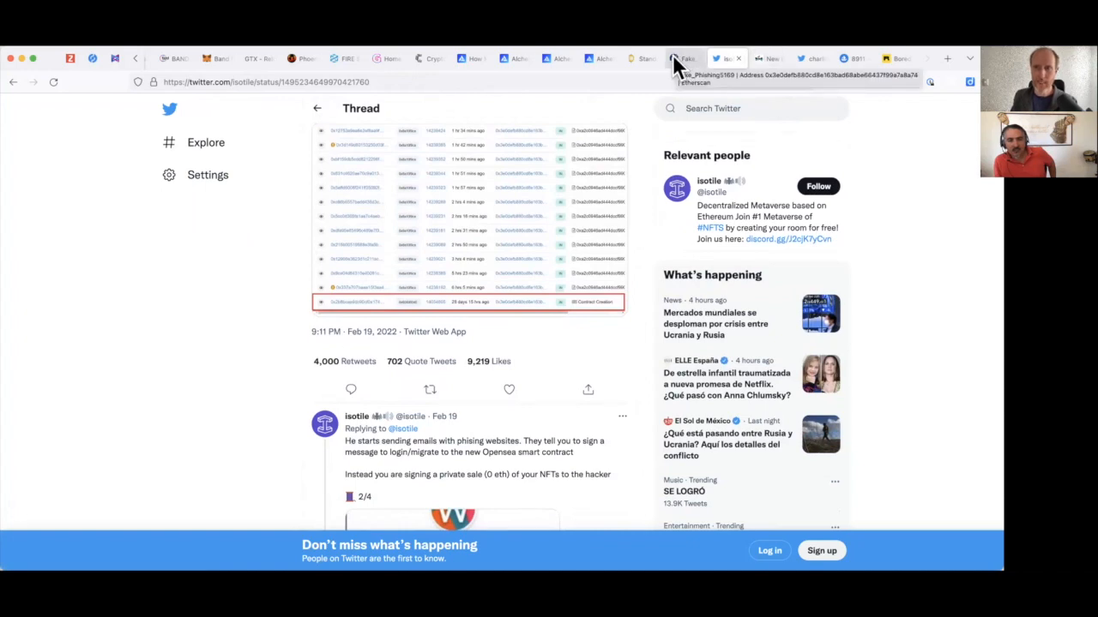
click(849, 58)
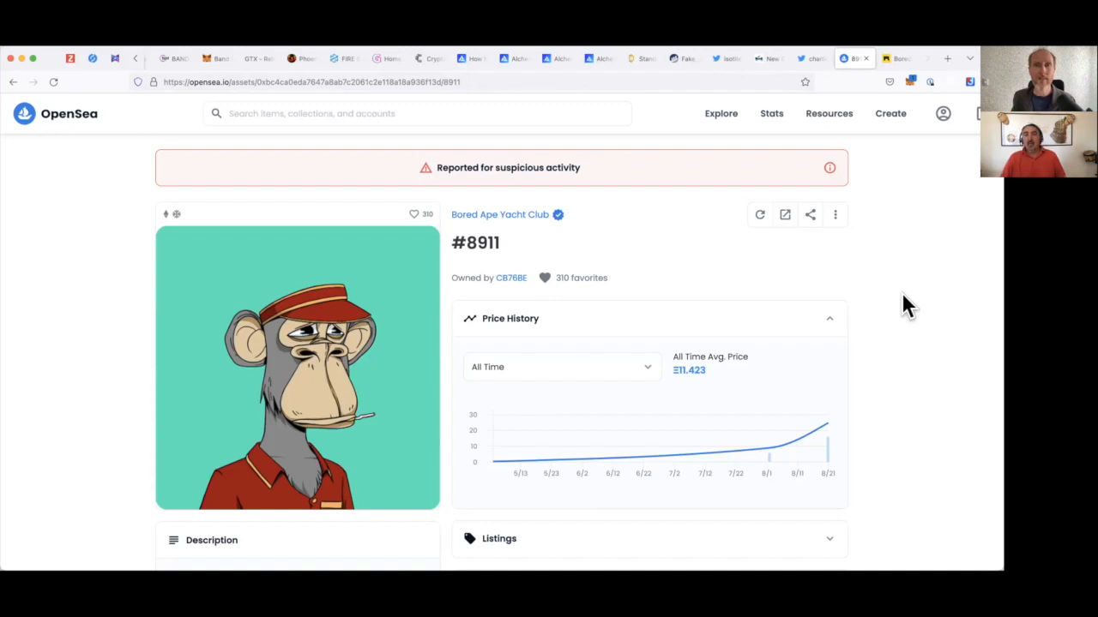
Go to the account profile, reaching the Connect your wallet page with MetaMask, Coinbase, WalletConnect and Fortmatic.
click(943, 113)
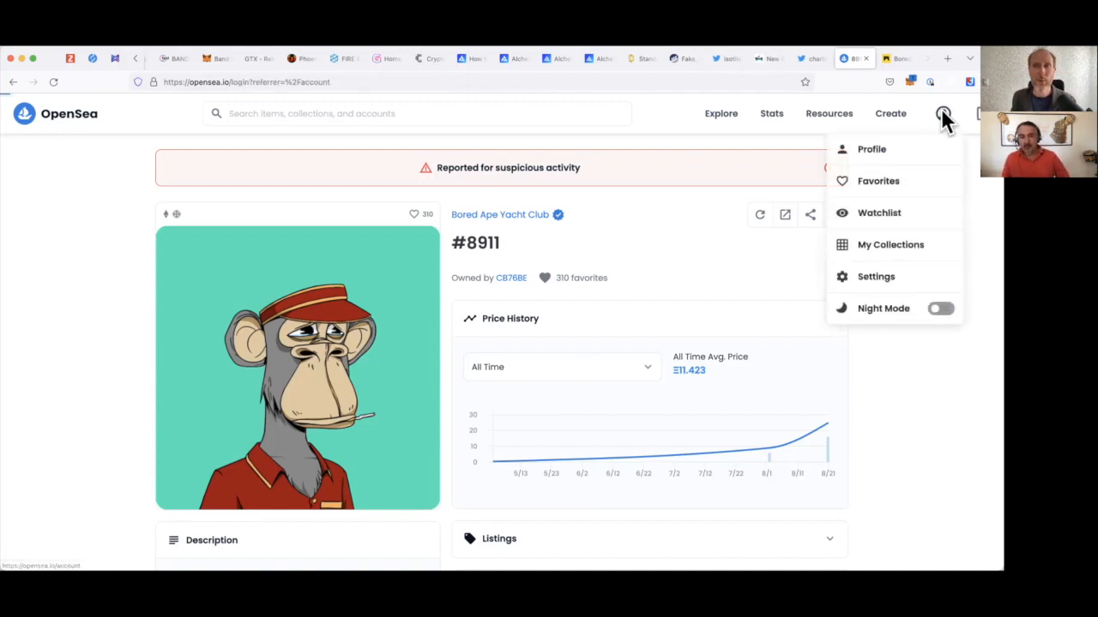
click(872, 147)
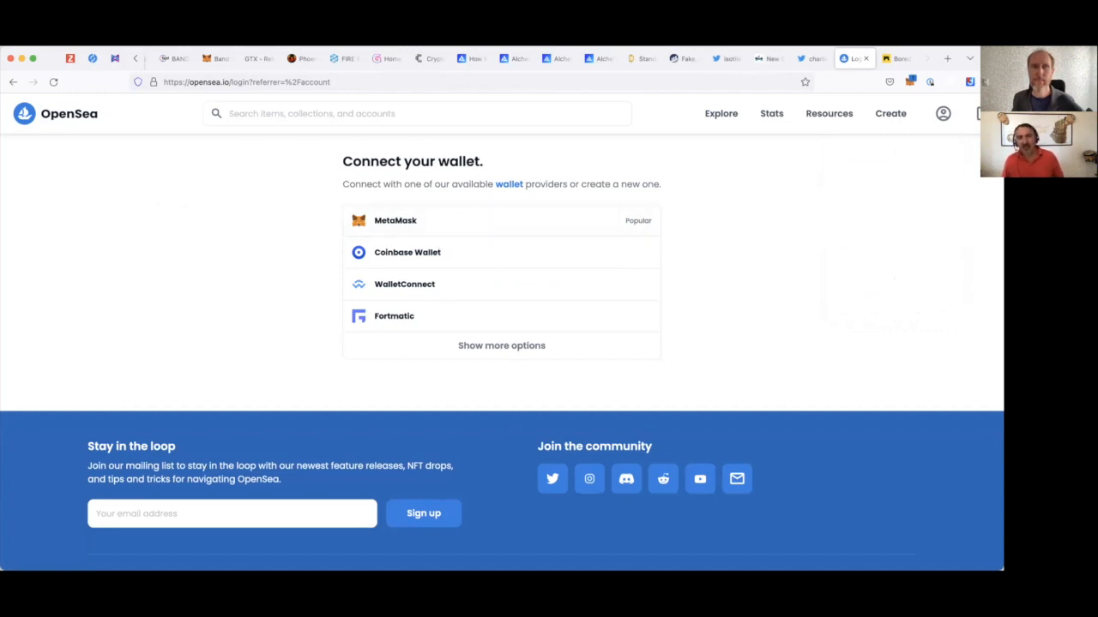
mouse_move(839, 215)
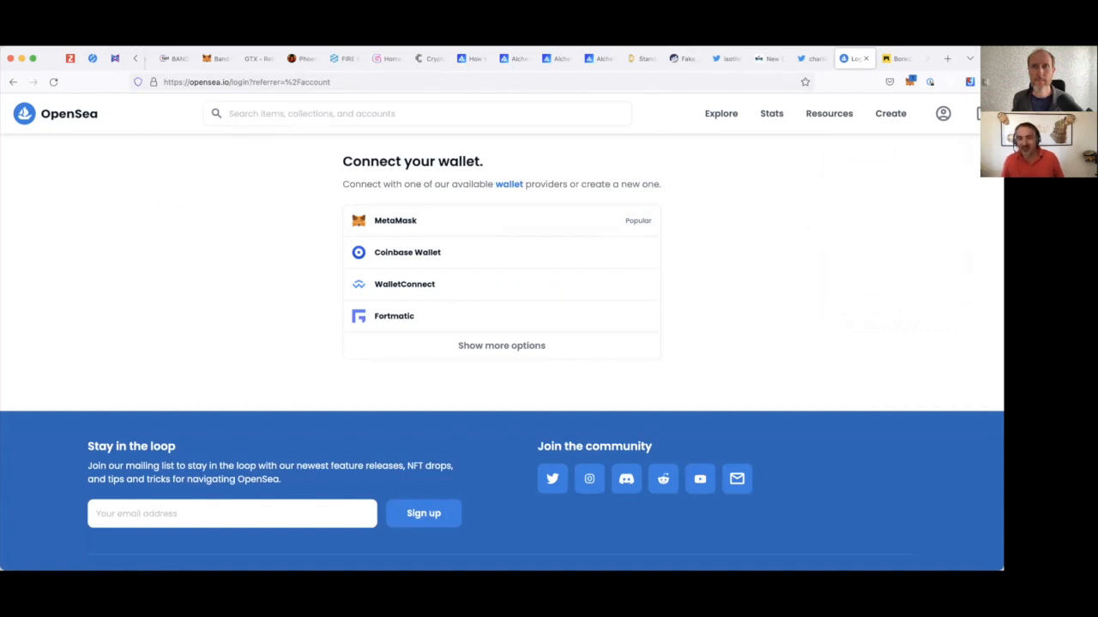
mouse_move(861, 298)
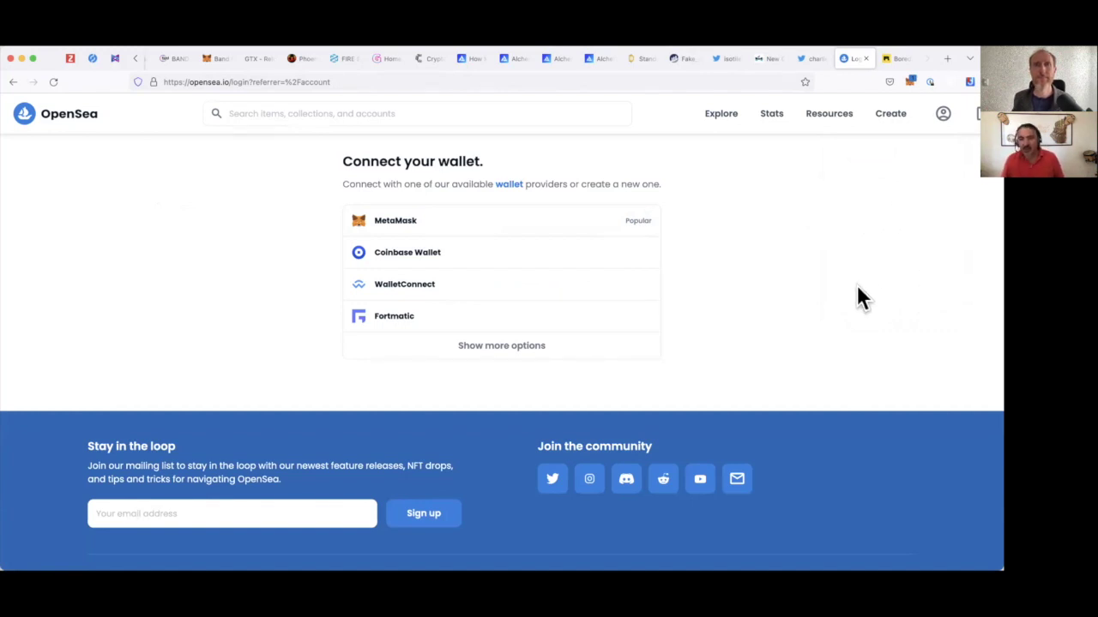
mouse_move(883, 191)
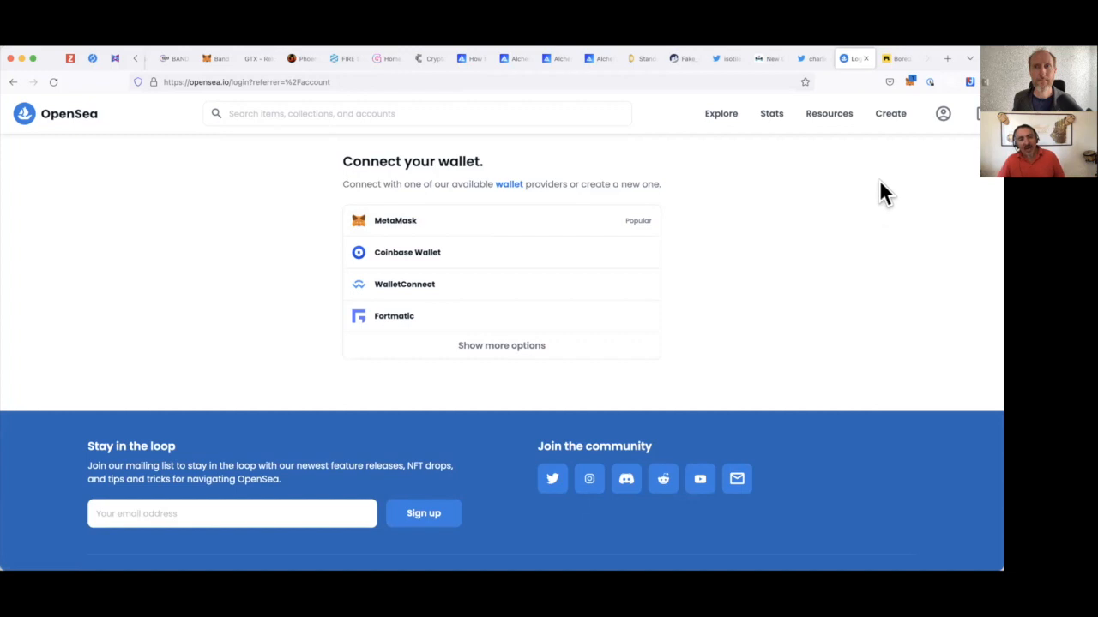
mouse_move(753, 160)
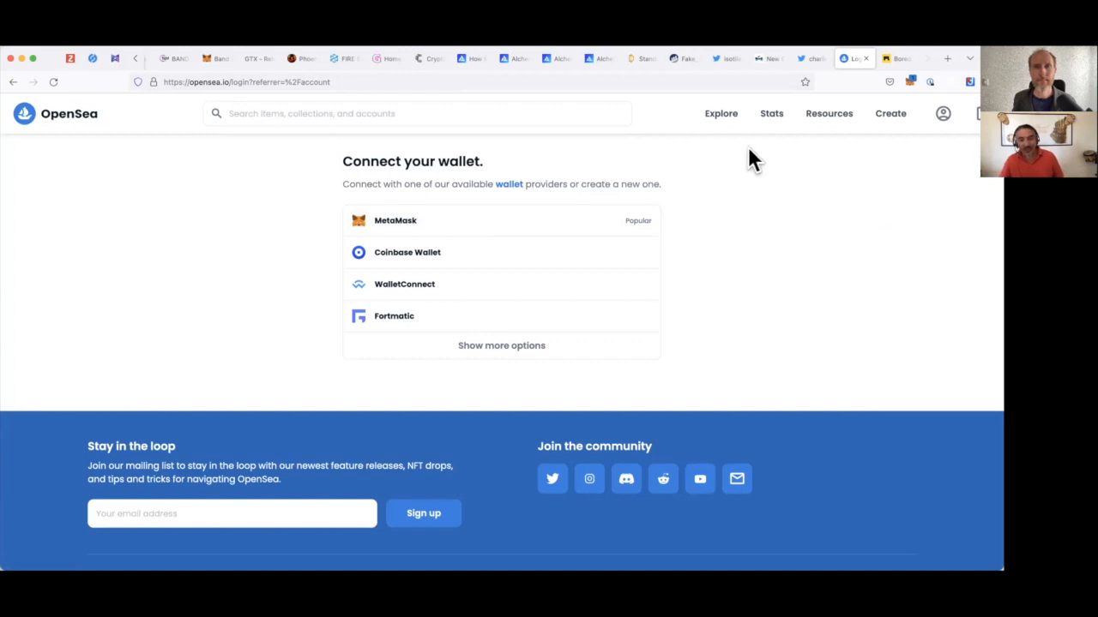
click(944, 113)
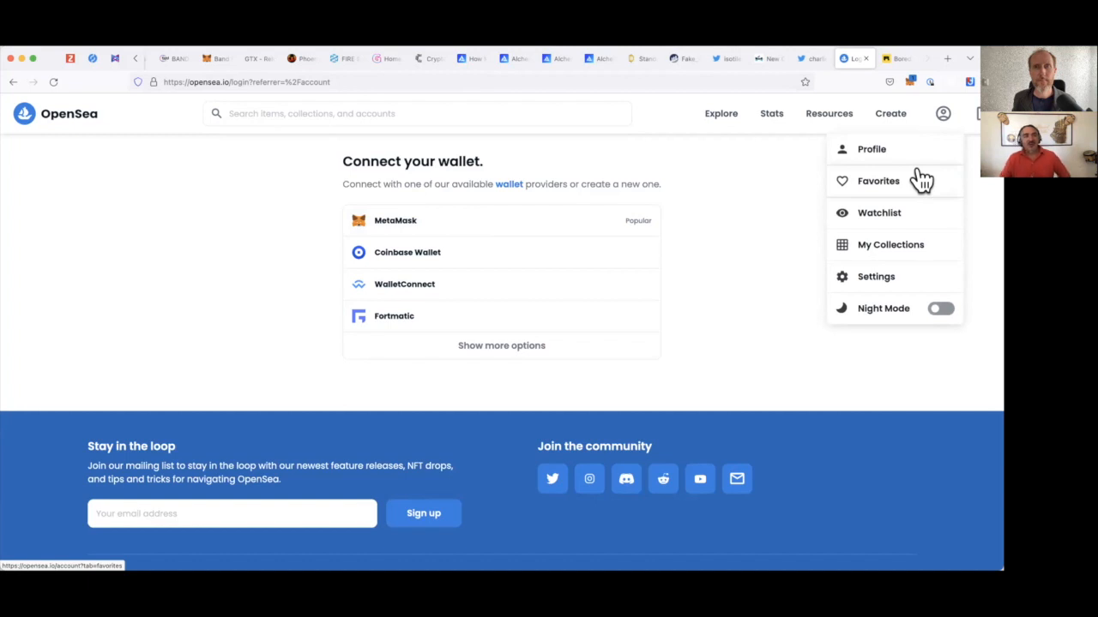
mouse_move(922, 171)
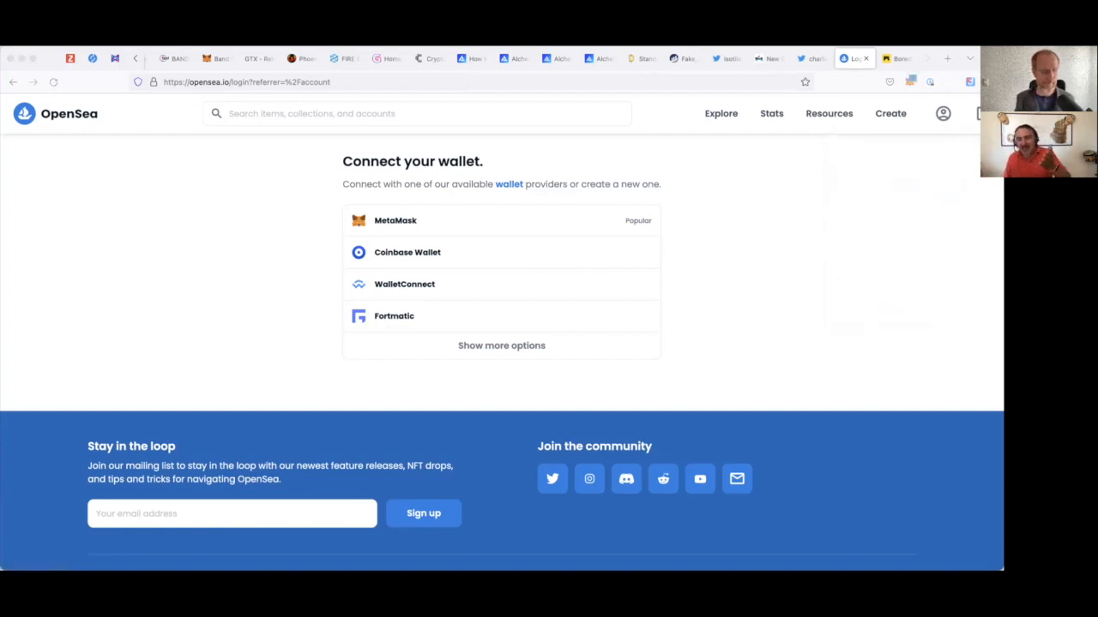
mouse_move(991, 363)
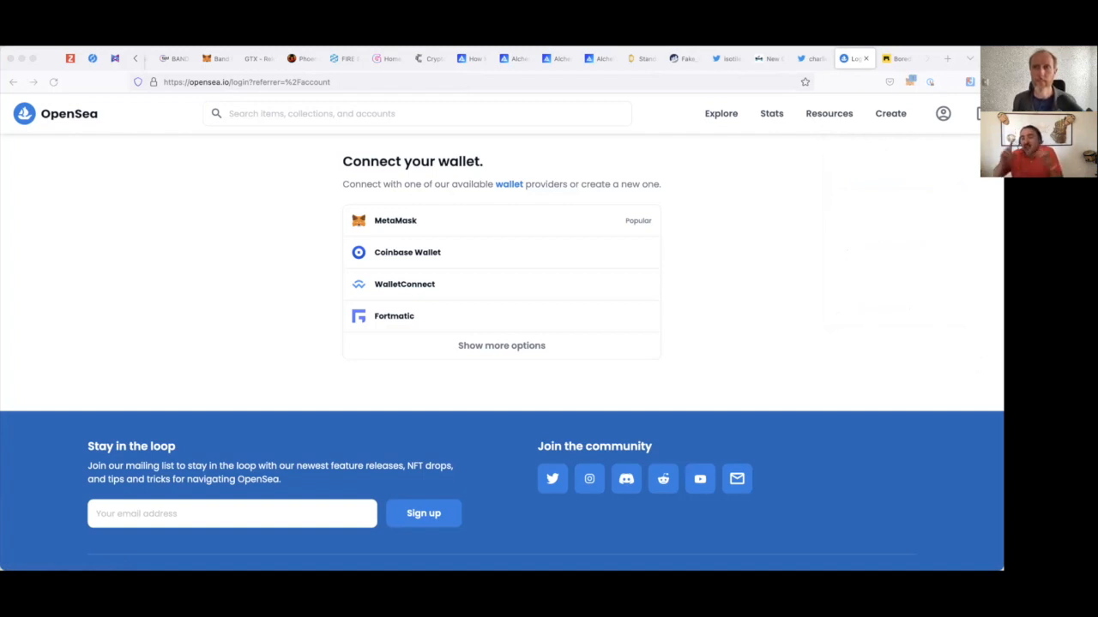
mouse_move(969, 300)
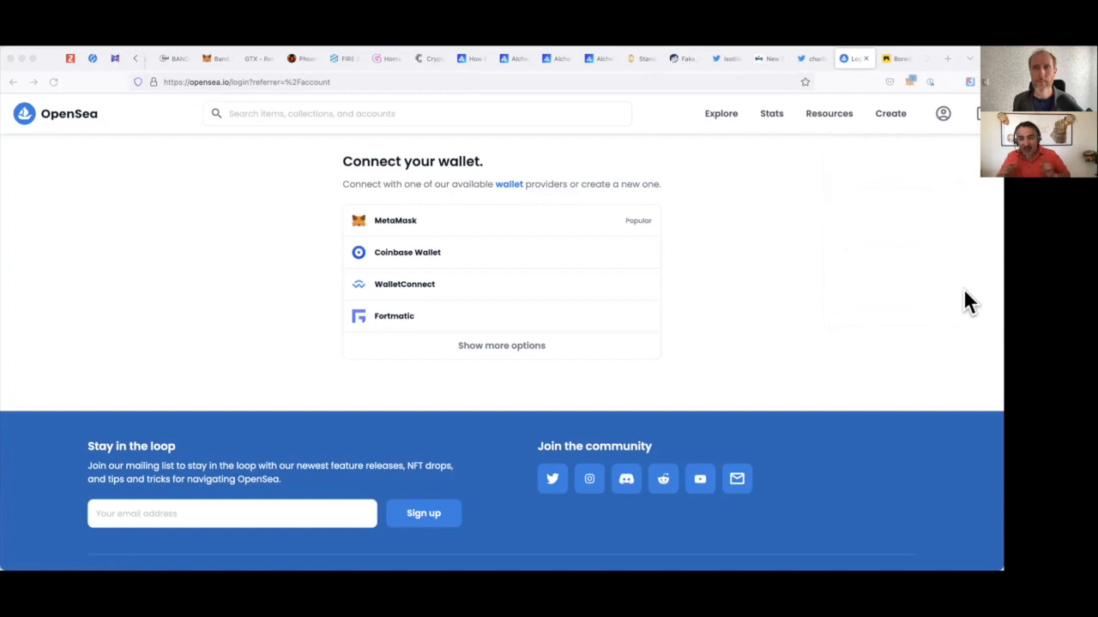
mouse_move(981, 388)
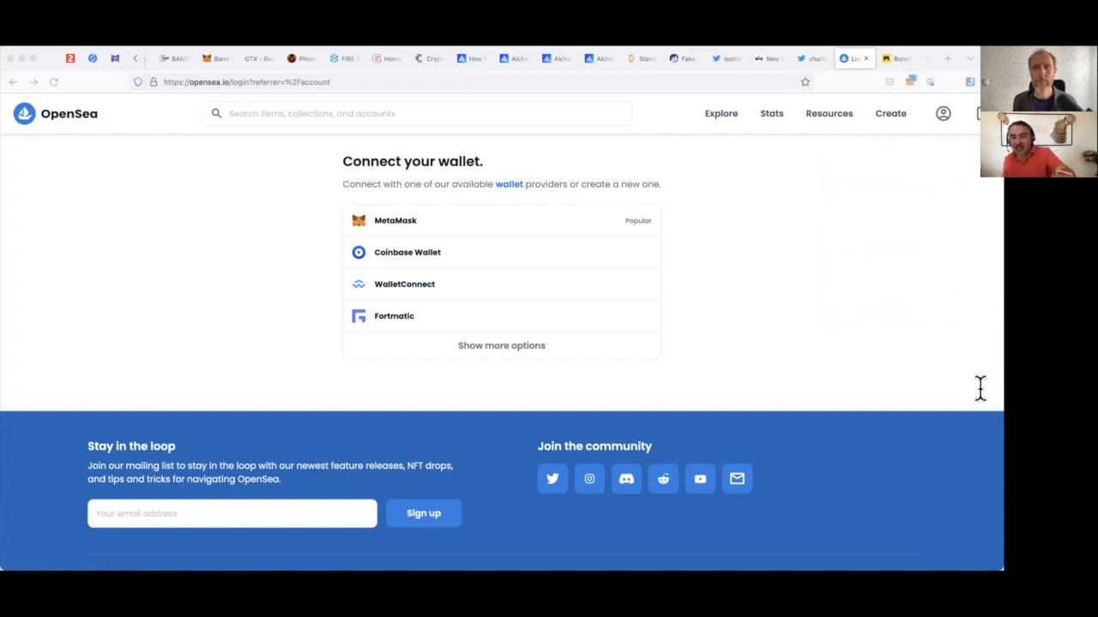
mouse_move(959, 426)
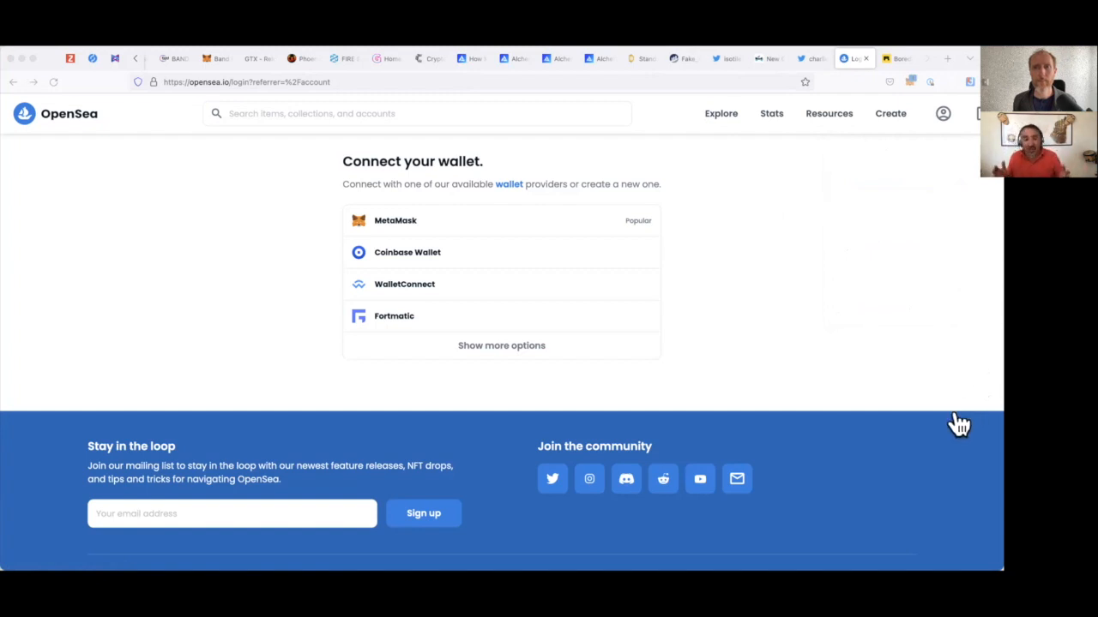
mouse_move(809, 202)
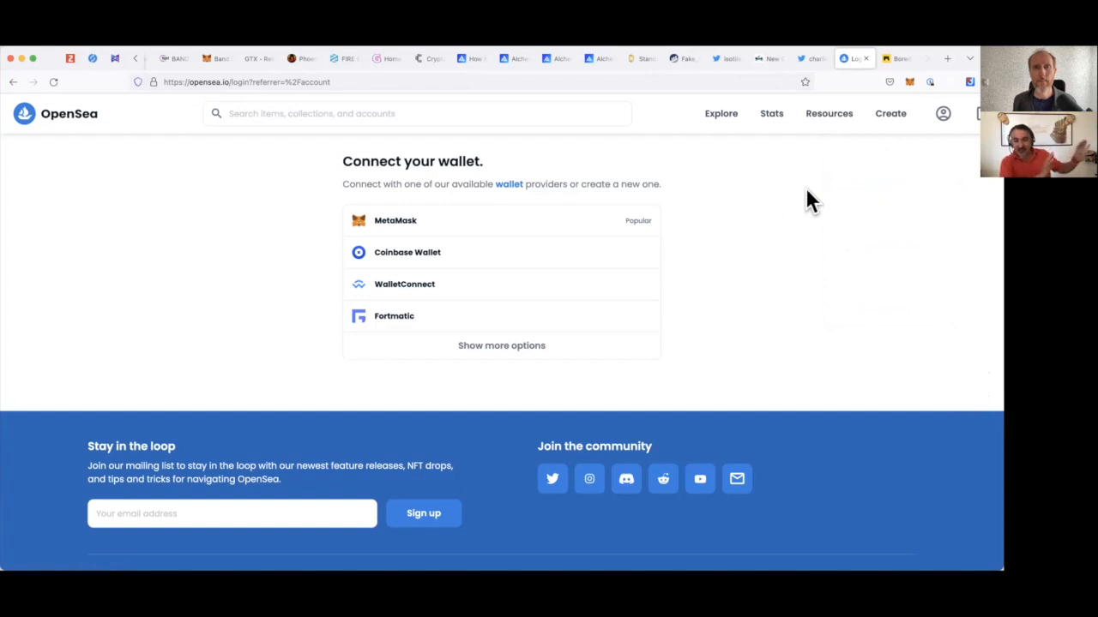
mouse_move(480, 219)
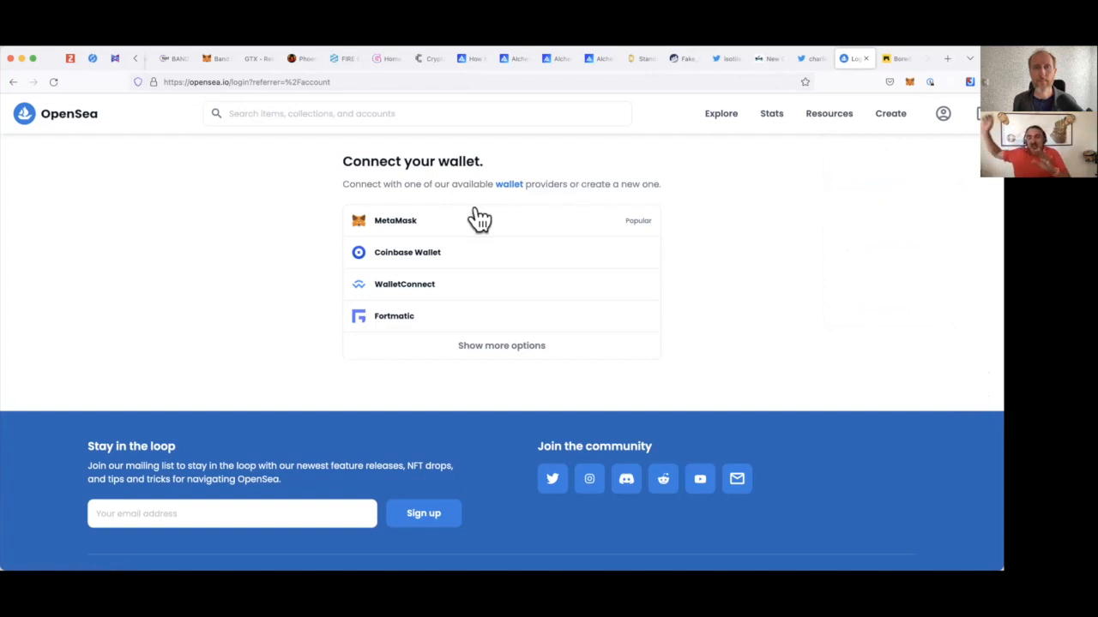
click(829, 114)
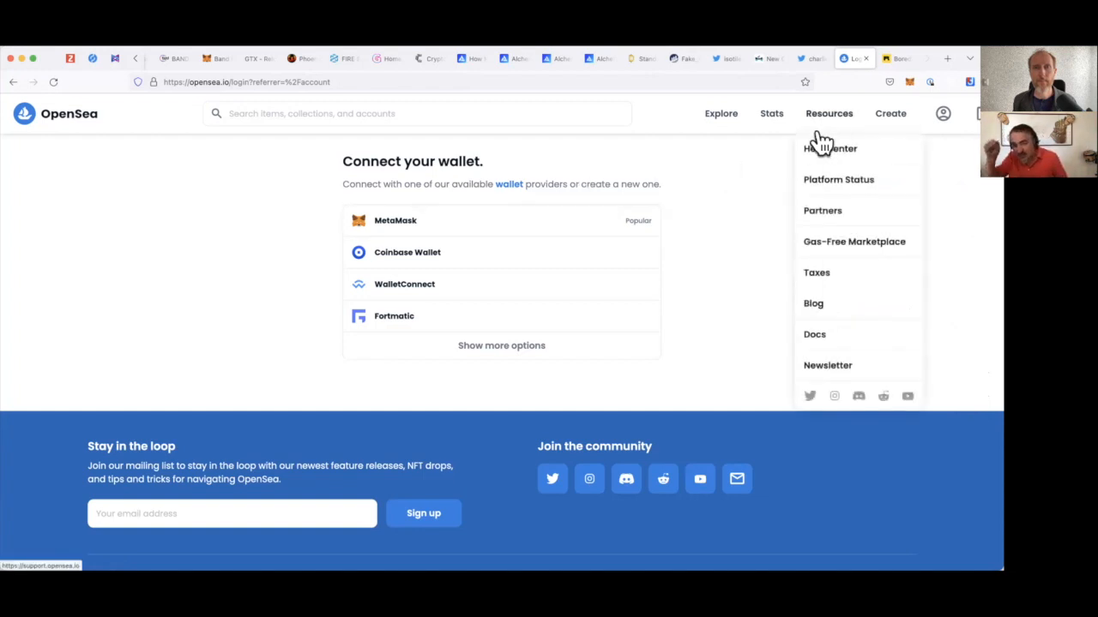
mouse_move(729, 177)
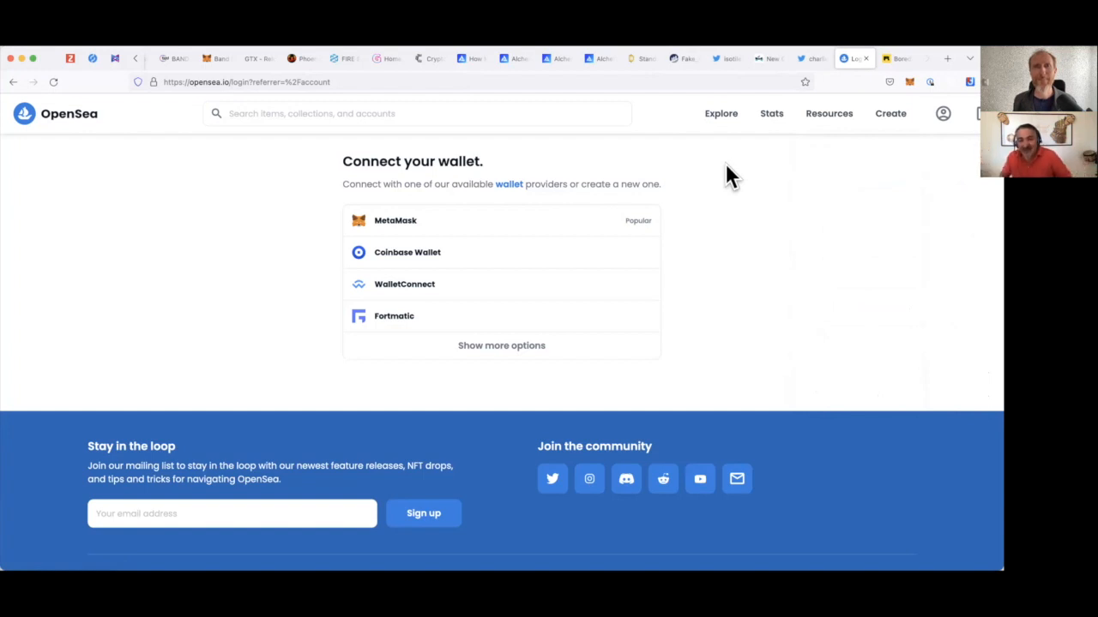
mouse_move(734, 172)
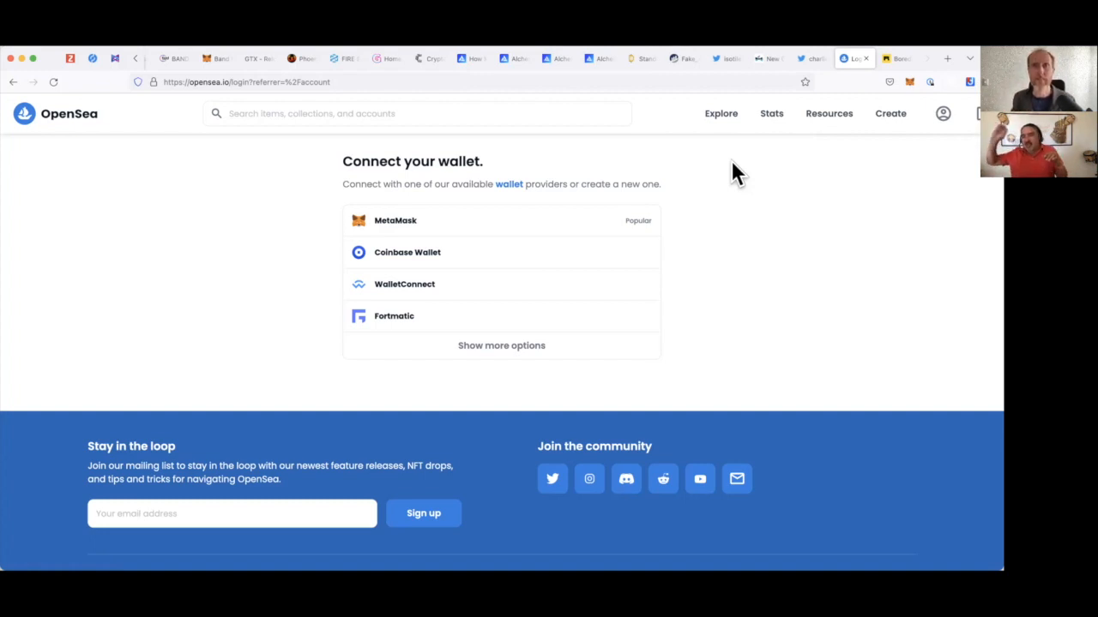
mouse_move(909, 89)
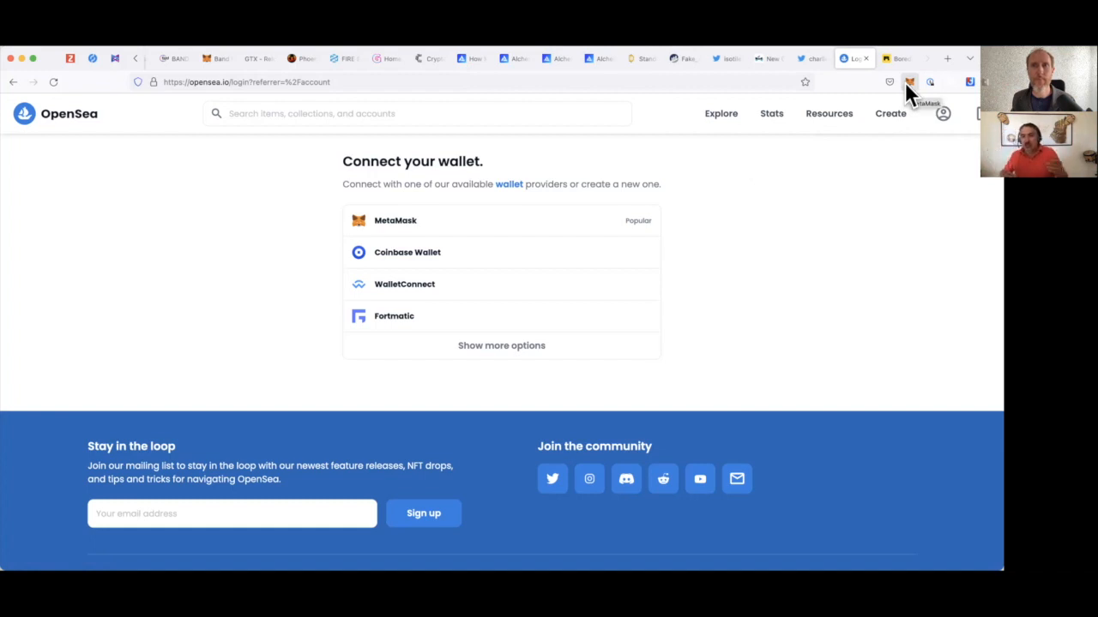
mouse_move(933, 238)
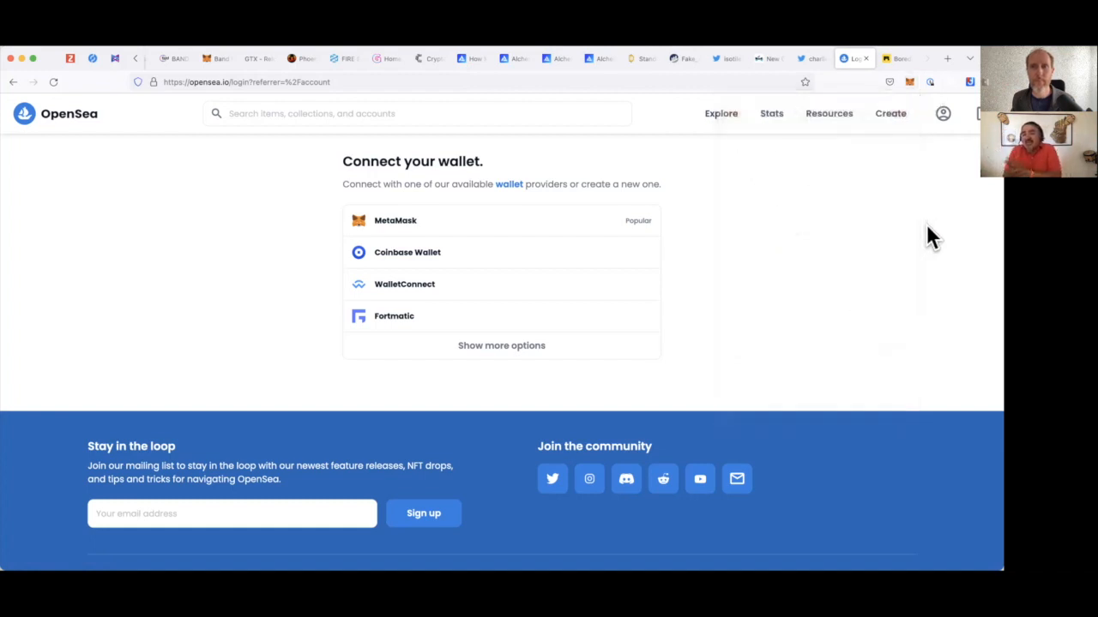
mouse_move(918, 172)
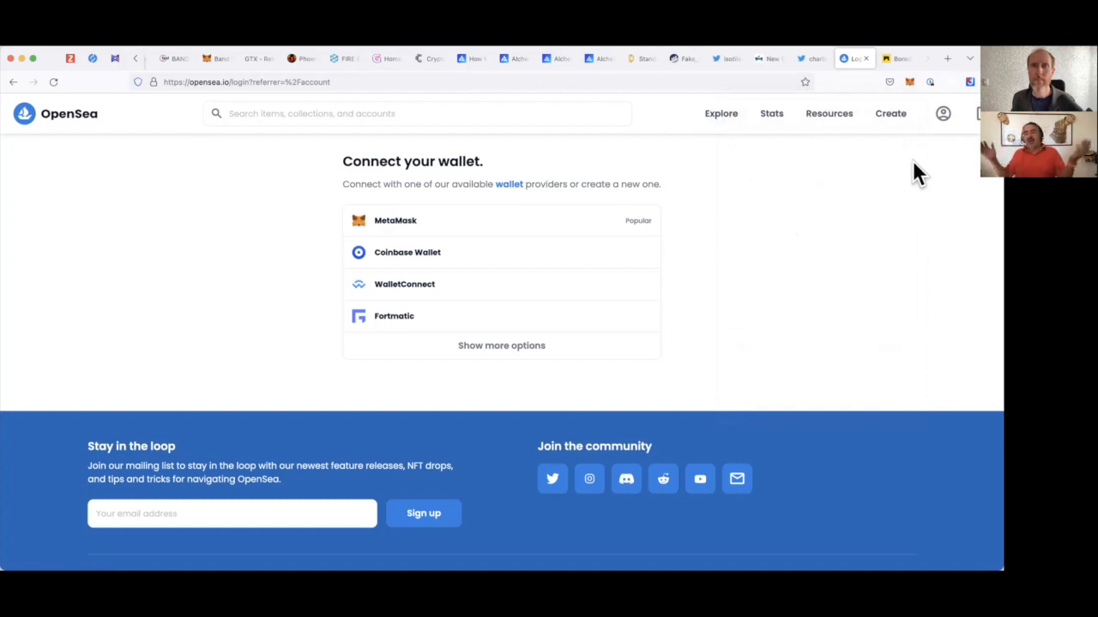
click(944, 113)
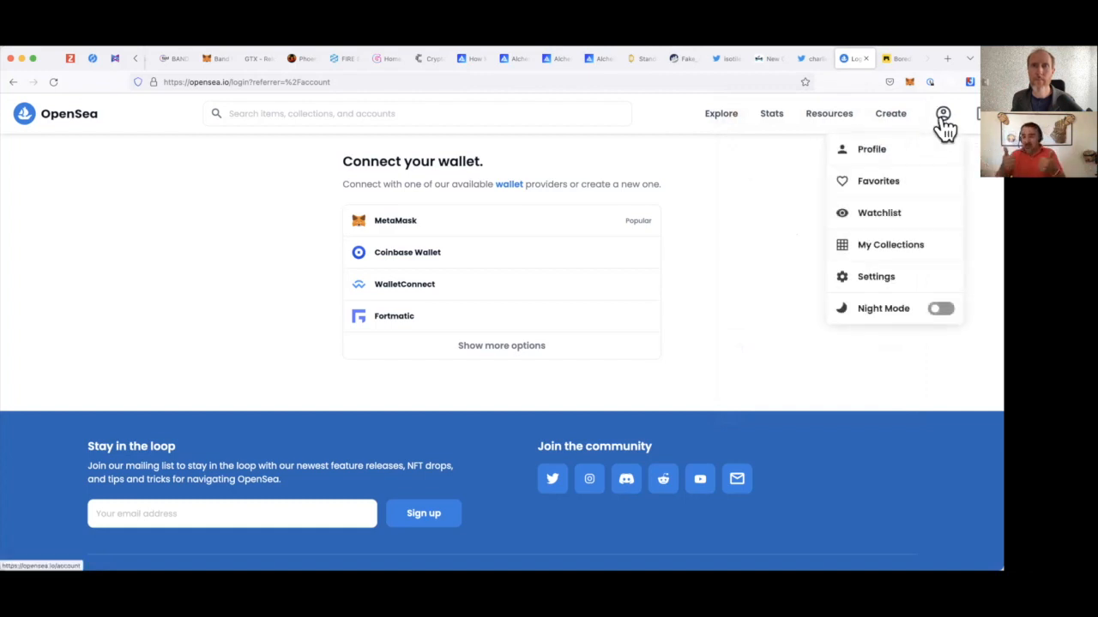
click(403, 219)
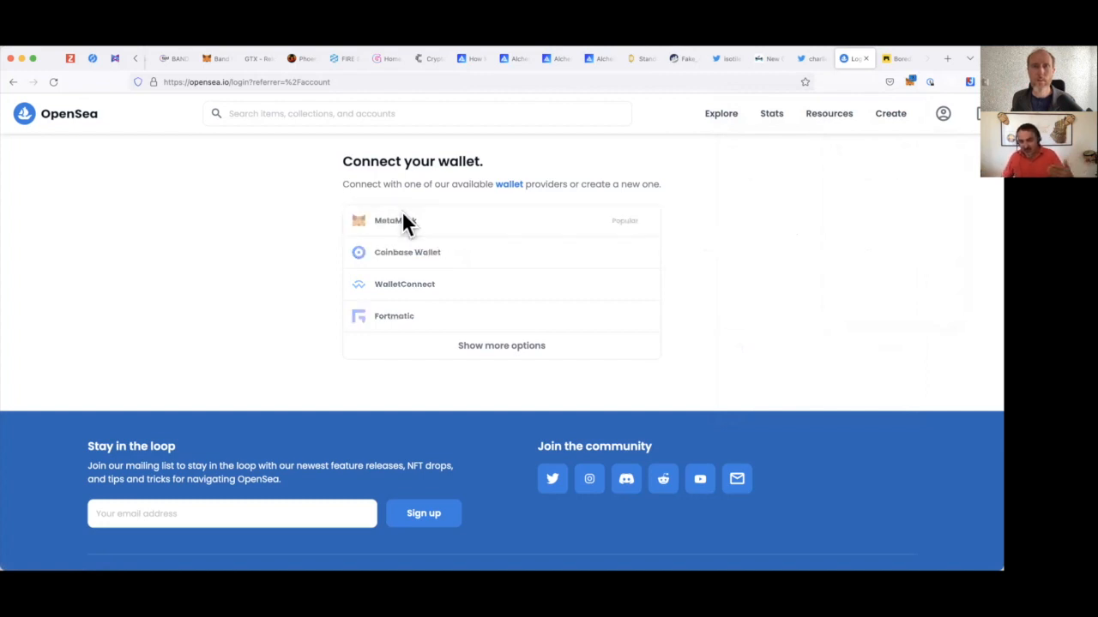
mouse_move(883, 298)
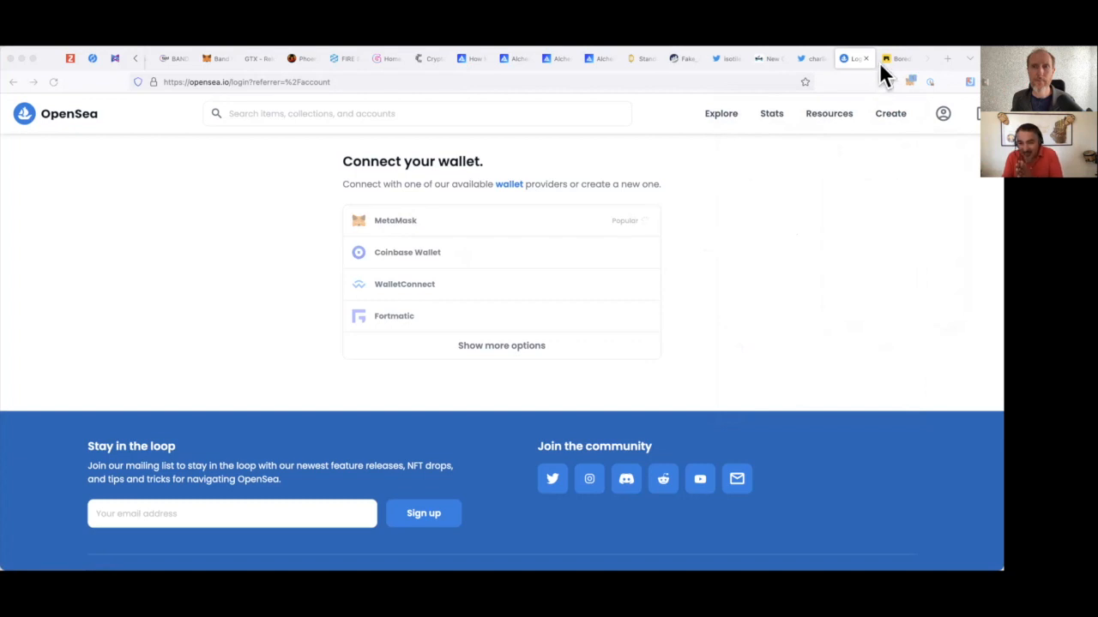
mouse_move(916, 360)
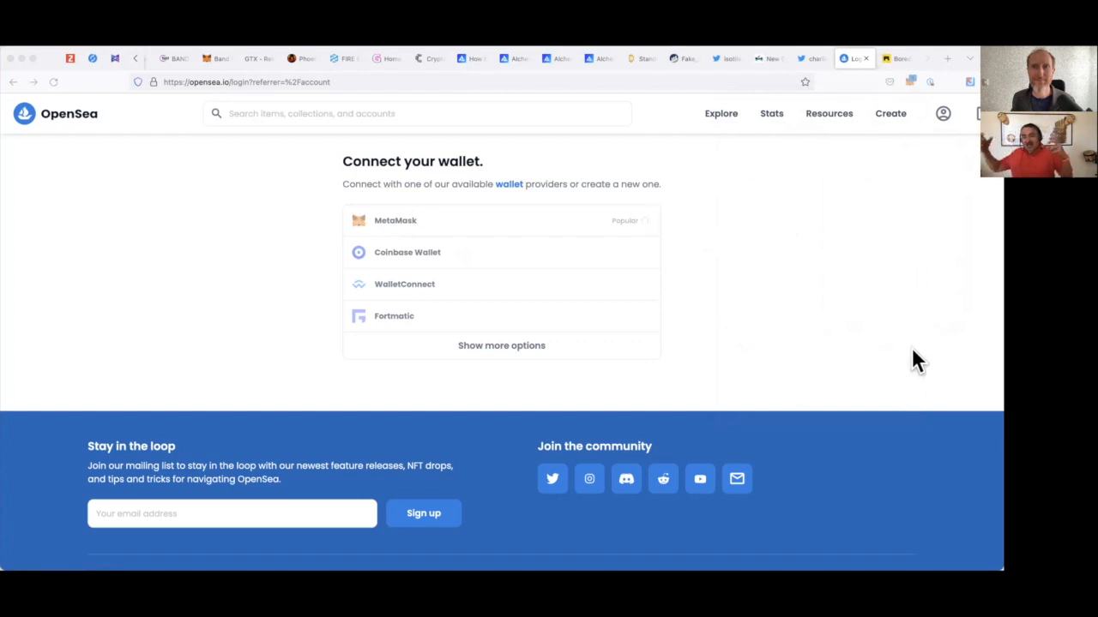
mouse_move(916, 444)
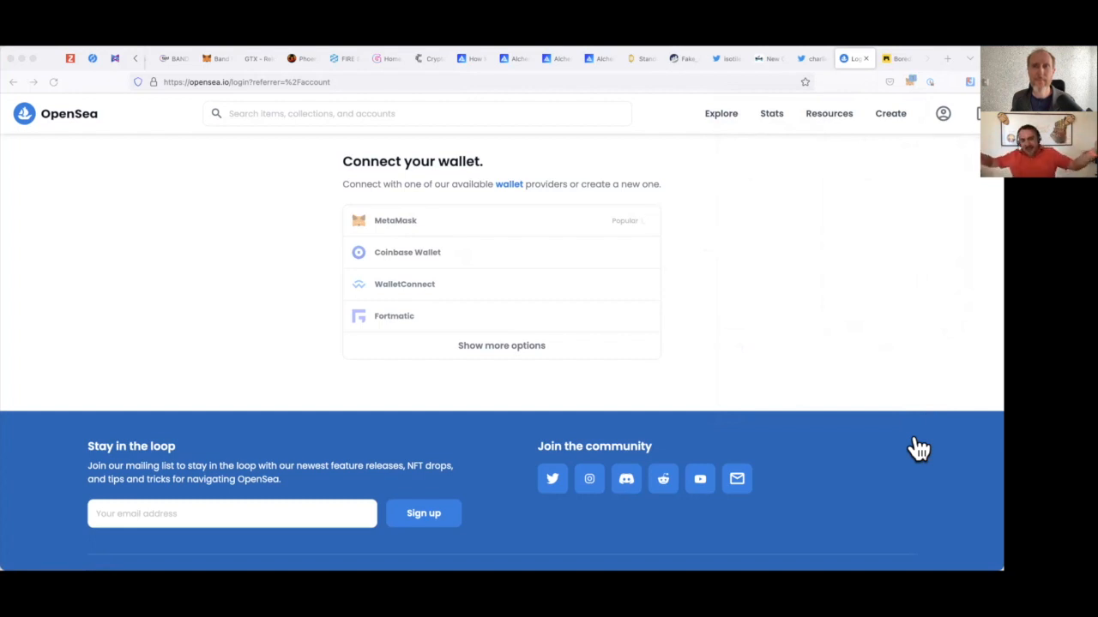
mouse_move(922, 467)
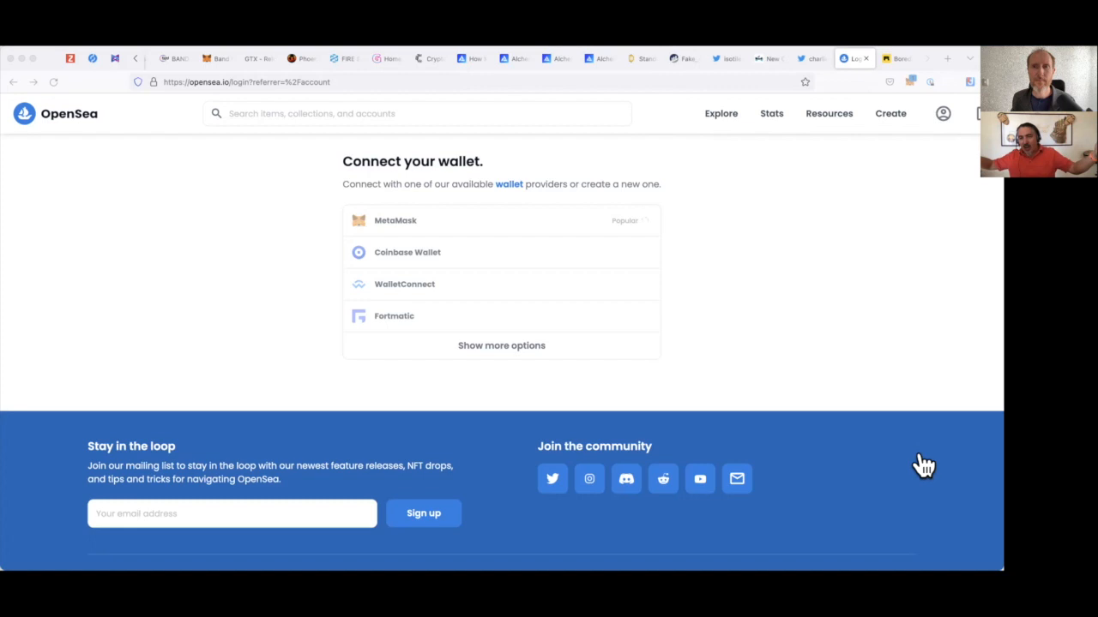
mouse_move(923, 460)
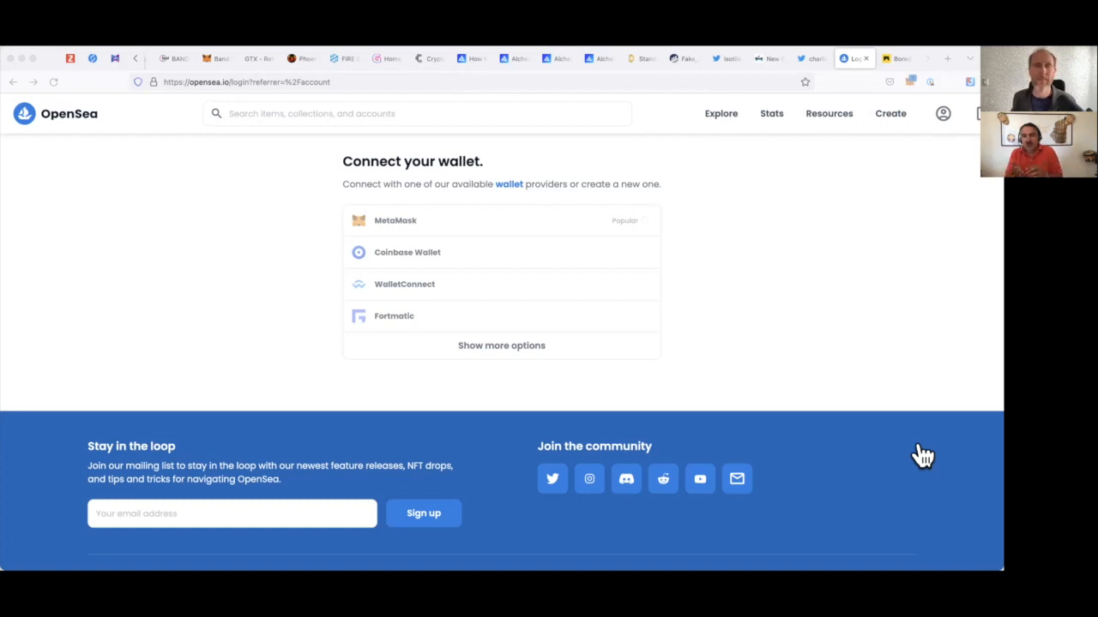
mouse_move(923, 456)
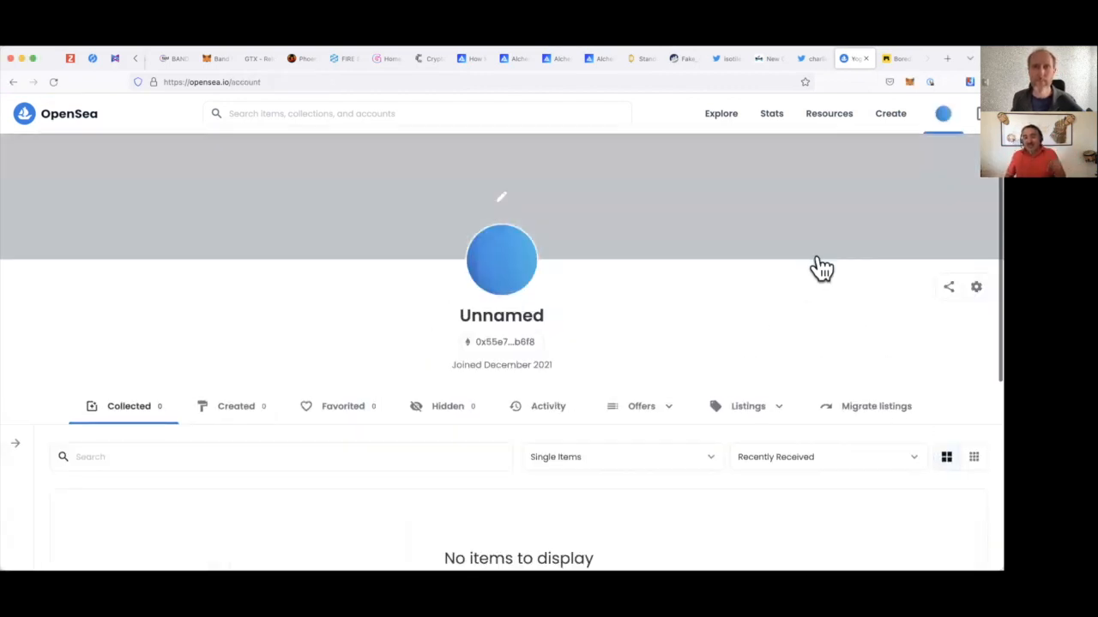
mouse_move(295, 244)
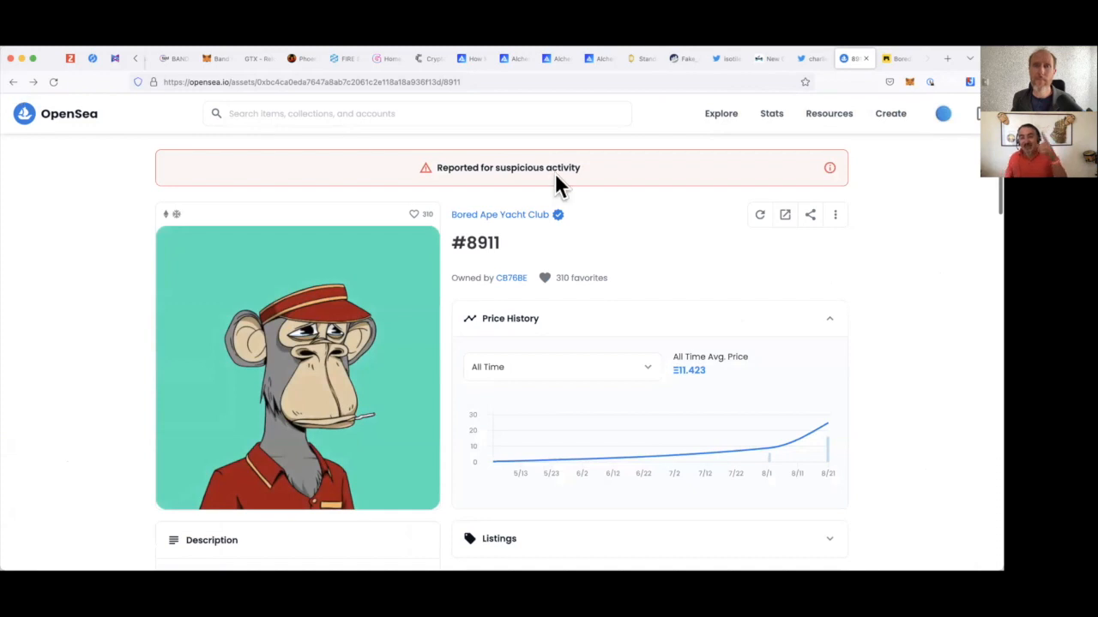
mouse_move(881, 138)
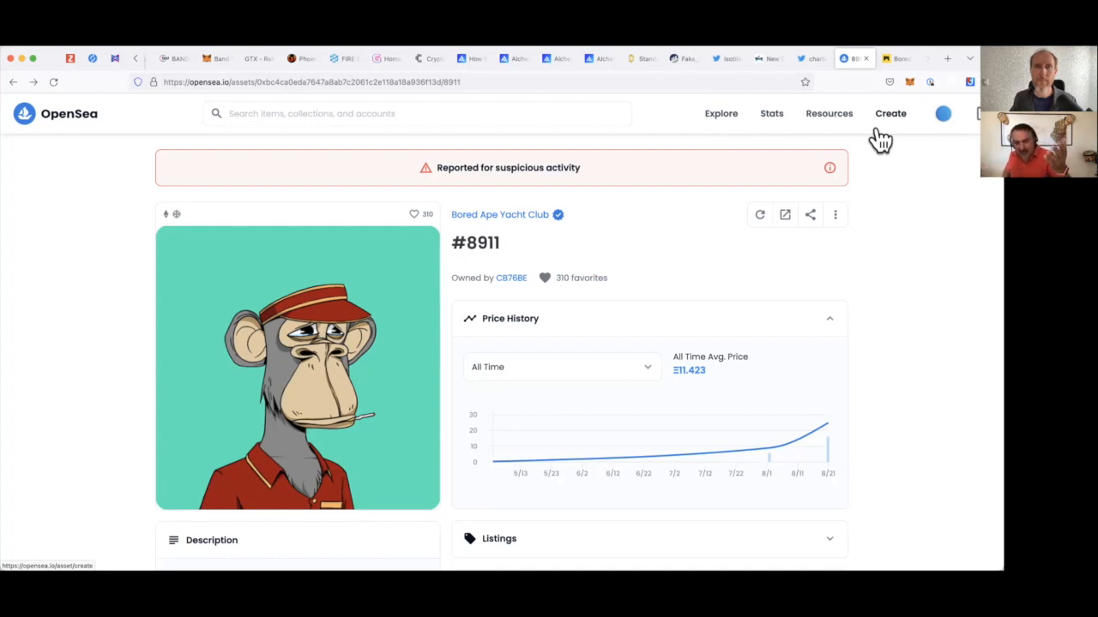
mouse_move(922, 144)
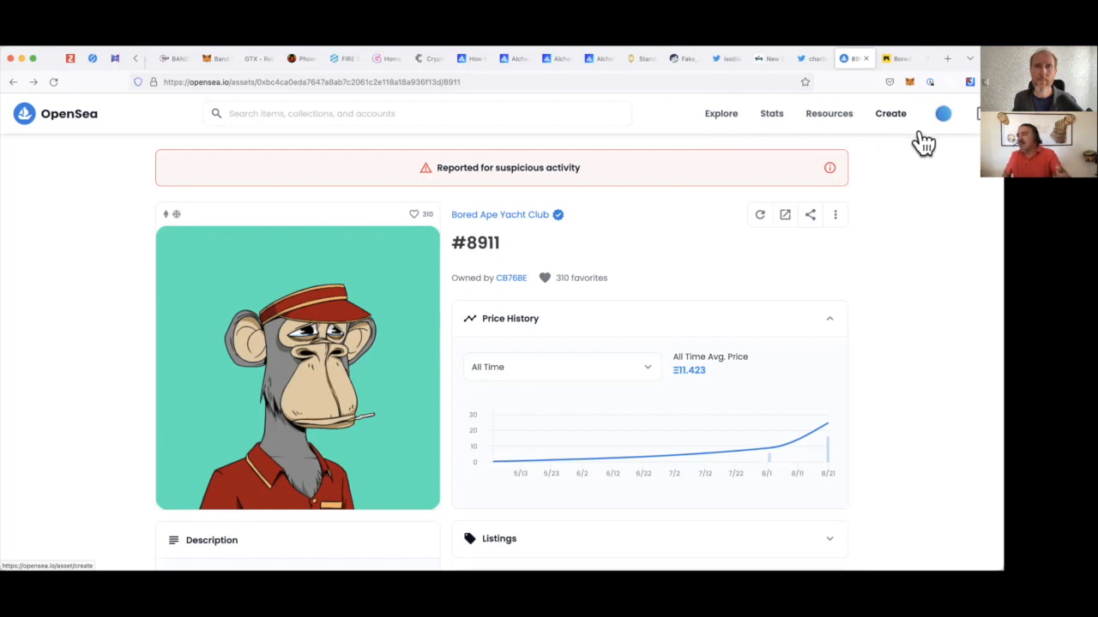
Show the account menu options over the Bored Ape Yacht Club #8911 item page.
click(943, 114)
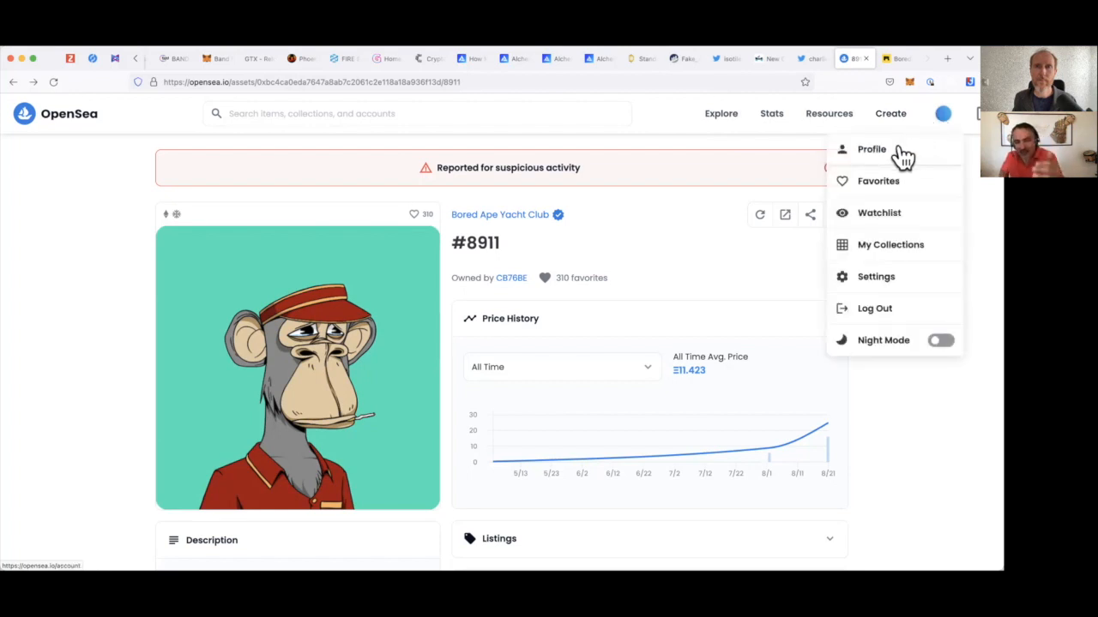
mouse_move(933, 163)
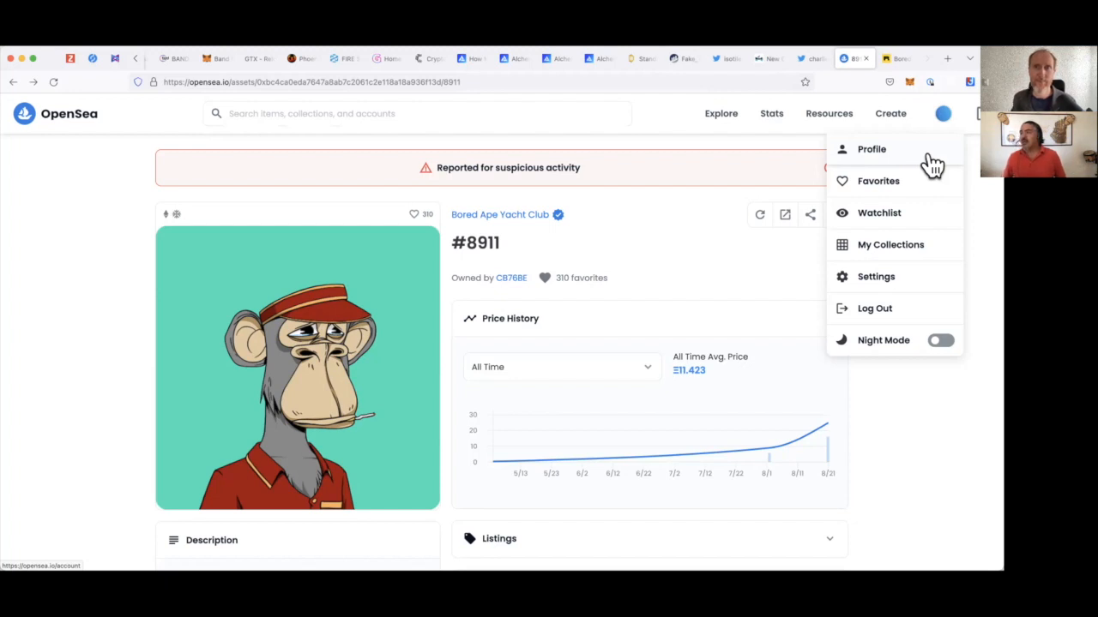
mouse_move(693, 197)
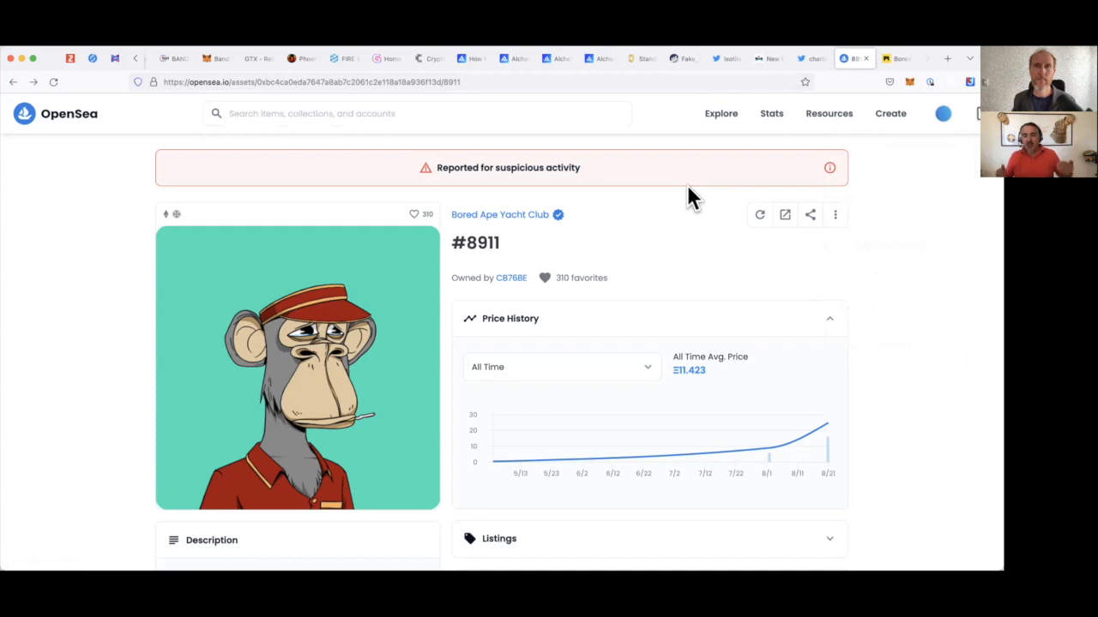
mouse_move(906, 83)
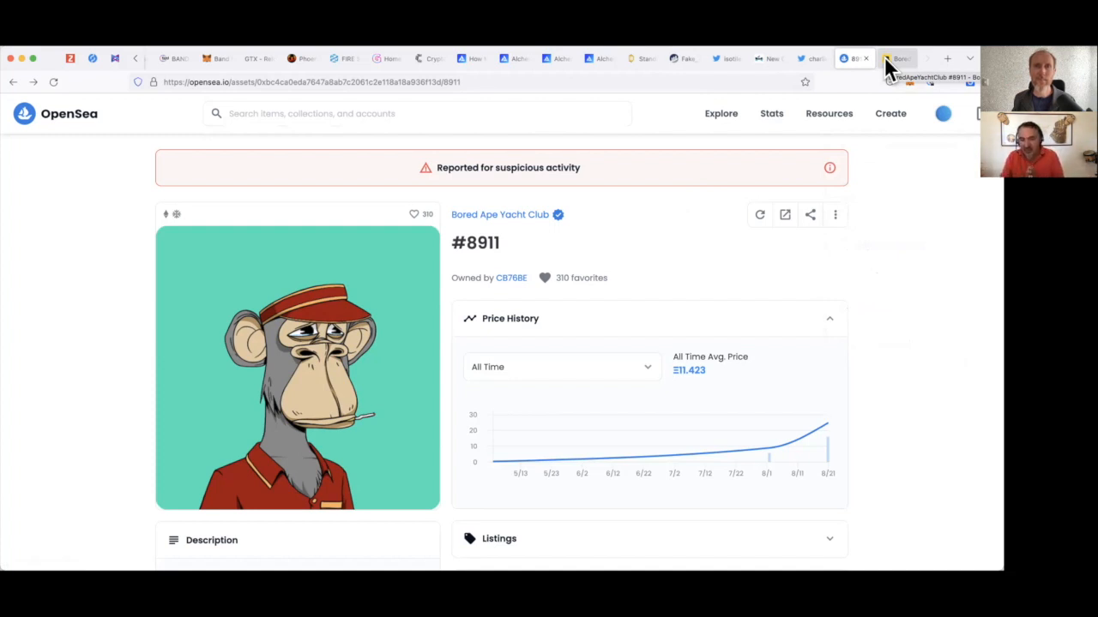
click(895, 59)
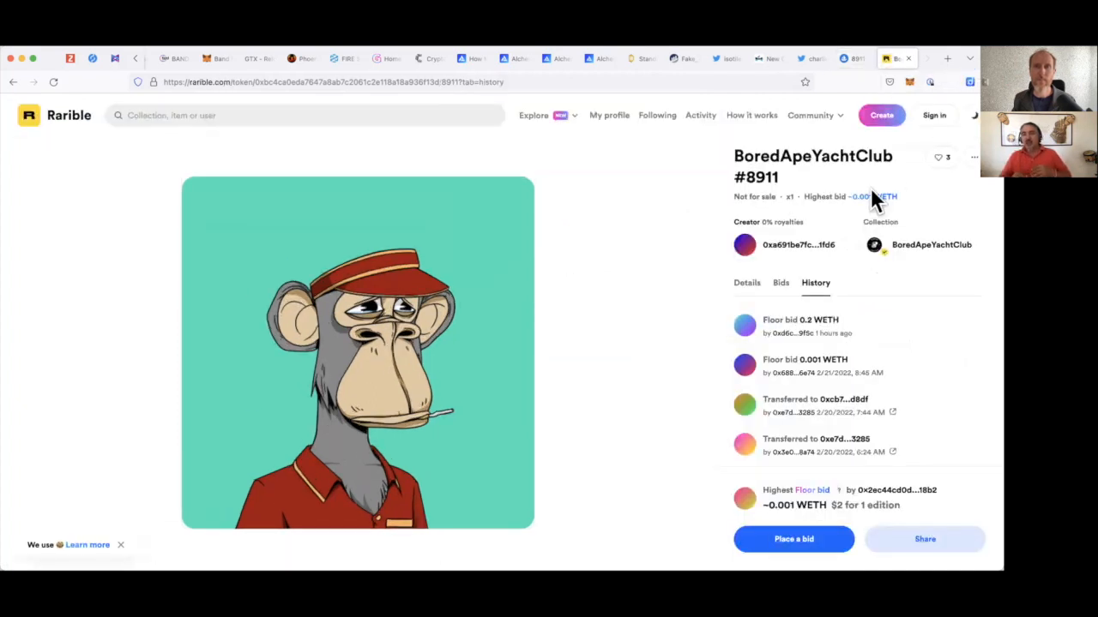
mouse_move(953, 102)
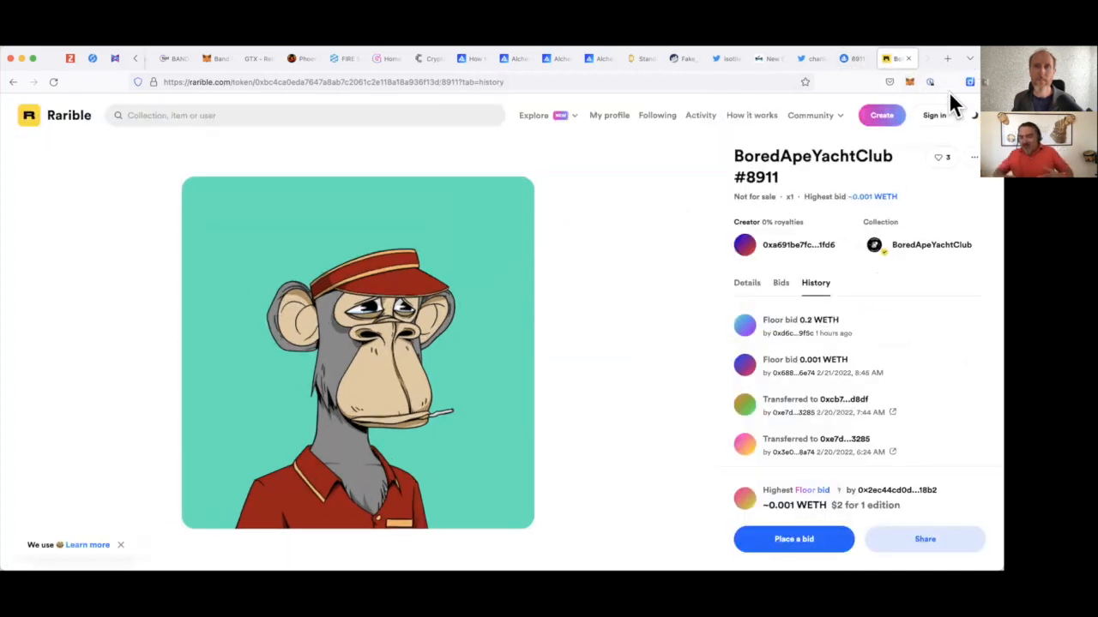
mouse_move(933, 115)
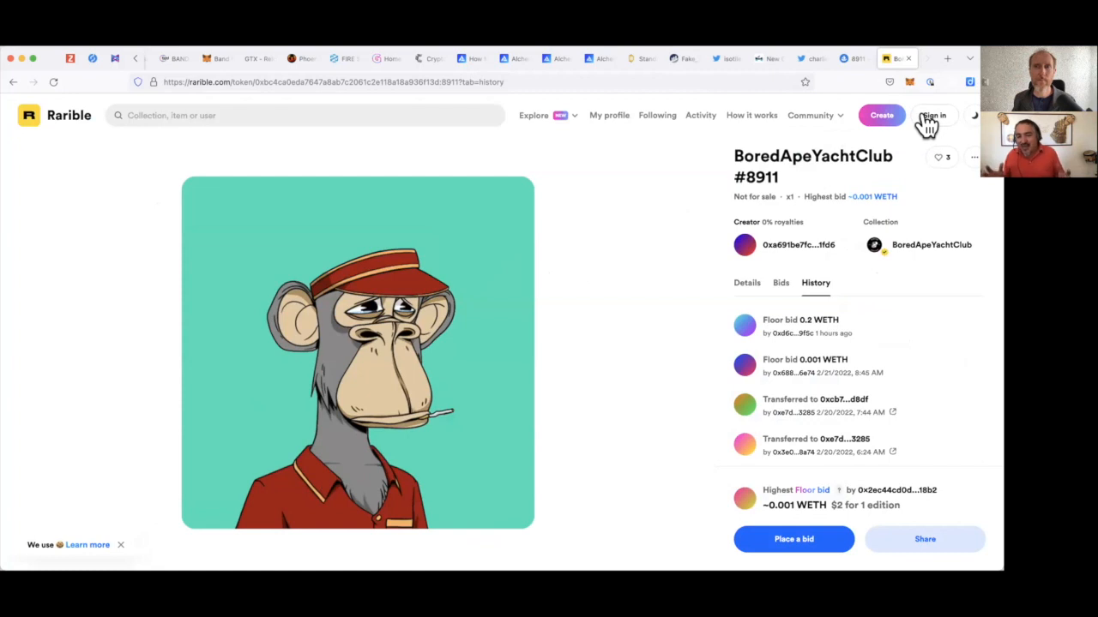
click(933, 115)
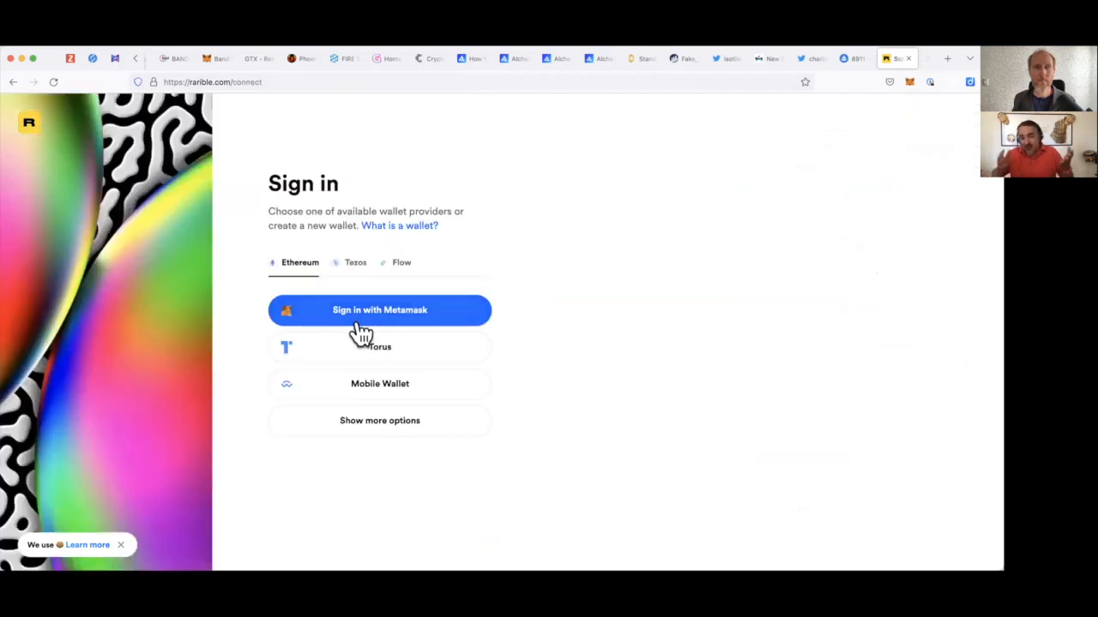
mouse_move(494, 209)
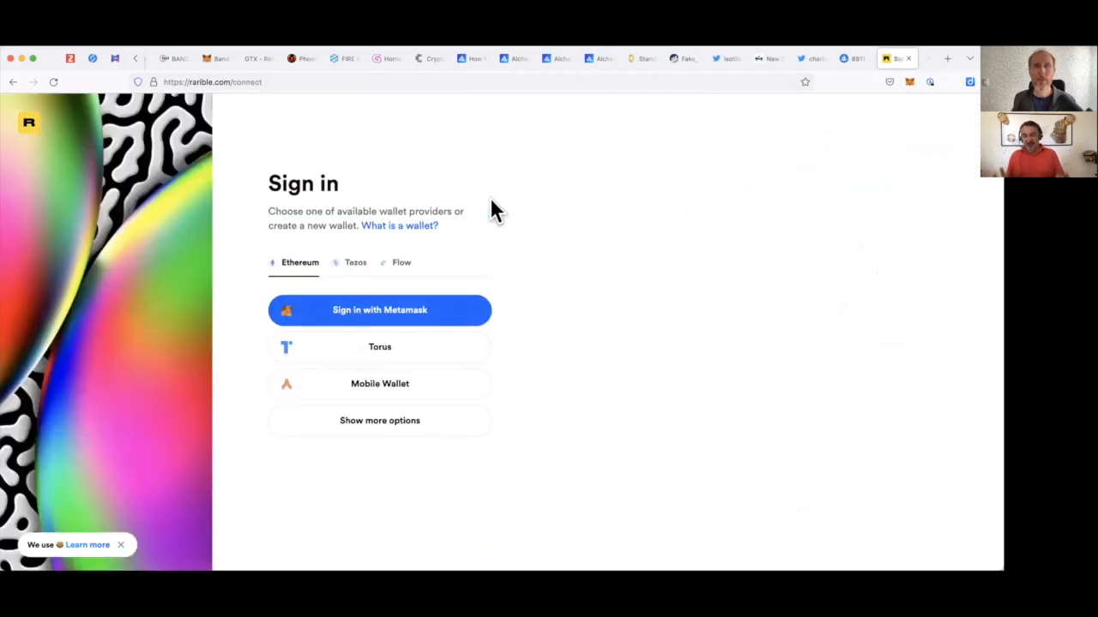
mouse_move(566, 209)
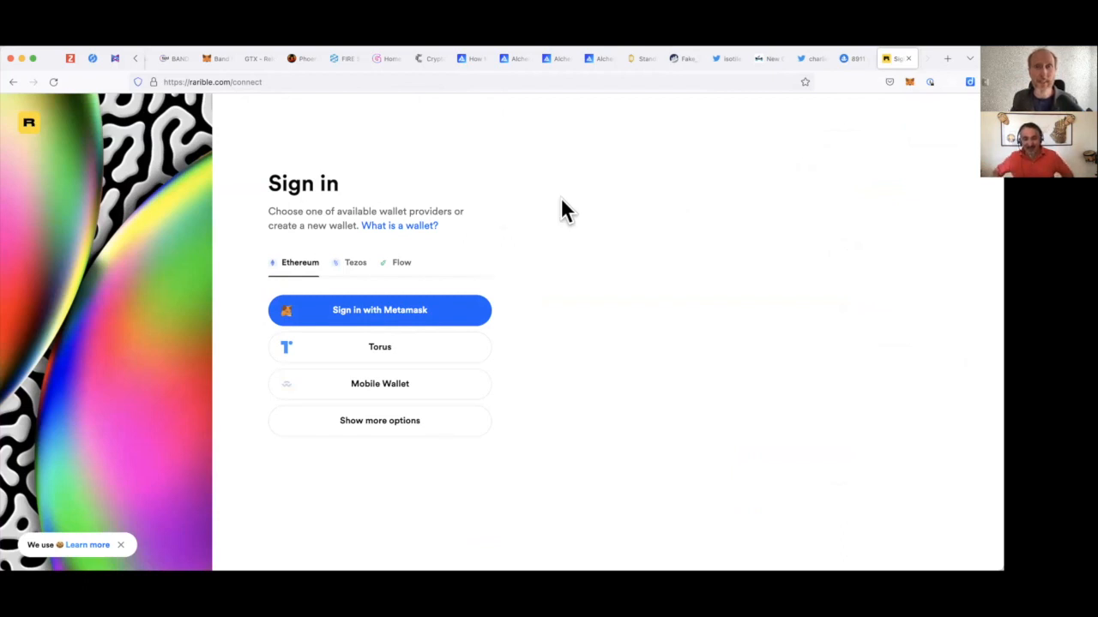
mouse_move(354, 310)
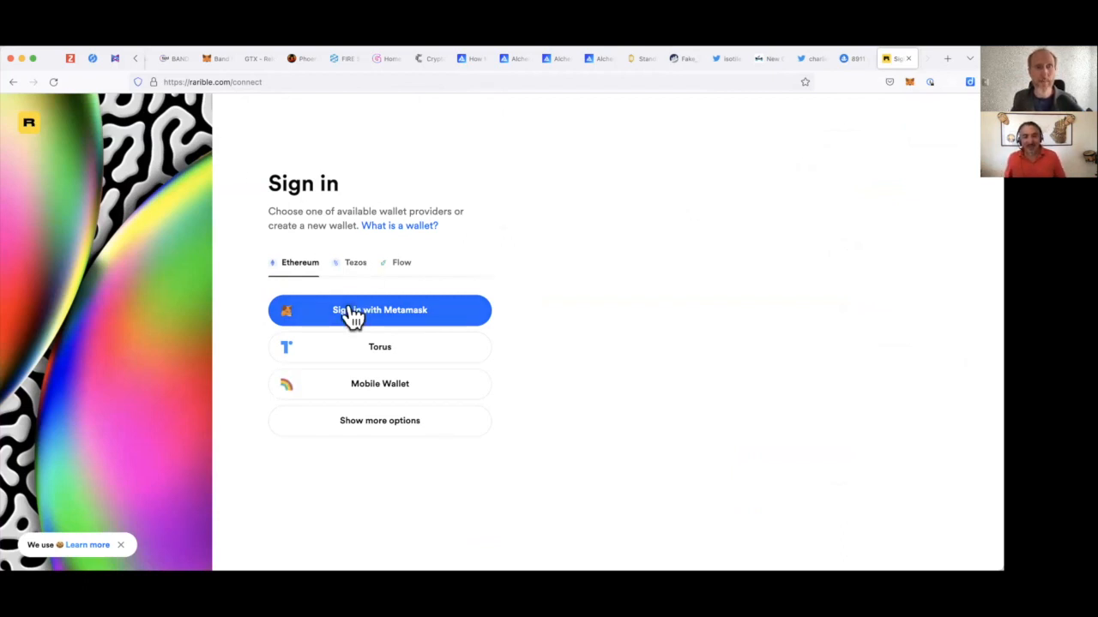
click(379, 309)
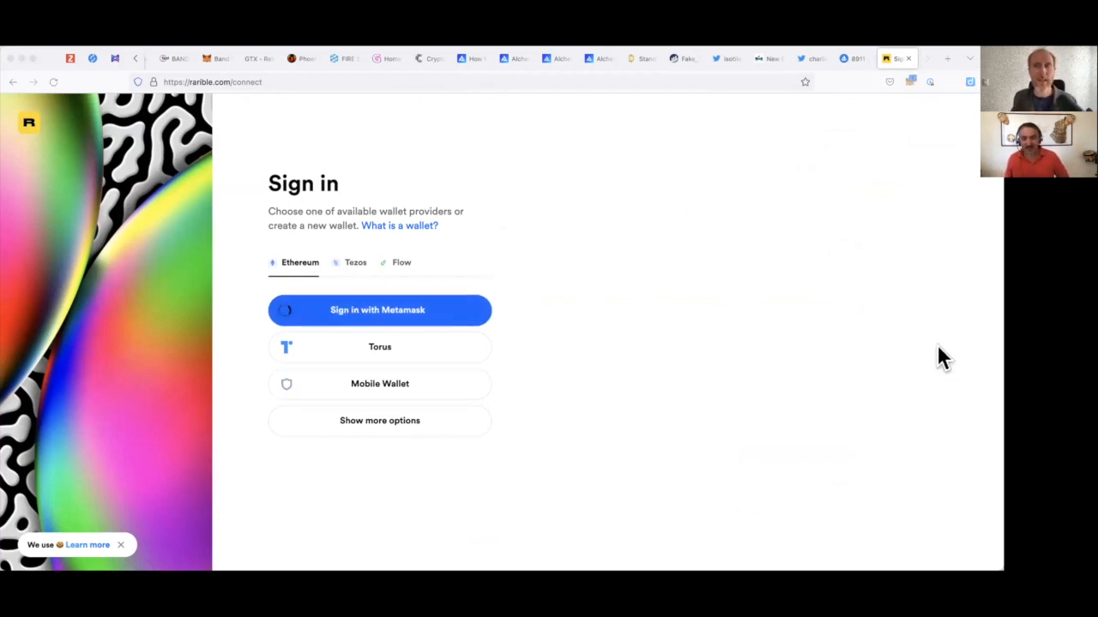
mouse_move(957, 381)
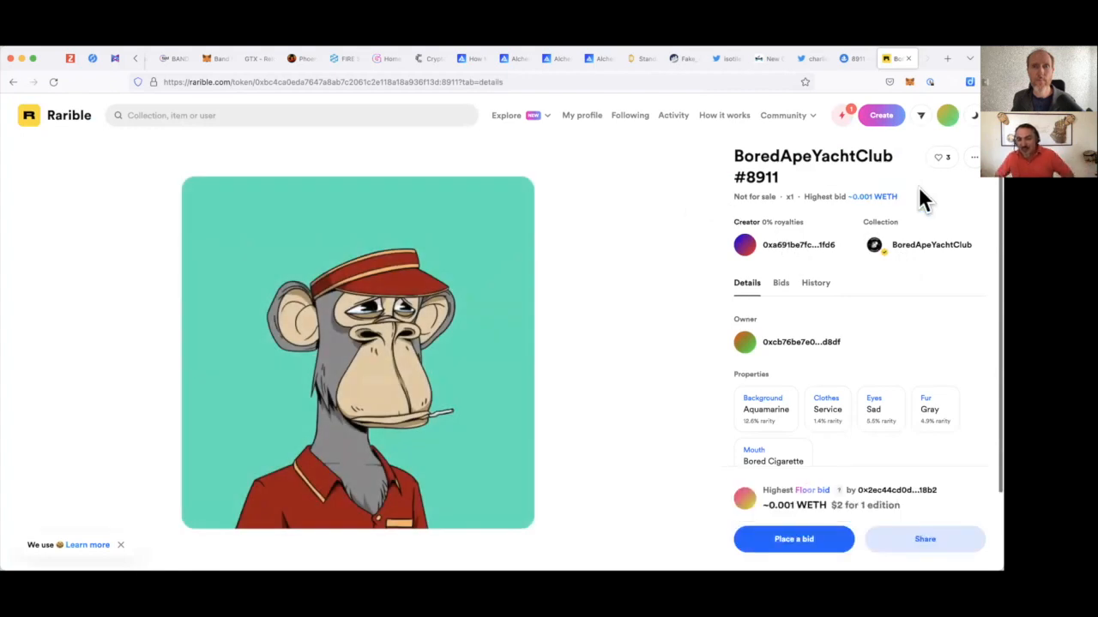
mouse_move(840, 121)
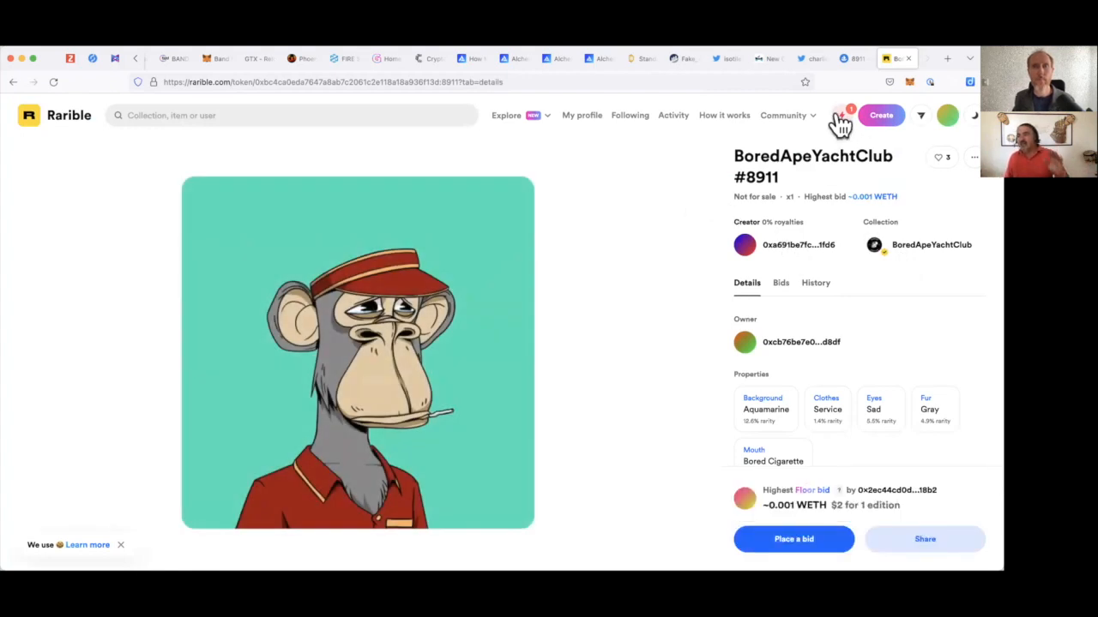
click(841, 114)
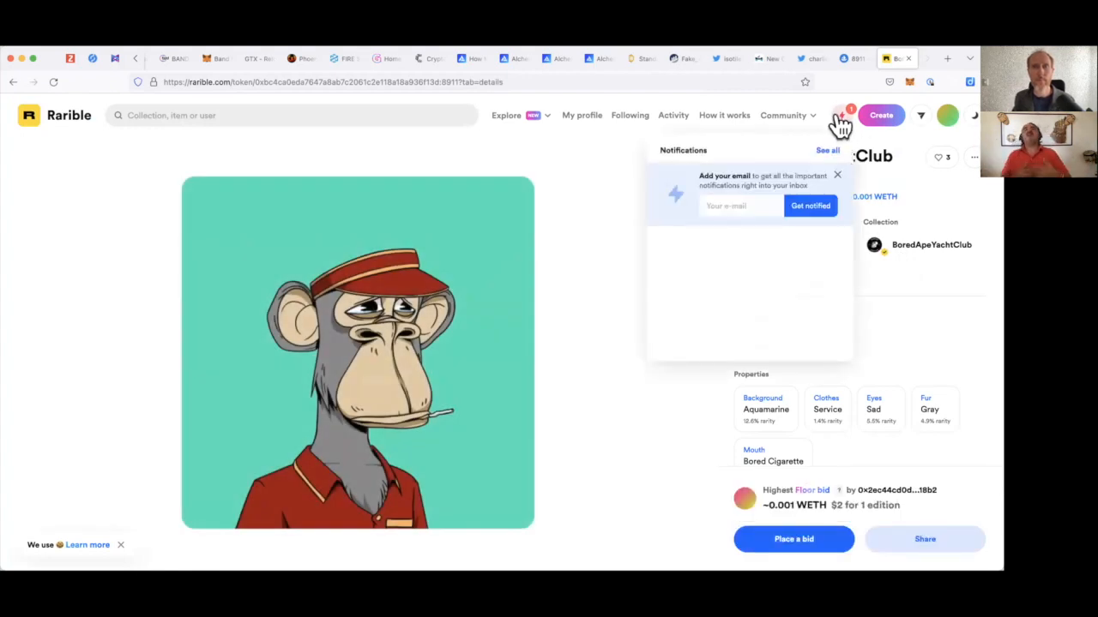
mouse_move(823, 141)
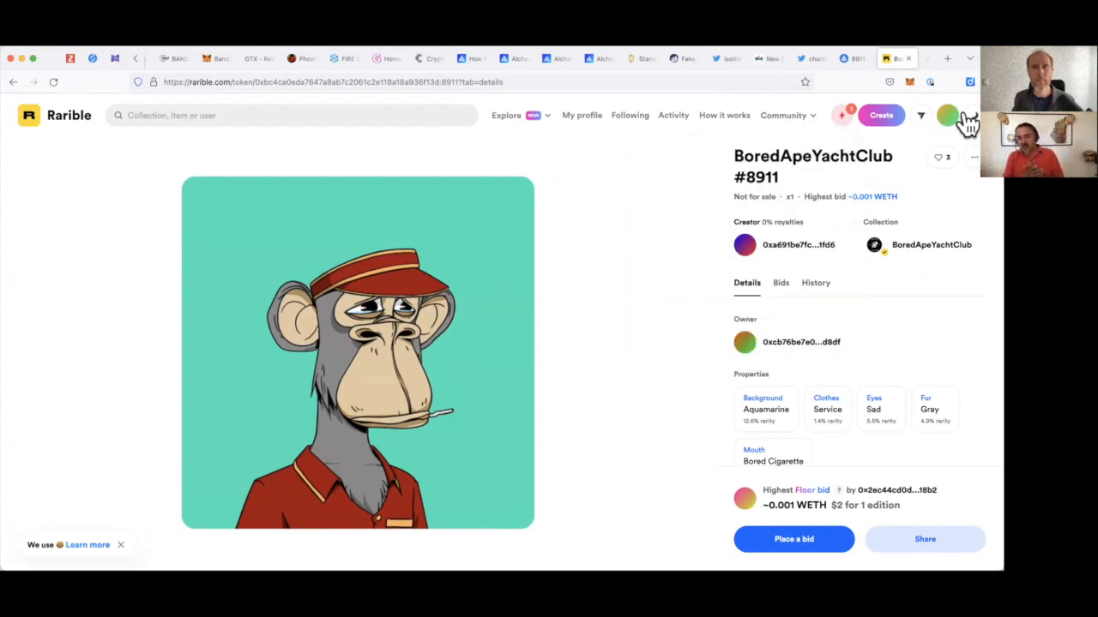
click(946, 114)
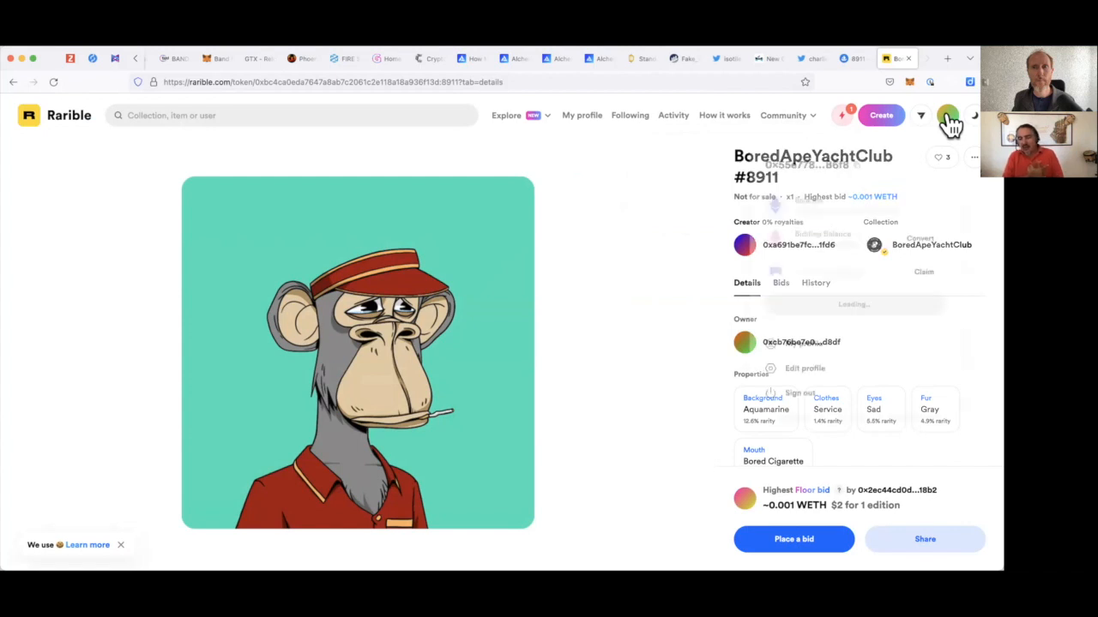
click(946, 115)
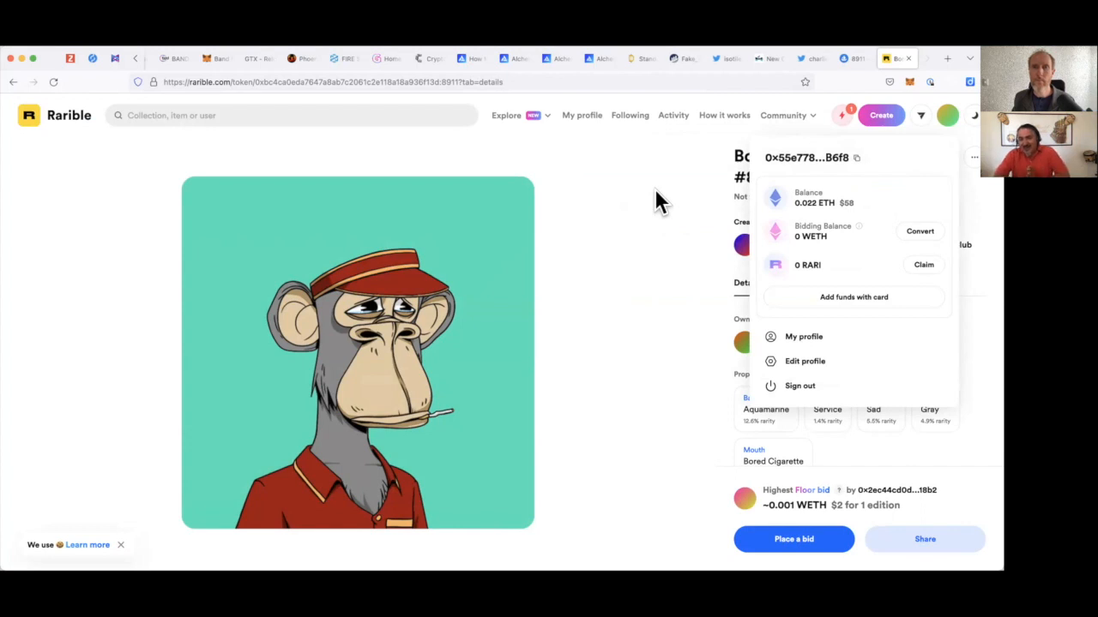
click(661, 203)
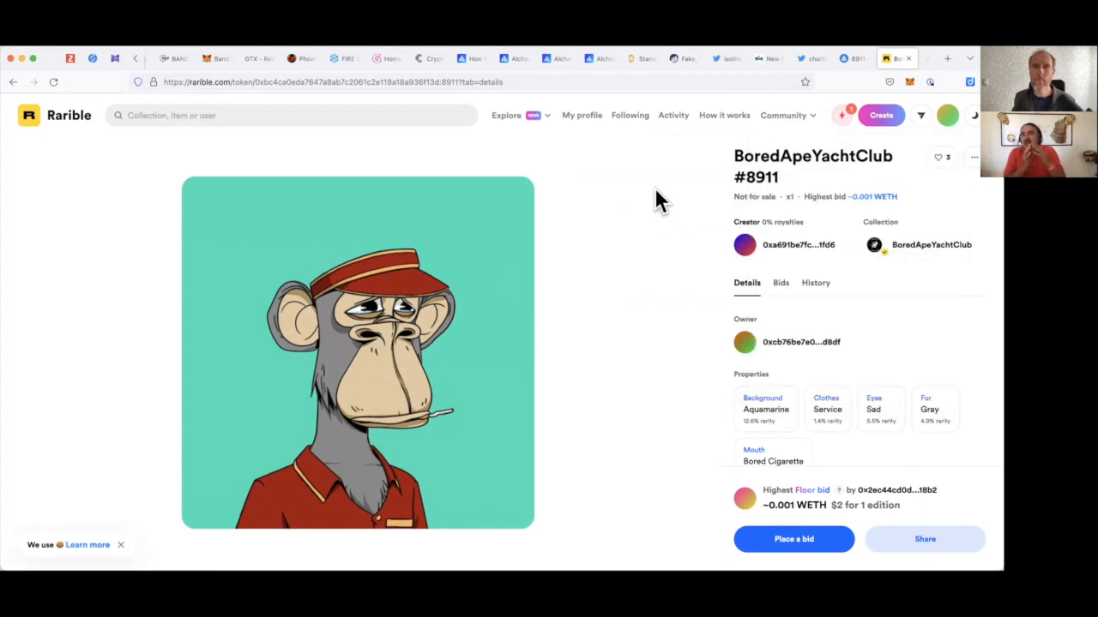
scroll(down, 3)
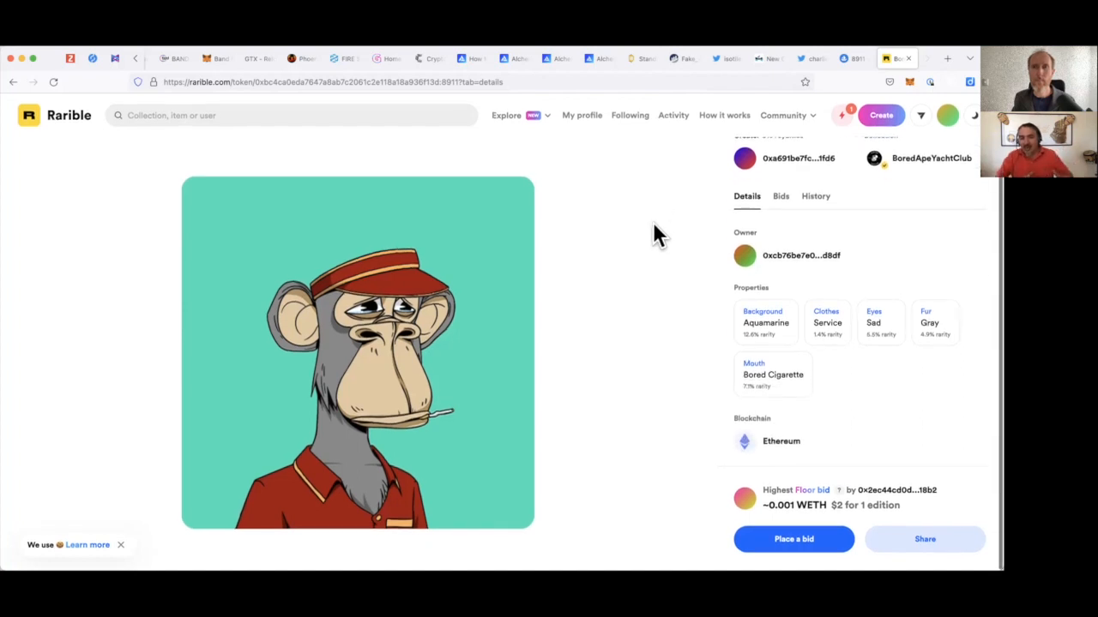
scroll(up, 3)
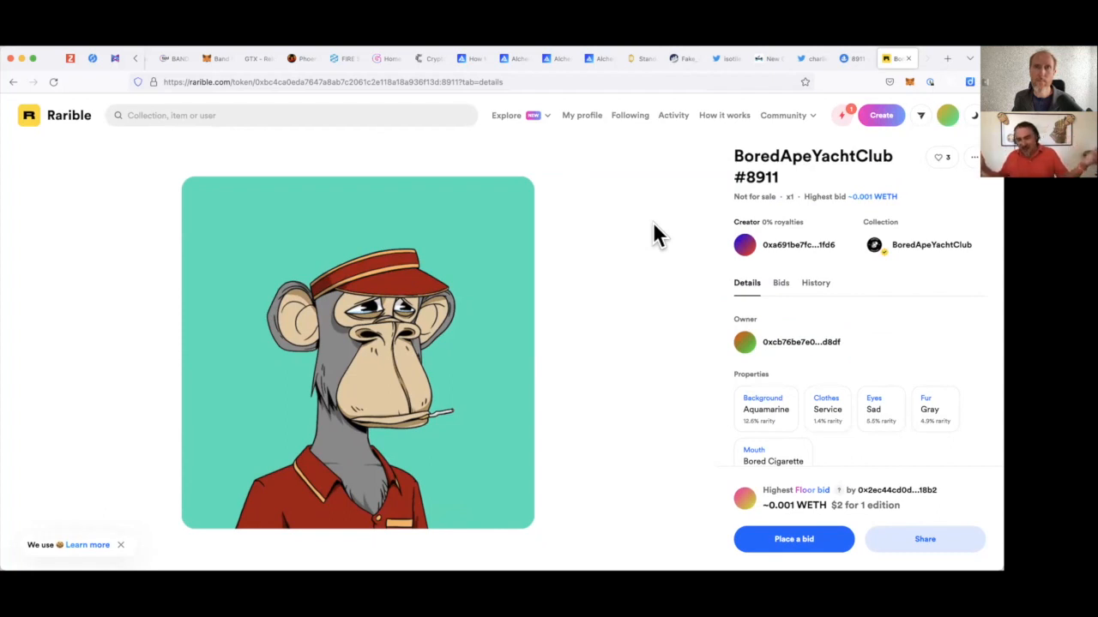
mouse_move(922, 77)
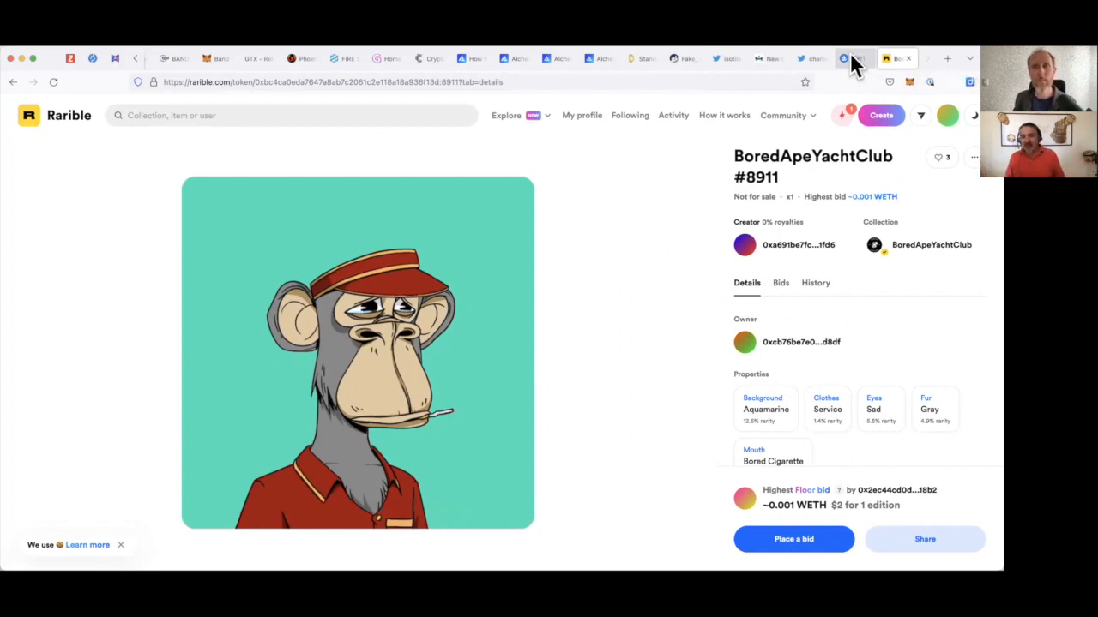
mouse_move(844, 59)
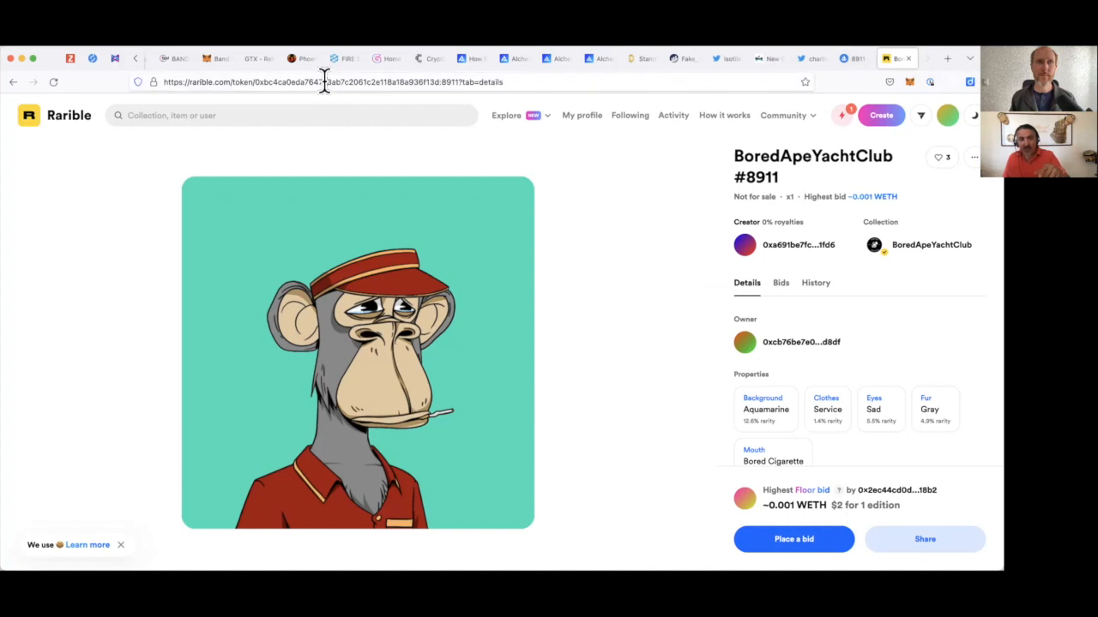
click(343, 83)
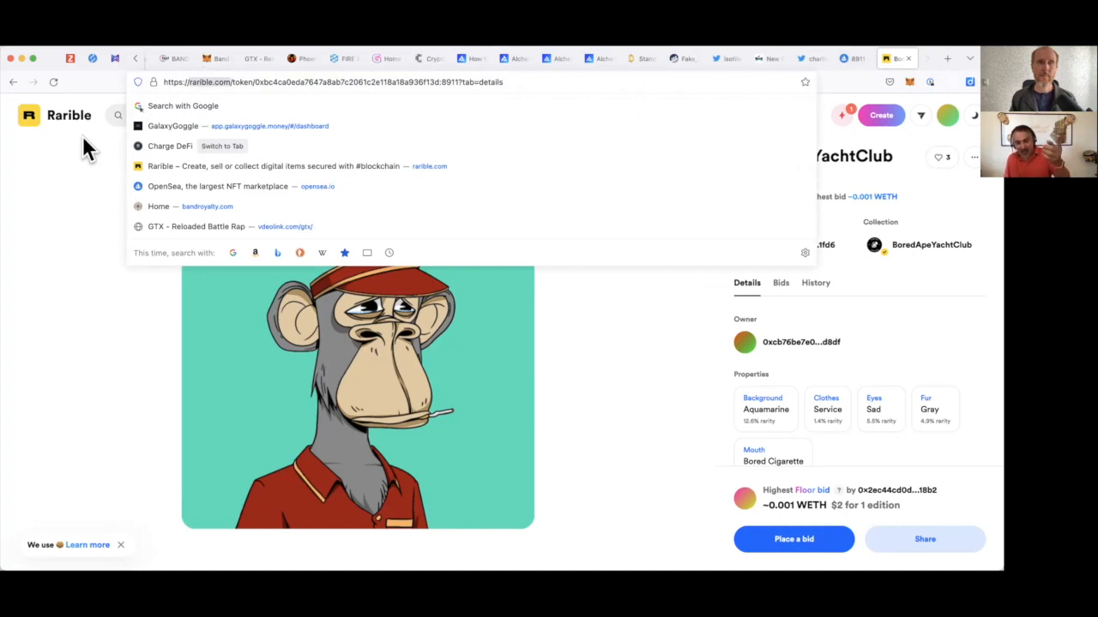
mouse_move(172, 83)
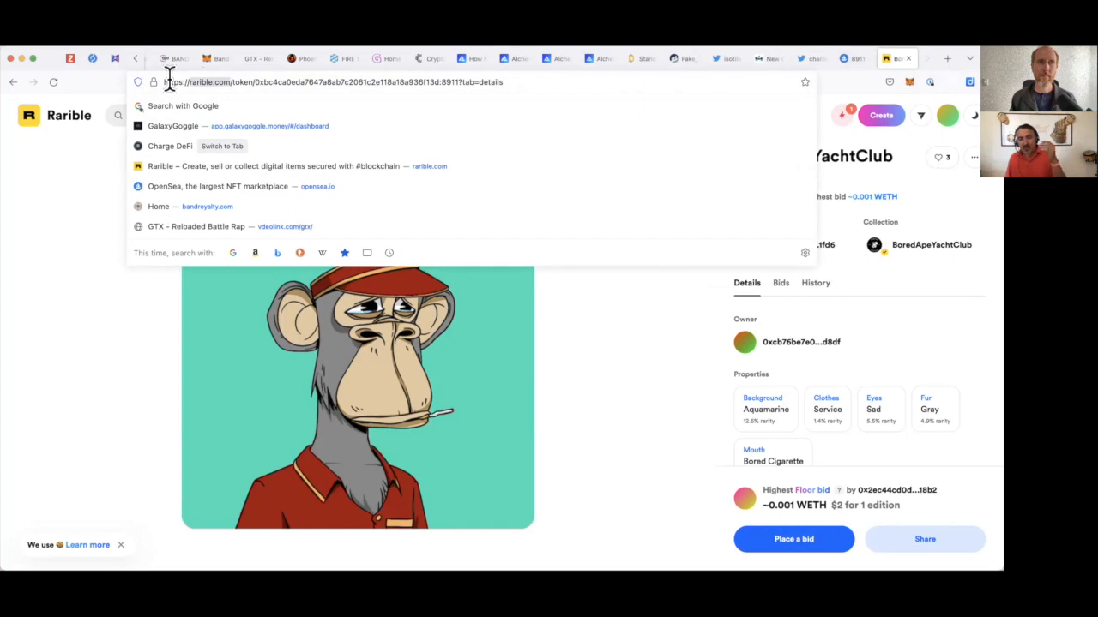
mouse_move(79, 220)
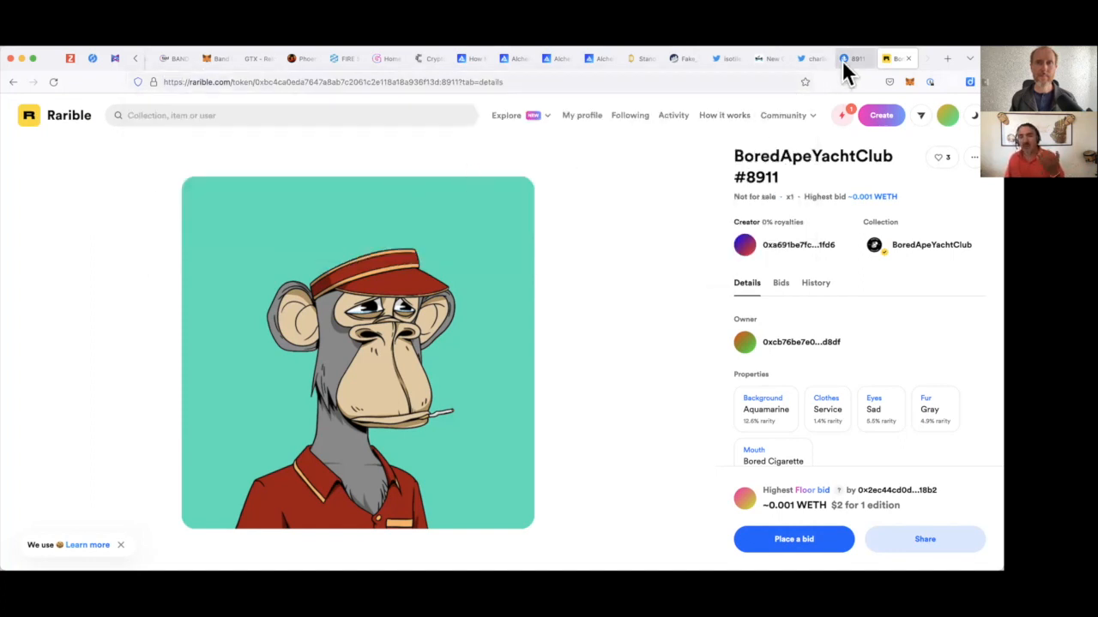
mouse_move(854, 59)
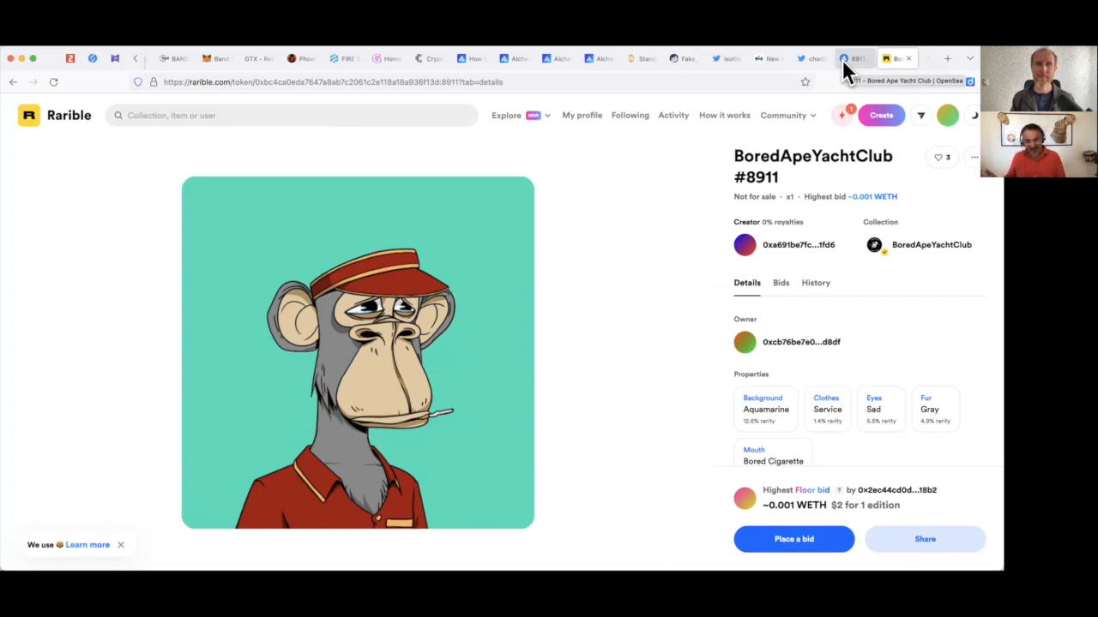
mouse_move(172, 69)
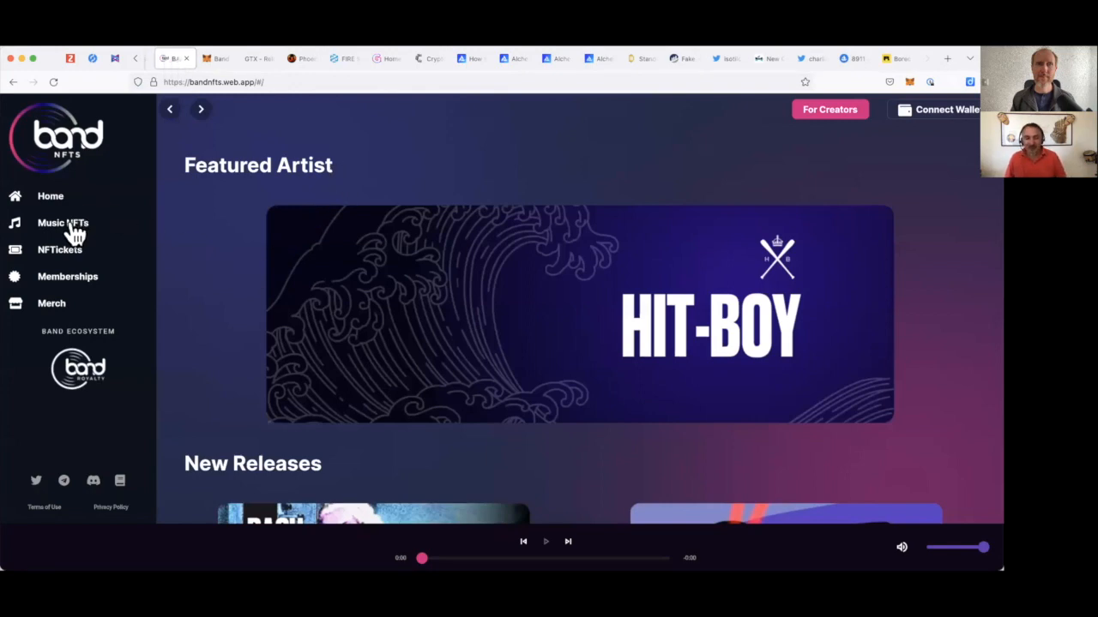
View the Motley Ds profile page with its Music NFTs, NFTickets and Memberships collections.
scroll(down, 3)
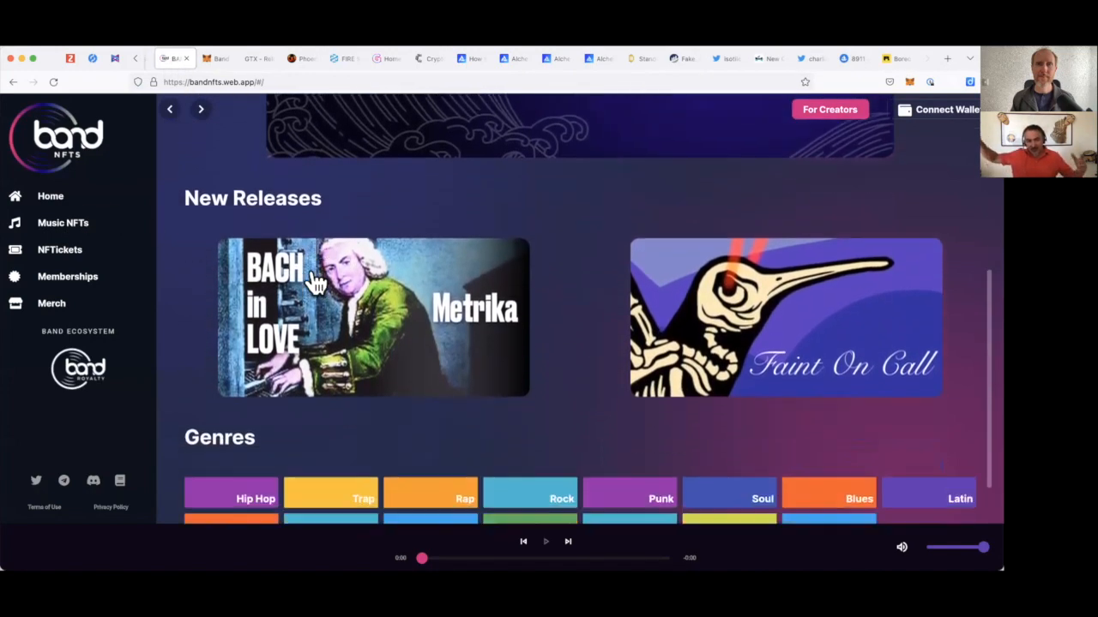
scroll(down, 3)
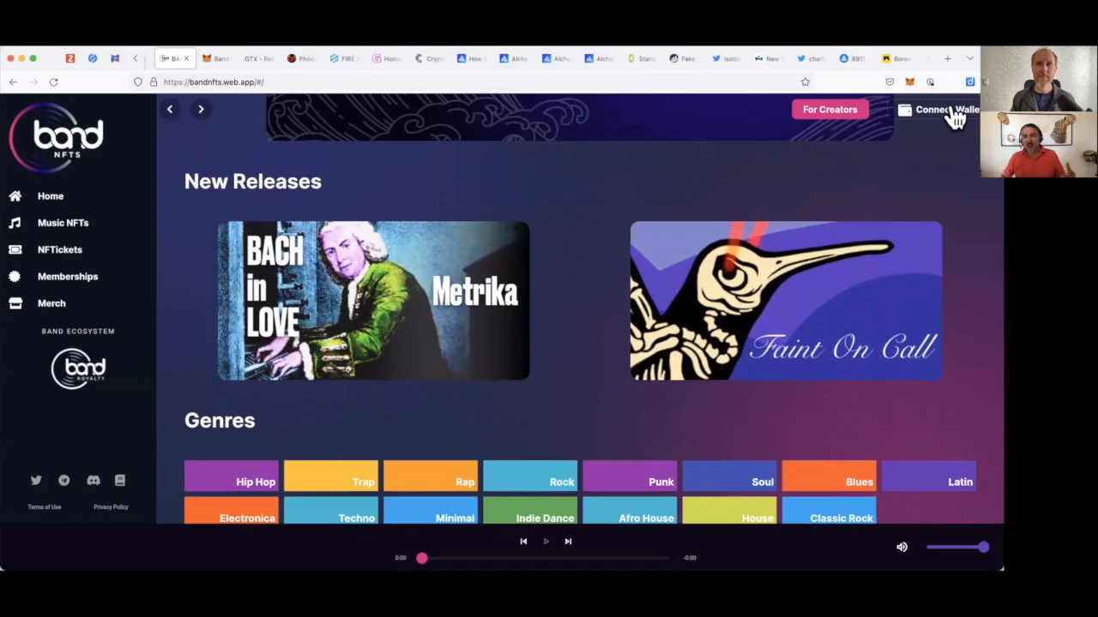
mouse_move(926, 134)
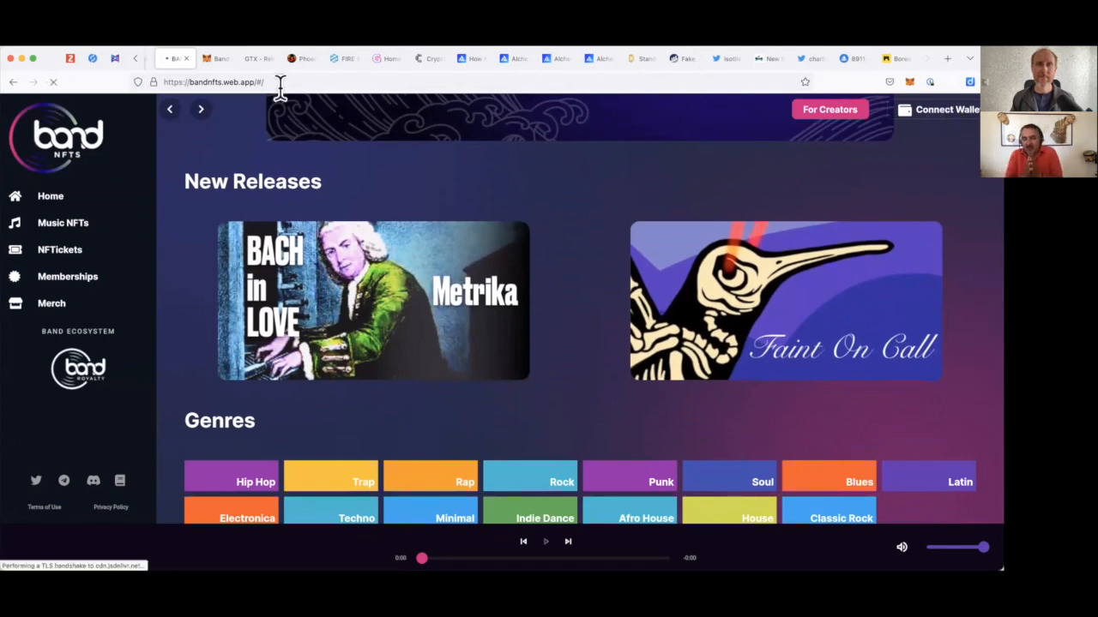
click(946, 110)
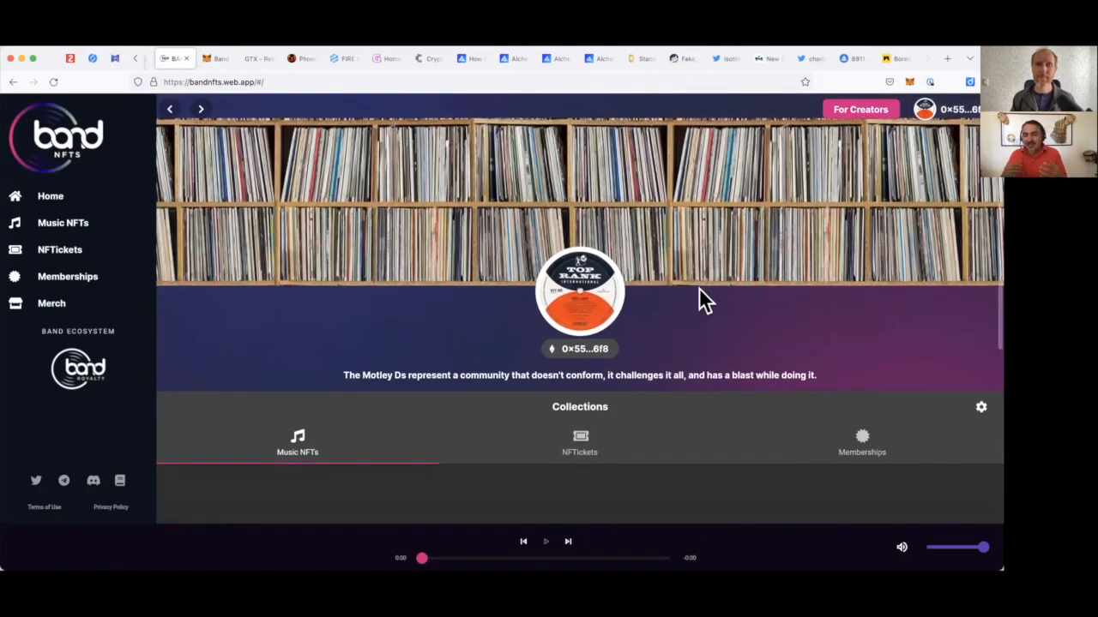
scroll(down, 3)
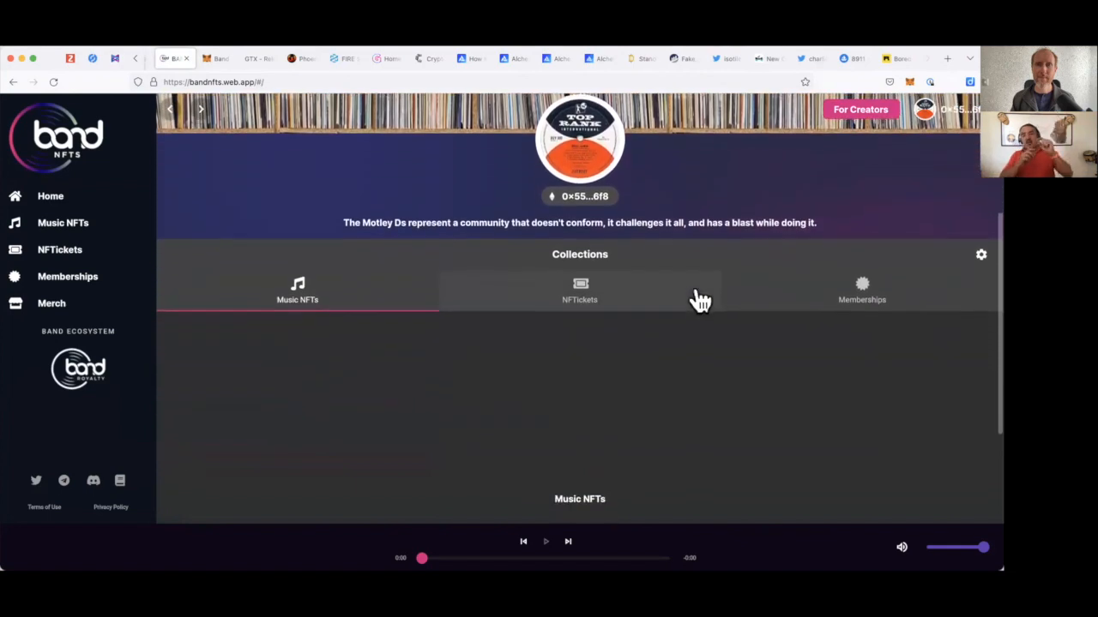
scroll(down, 3)
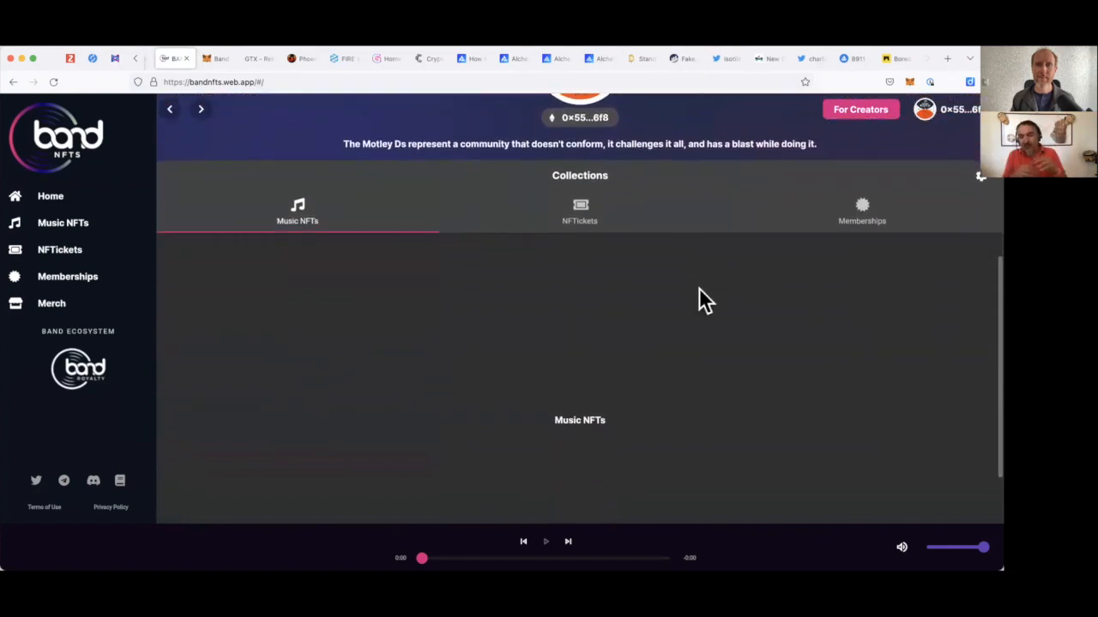
scroll(up, 3)
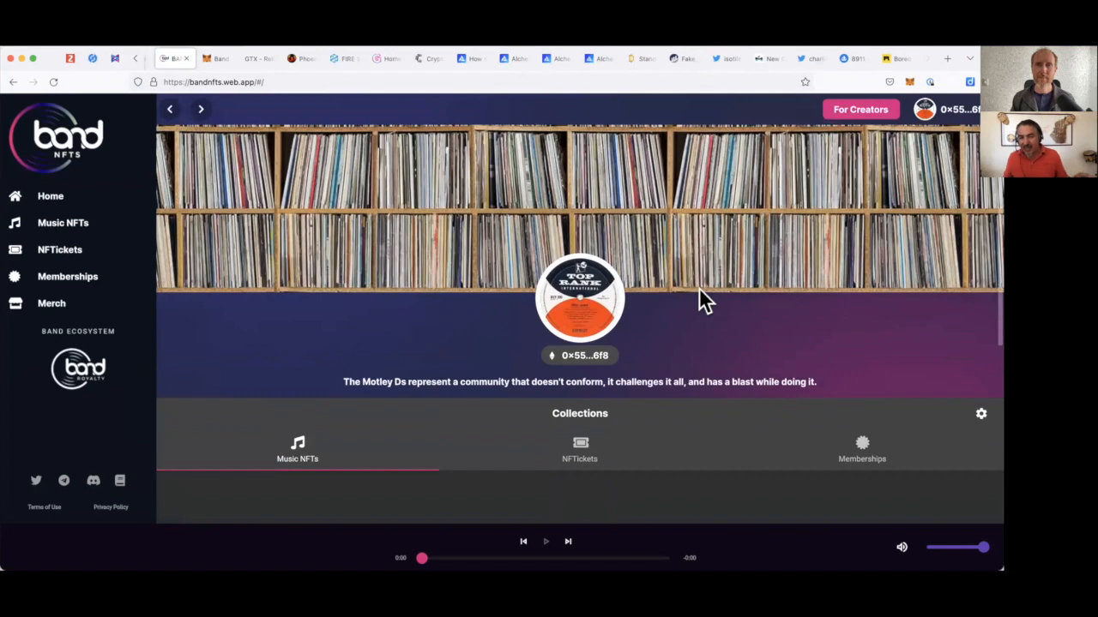
click(62, 223)
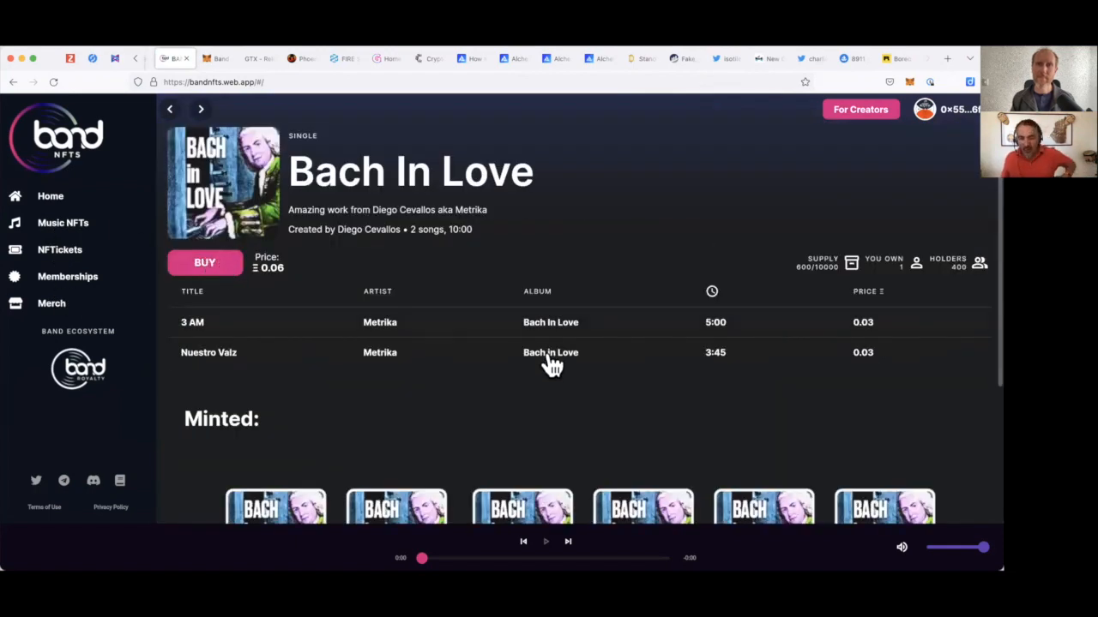
mouse_move(788, 203)
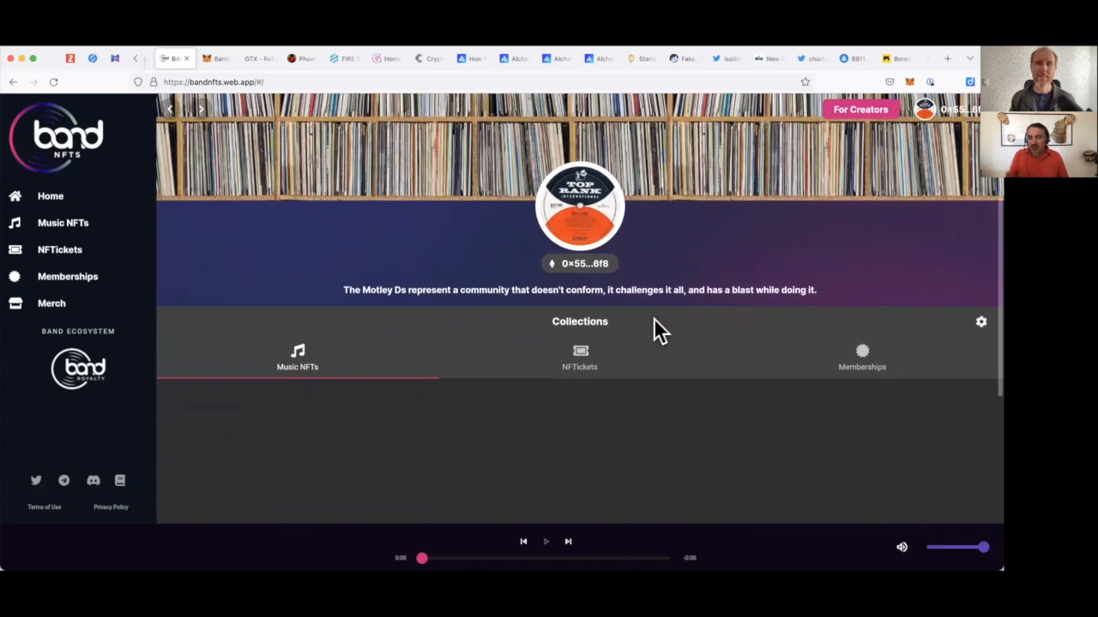
Scroll the Motley Ds profile back up toward the Collections bar with its settings gear.
scroll(up, 3)
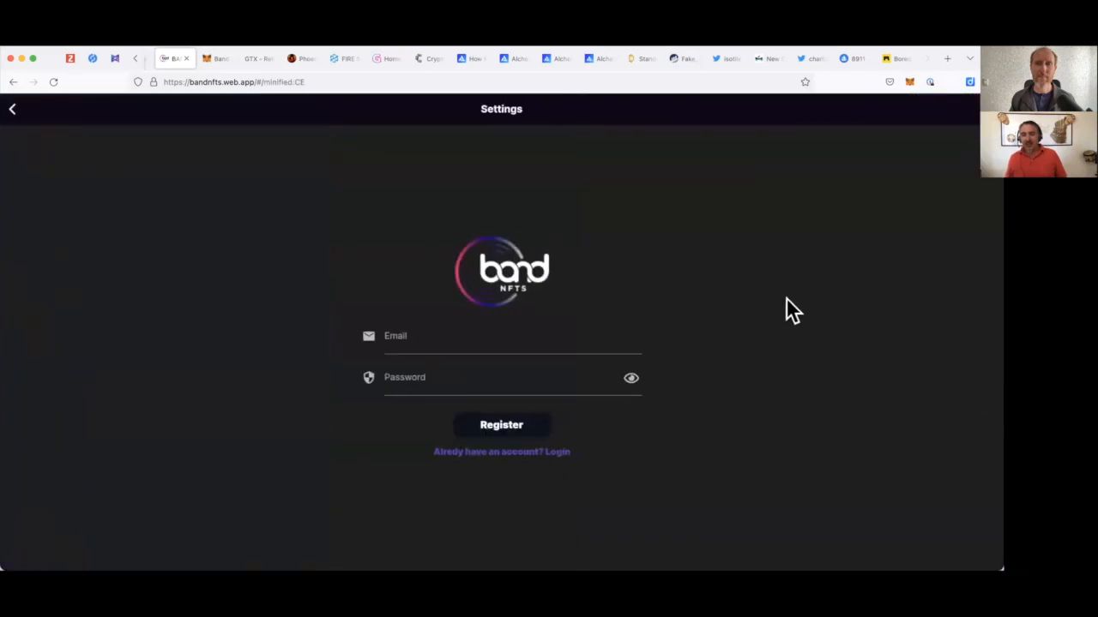
mouse_move(623, 312)
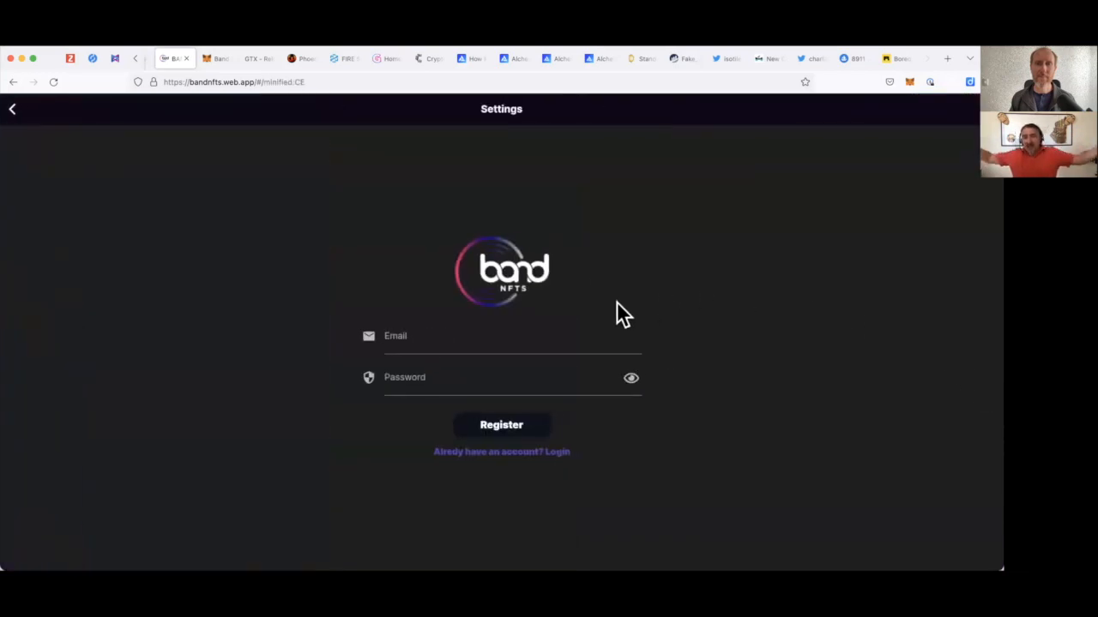
mouse_move(532, 335)
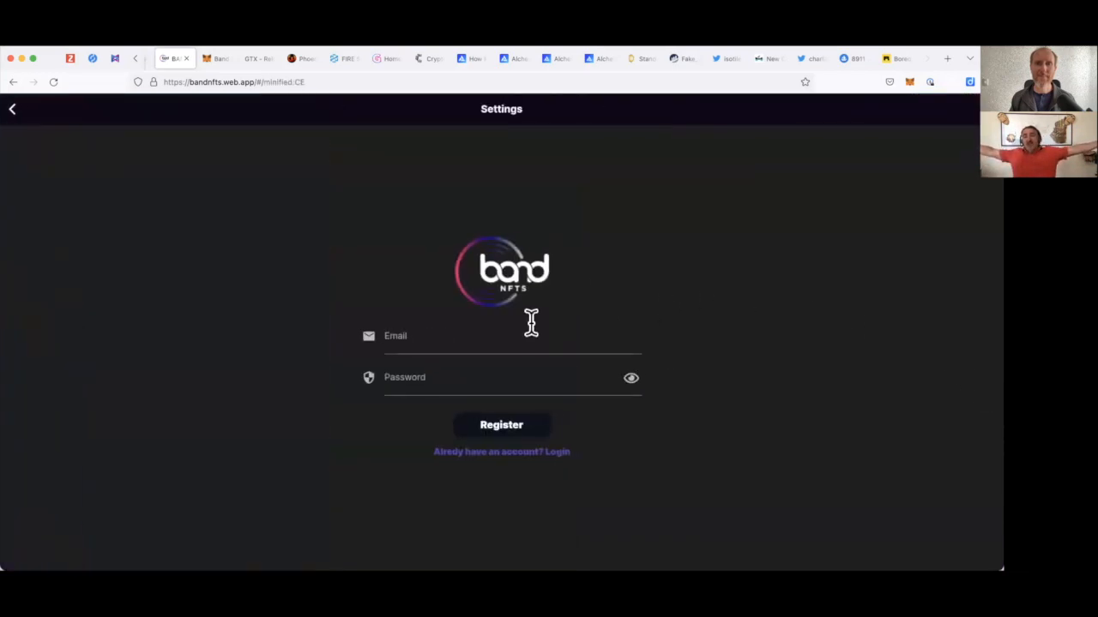
mouse_move(292, 273)
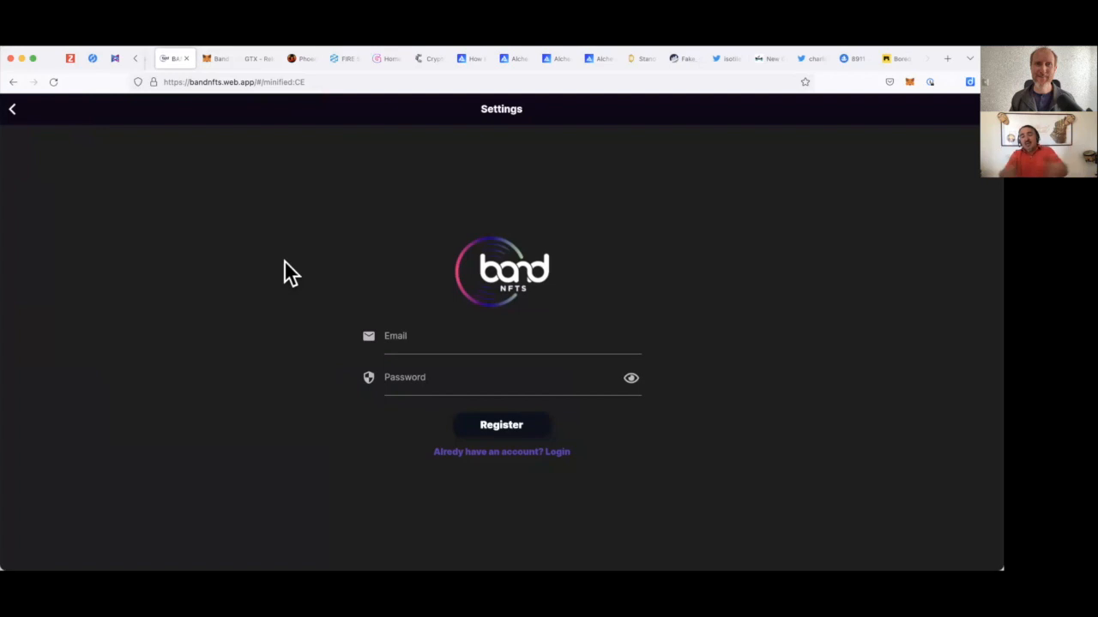
mouse_move(15, 110)
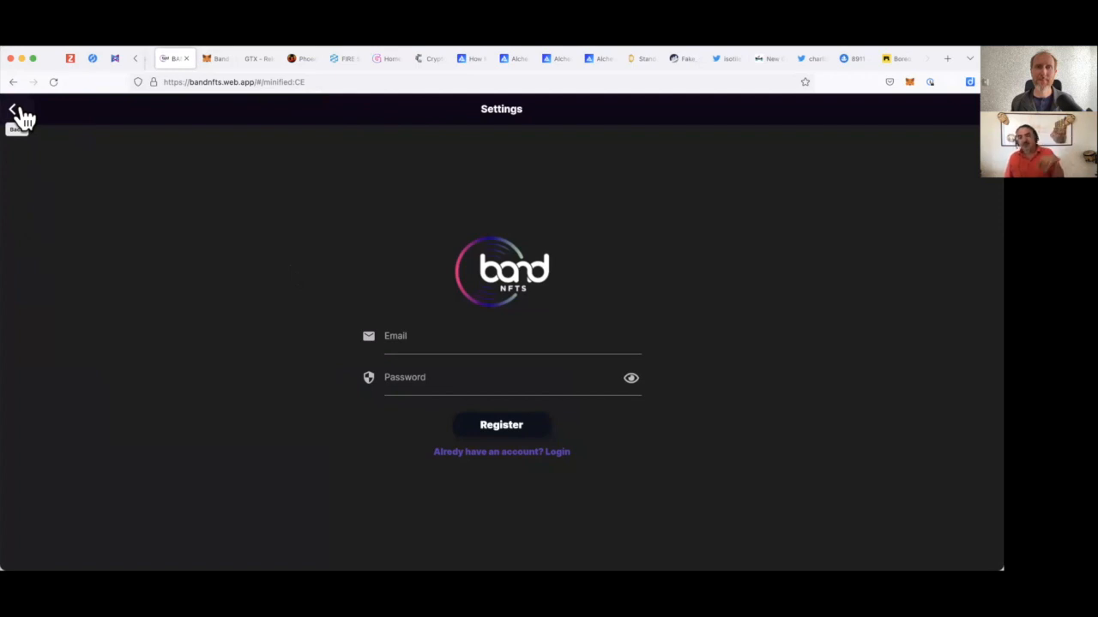
Return to the Motley Ds profile, then reopen Settings with the email and password Register form.
click(14, 82)
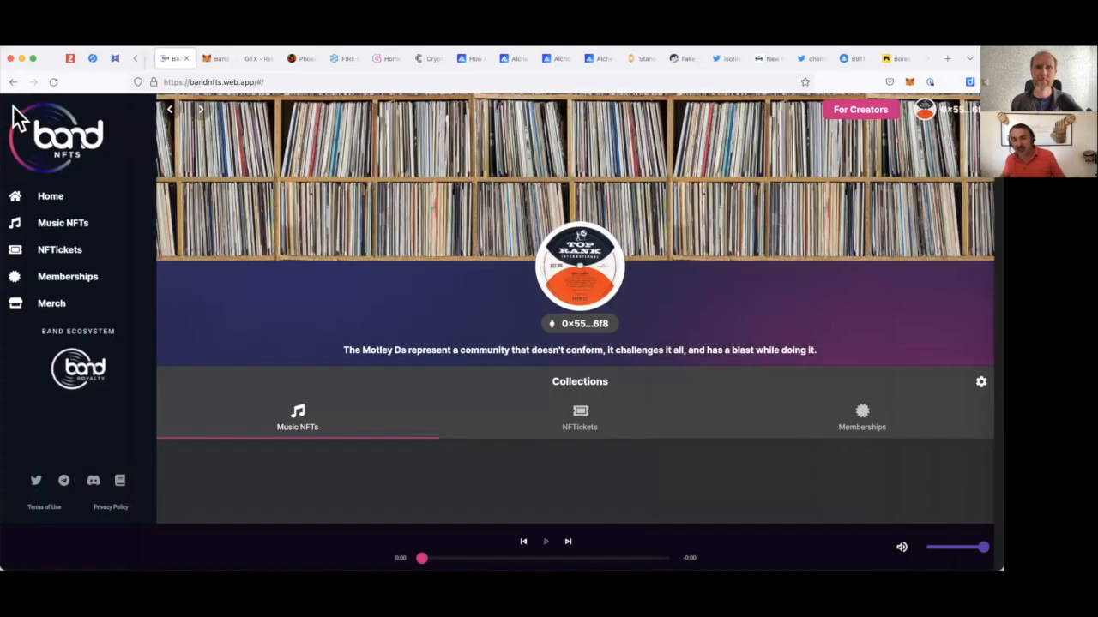
mouse_move(690, 312)
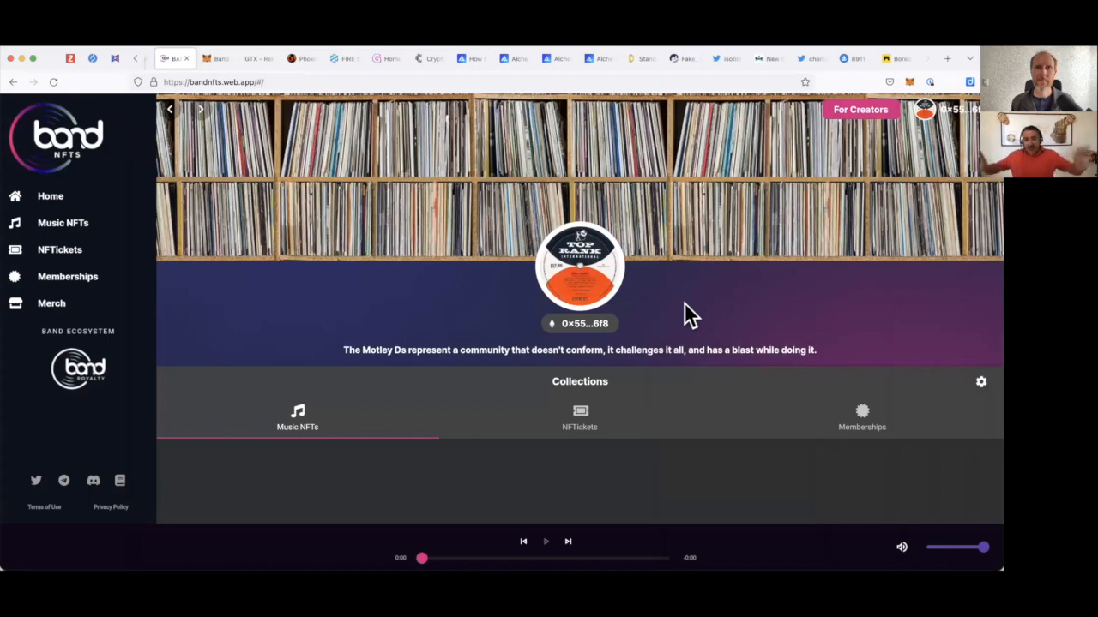
mouse_move(823, 363)
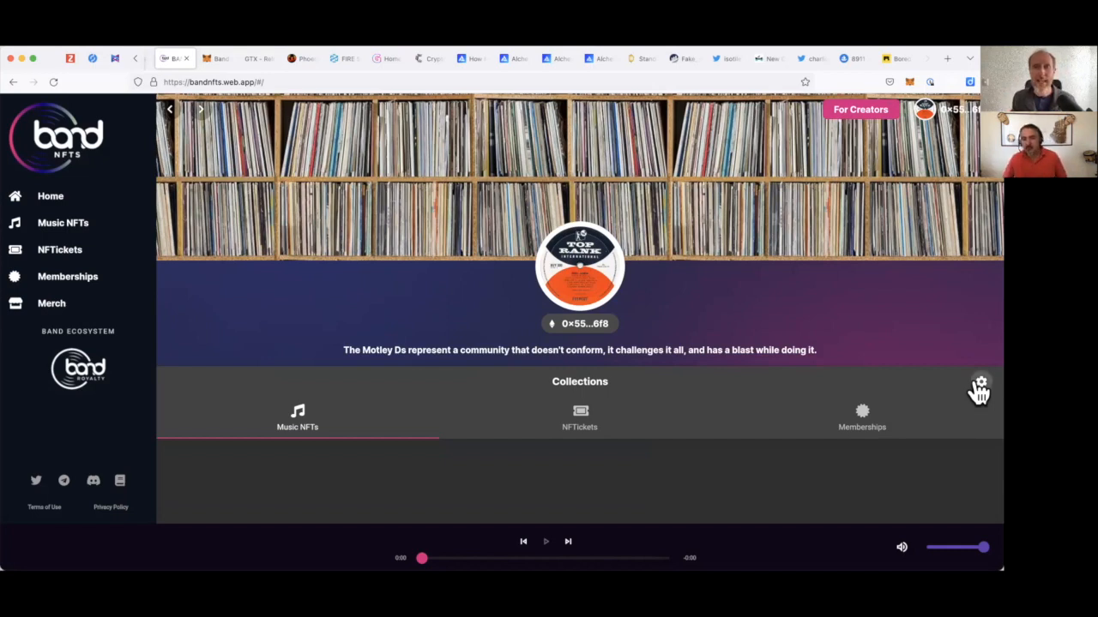
click(979, 384)
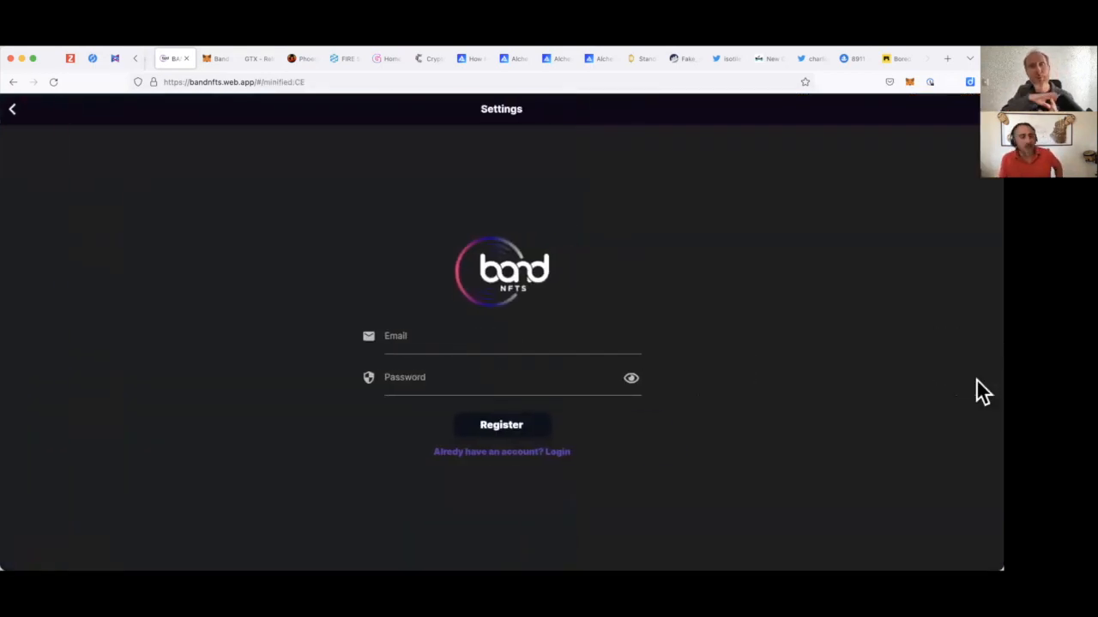